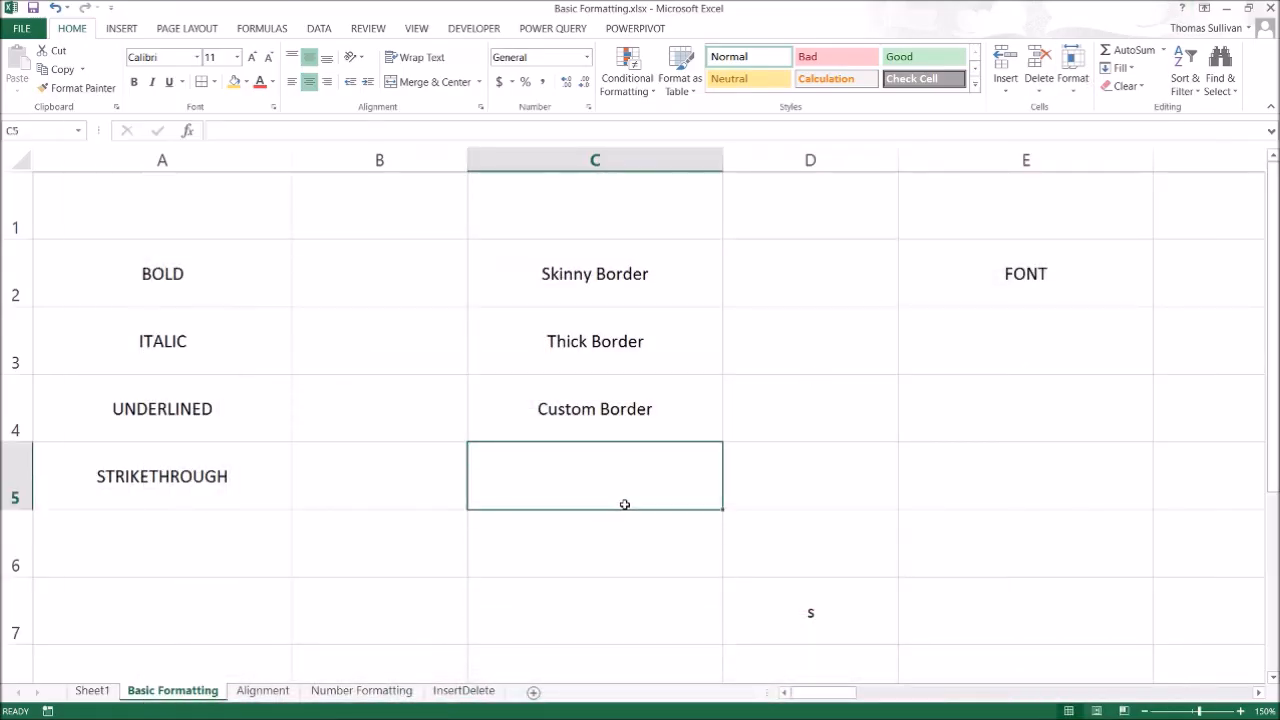
mouse_move(632, 504)
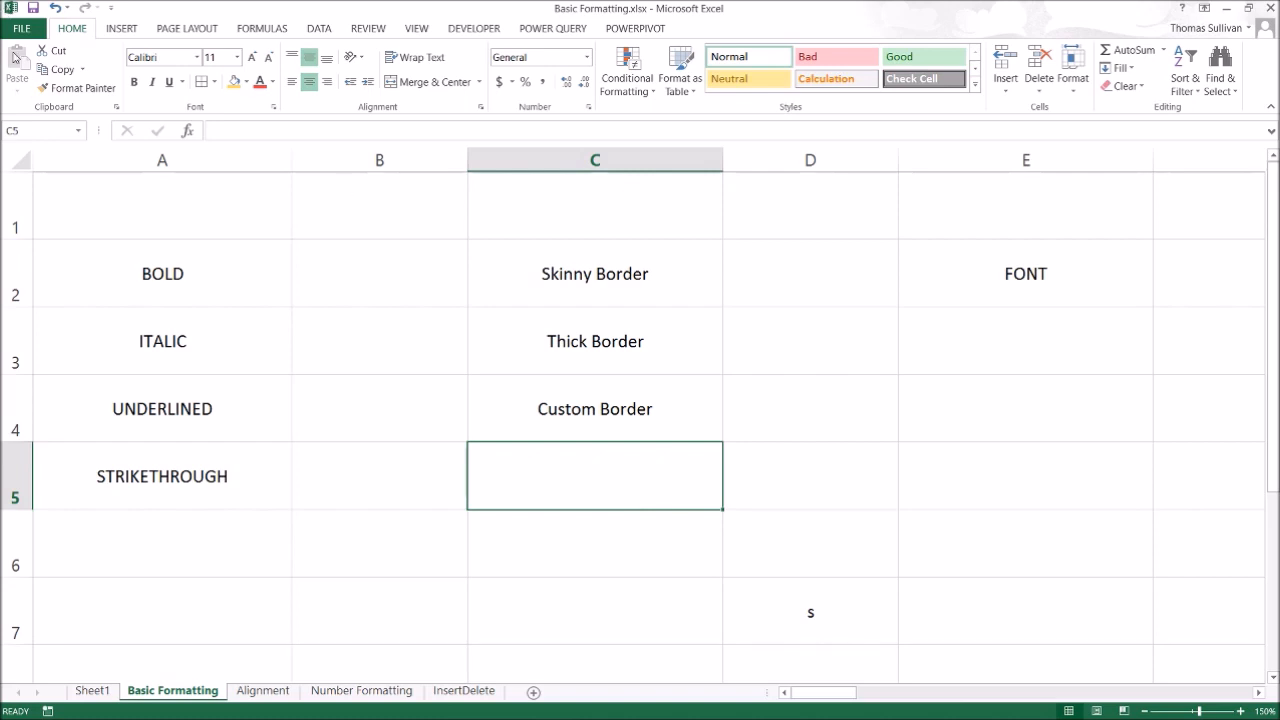
mouse_move(1220, 56)
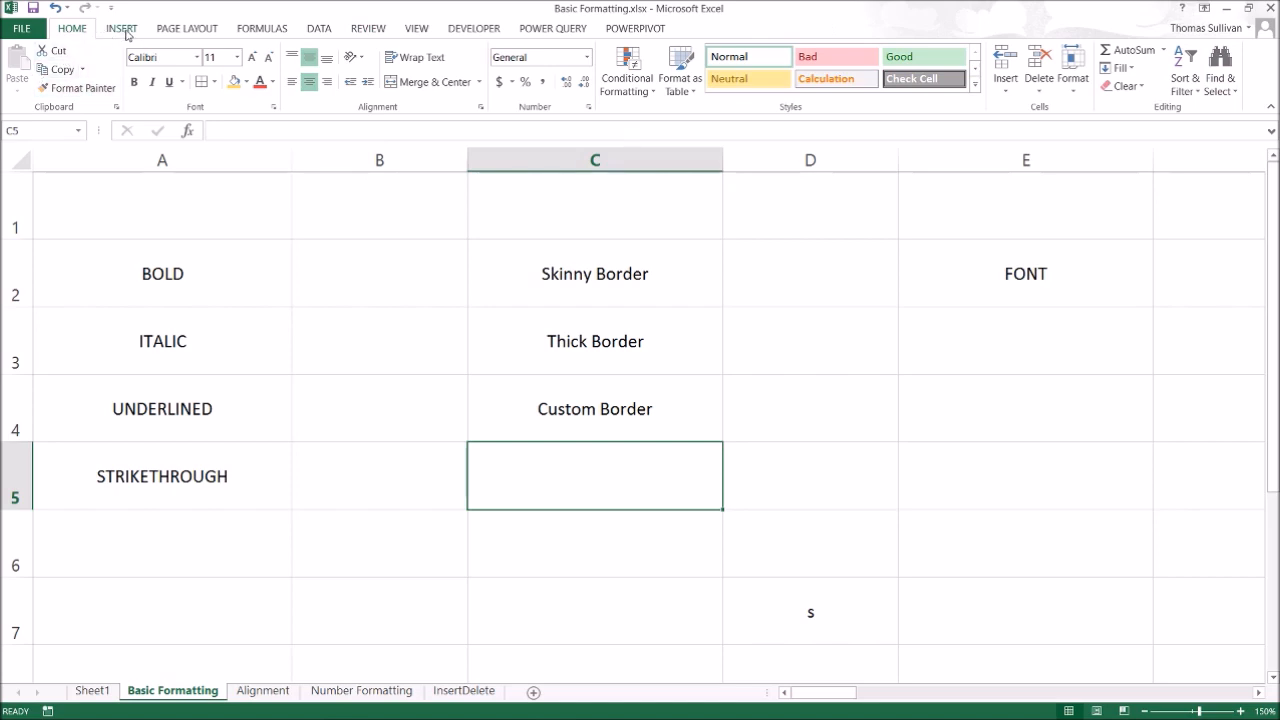
Step: From the Home tab, bold A2 'BOLD', italicise A3 'ITALIC' and underline A4 'UNDERLINED'
click(260, 28)
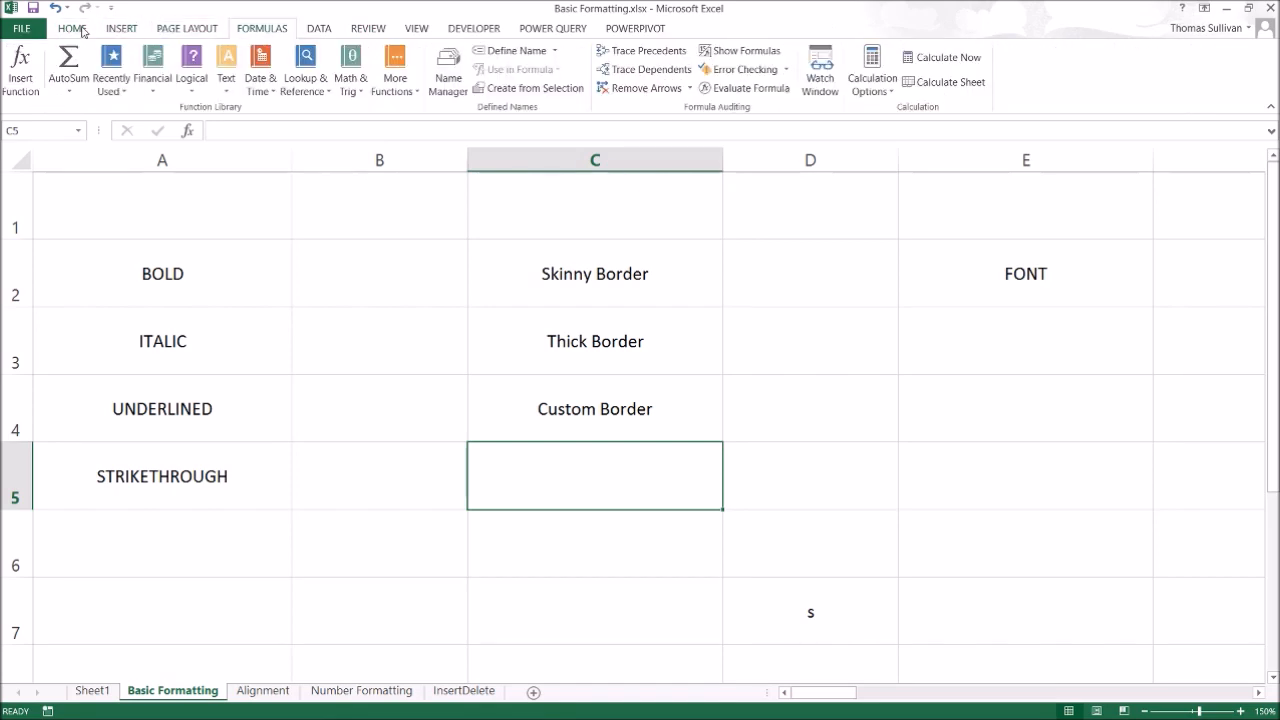
click(72, 28)
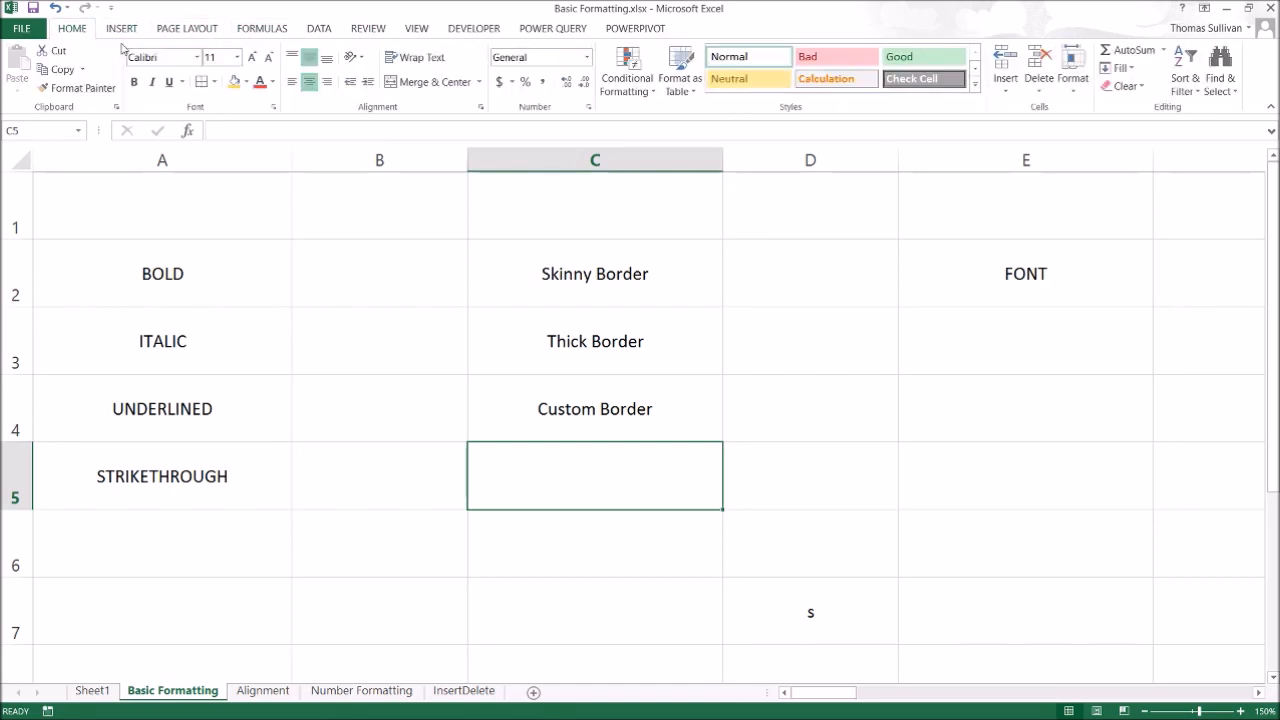
mouse_move(112, 36)
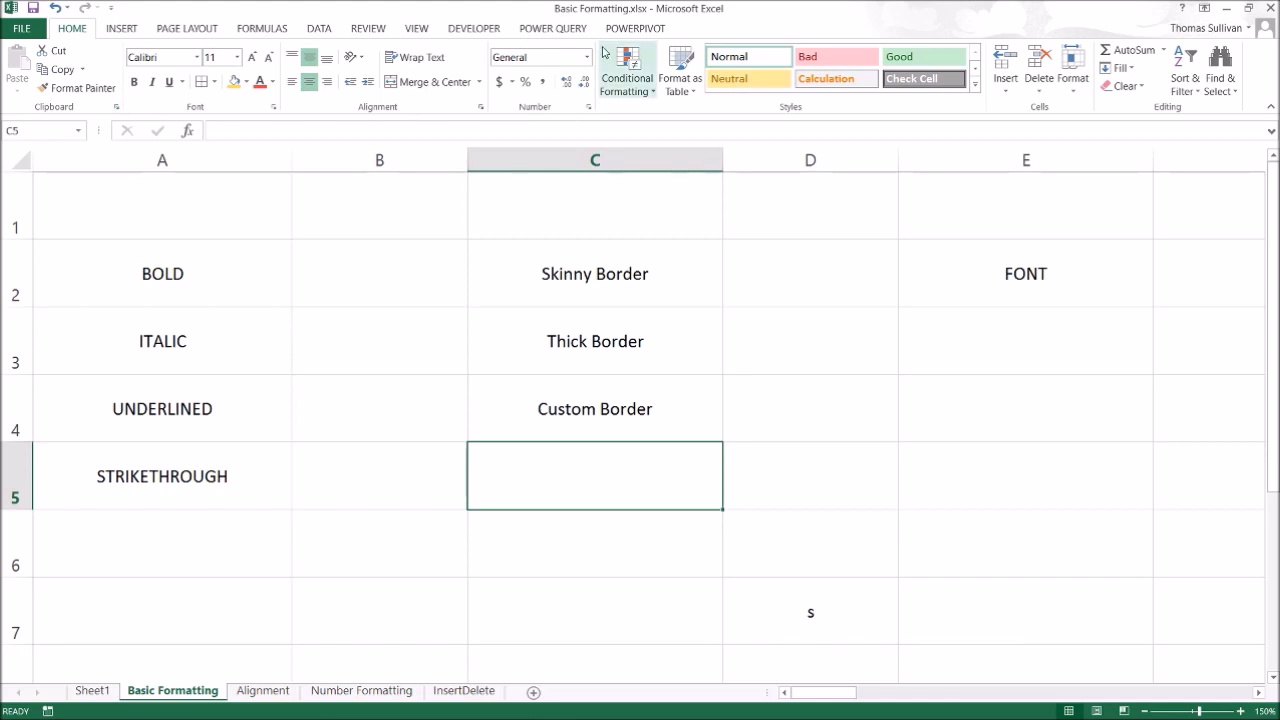
click(380, 272)
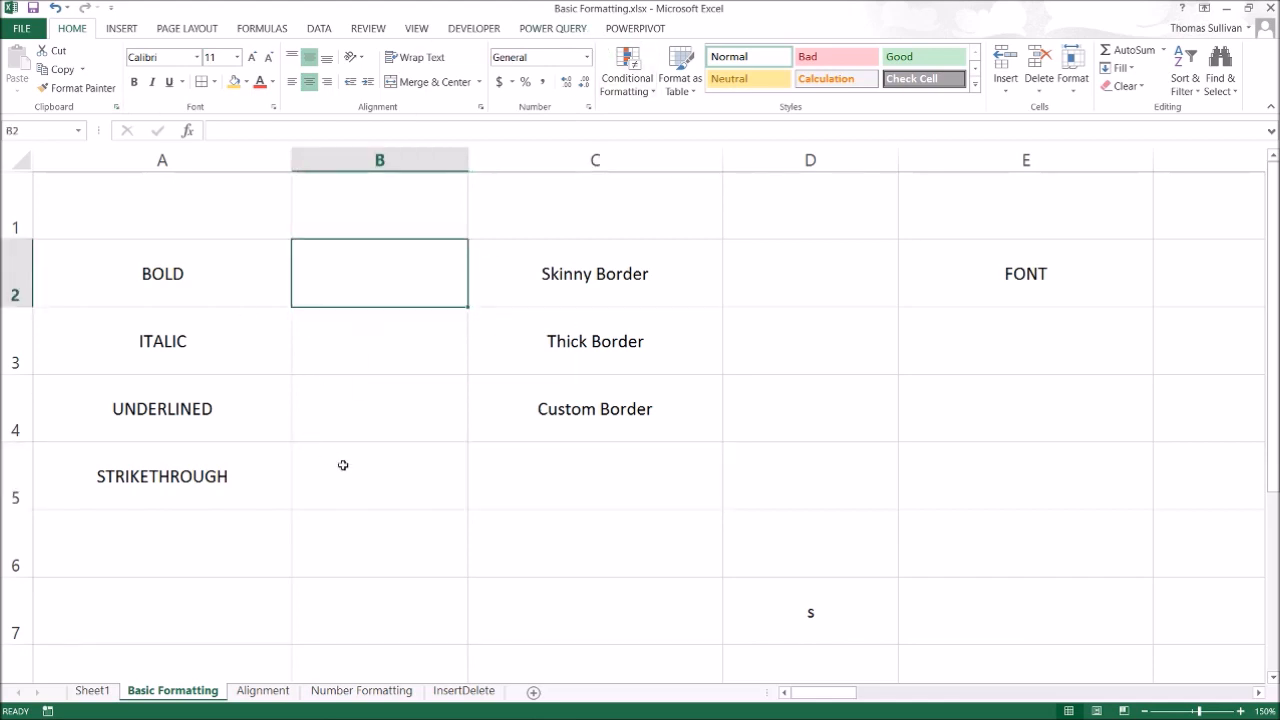
click(162, 272)
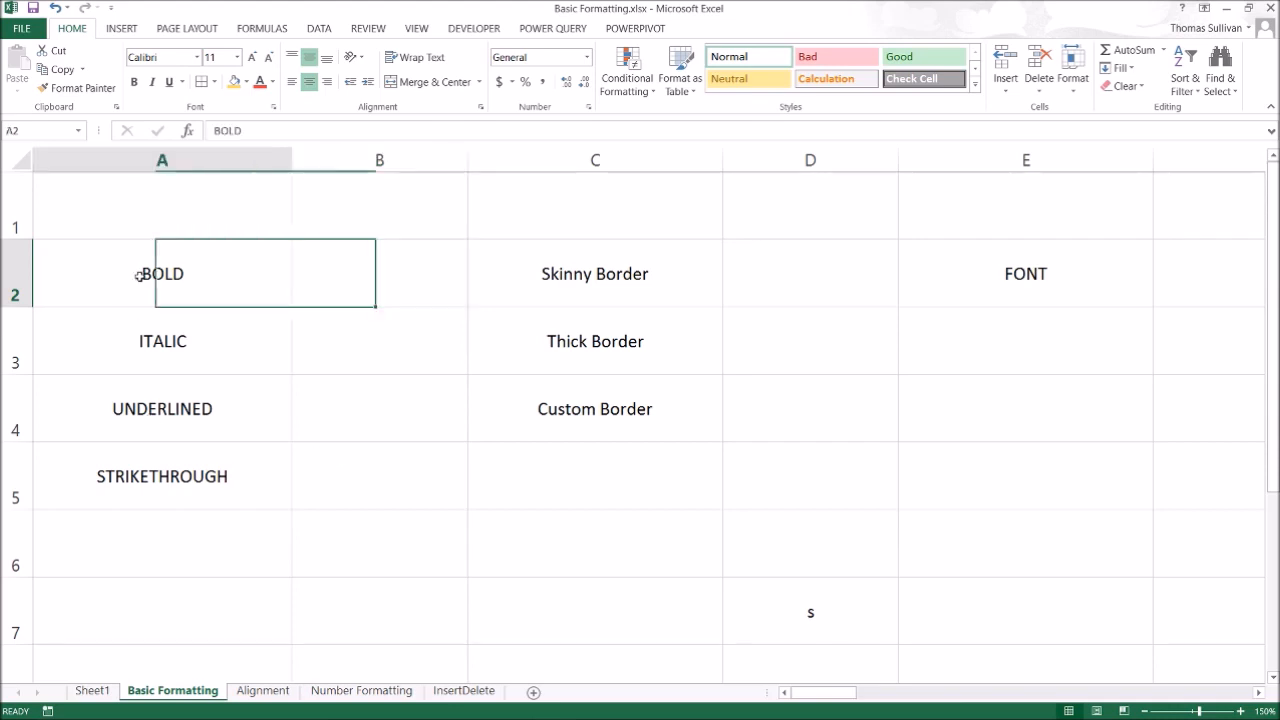
click(136, 80)
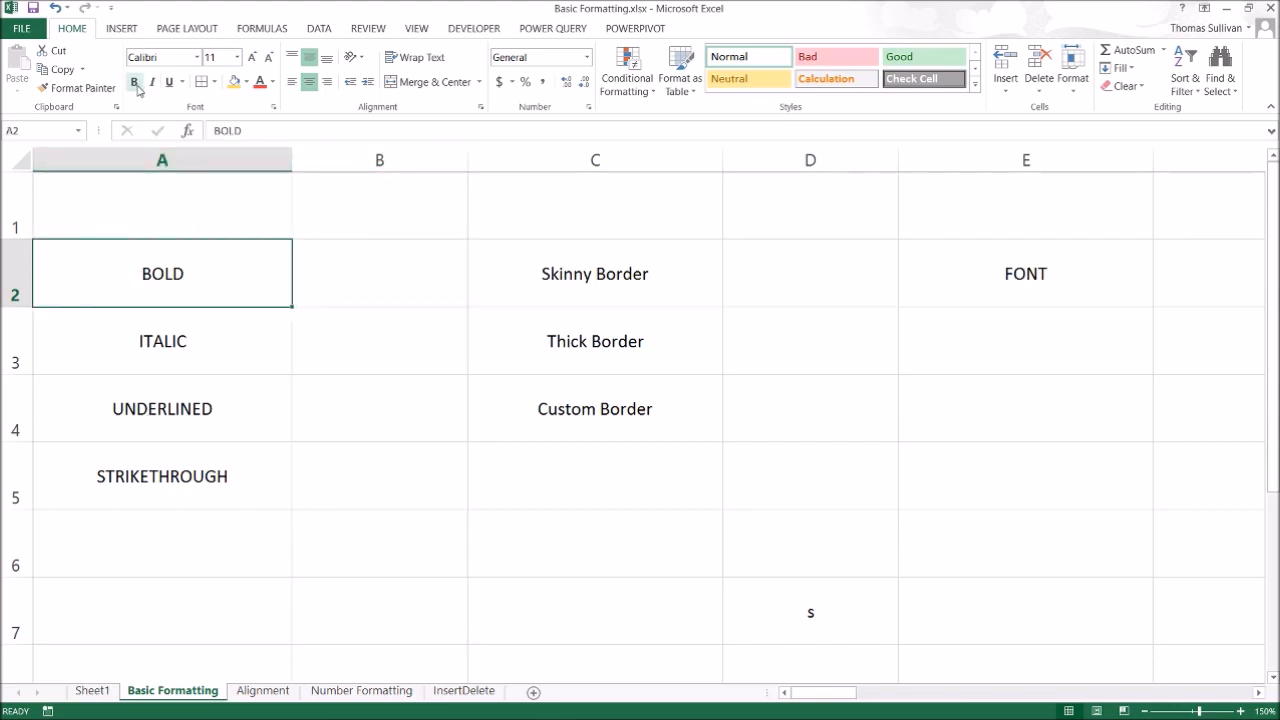
mouse_move(136, 82)
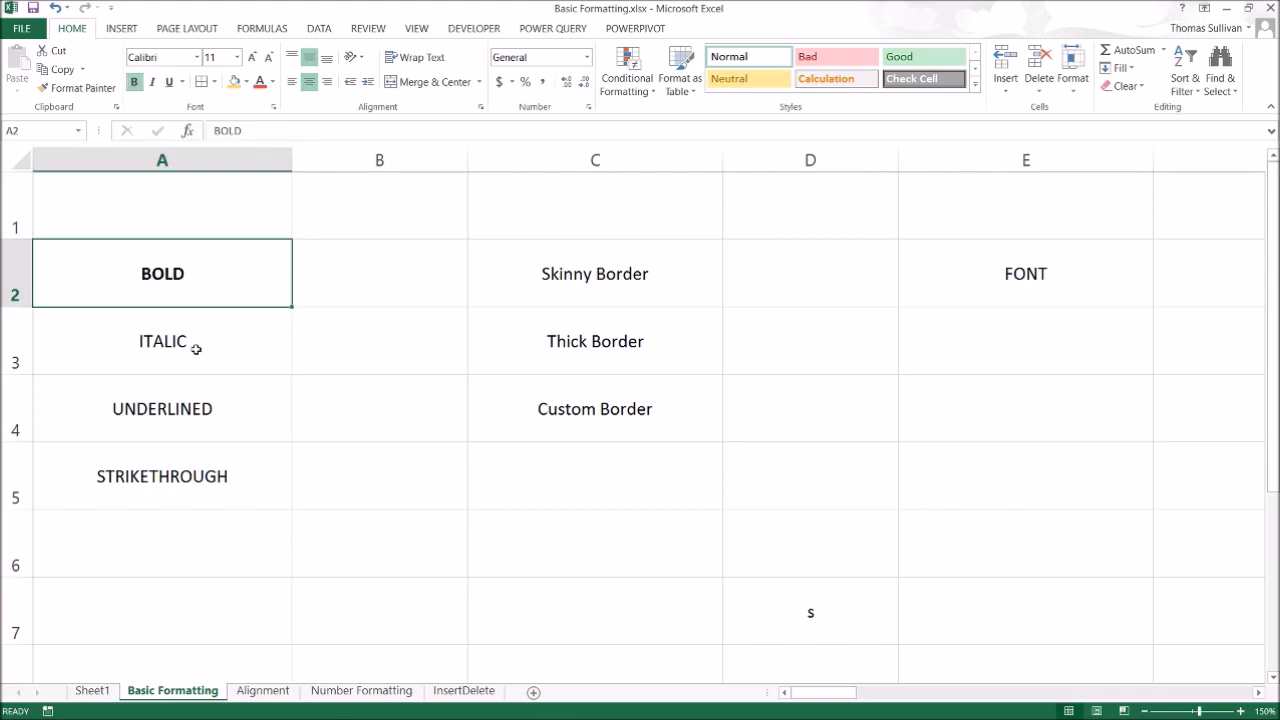
click(162, 340)
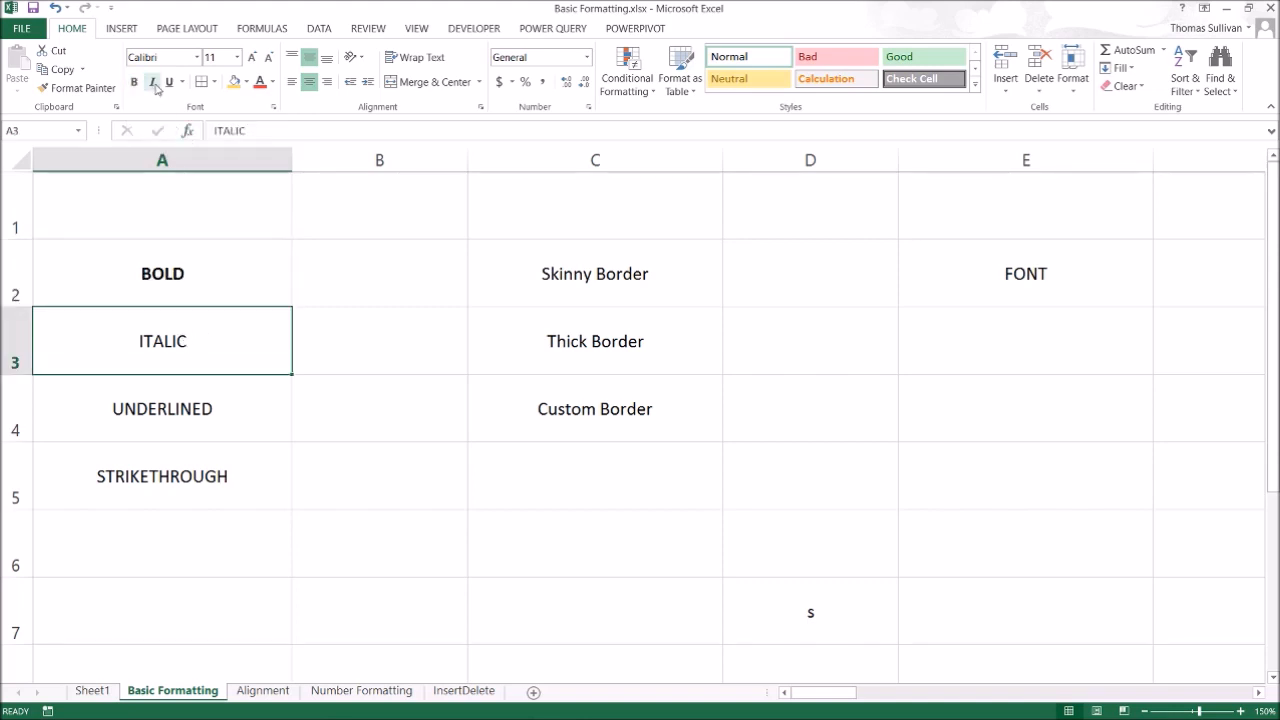
click(152, 80)
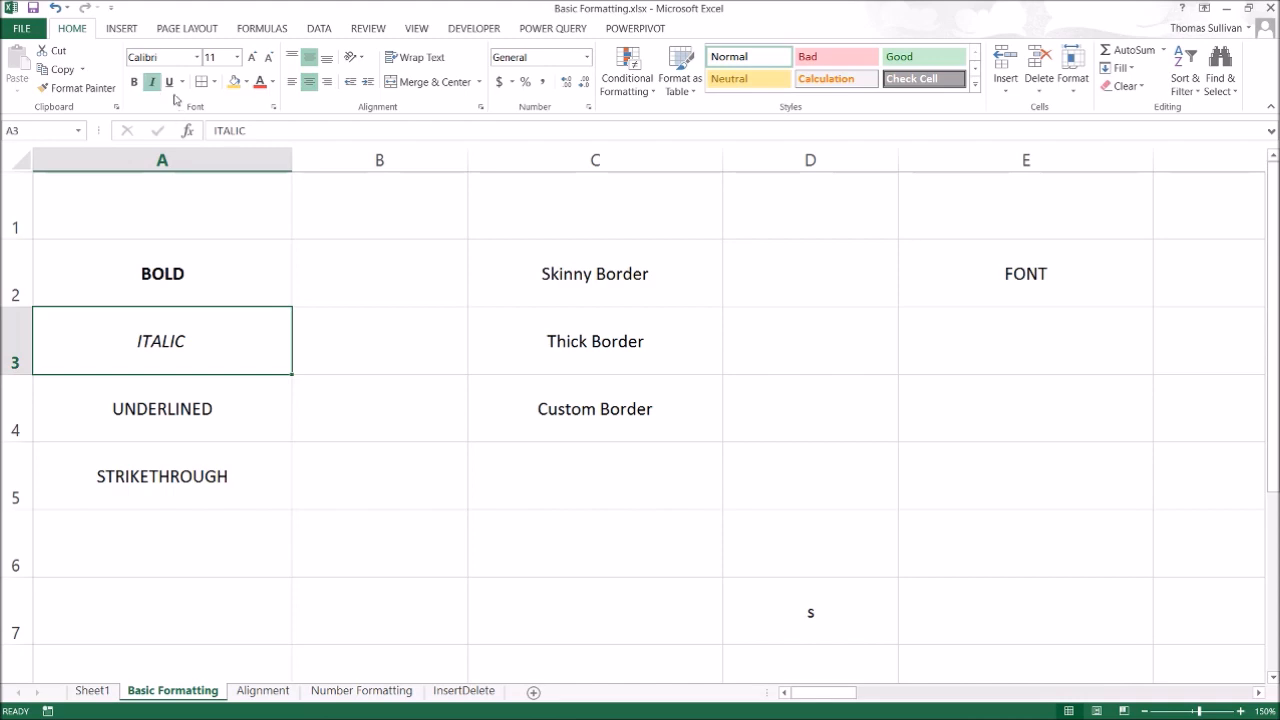
click(162, 408)
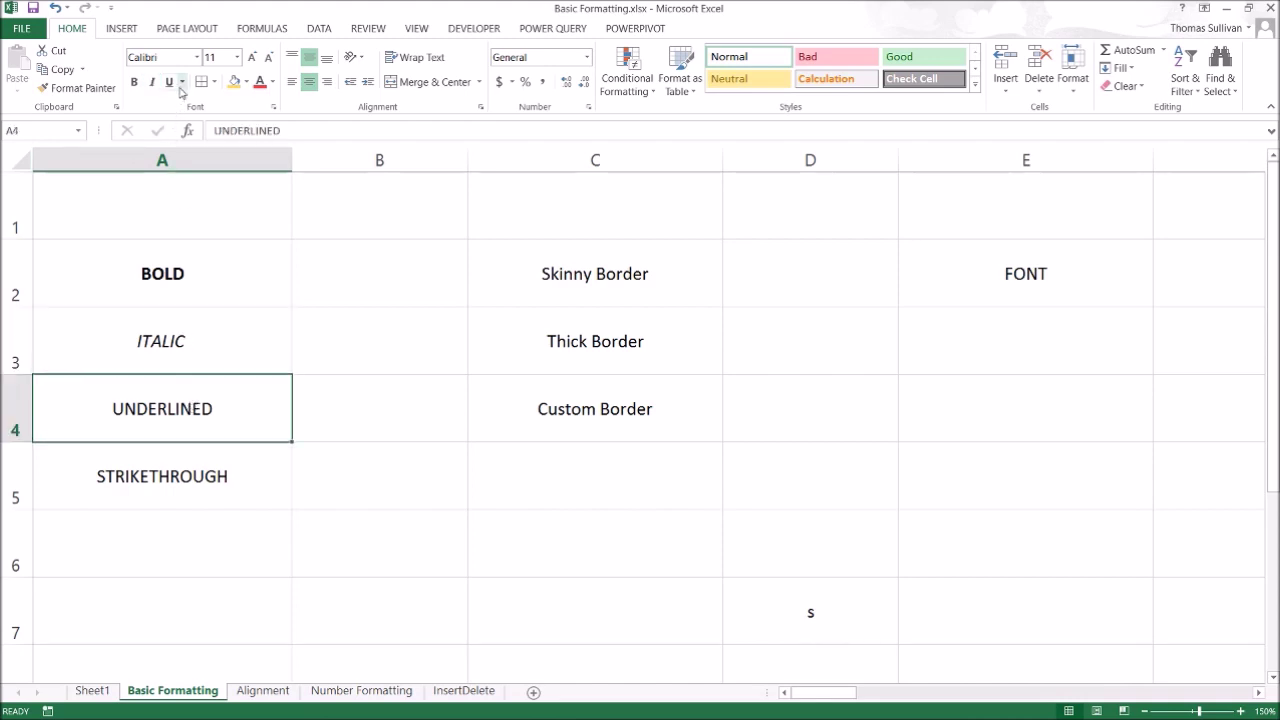
click(168, 80)
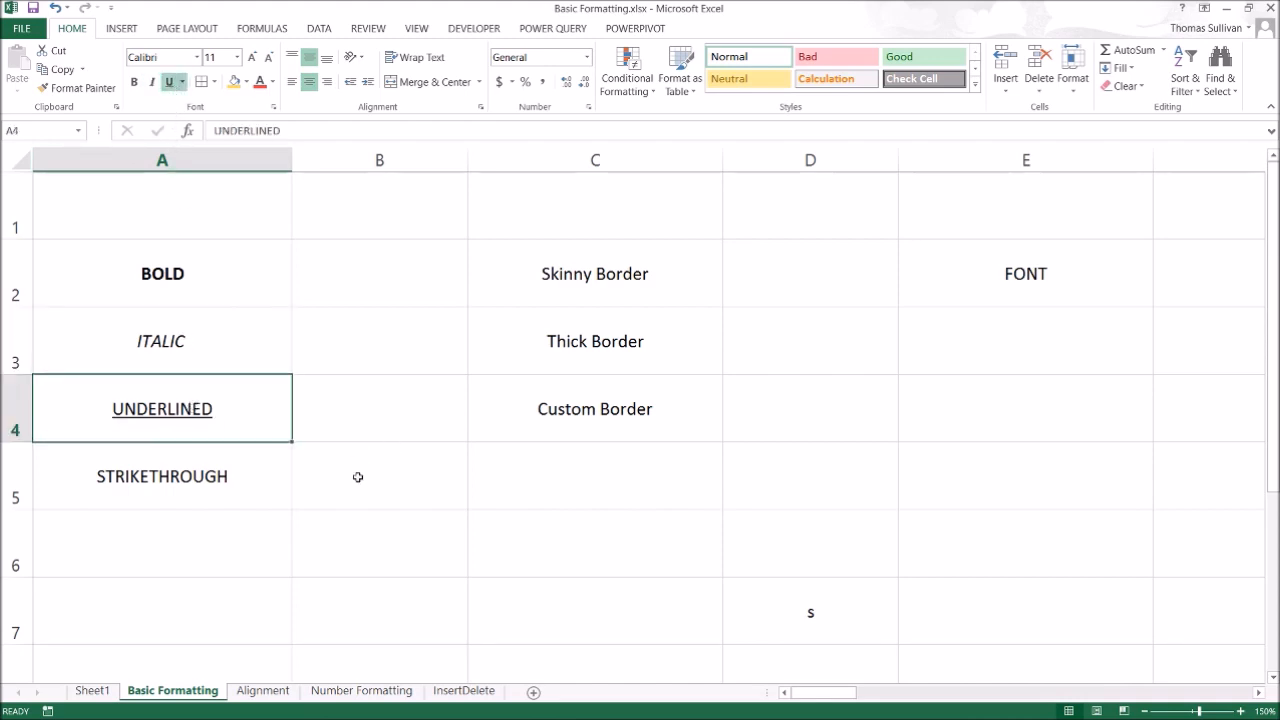
click(162, 476)
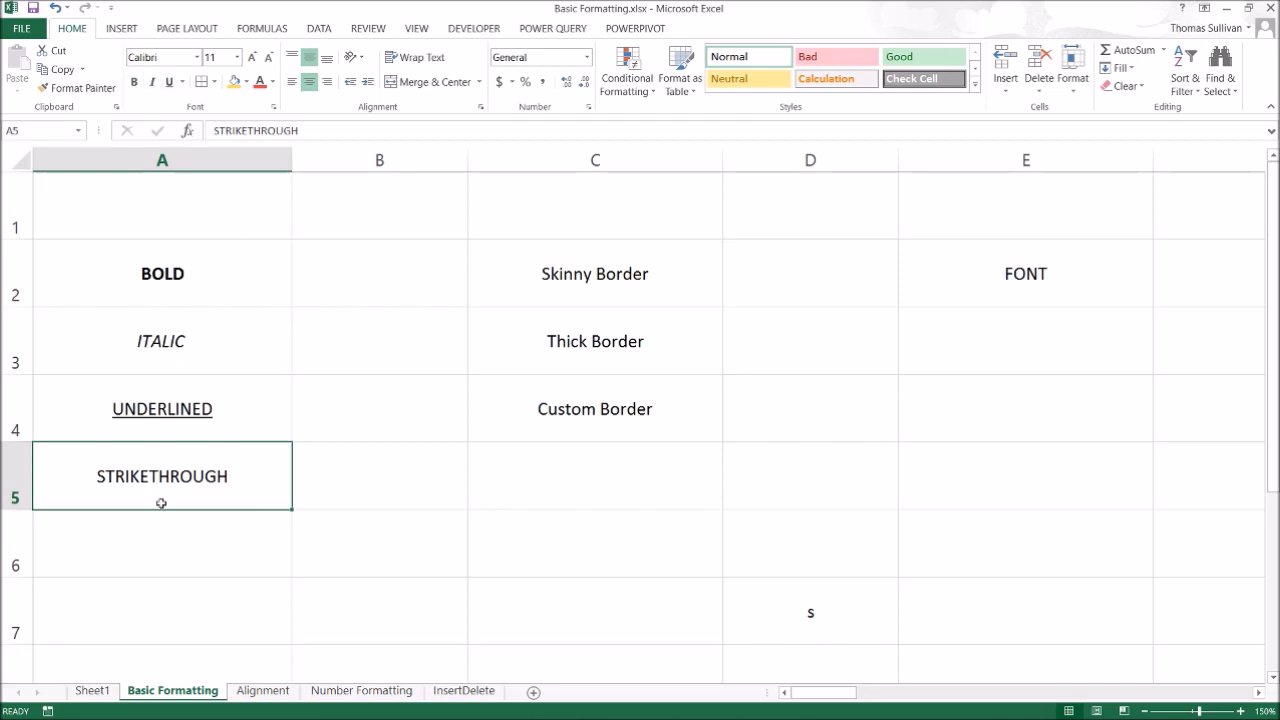
Step: Apply Strikethrough to the A5 label through the Format Cells Font settings
right_click(160, 476)
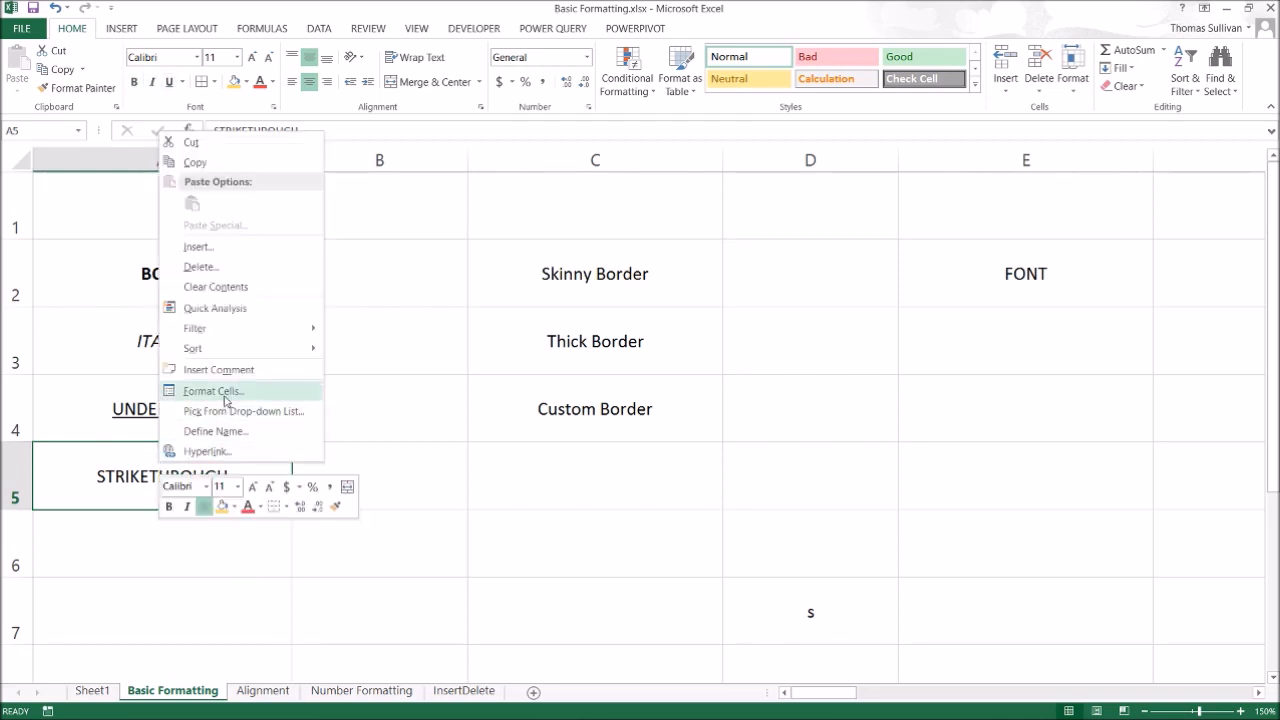
click(212, 390)
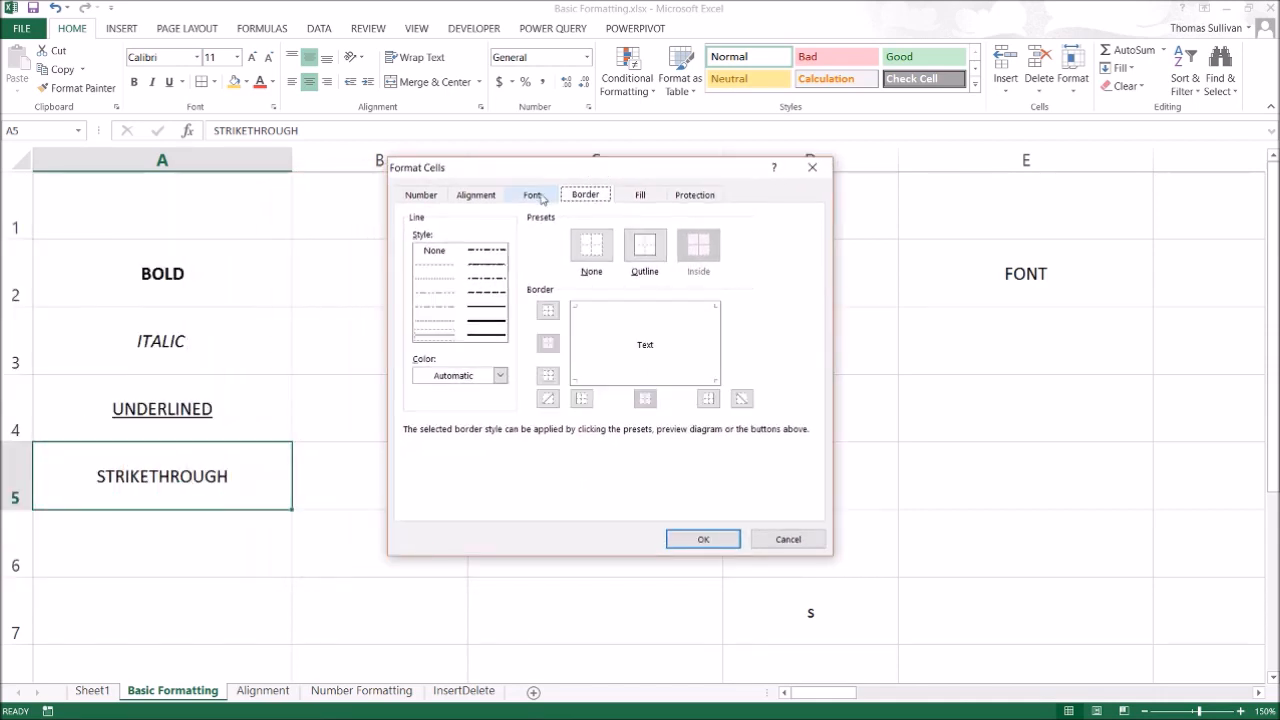
click(532, 194)
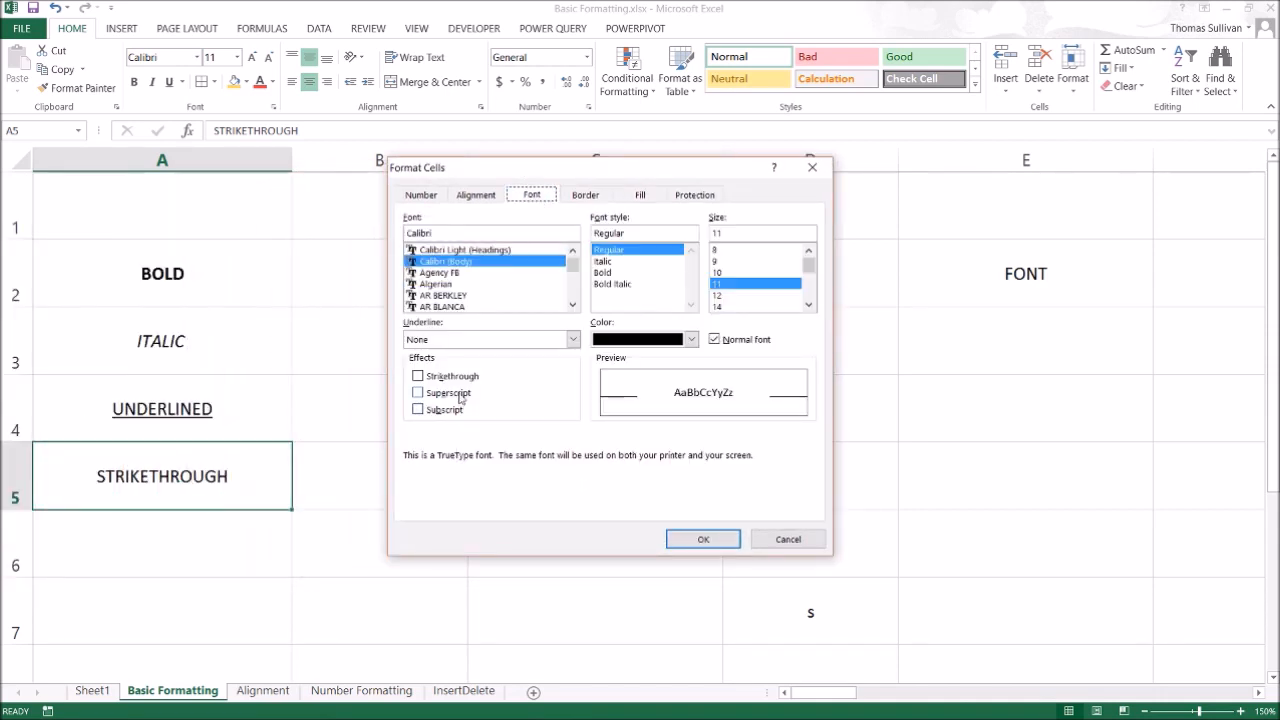
click(418, 376)
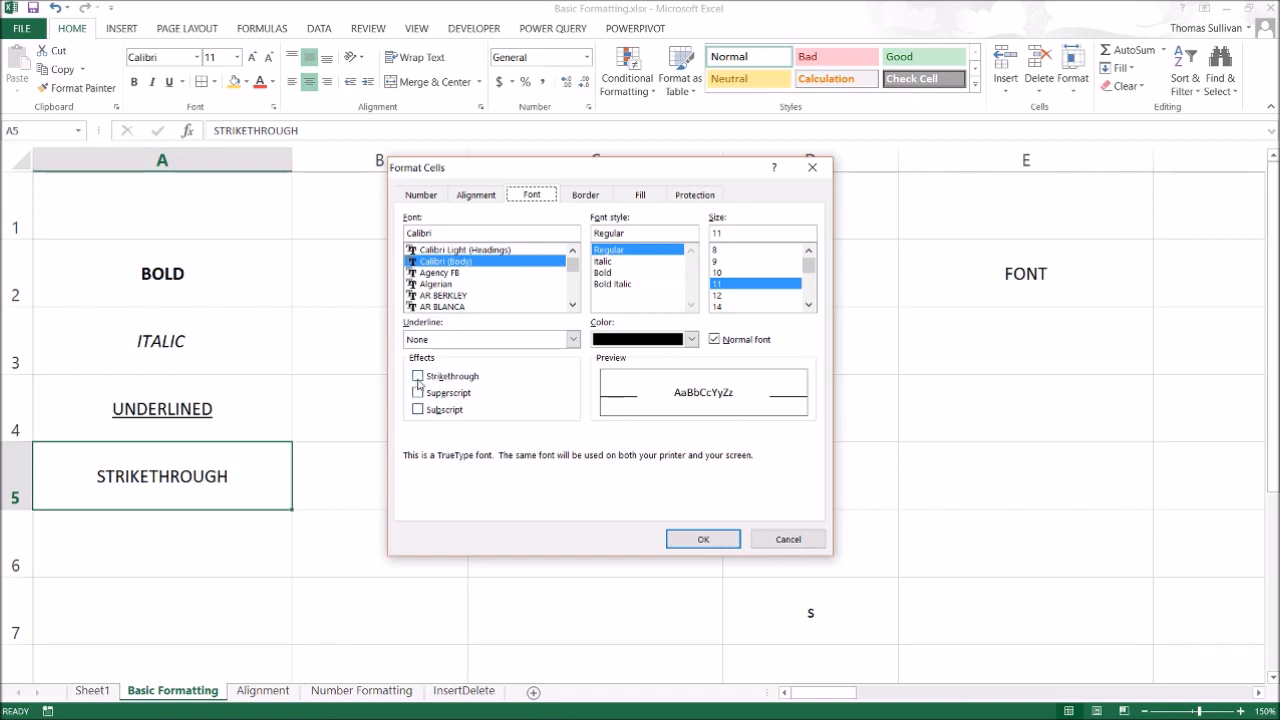
click(418, 376)
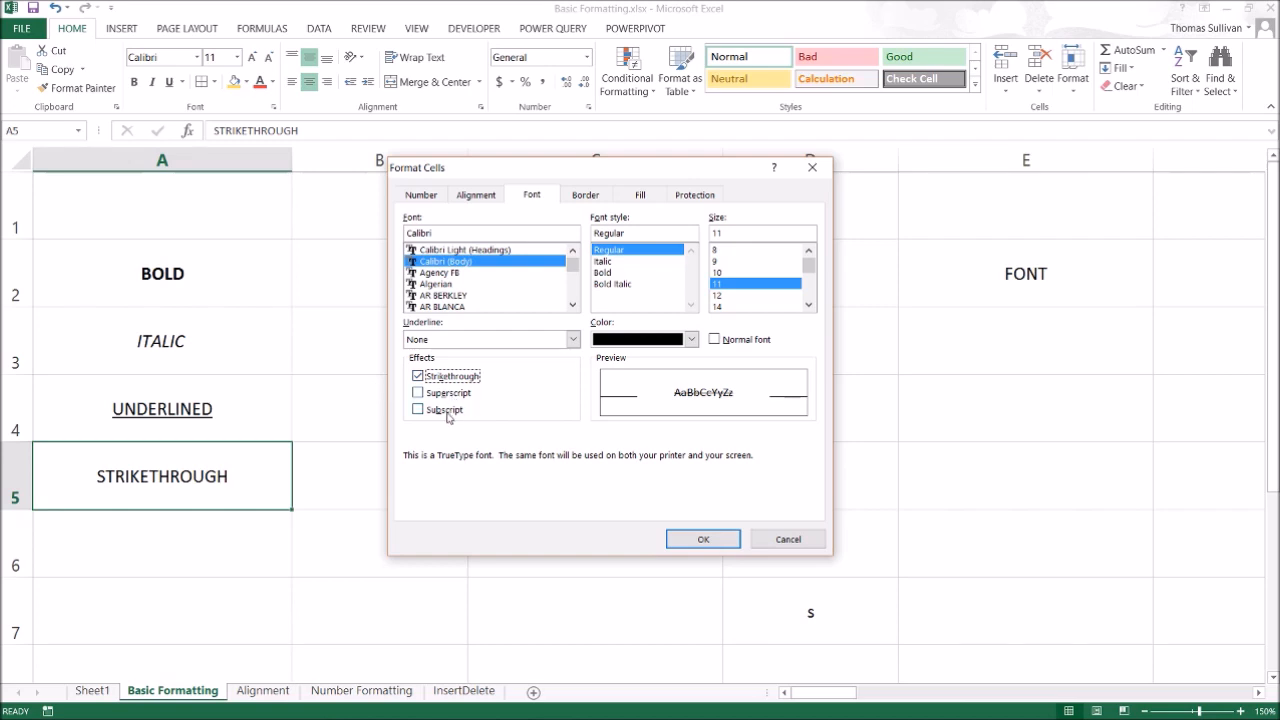
click(704, 540)
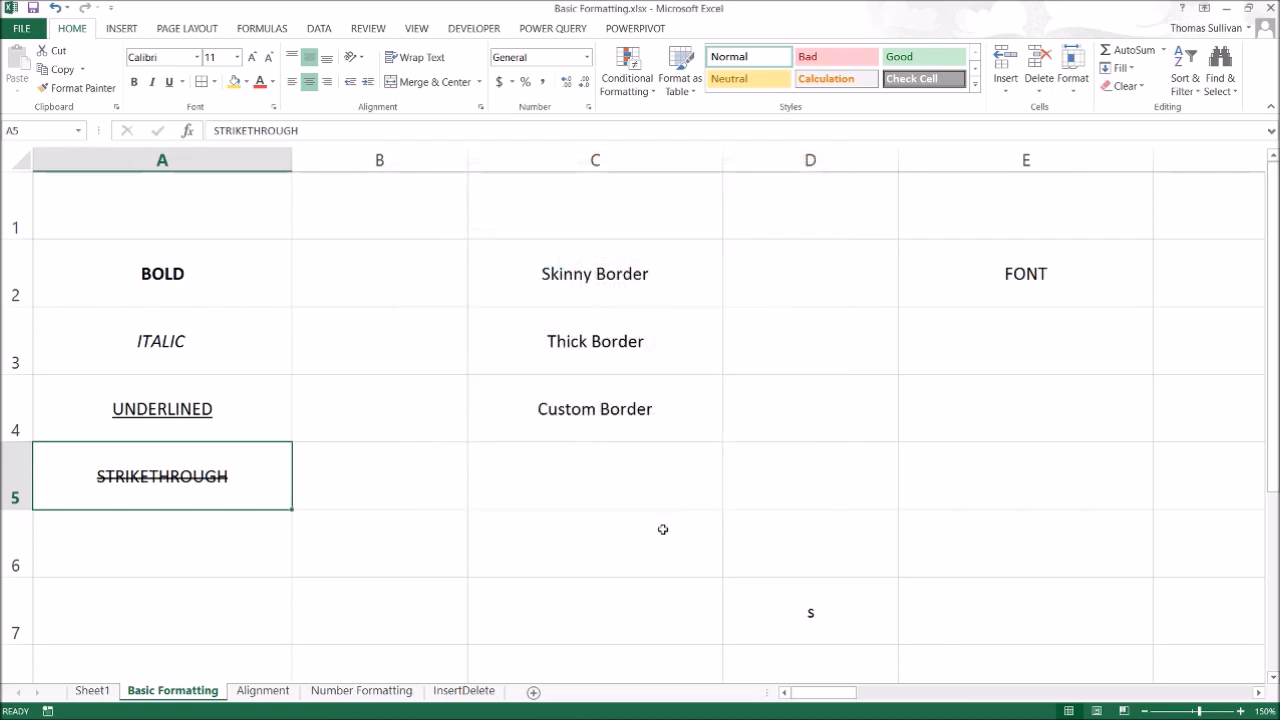
Step: Give C2 'Skinny Border' Outside Borders and C3 'Thick Border' a Thick Box Border
click(810, 544)
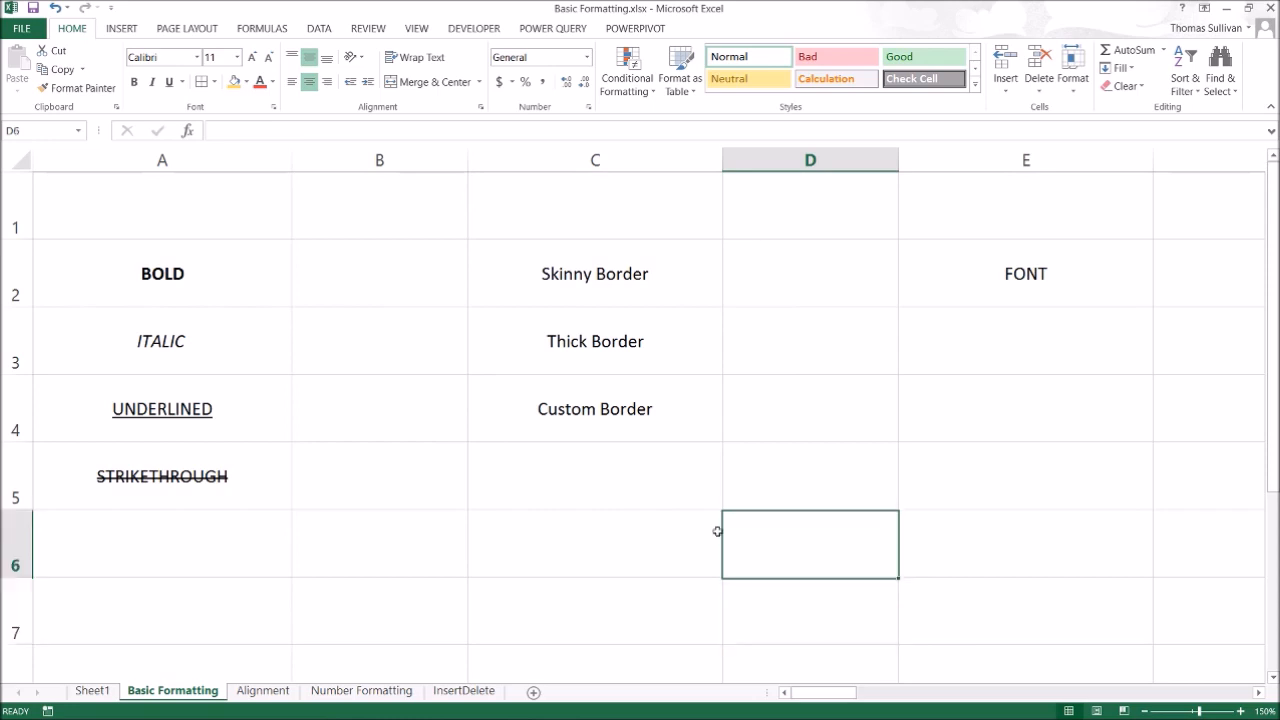
click(596, 272)
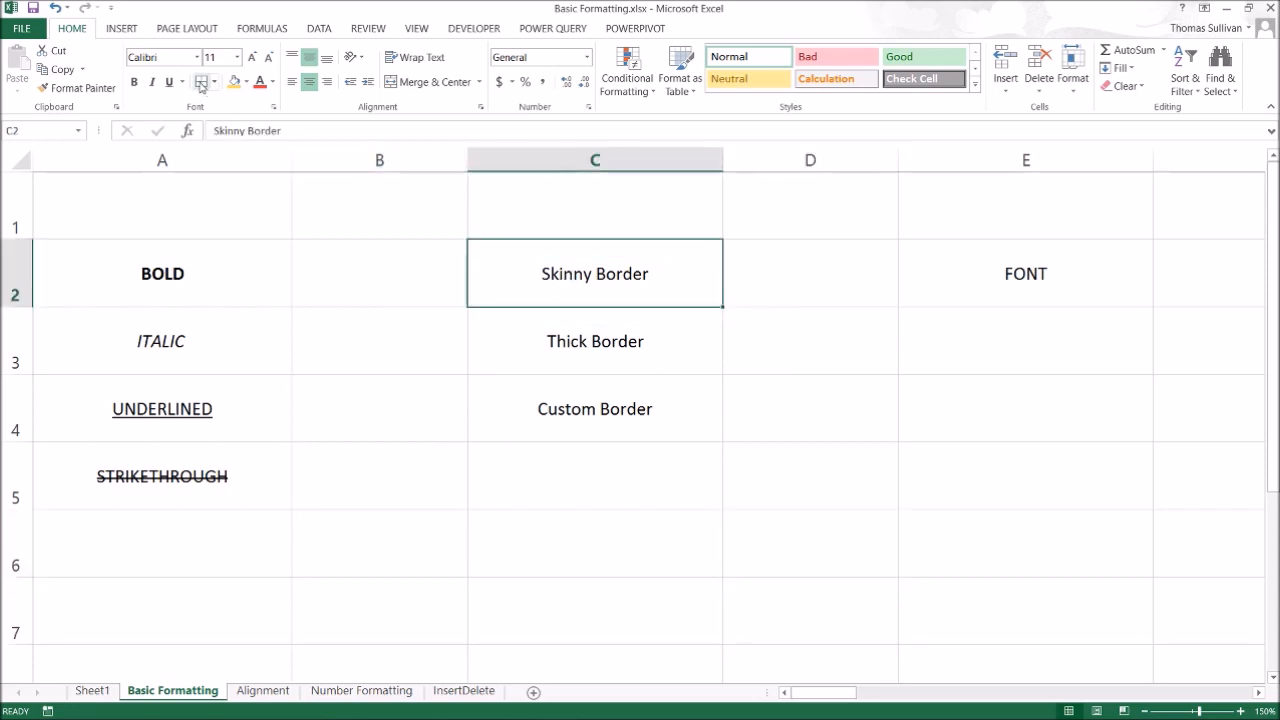
drag(596, 272, 596, 408)
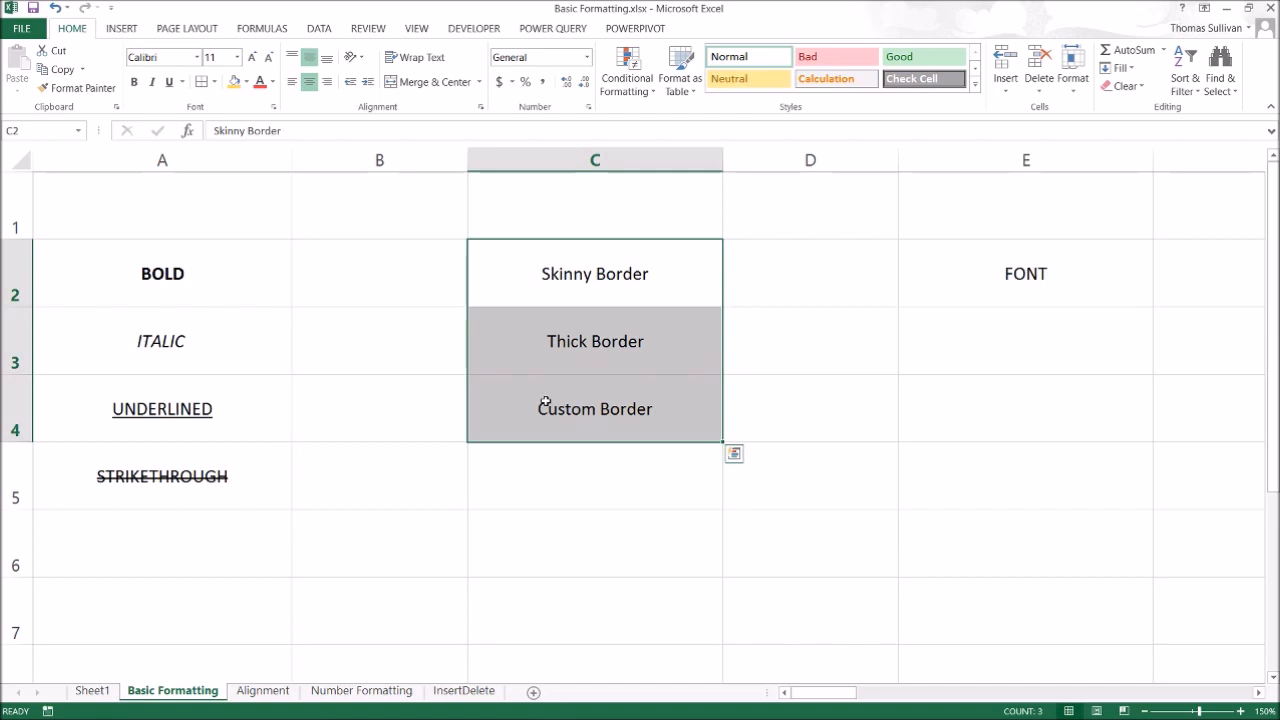
mouse_move(548, 400)
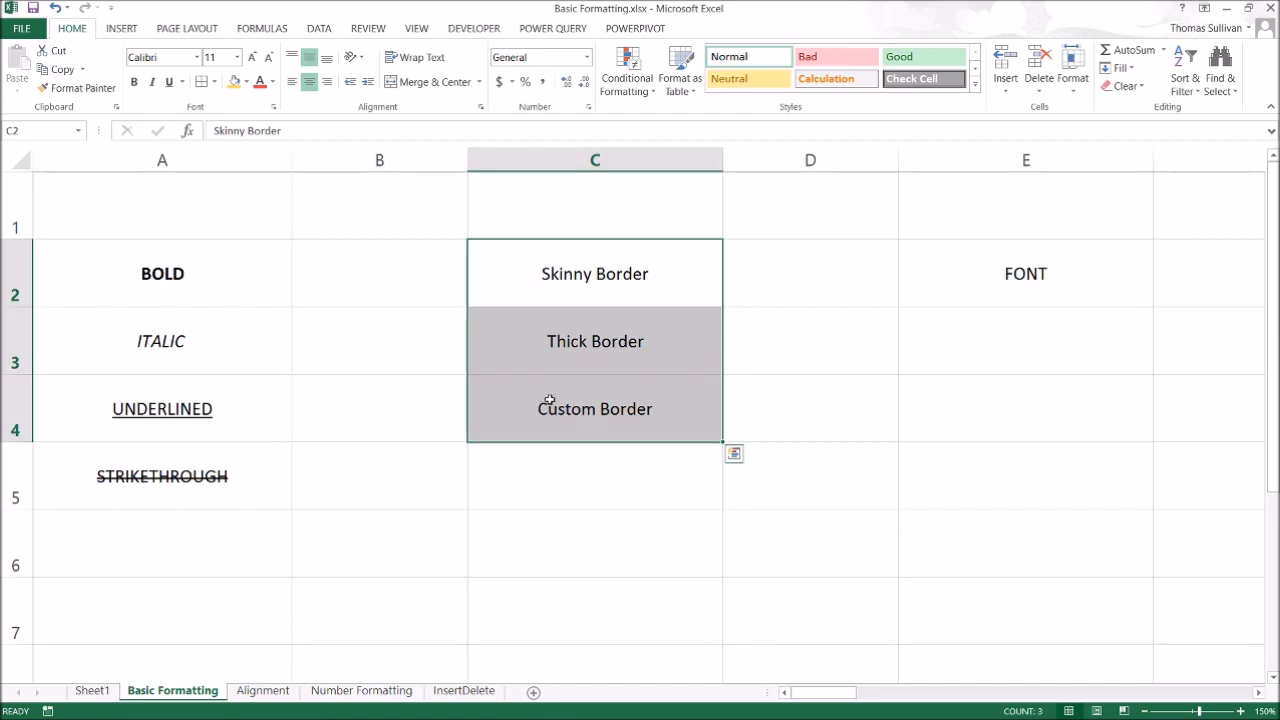
click(596, 272)
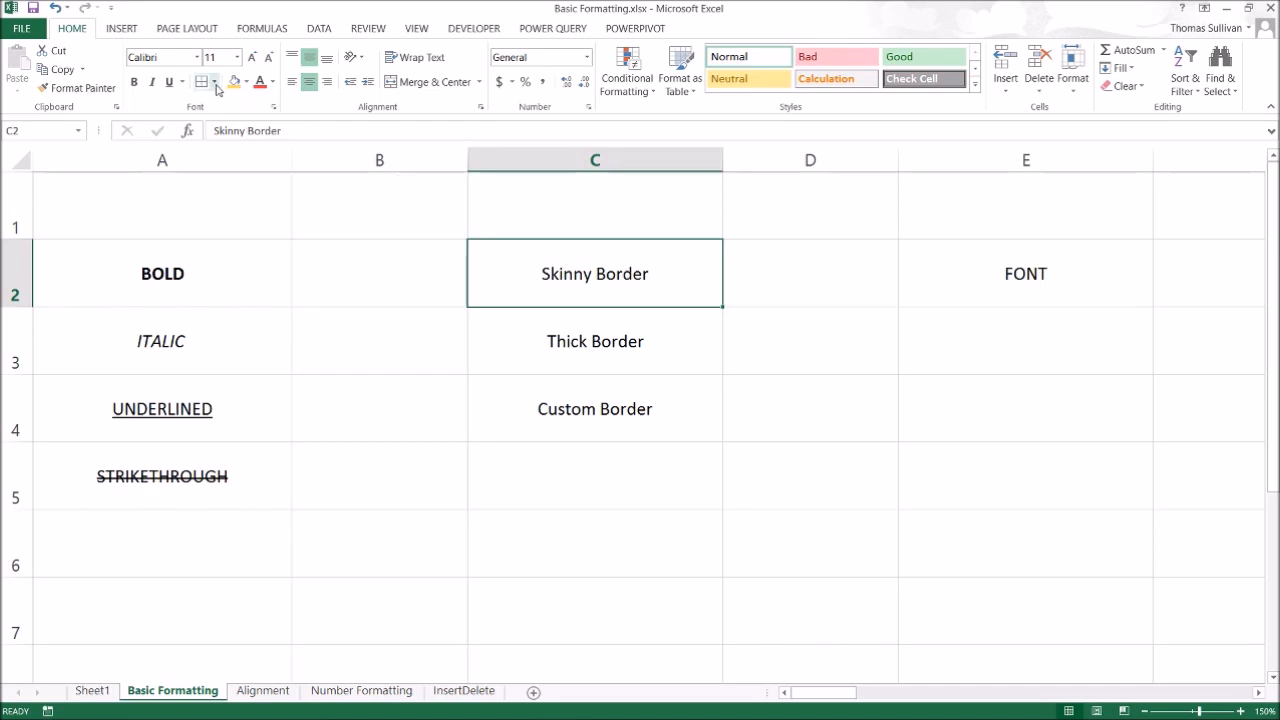
click(212, 82)
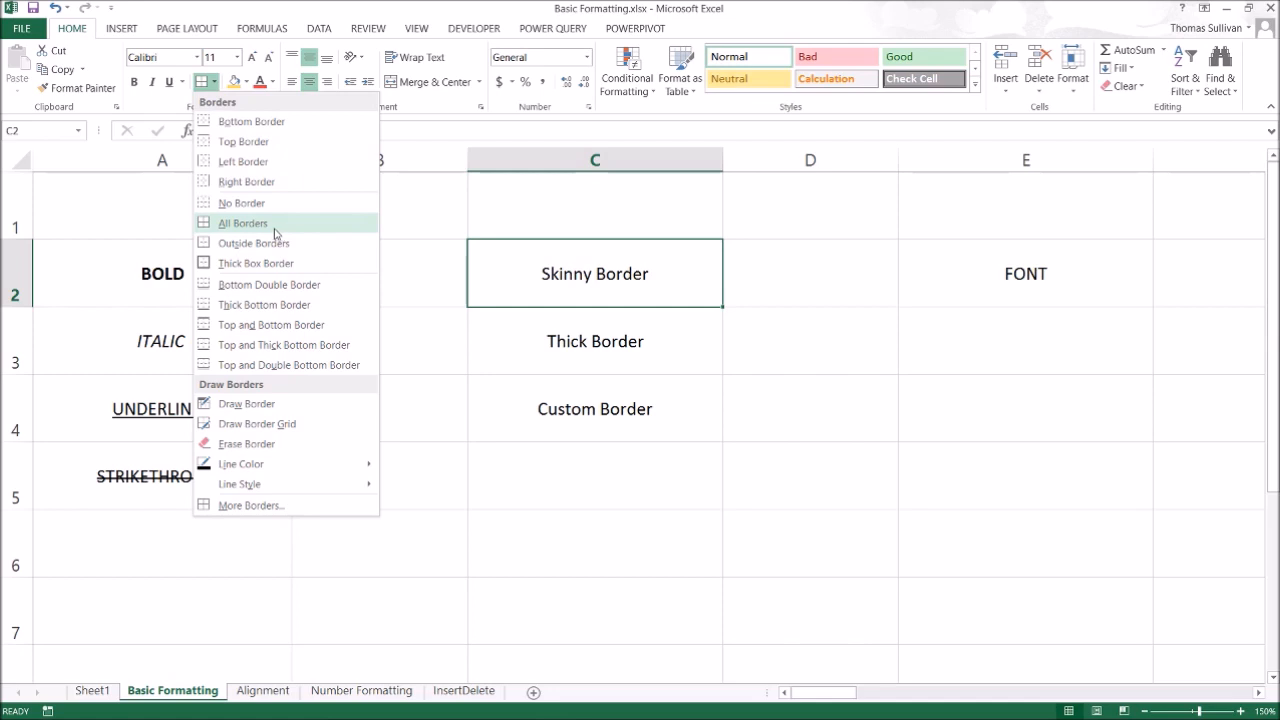
mouse_move(244, 234)
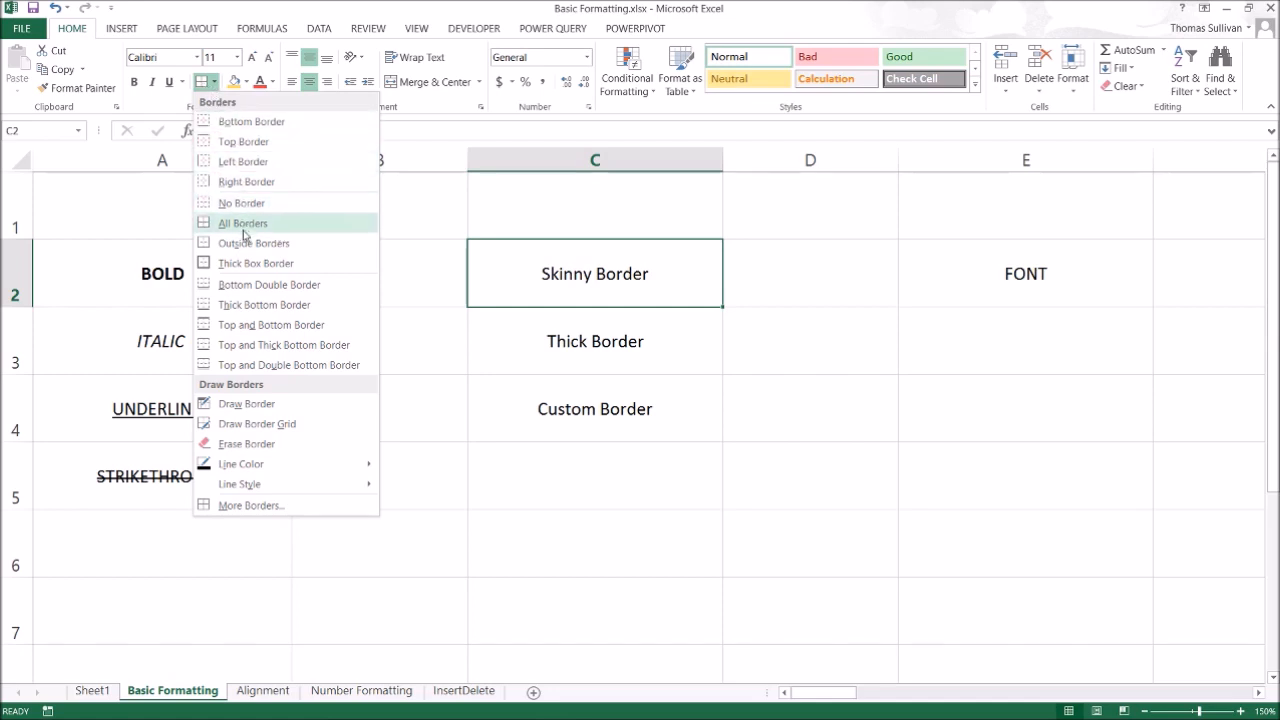
click(244, 222)
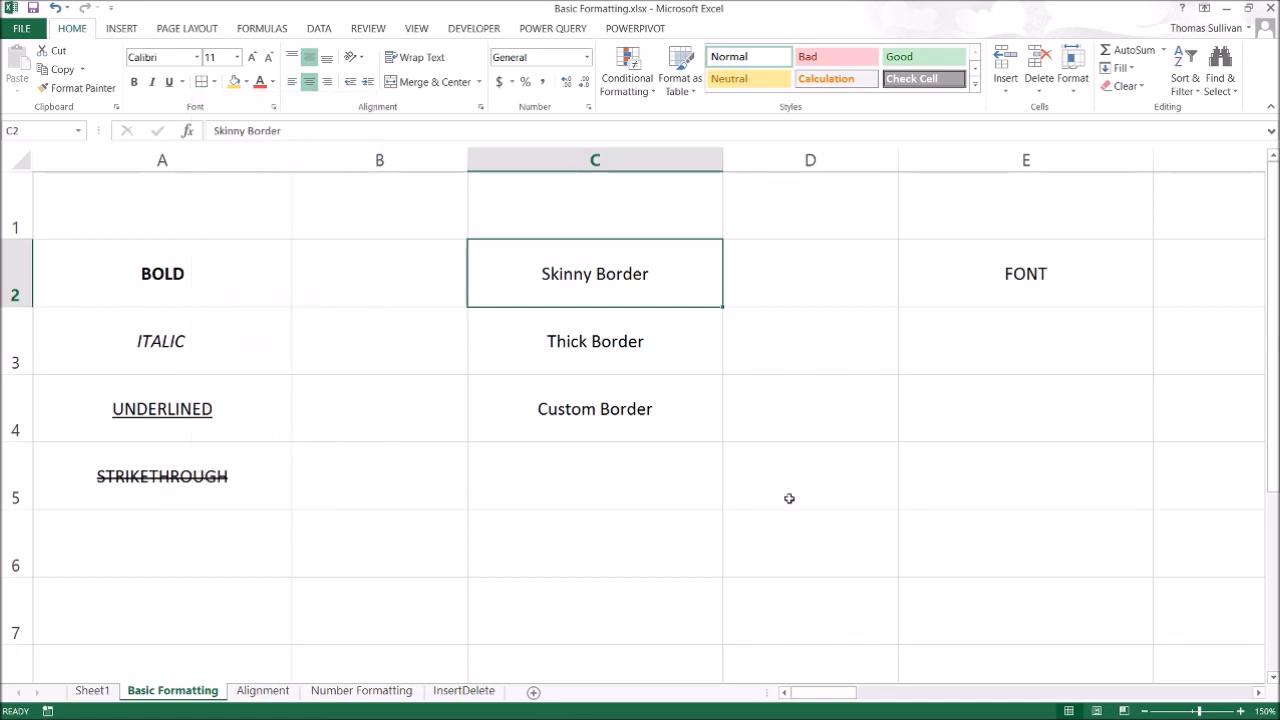
click(596, 340)
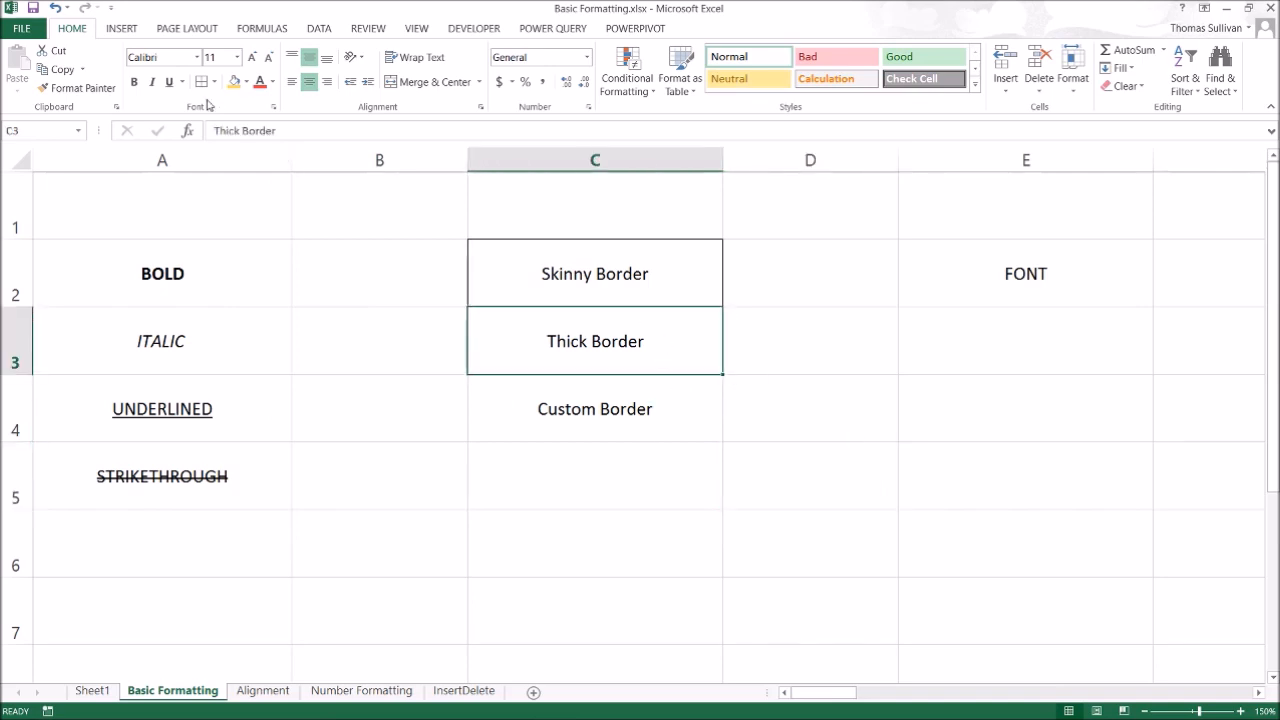
click(208, 82)
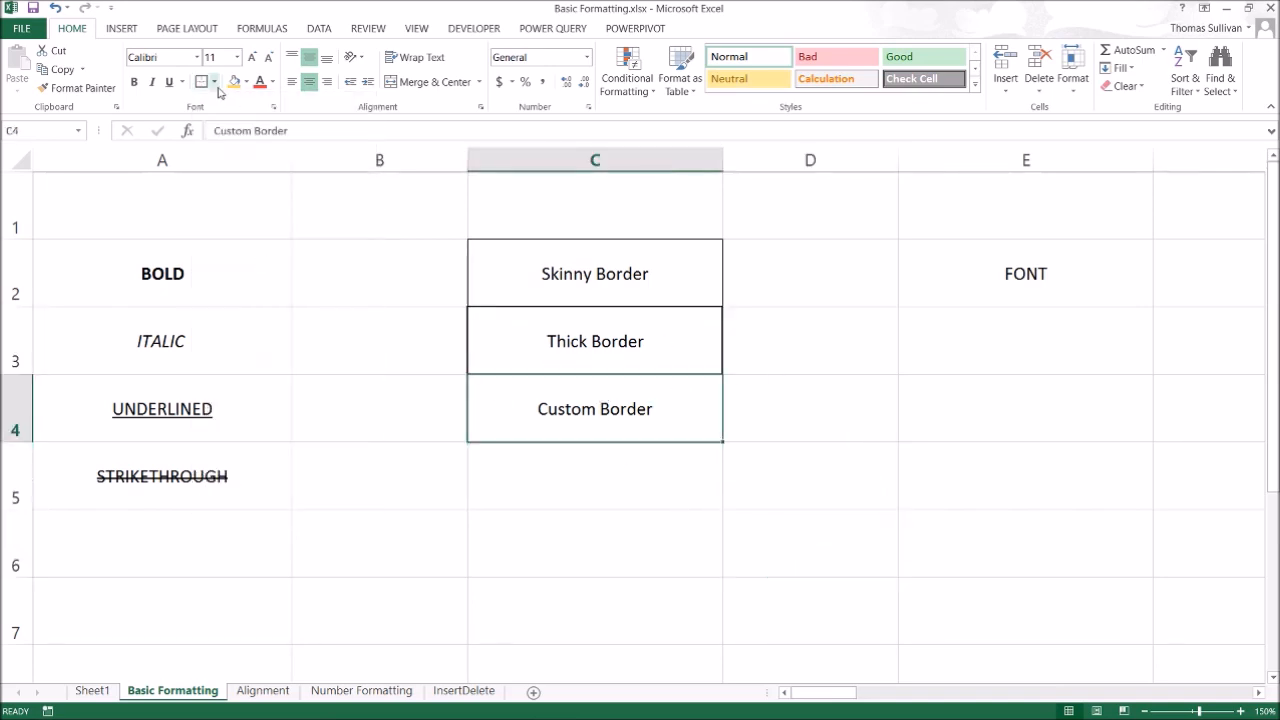
Step: In More Borders, give C4 'Custom Border' a full outline plus a diagonal line
click(212, 80)
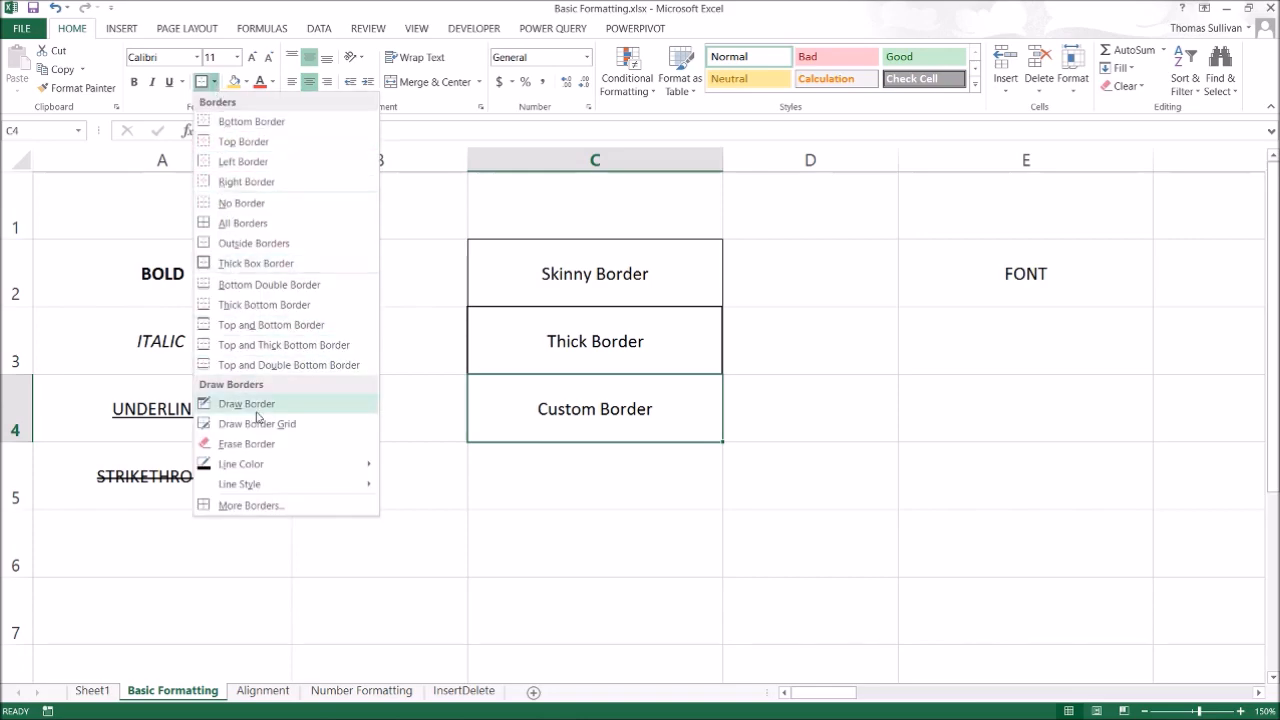
click(252, 504)
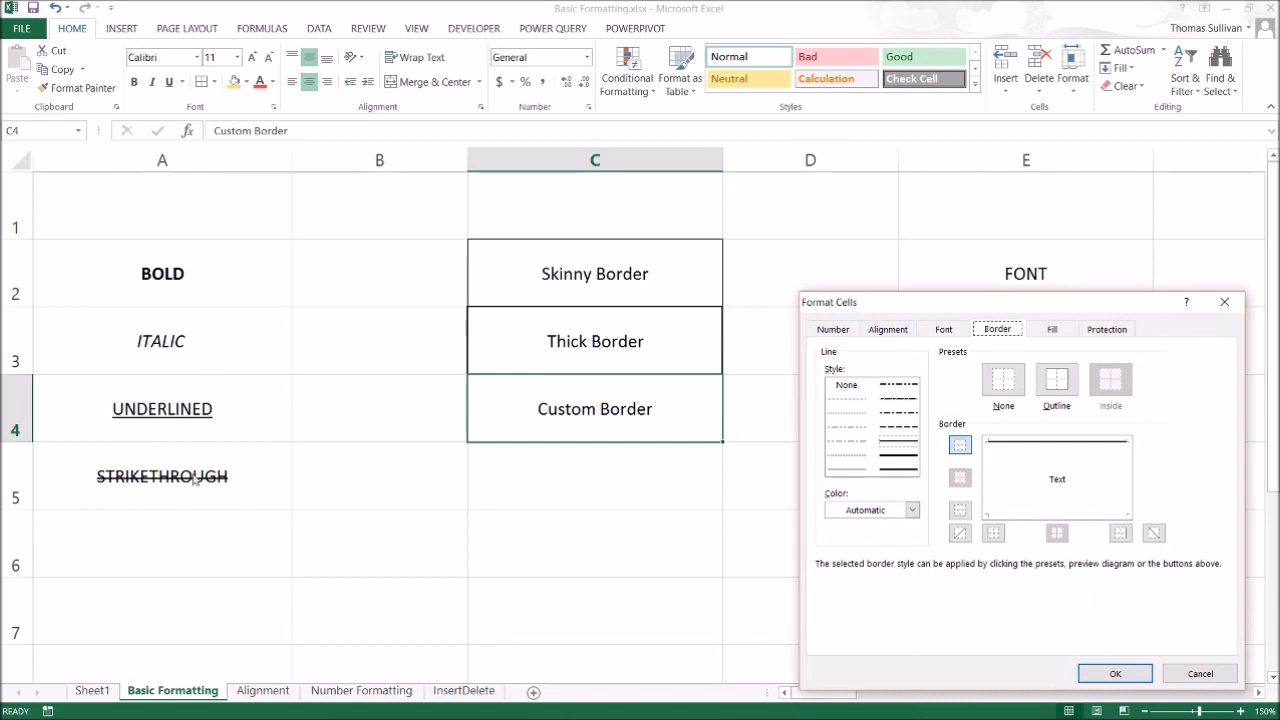
click(936, 276)
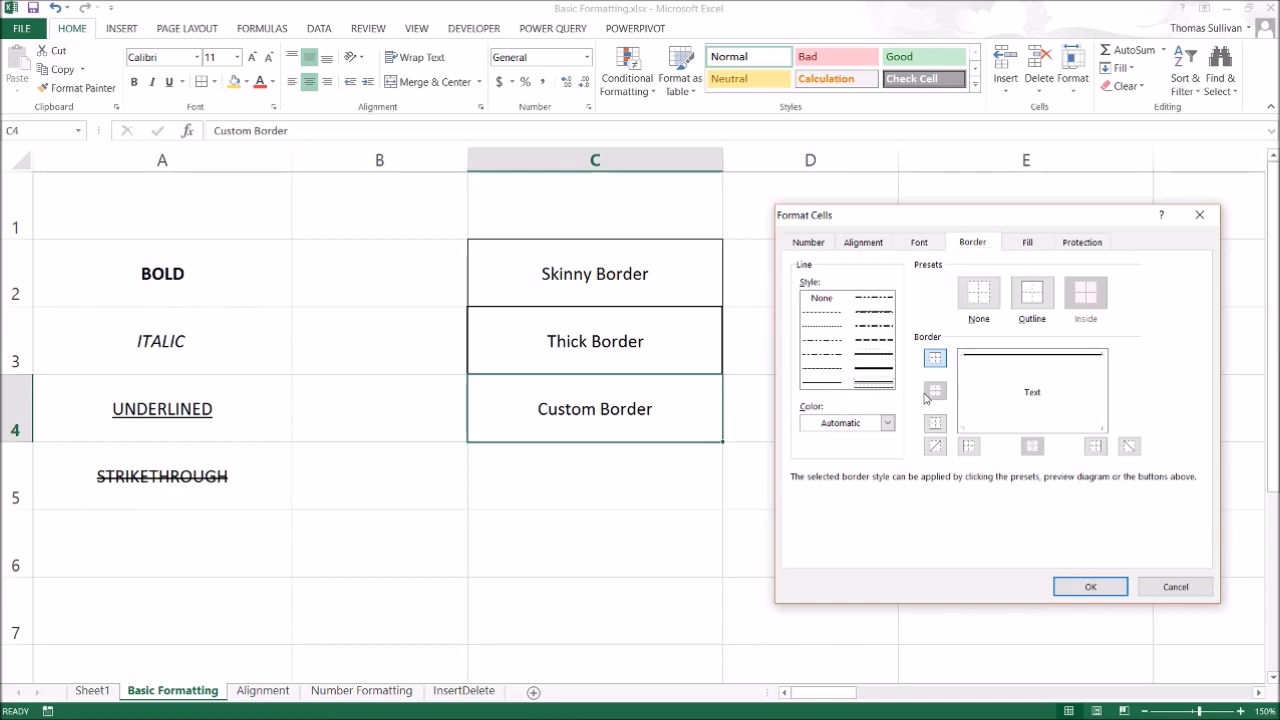
click(968, 446)
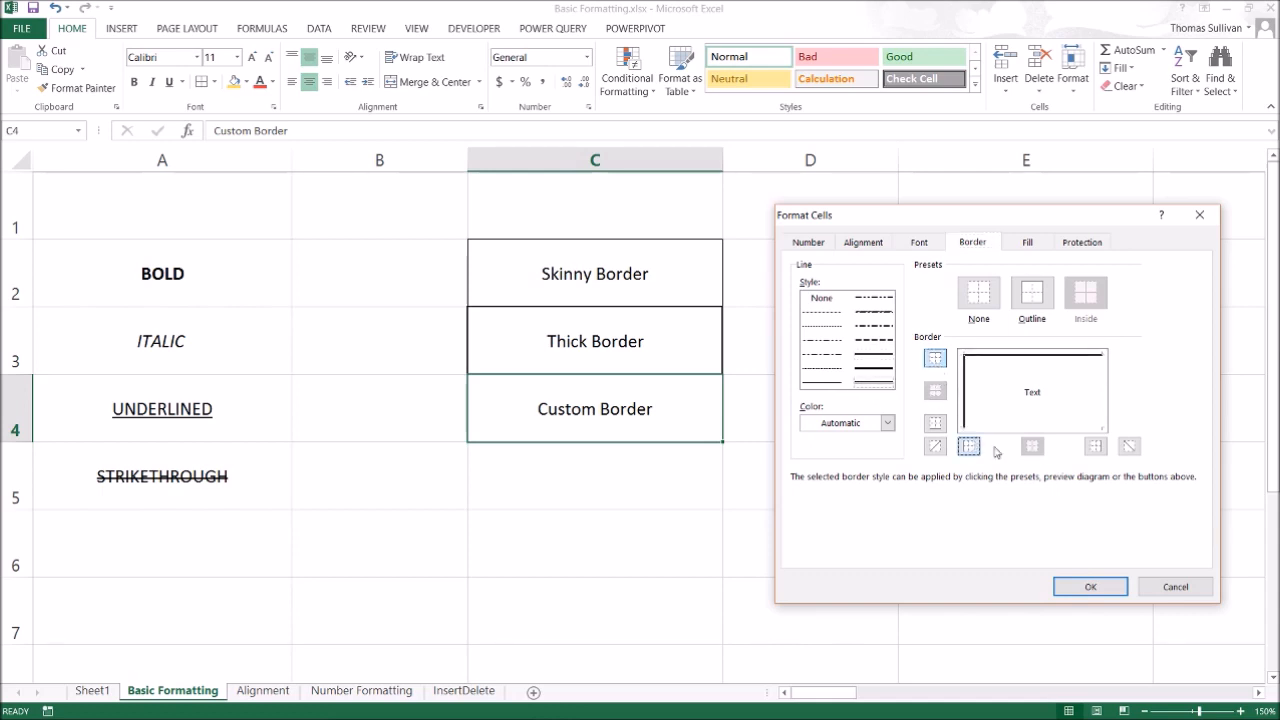
click(936, 424)
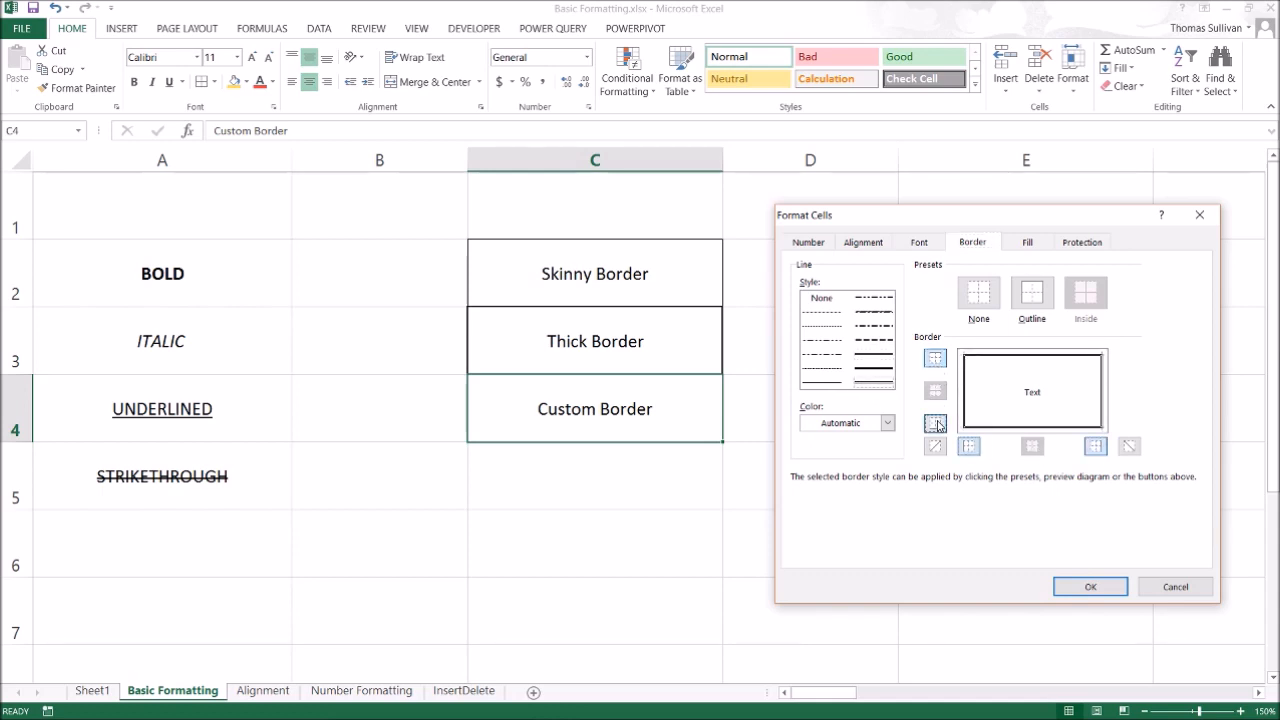
click(934, 424)
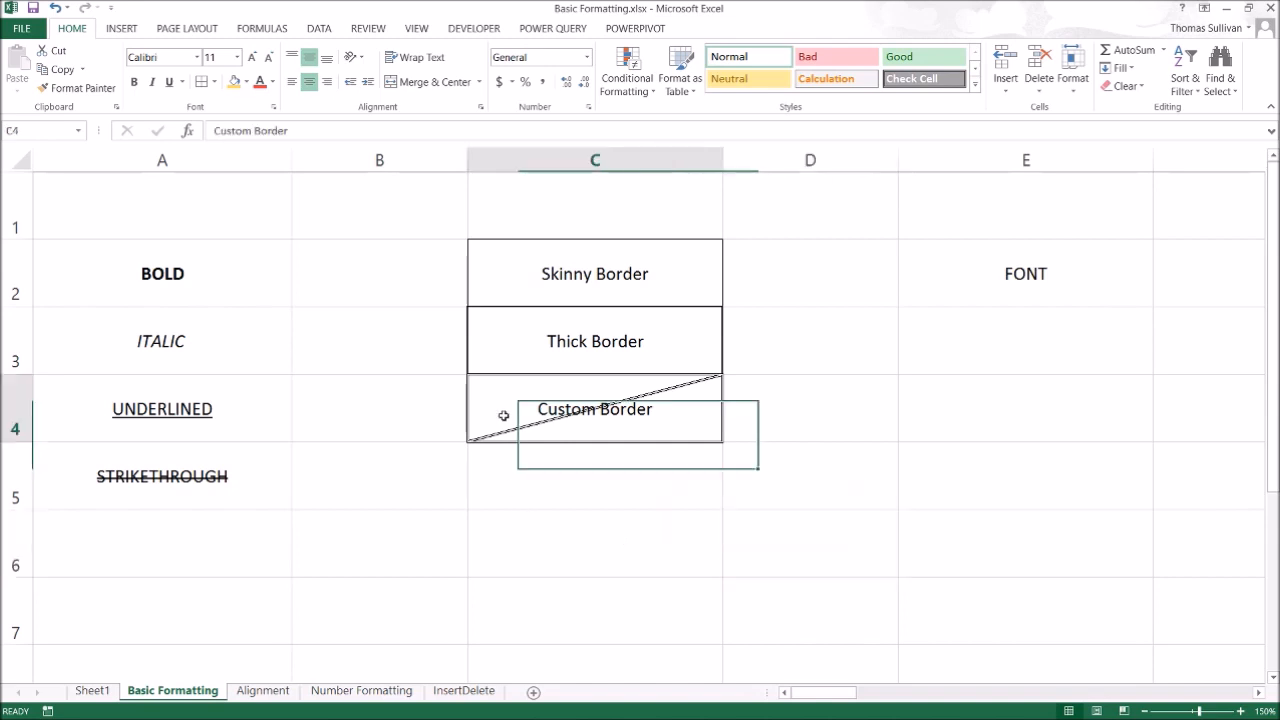
click(596, 340)
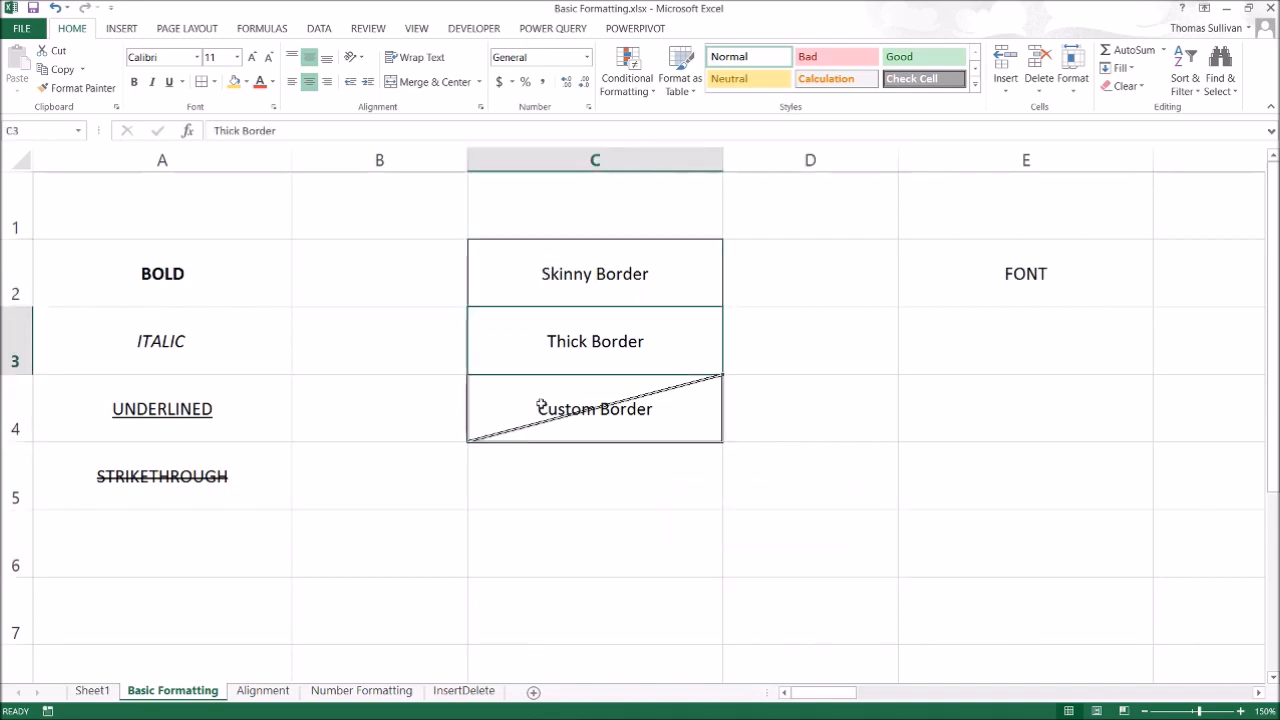
Step: Colour the E2 'FONT' text a custom blue via More Colors and fill the cell gold
click(1024, 272)
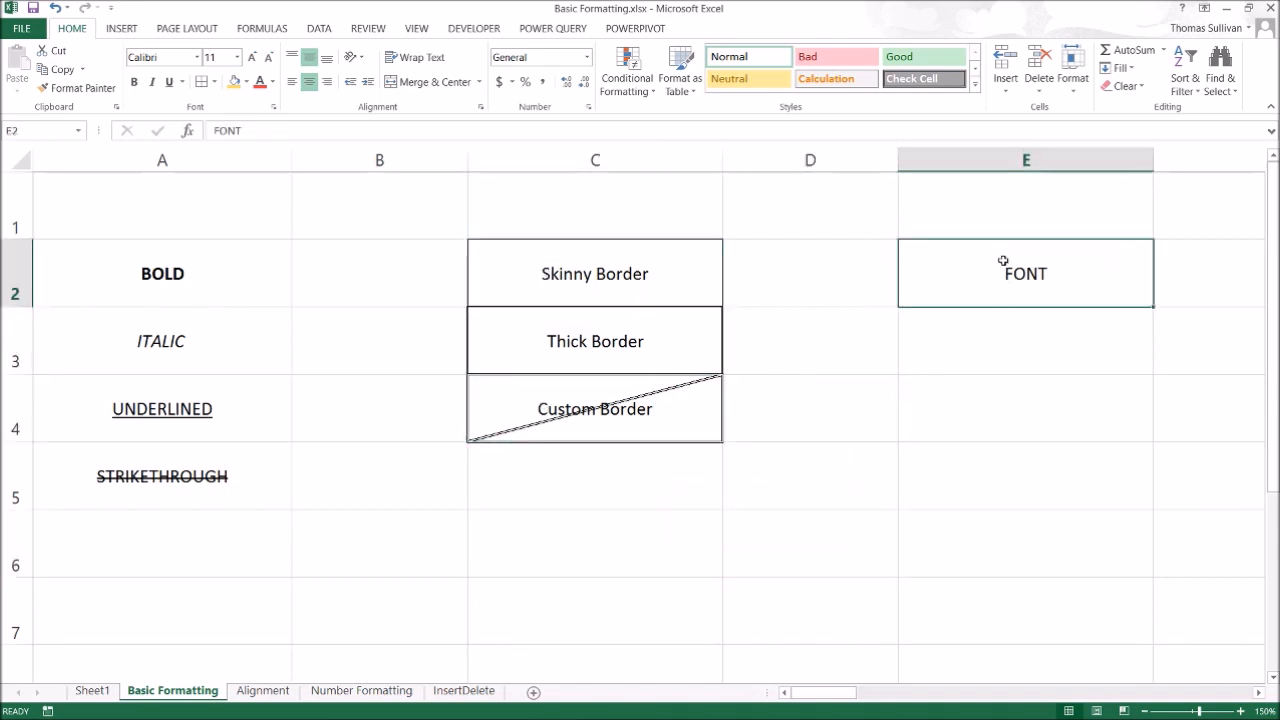
mouse_move(982, 278)
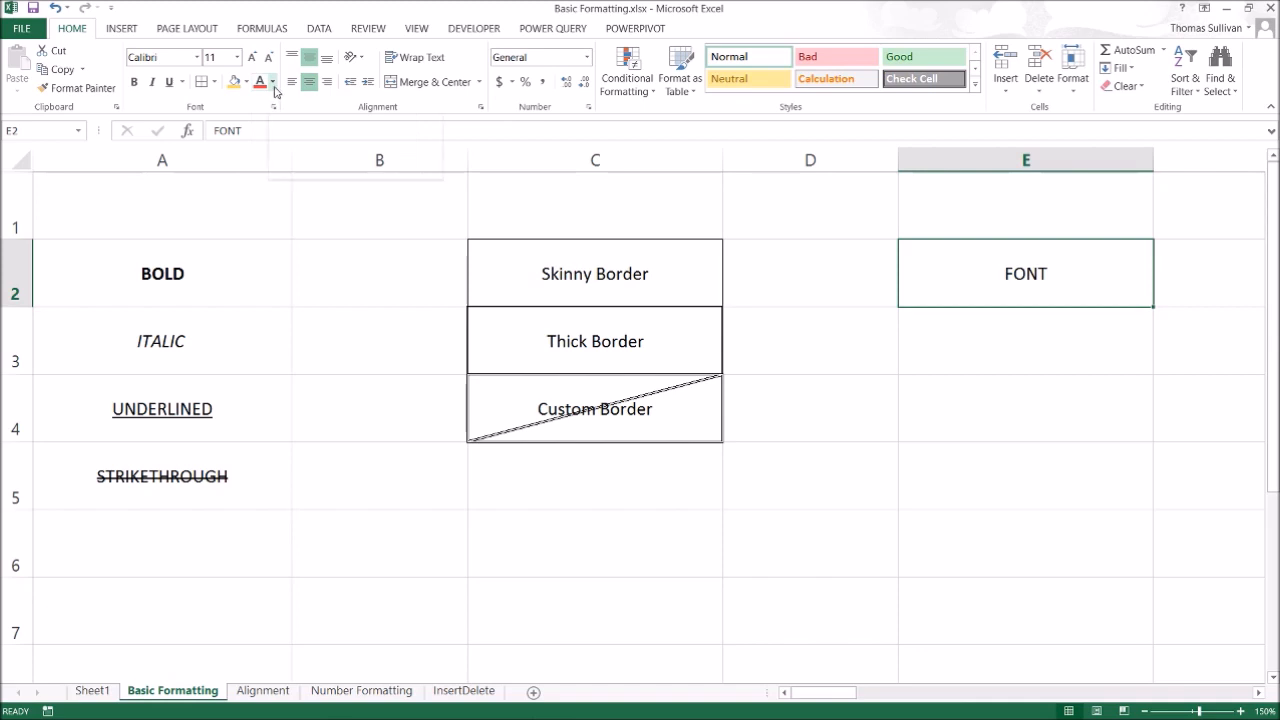
click(272, 82)
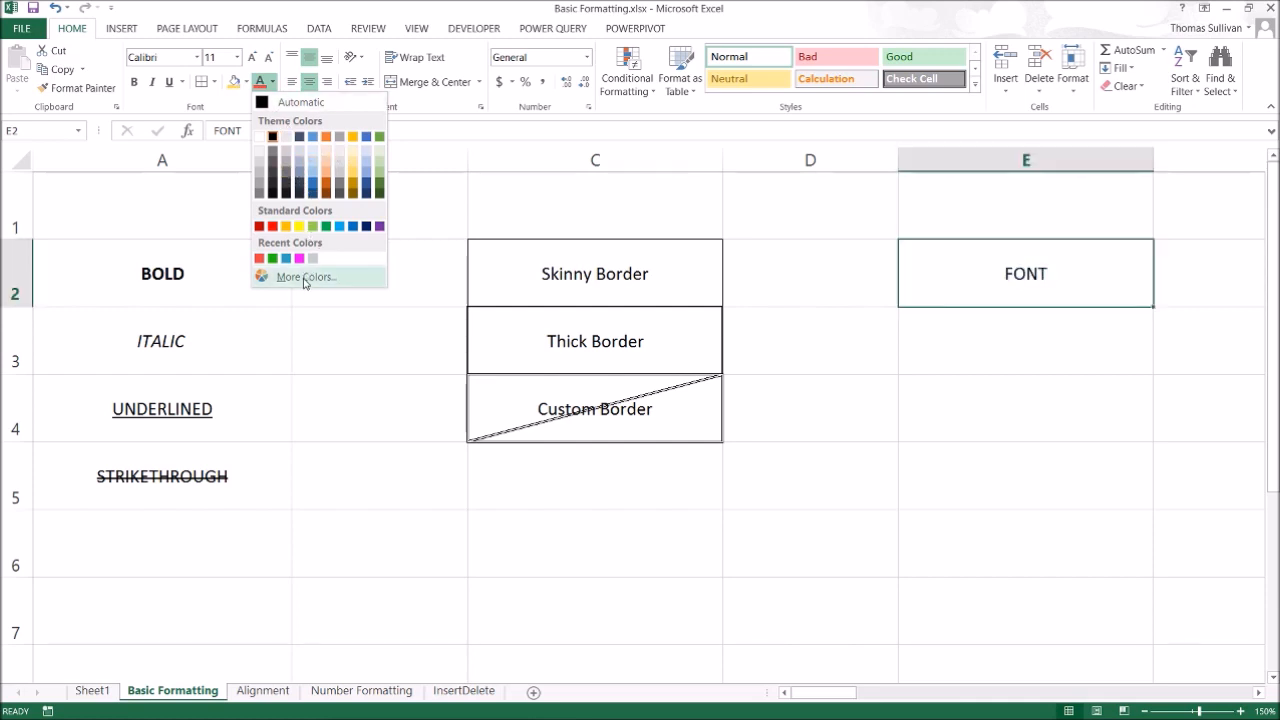
mouse_move(304, 284)
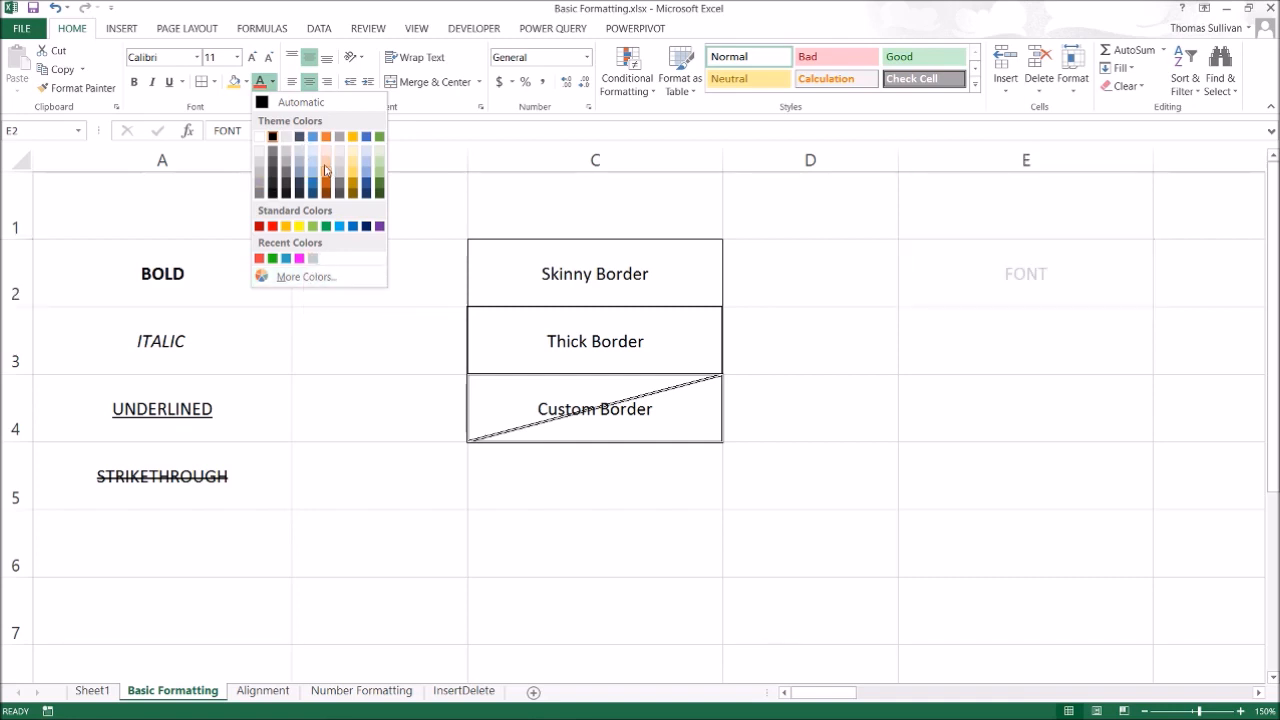
click(306, 276)
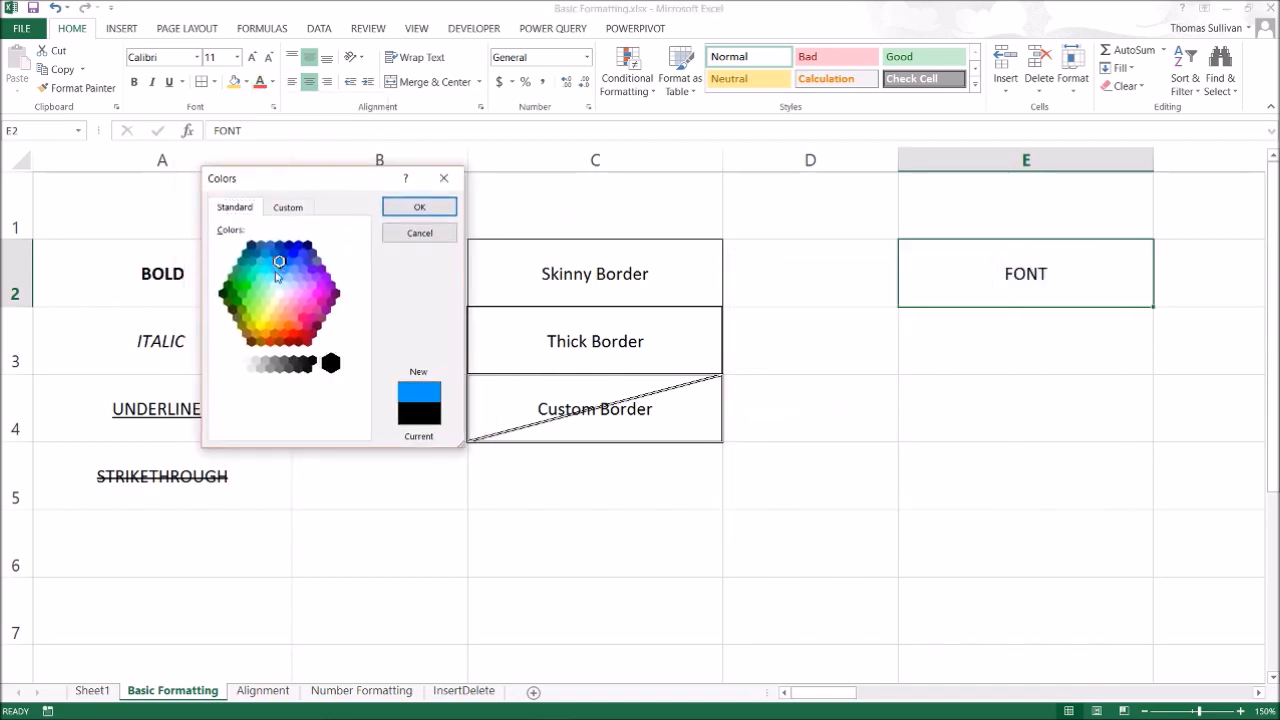
click(288, 206)
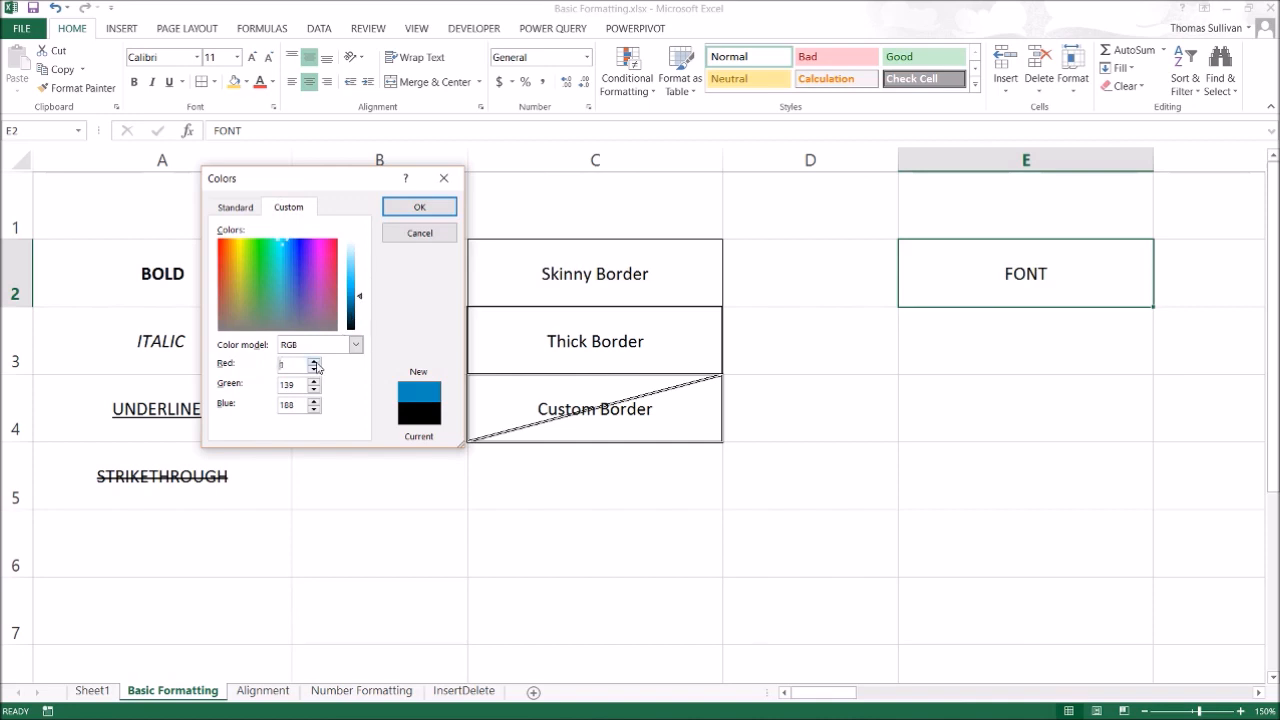
click(292, 270)
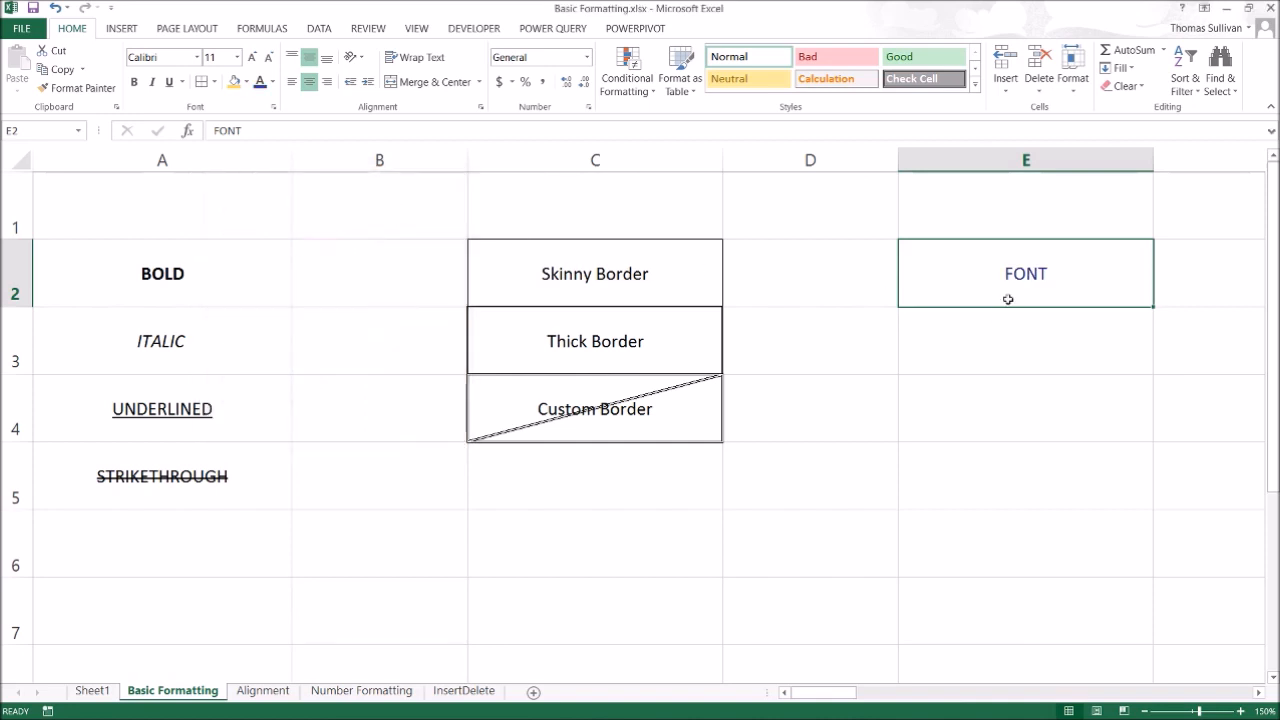
click(248, 82)
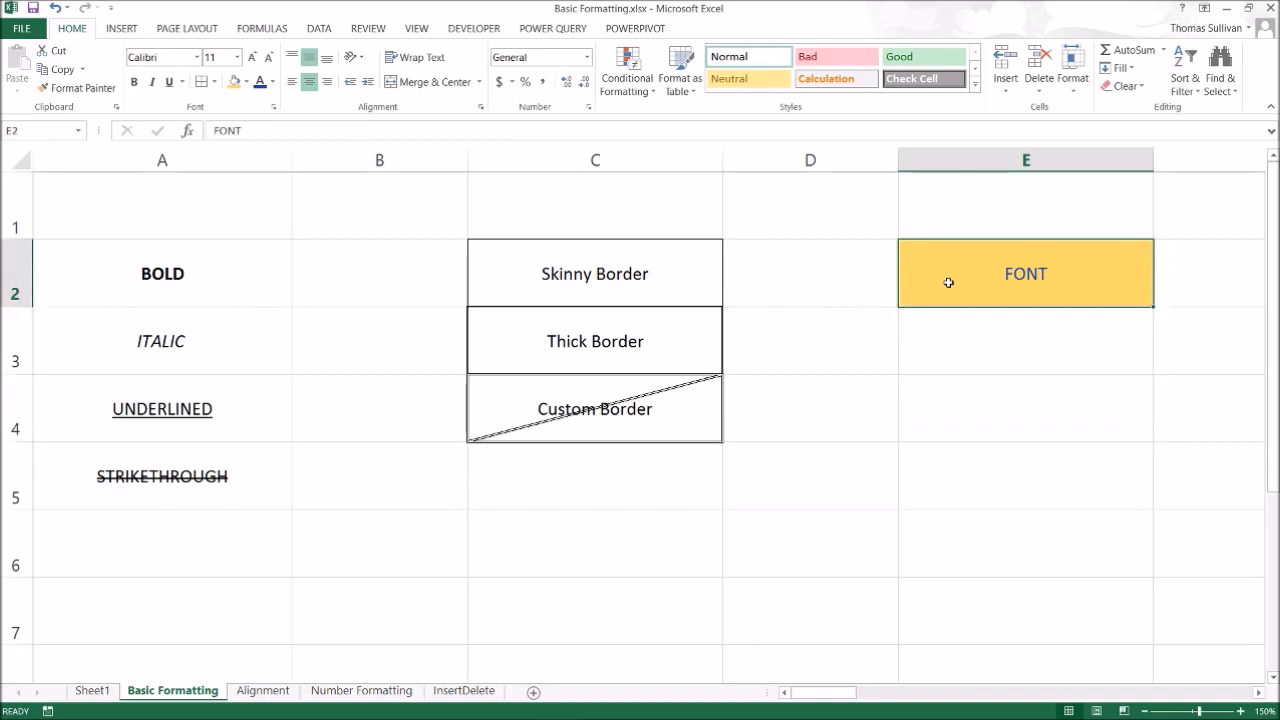
mouse_move(700, 456)
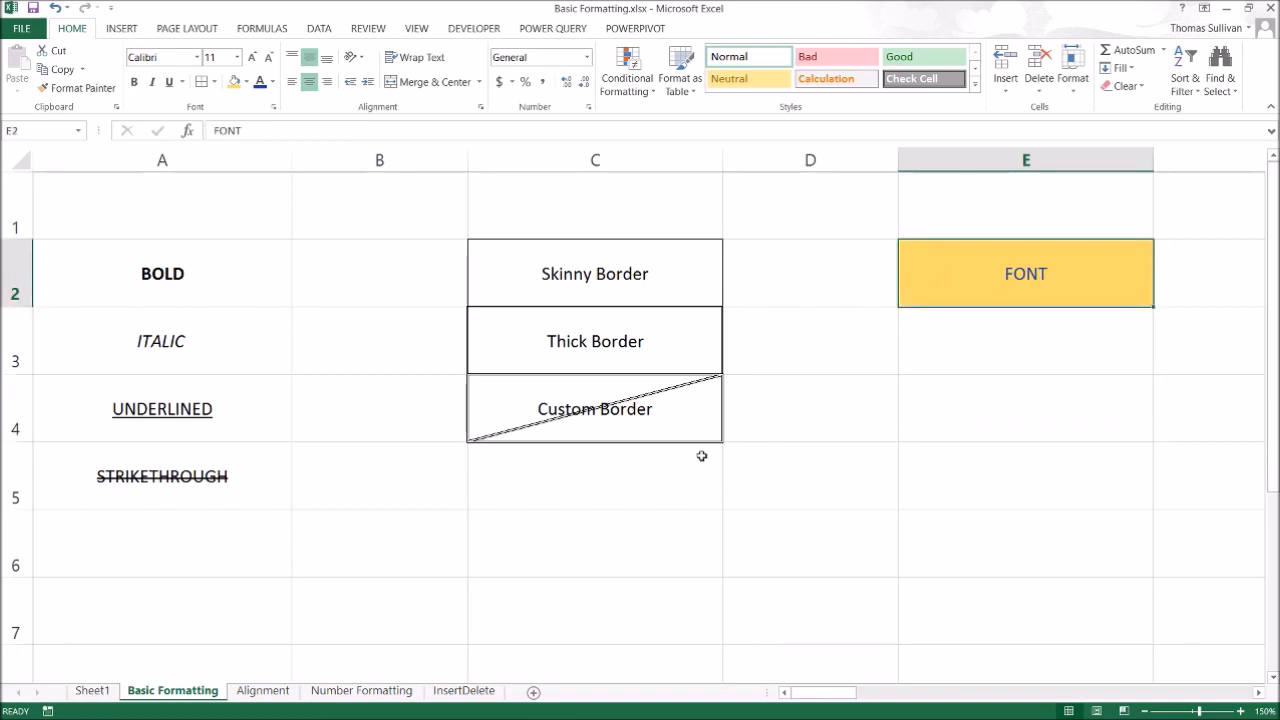
mouse_move(148, 188)
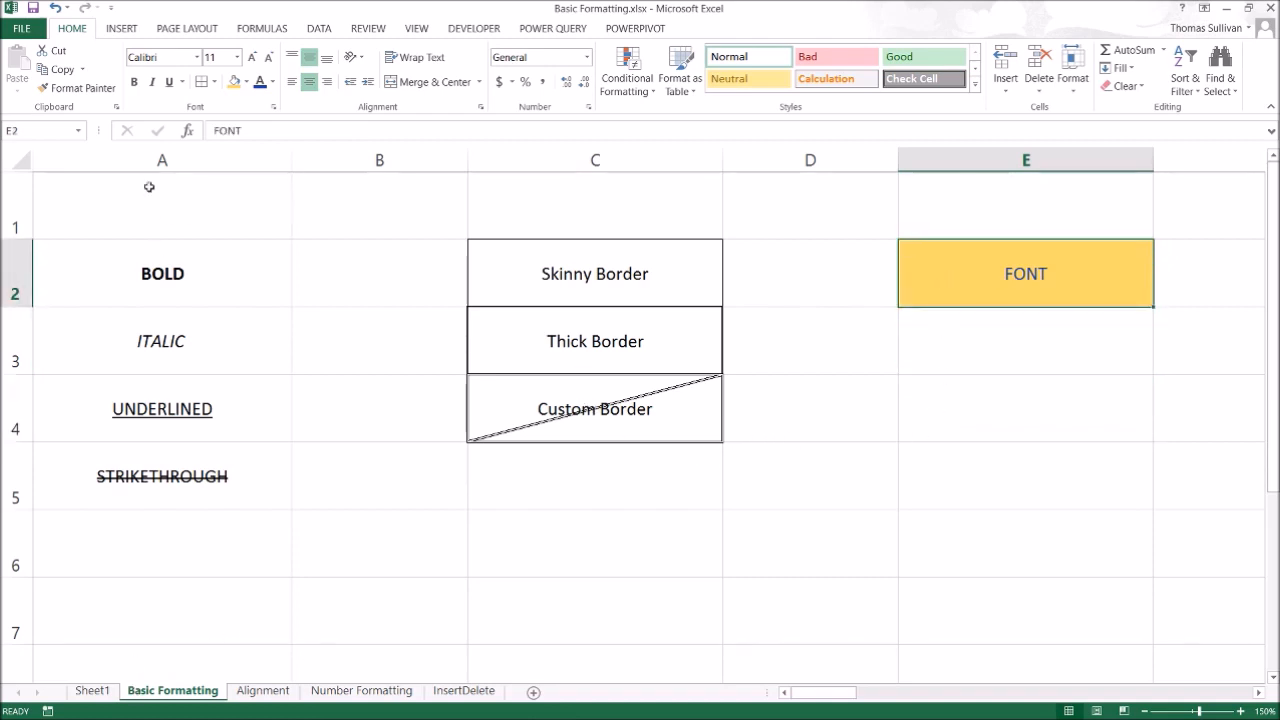
Step: After glancing at Sheet1, set E2 'FONT' to size 20, shrink to 16, then grow one step
click(162, 204)
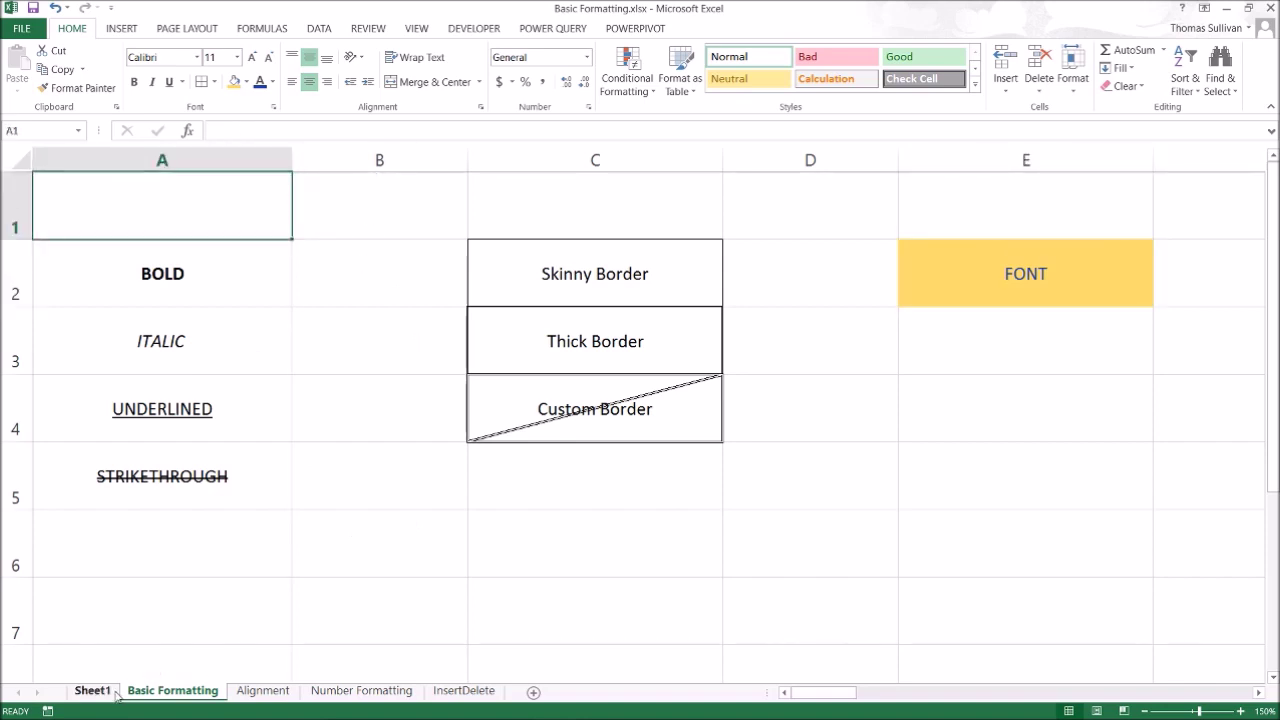
click(92, 690)
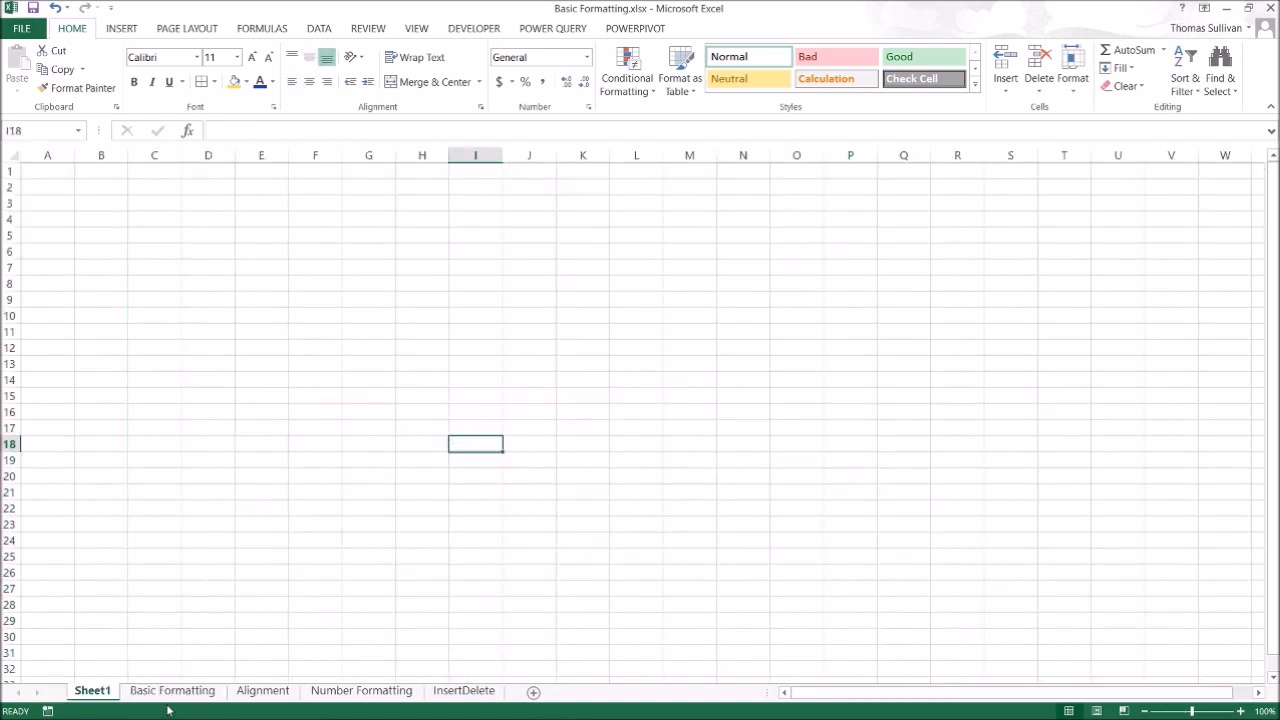
click(172, 690)
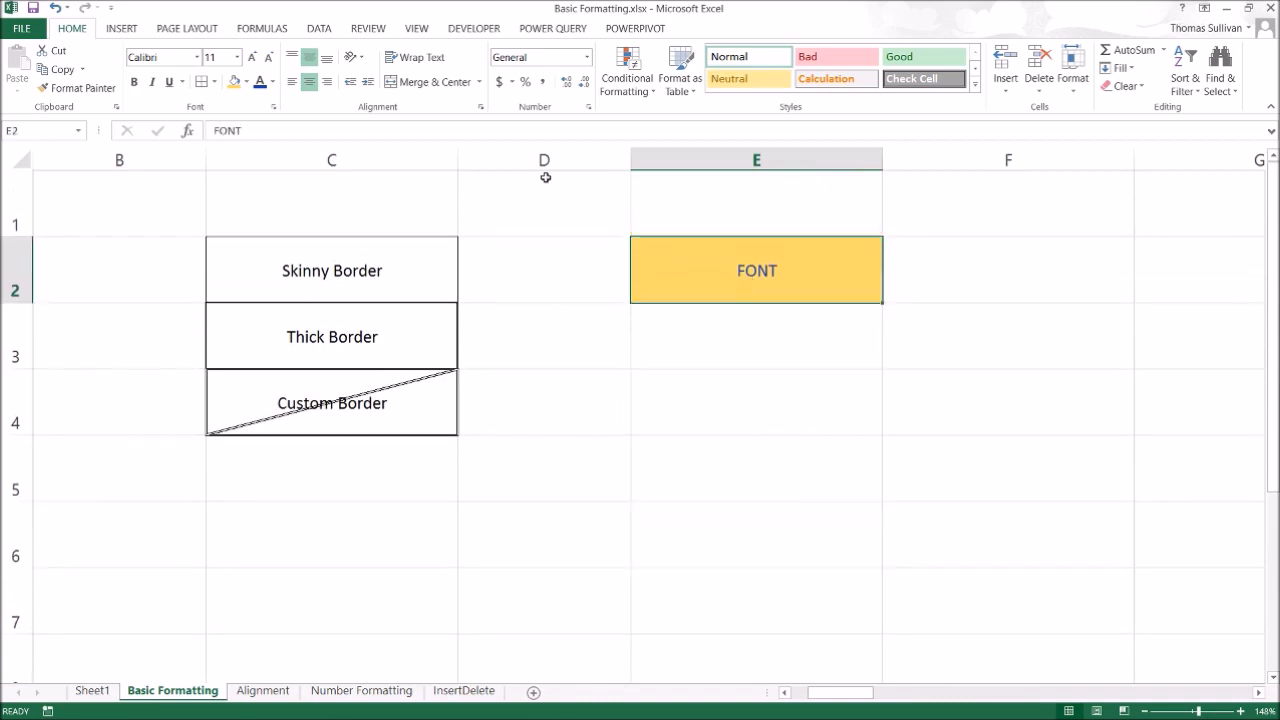
scroll(left, 3)
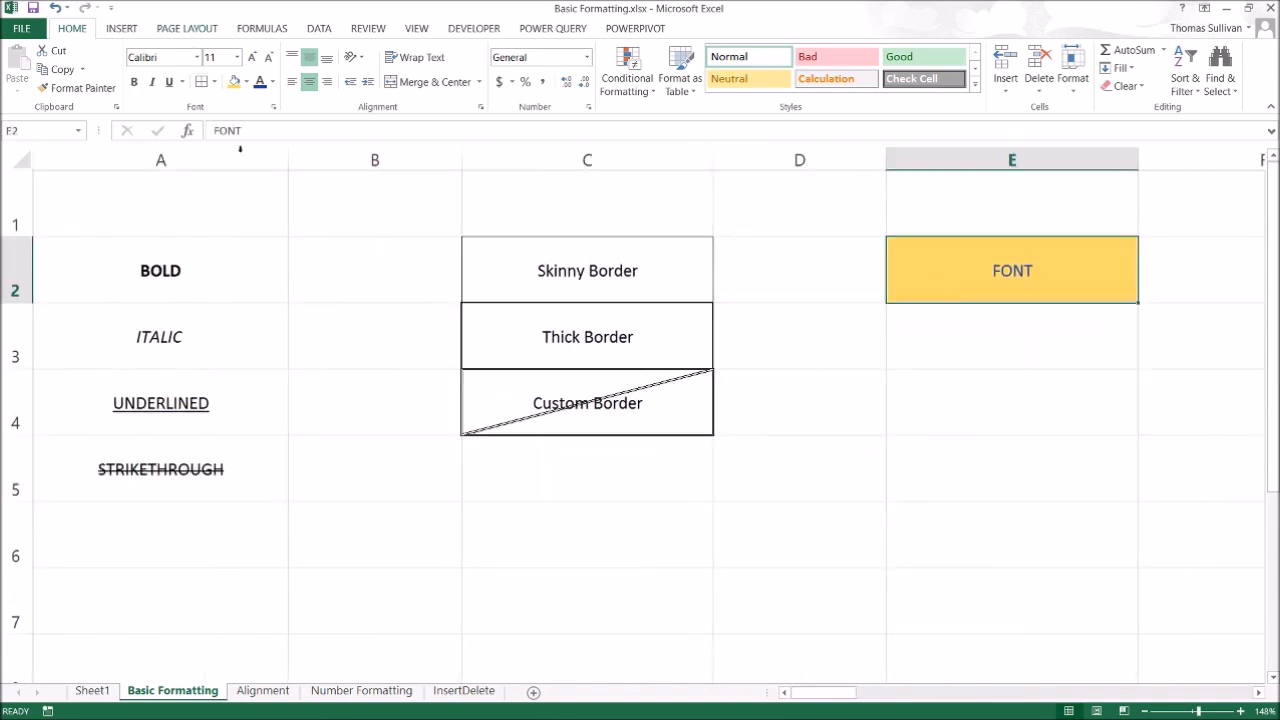
click(252, 56)
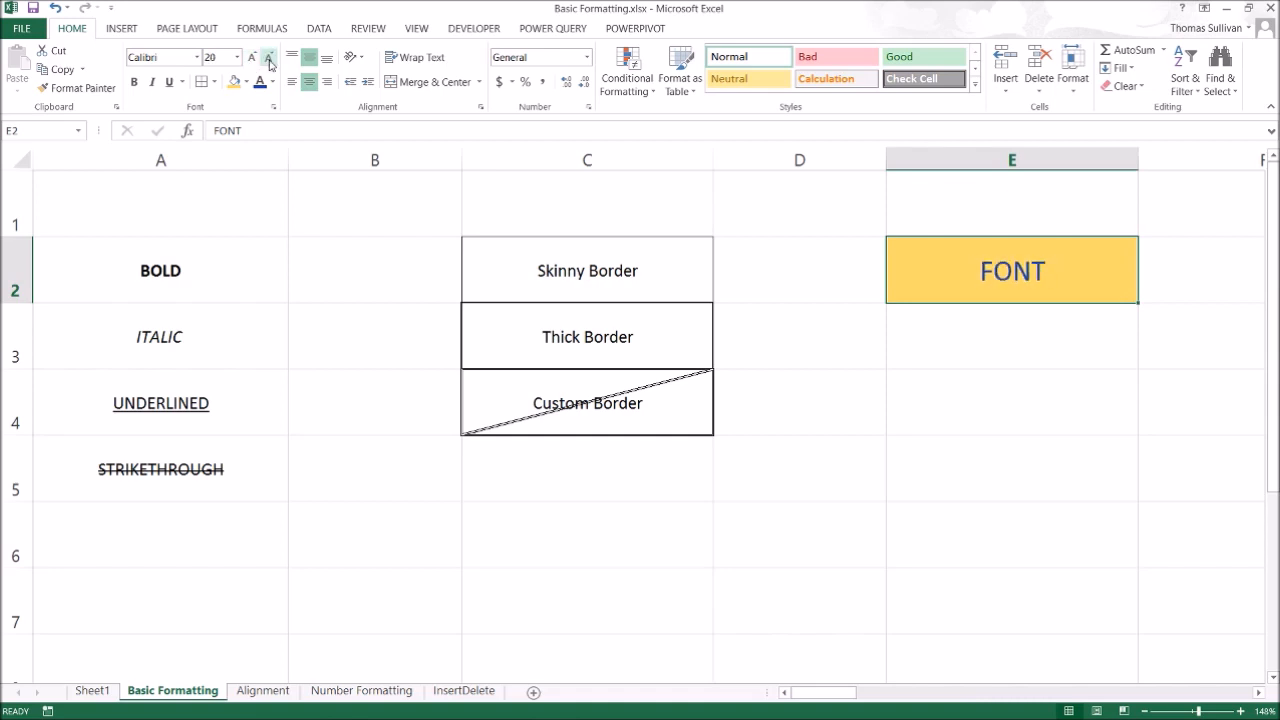
click(252, 56)
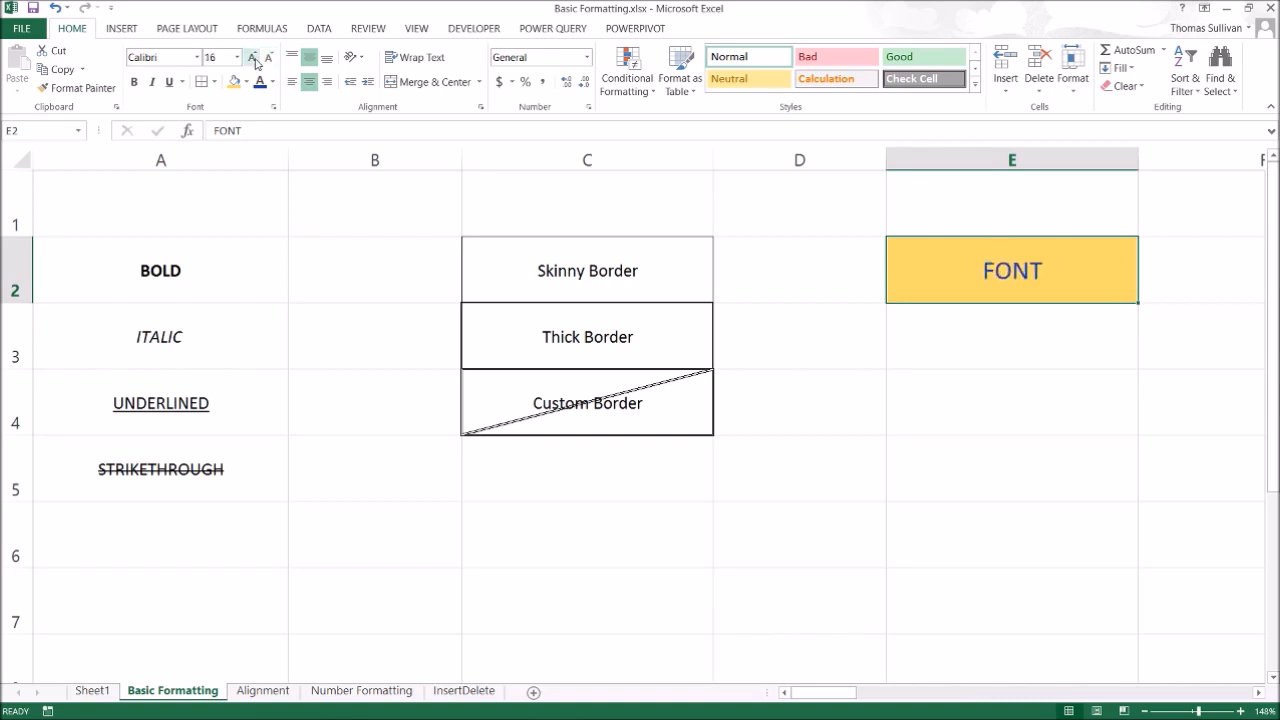
click(588, 534)
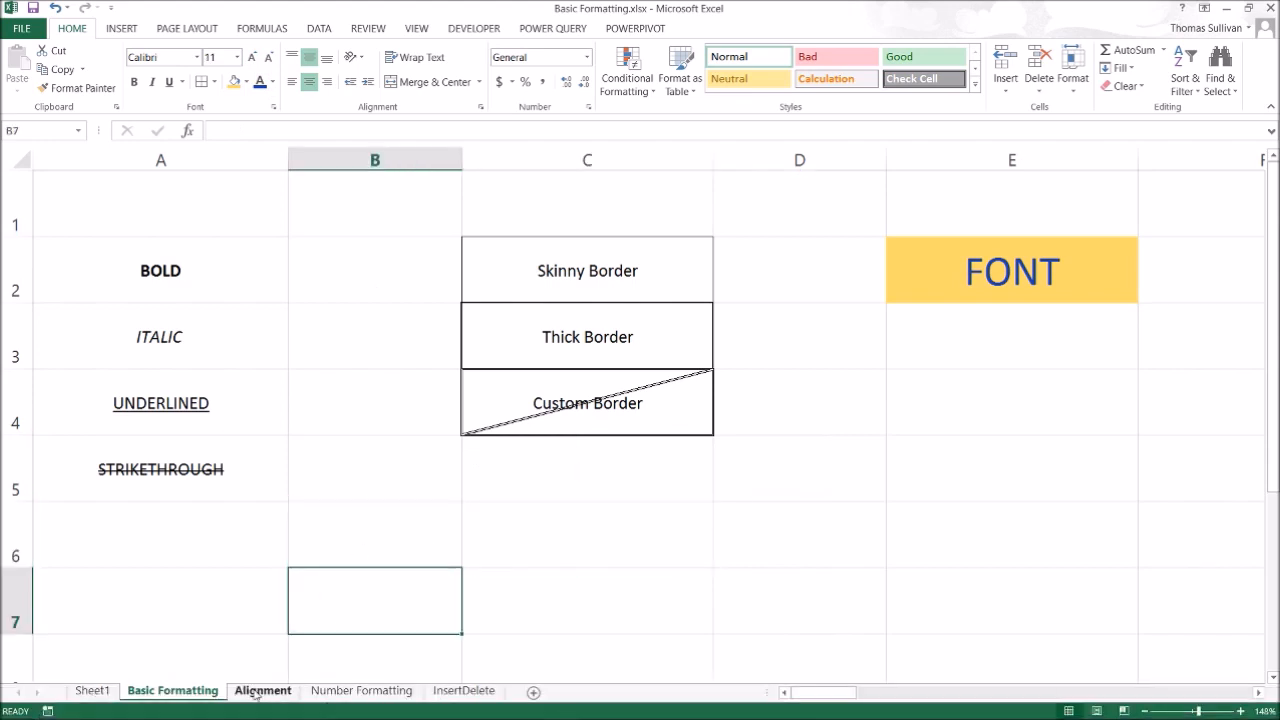
Step: On the Alignment sheet, handle TEST in B5, right-align RIGHT and centre UP DOWN across its cell
click(262, 690)
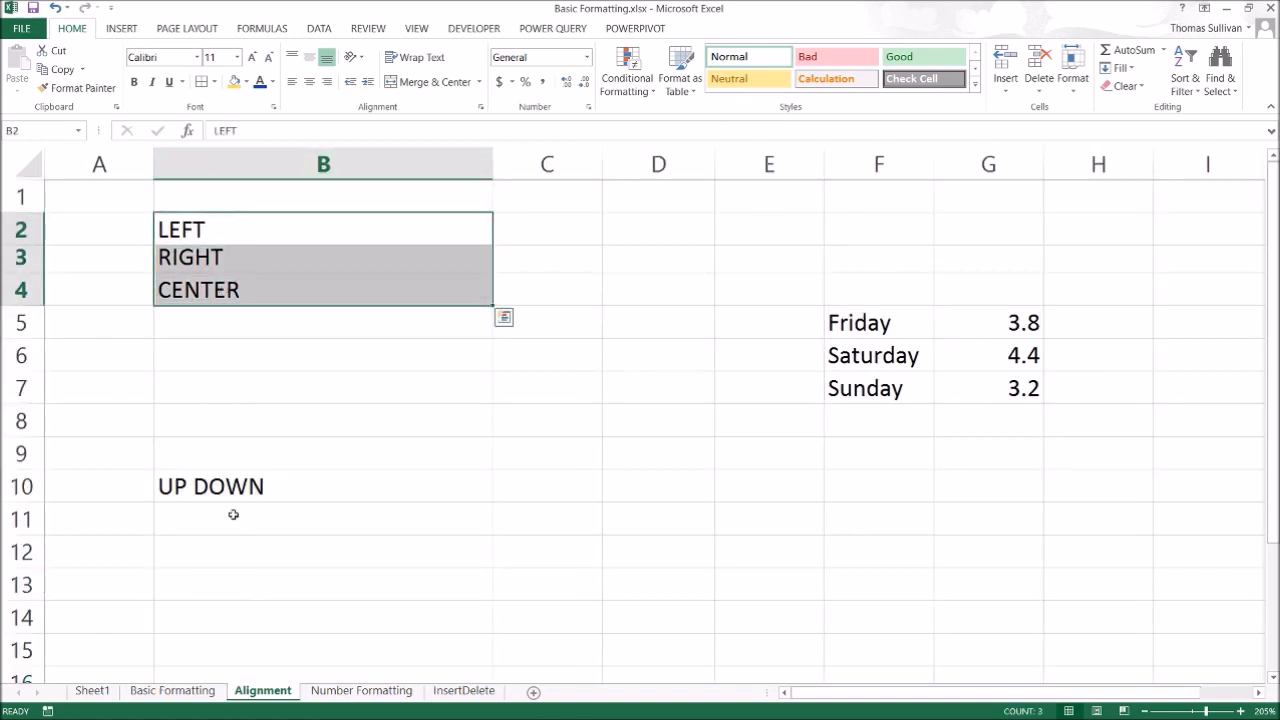
click(324, 320)
text(TEST)
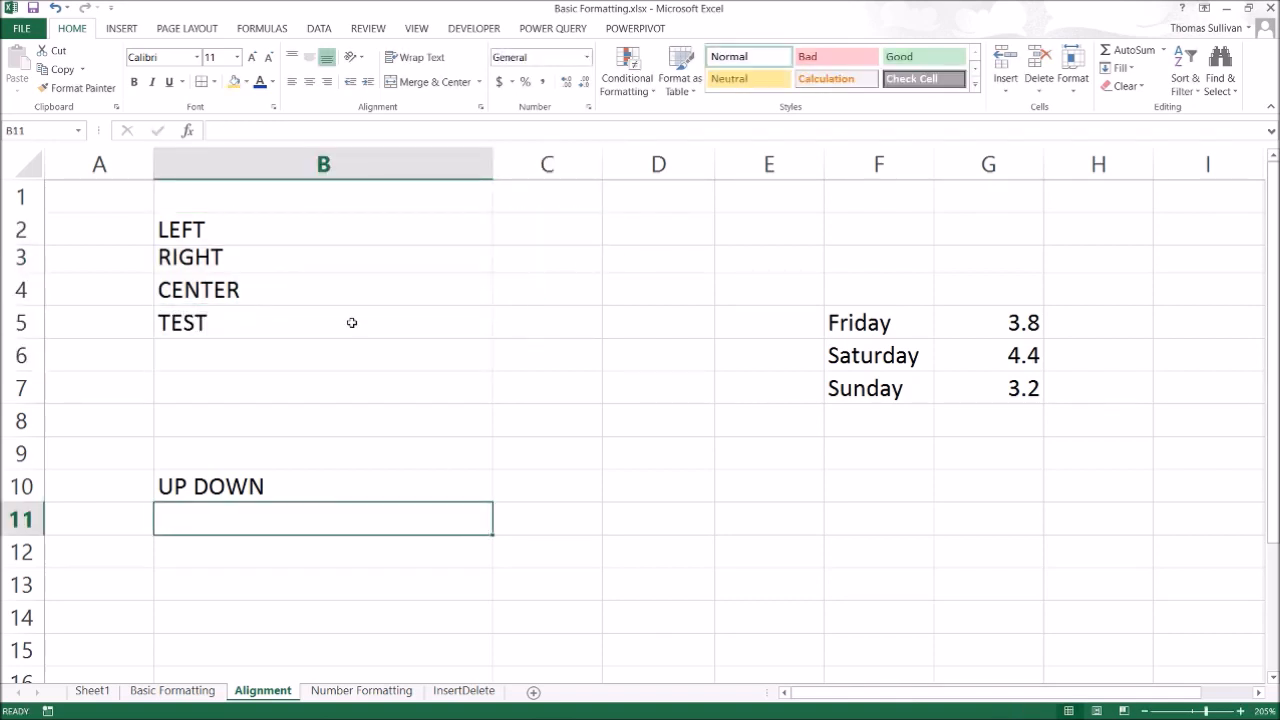
click(322, 388)
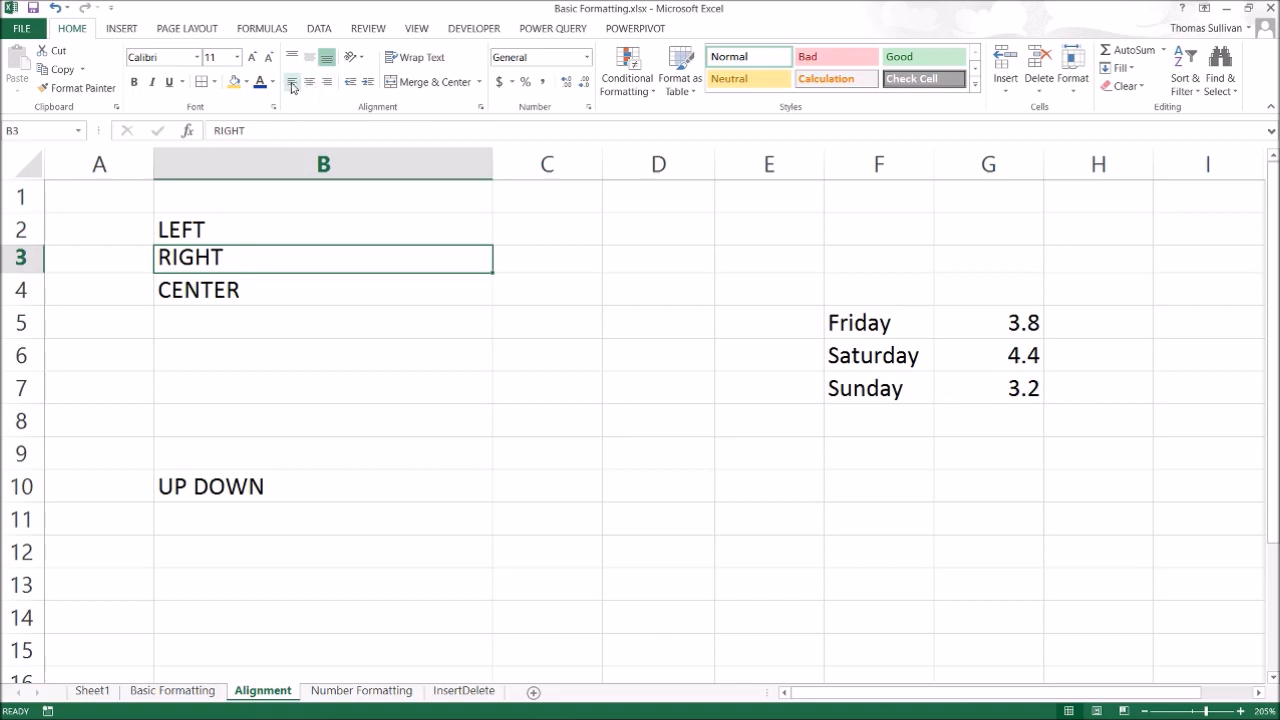
mouse_move(328, 82)
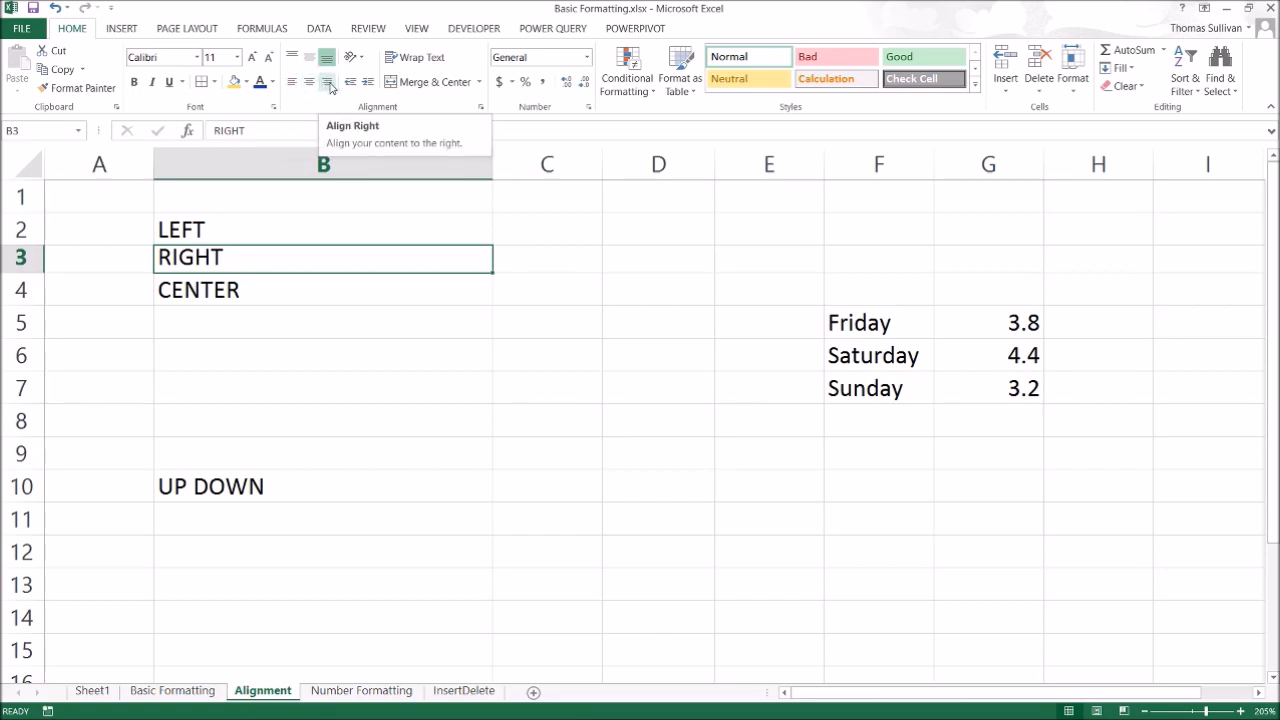
click(328, 80)
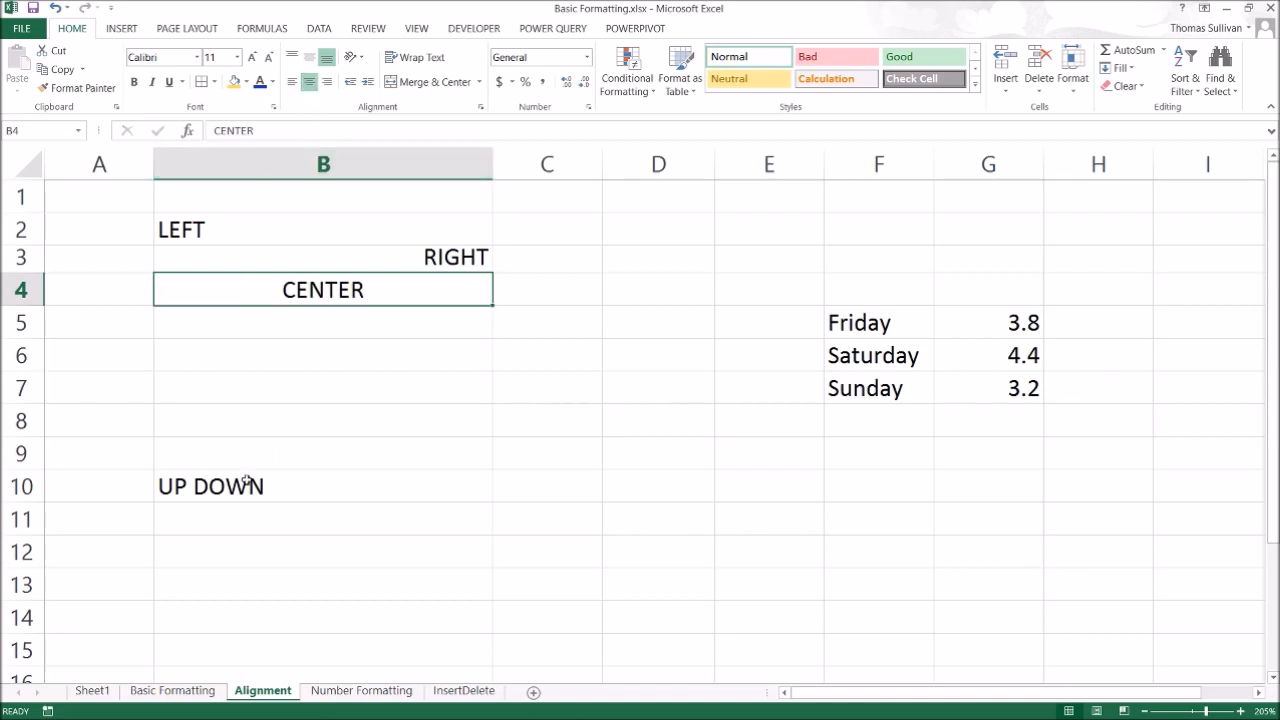
click(322, 486)
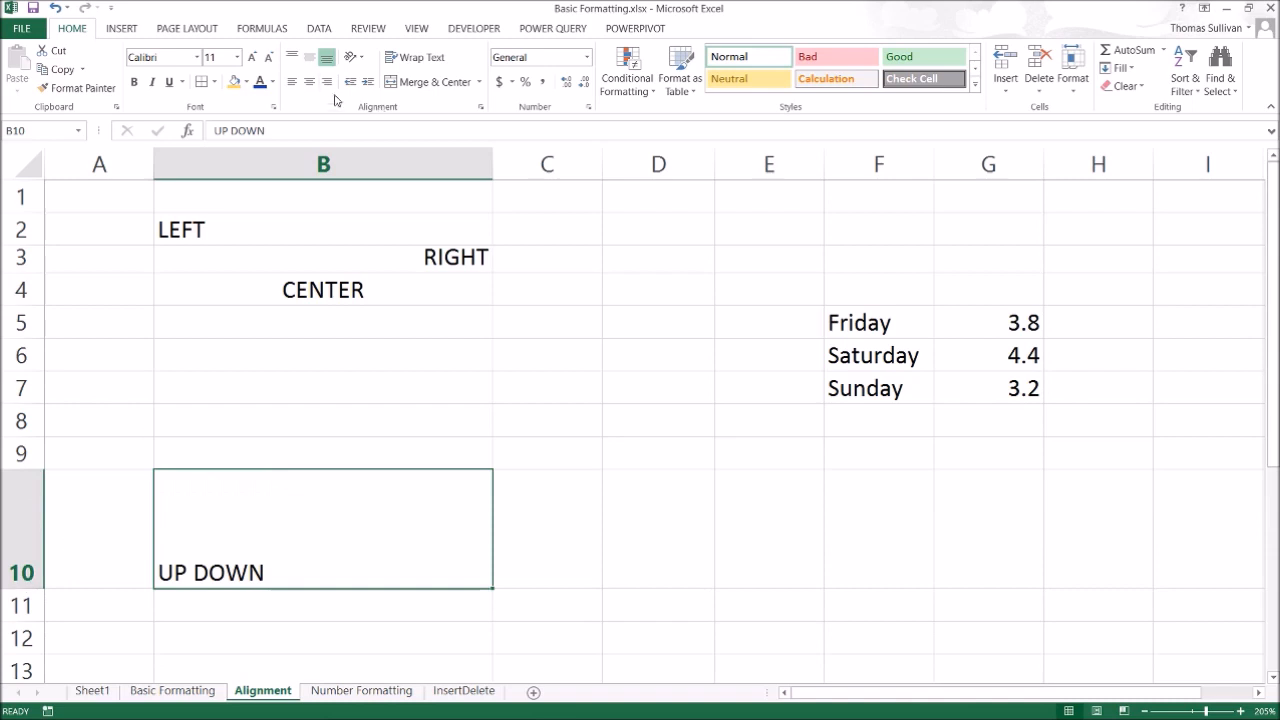
click(292, 56)
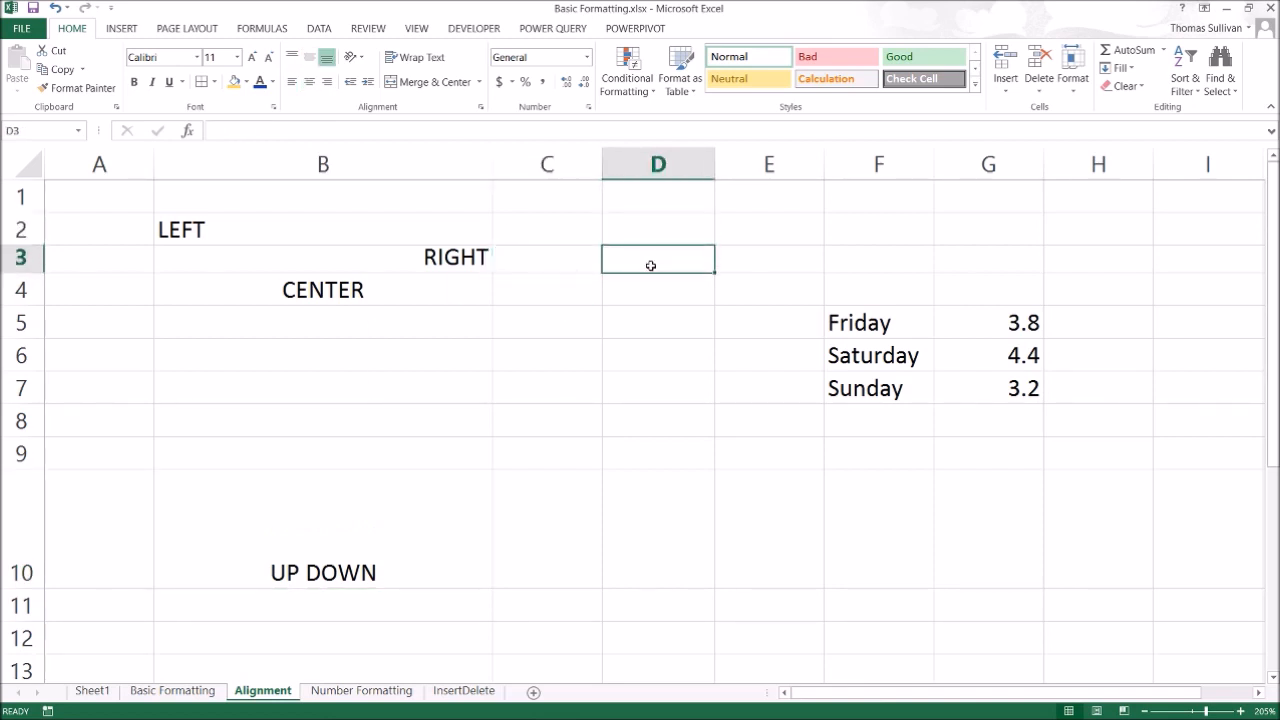
Step: Enter 'This text is bleeding' in D3 and wrap it, keeping row 3 at normal height
text(This text)
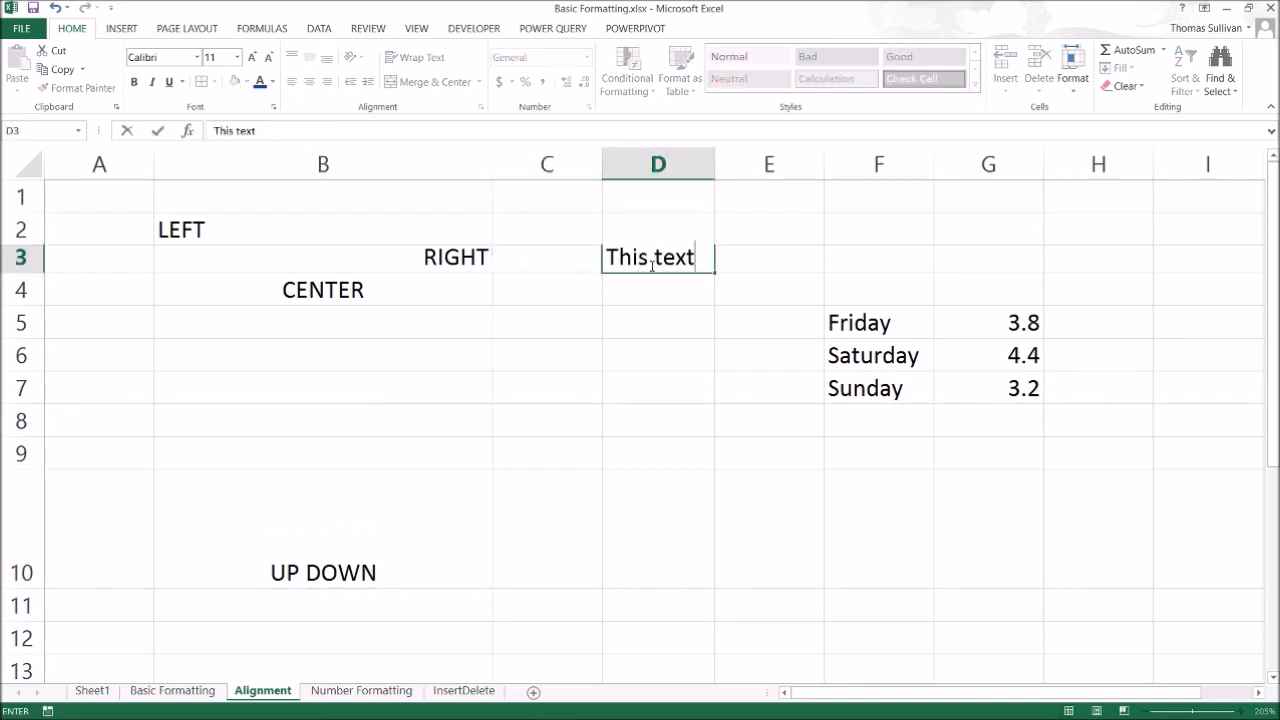
text(is bleeding)
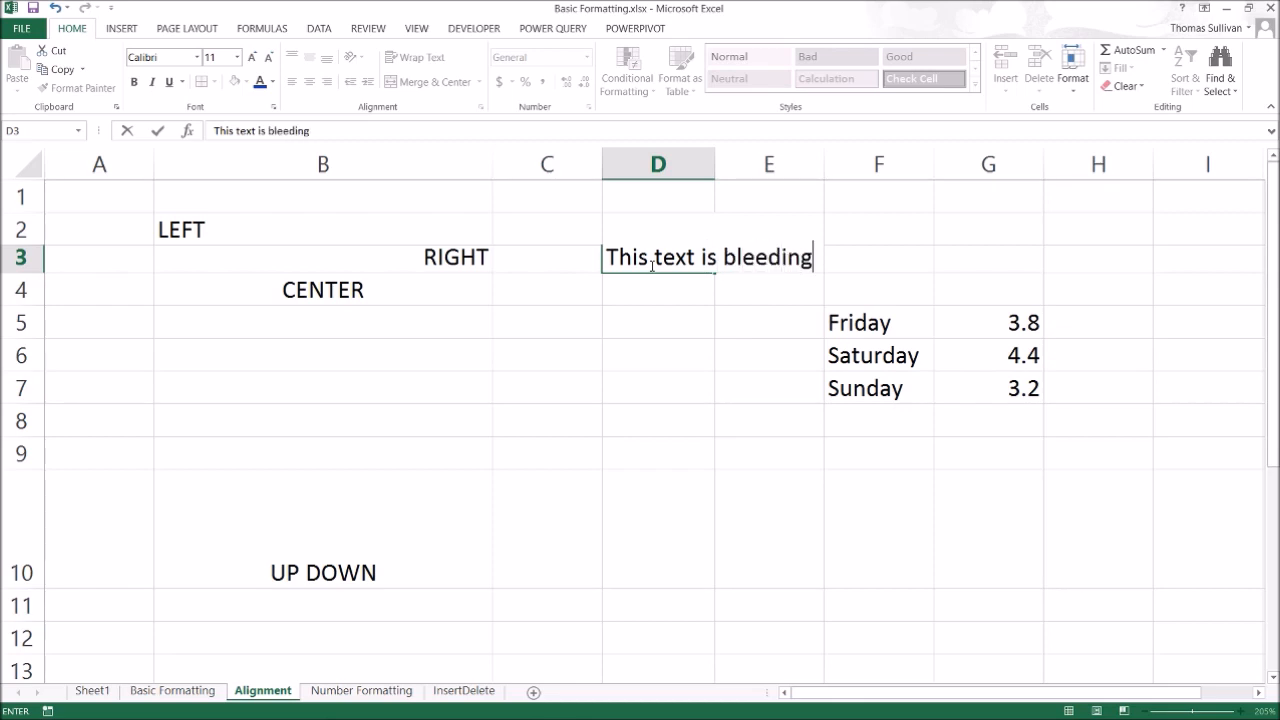
key(Return)
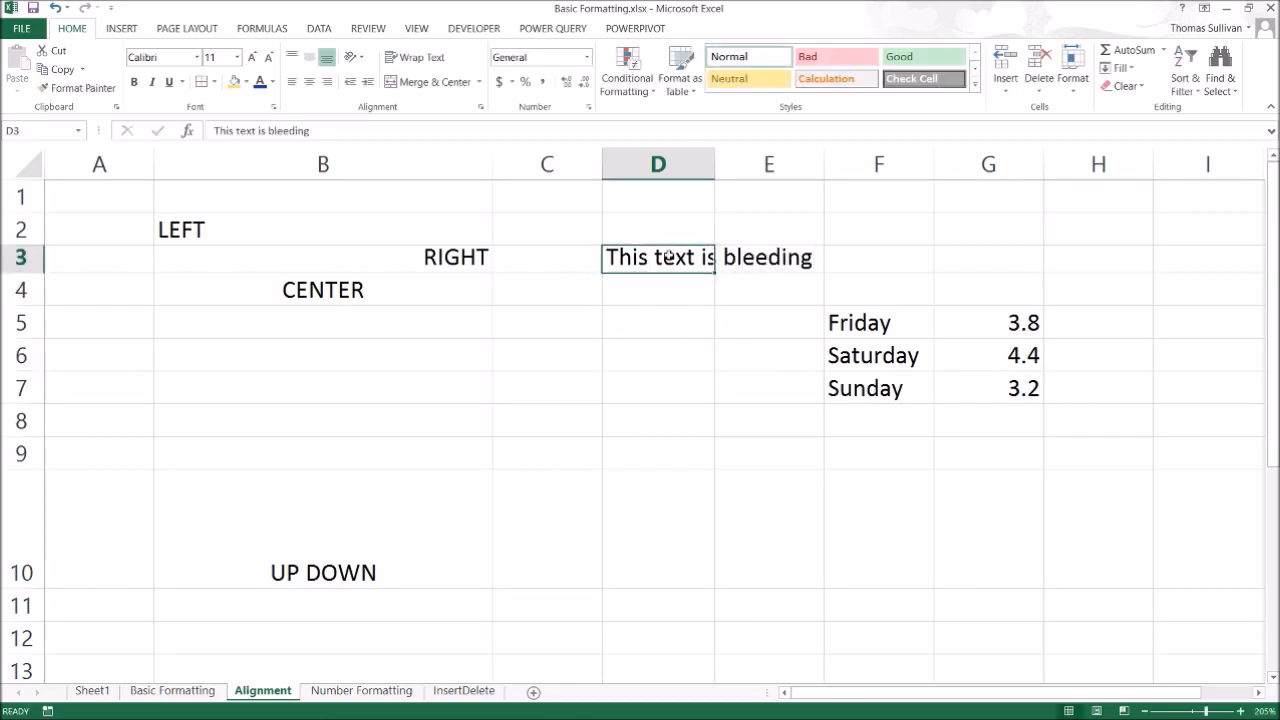
mouse_move(816, 236)
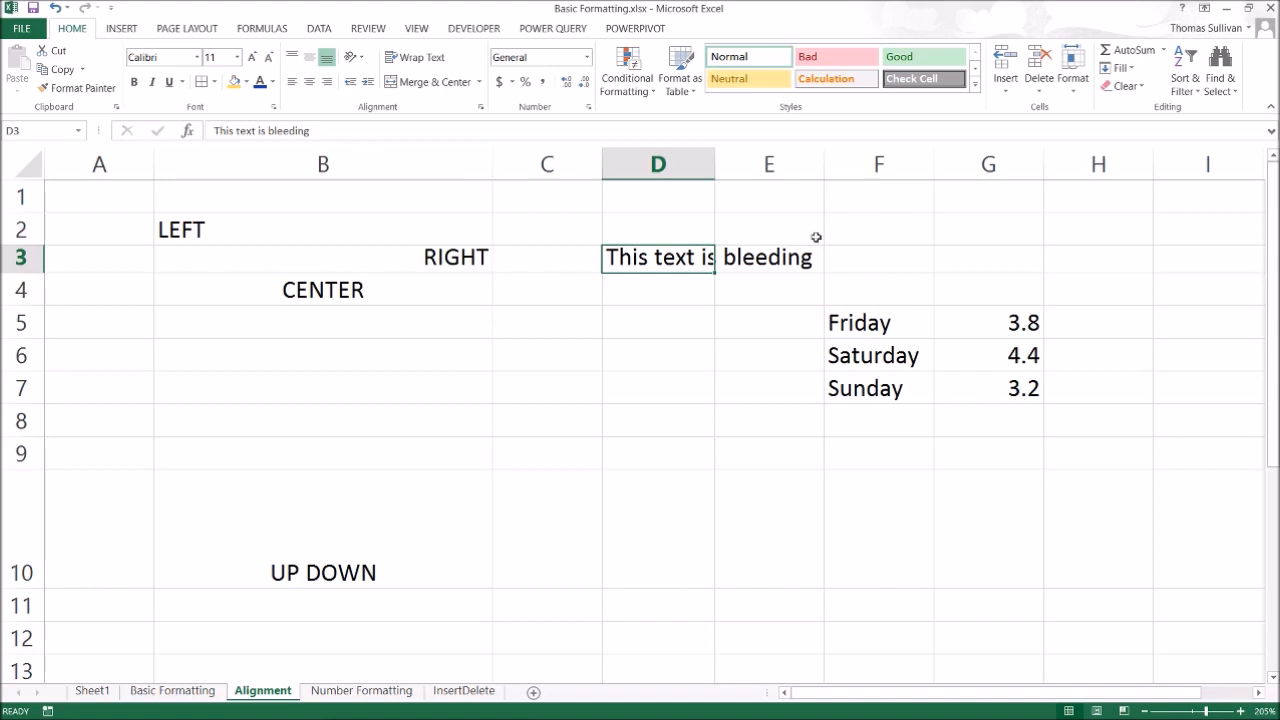
mouse_move(404, 160)
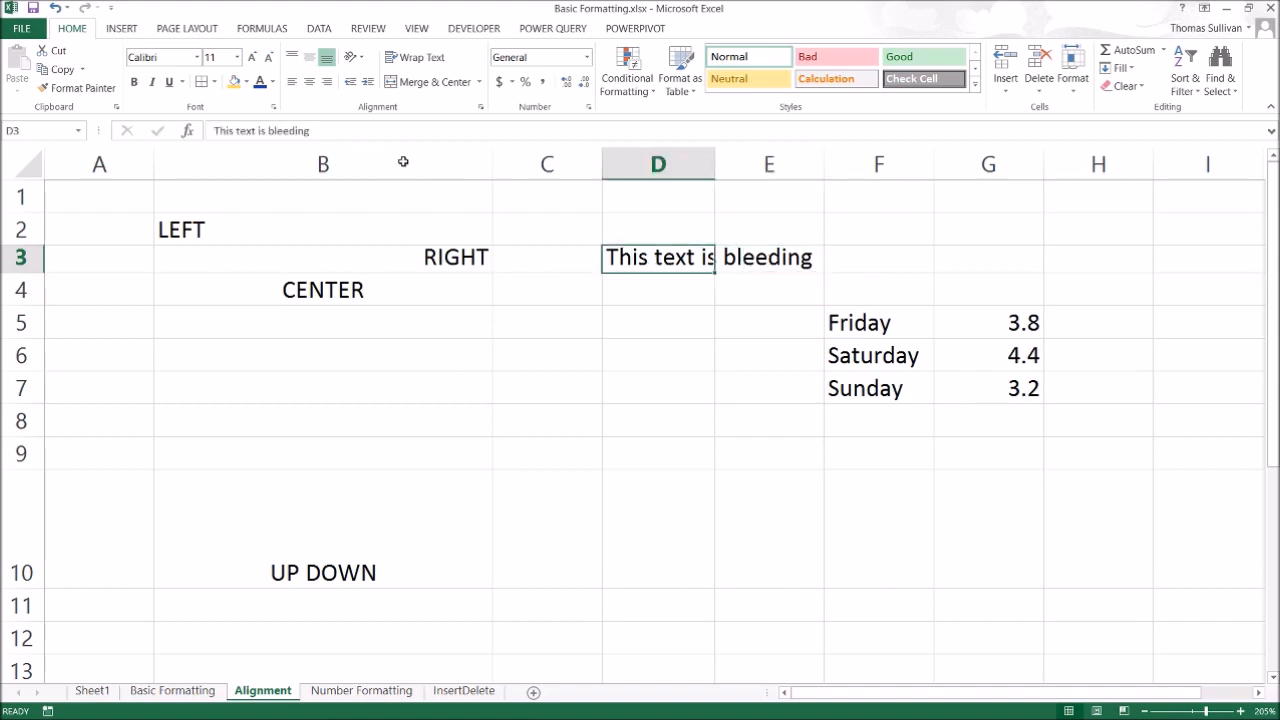
click(420, 56)
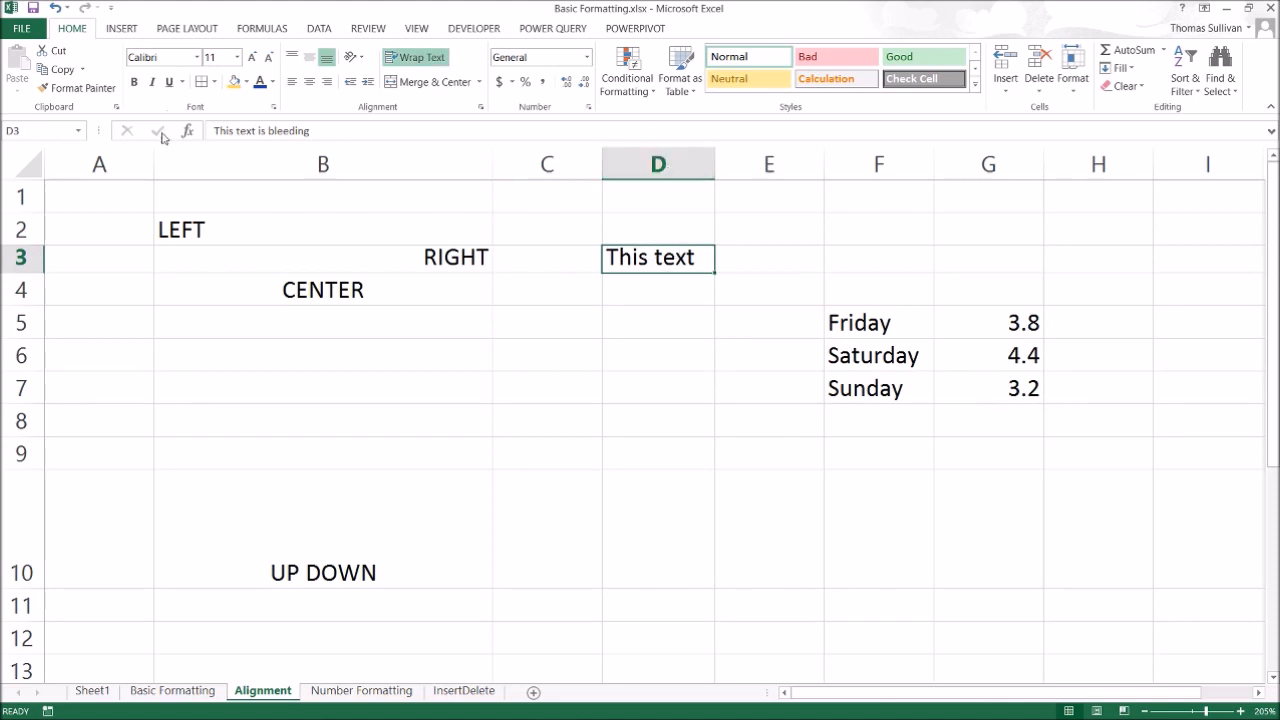
click(414, 56)
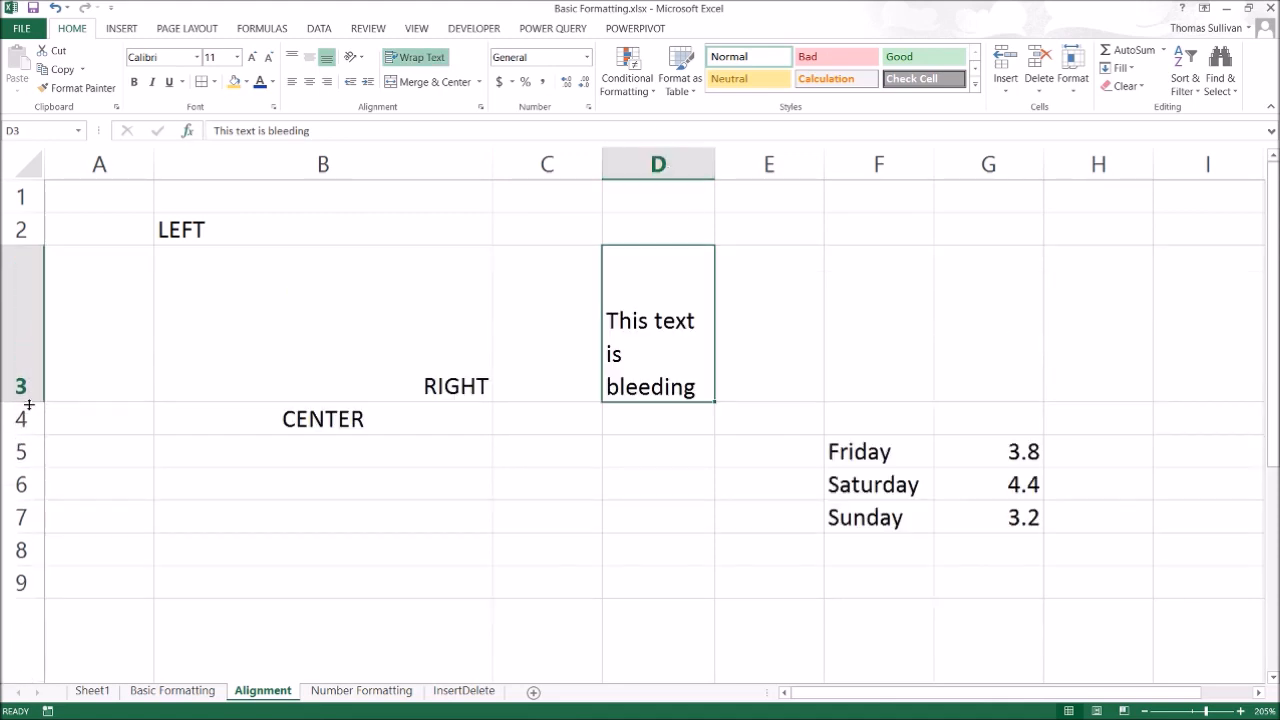
mouse_move(520, 338)
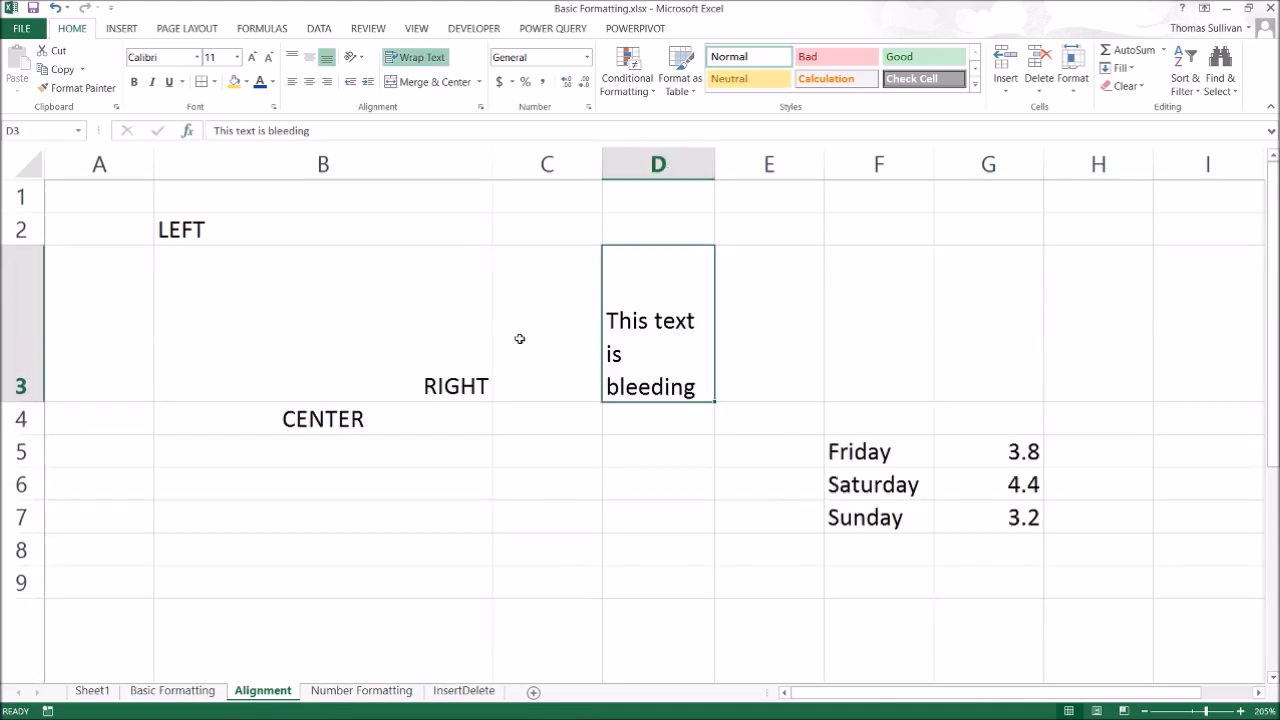
click(416, 56)
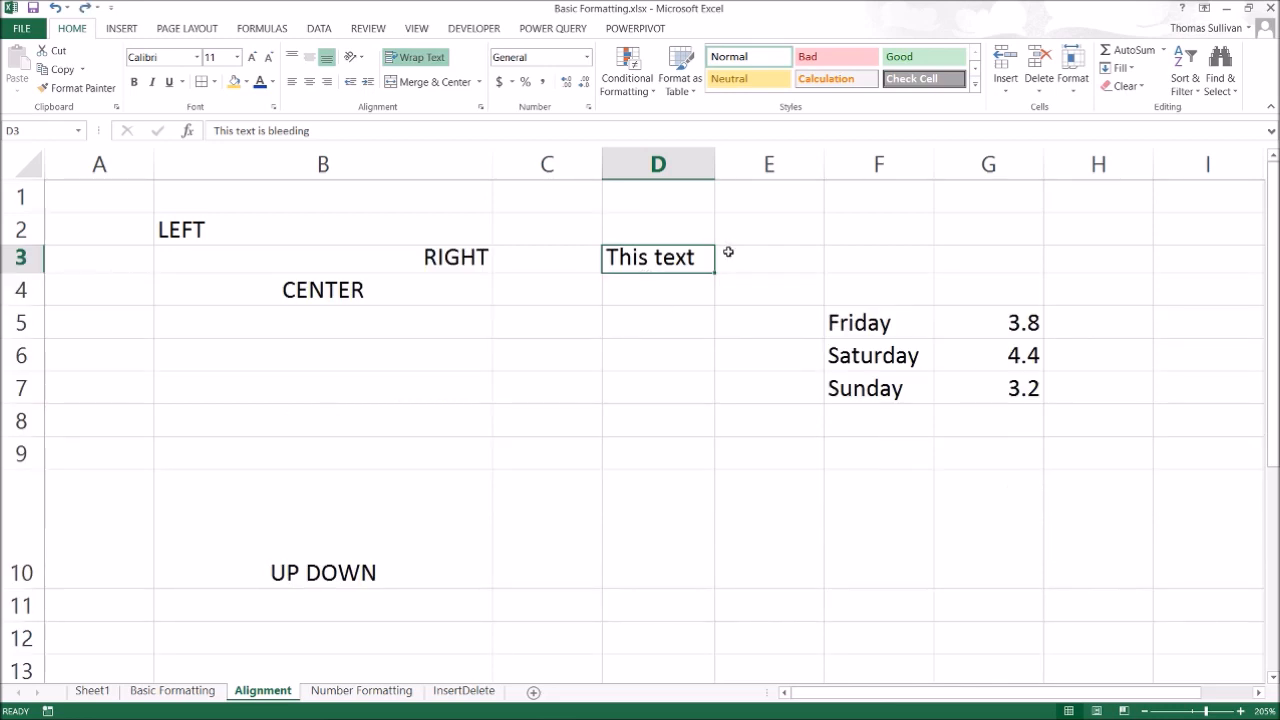
click(768, 256)
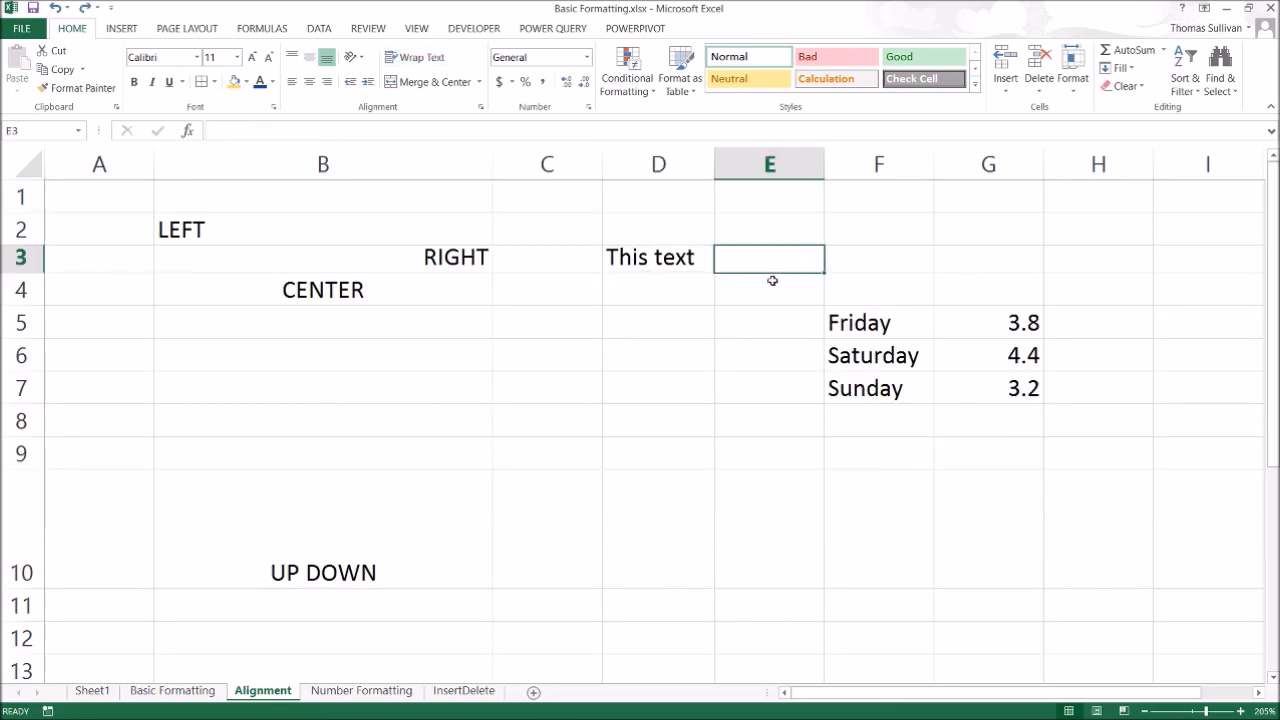
mouse_move(860, 222)
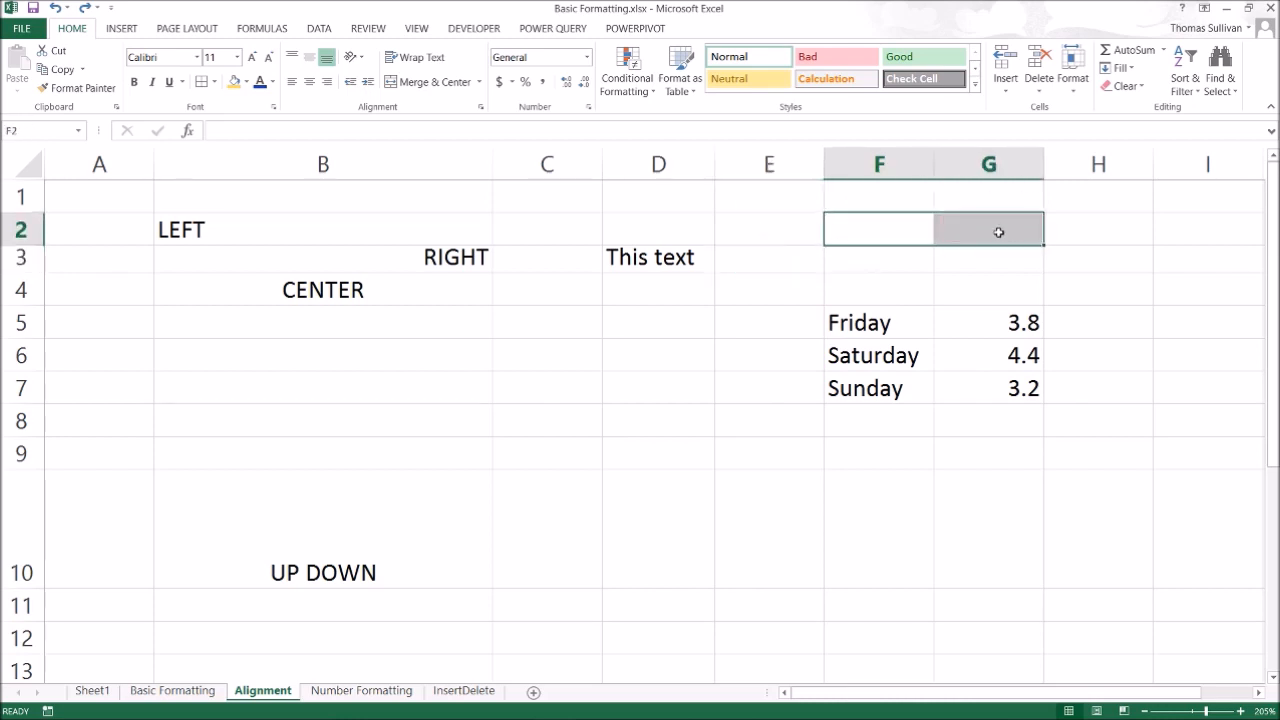
Step: Merge F2:G2, Merge & Center 'Sales' across F4:G4 and apply All Borders to F4:G7
click(880, 196)
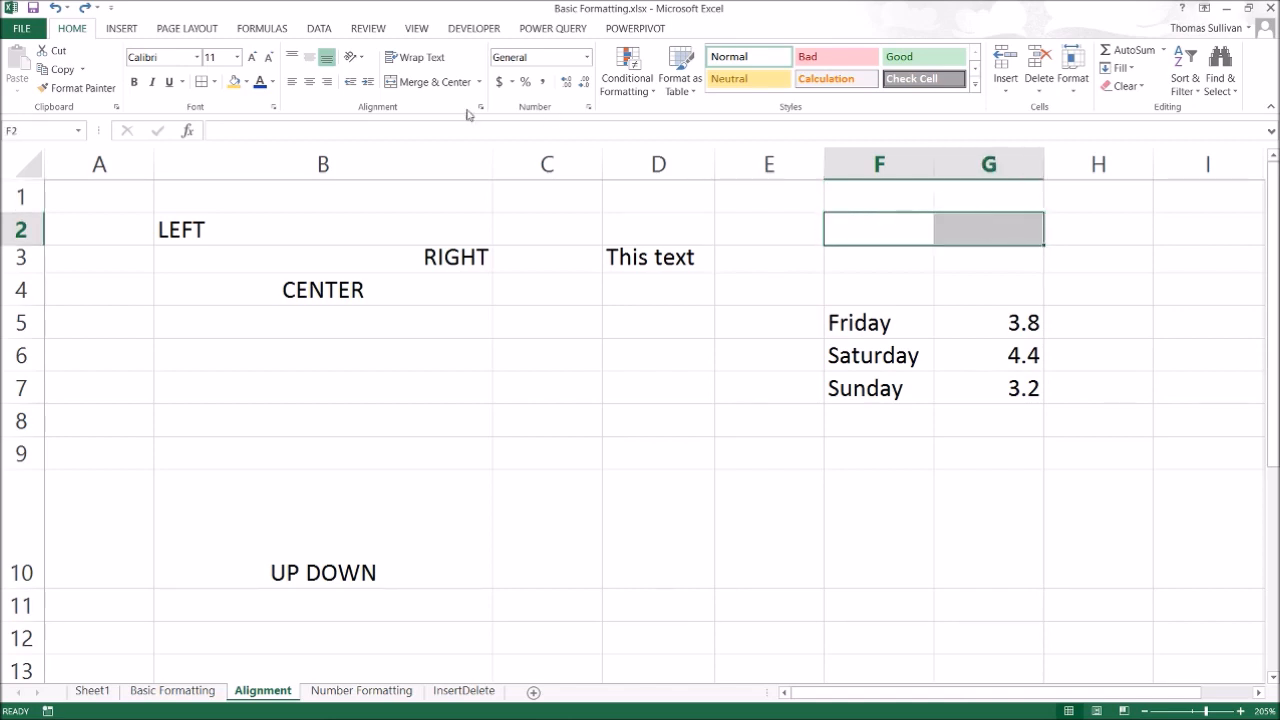
click(428, 80)
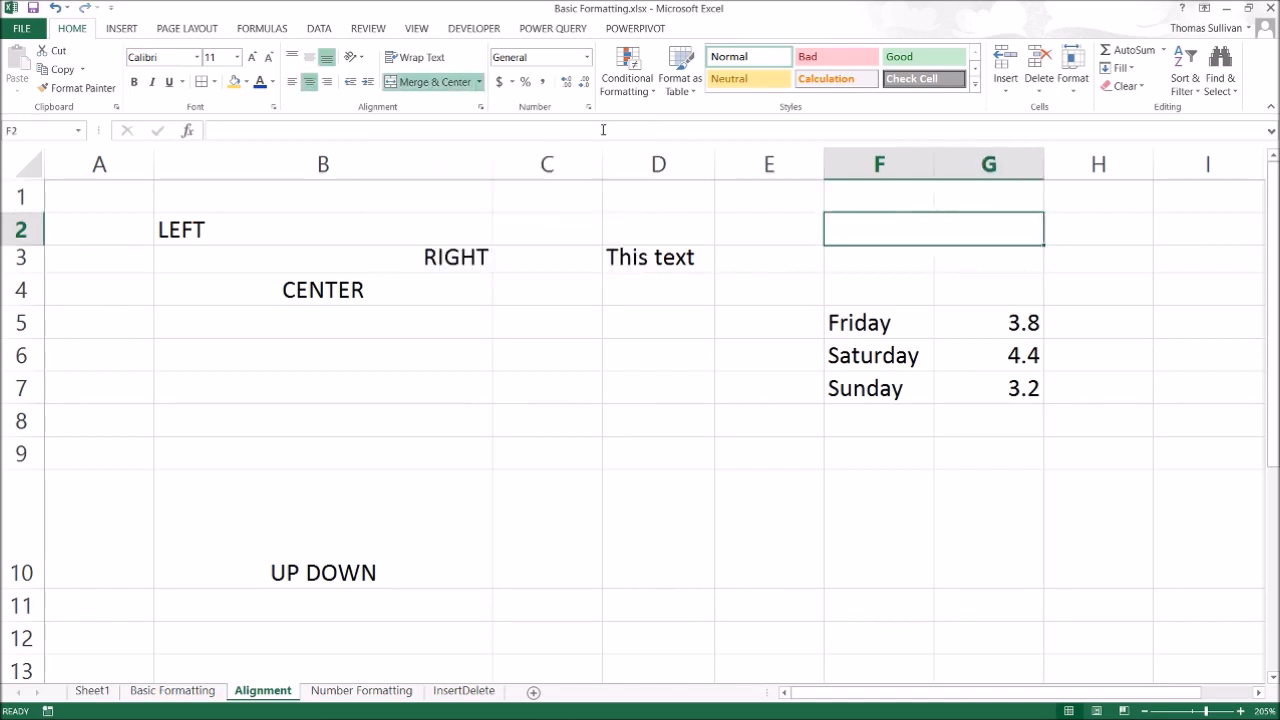
mouse_move(884, 216)
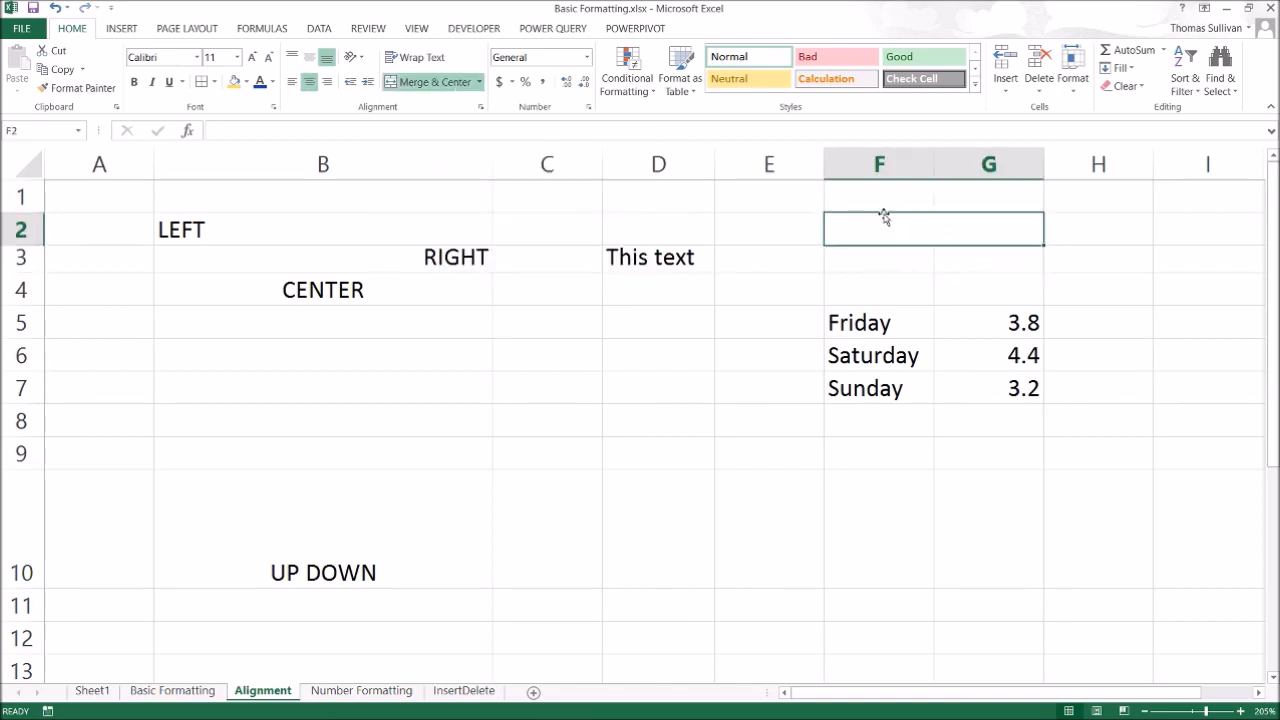
mouse_move(952, 232)
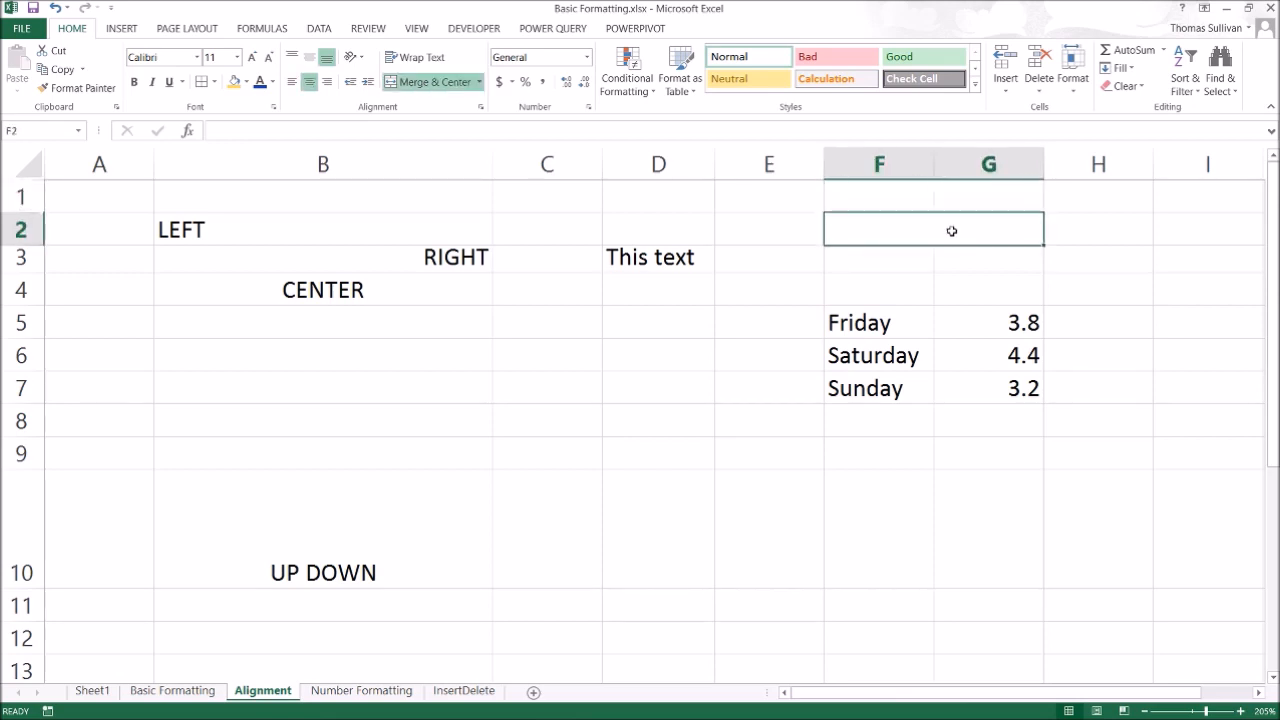
mouse_move(916, 250)
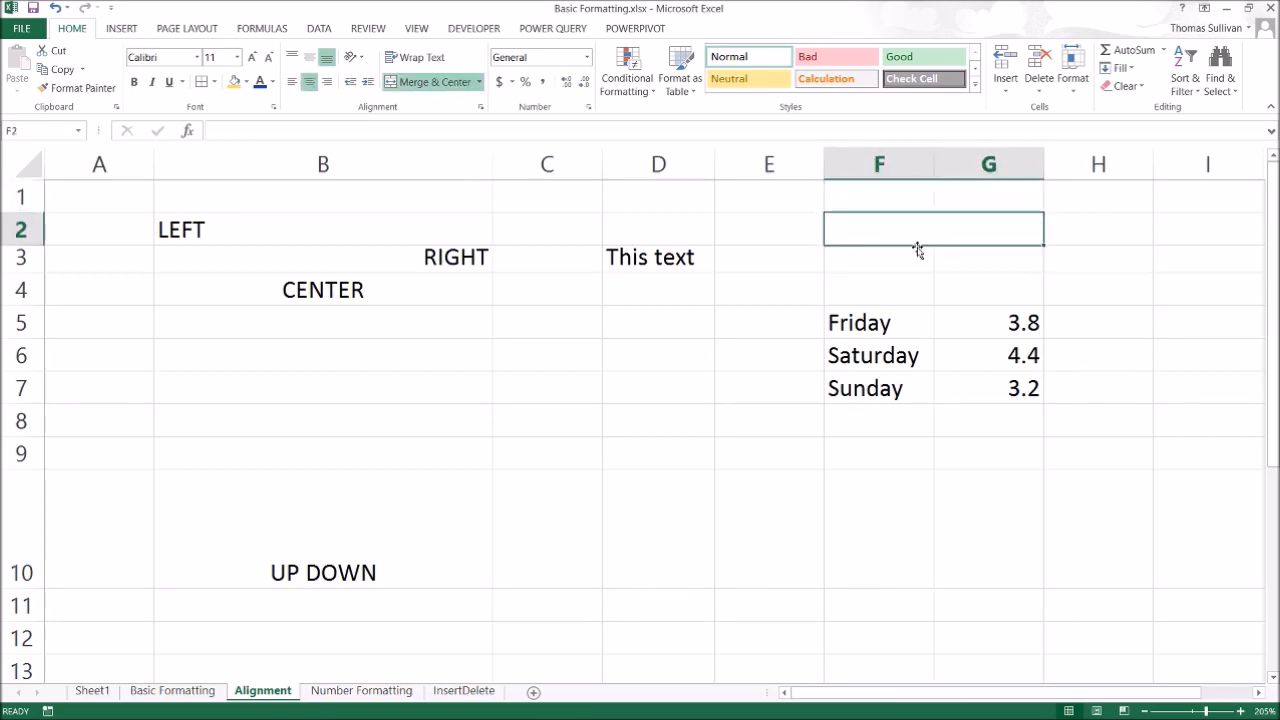
click(878, 288)
text(Sales)
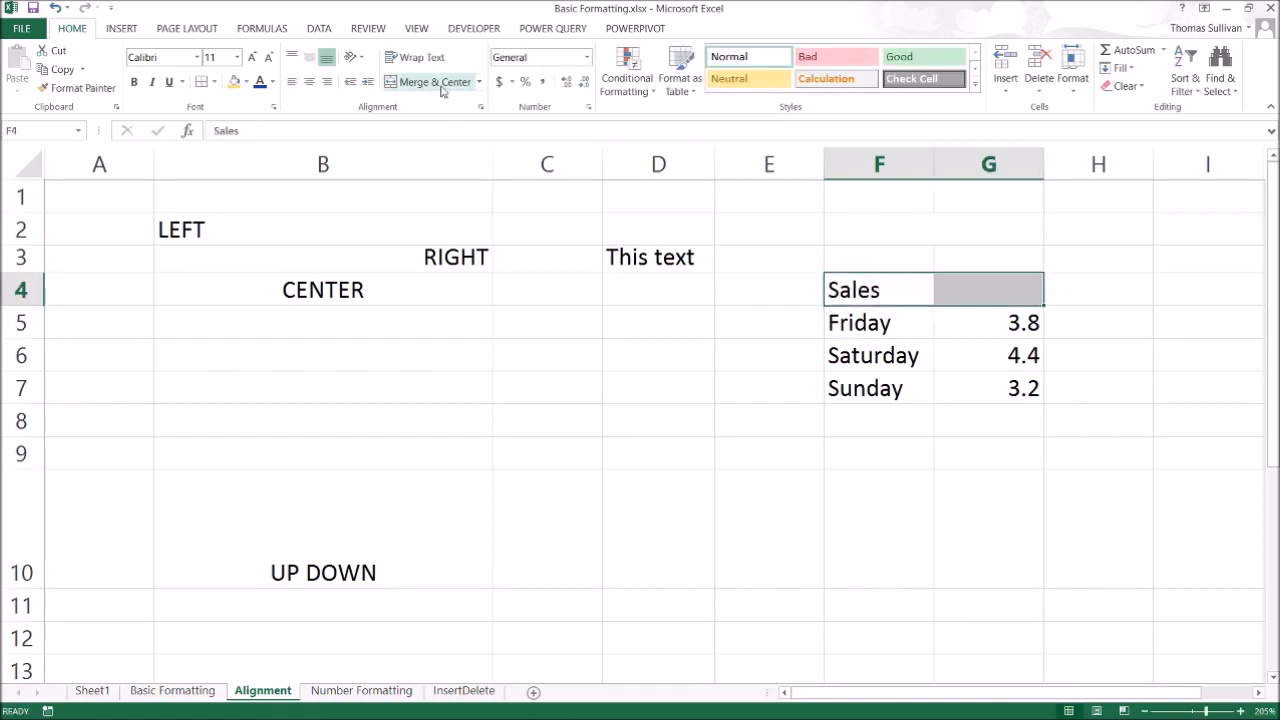
click(432, 82)
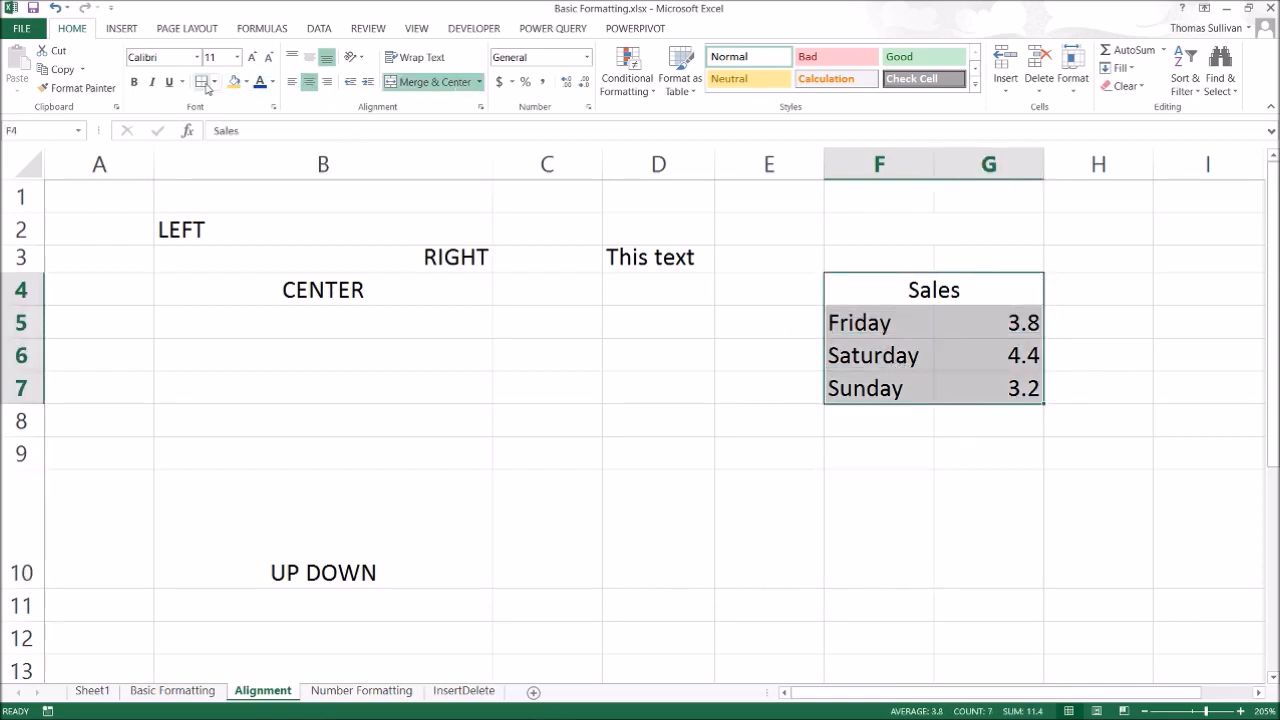
click(212, 82)
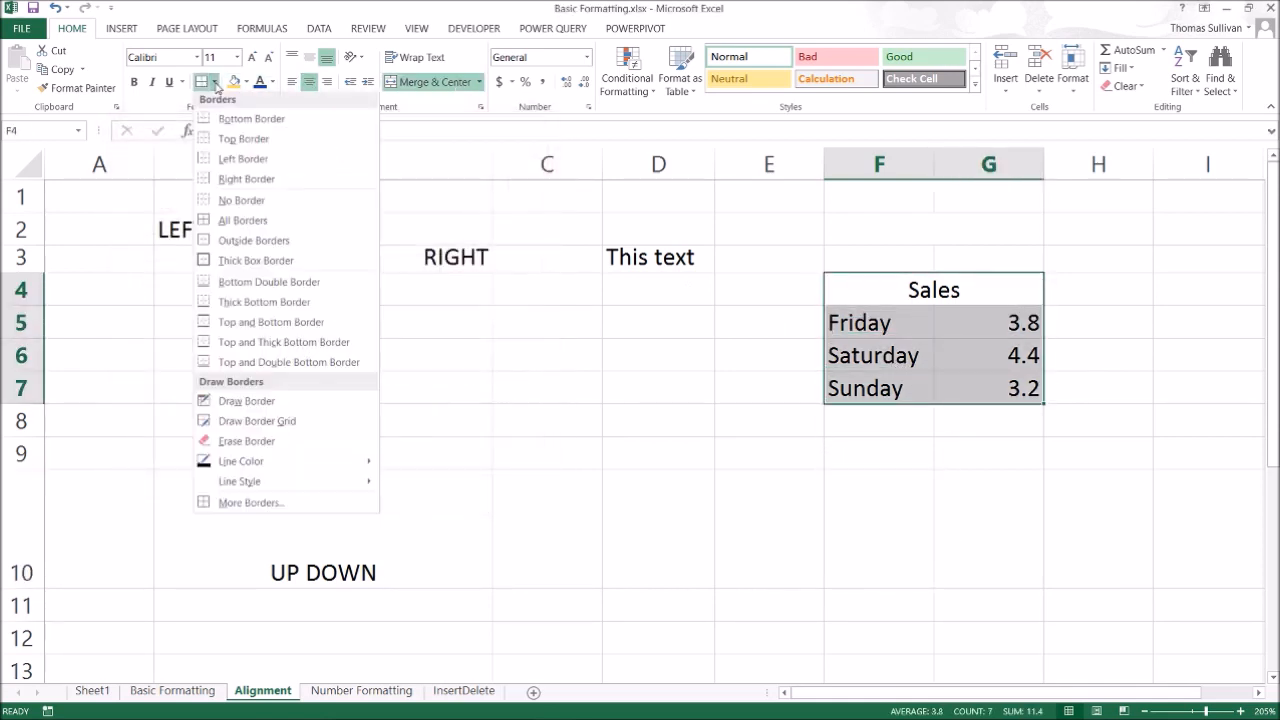
click(242, 218)
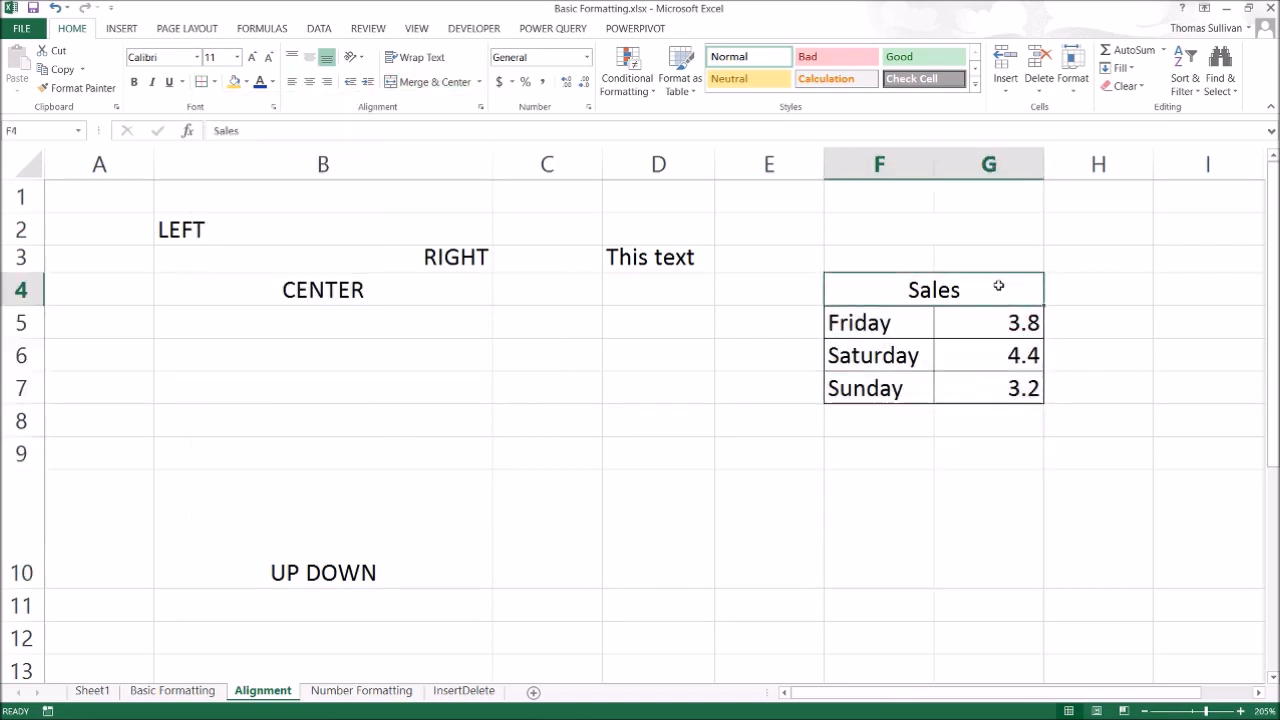
Step: Merge & Center F11:G11 accepting the loss of 'Text1', then switch to the Number Formatting sheet
click(428, 80)
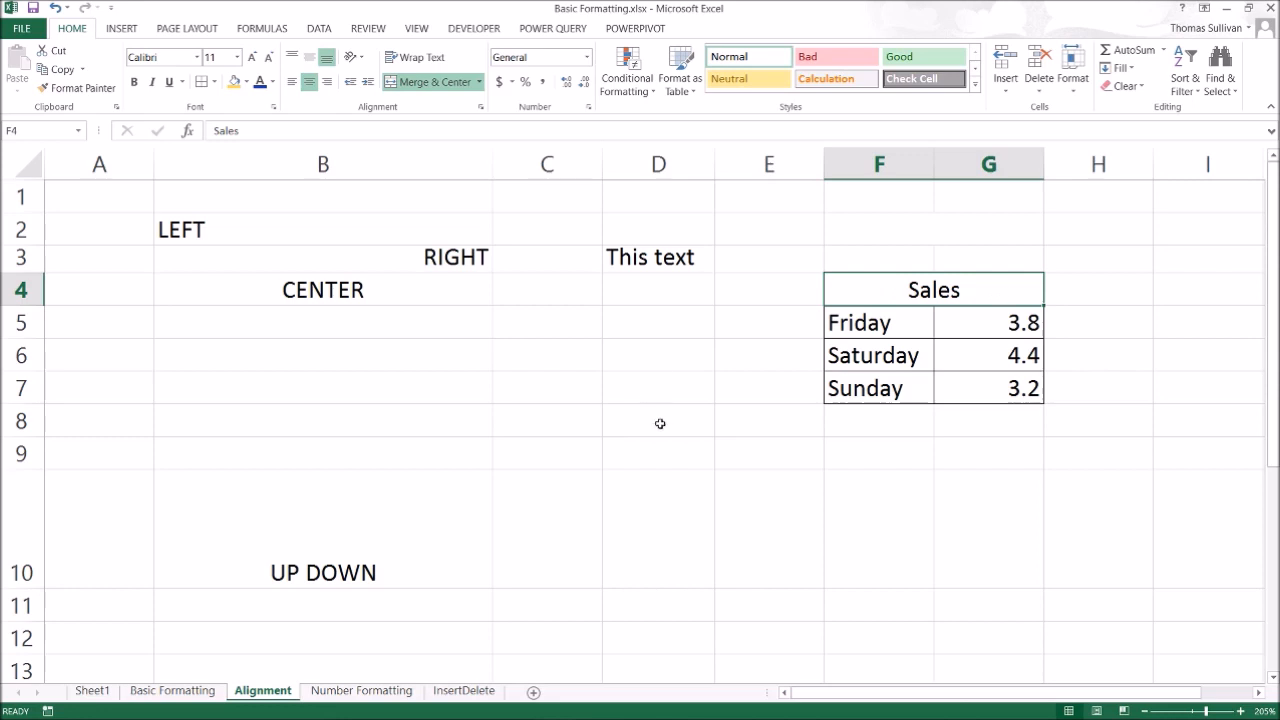
click(882, 604)
text(Text)
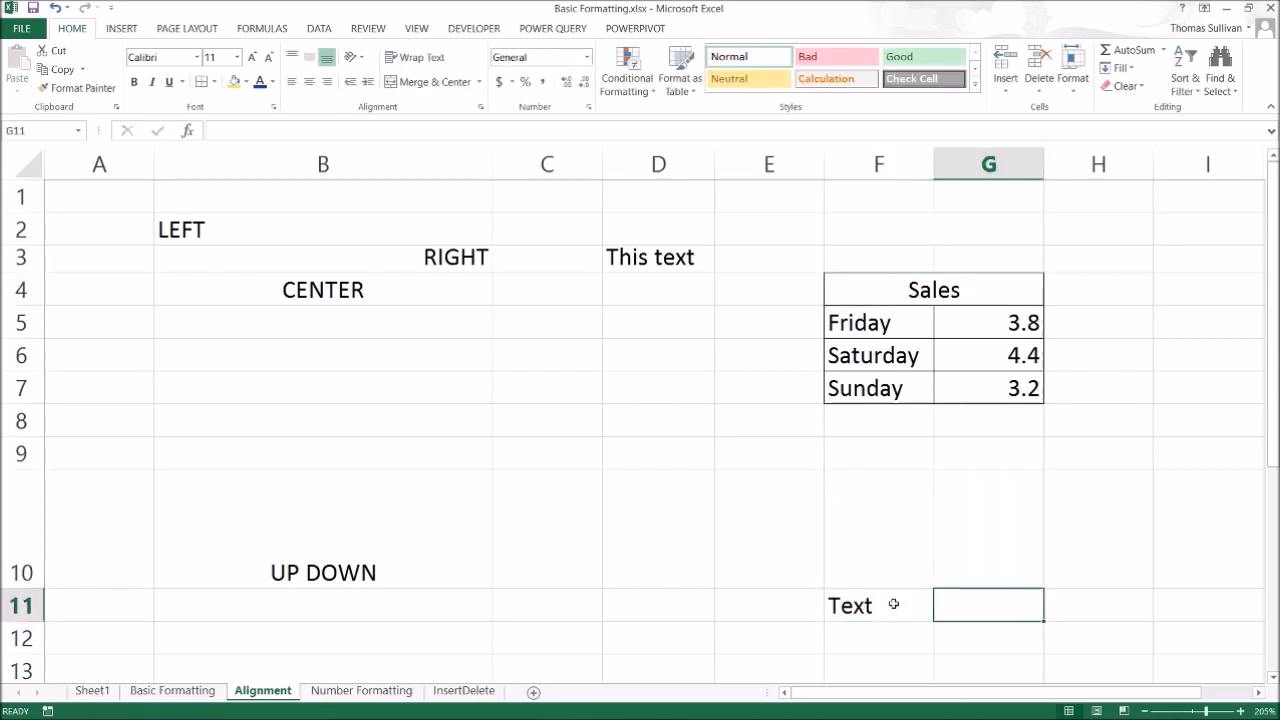
drag(878, 604, 988, 604)
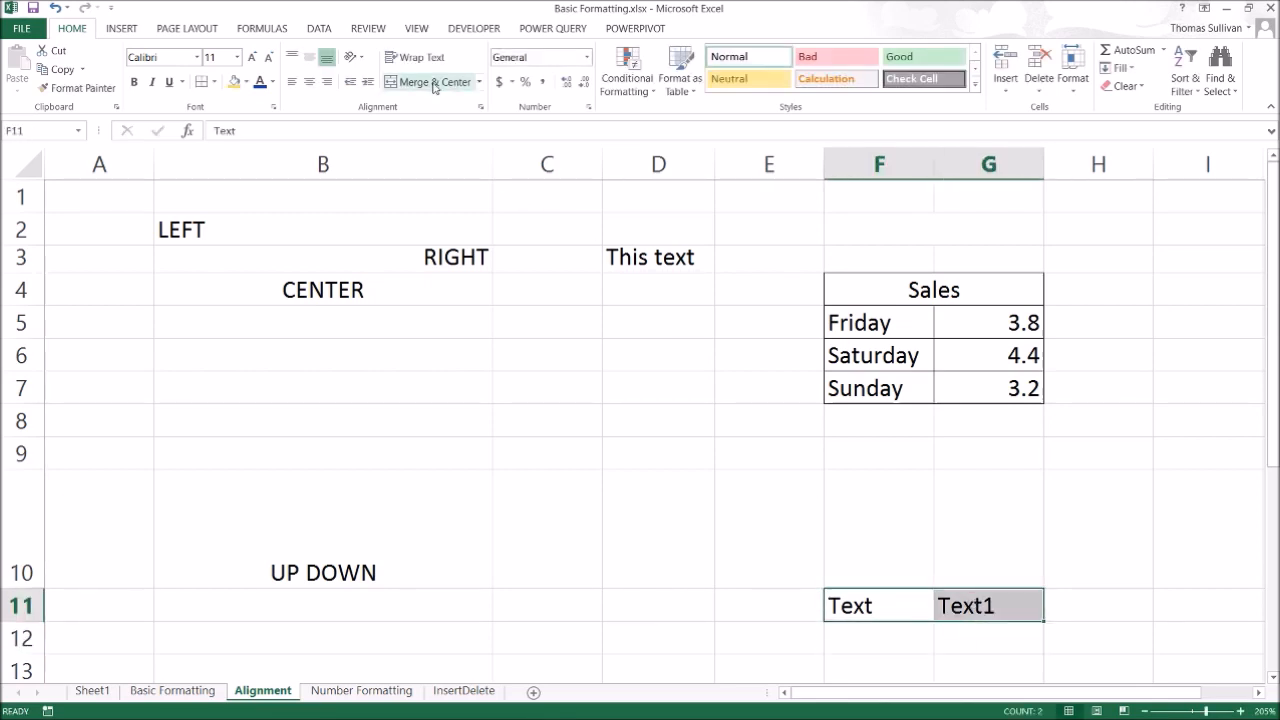
mouse_move(432, 82)
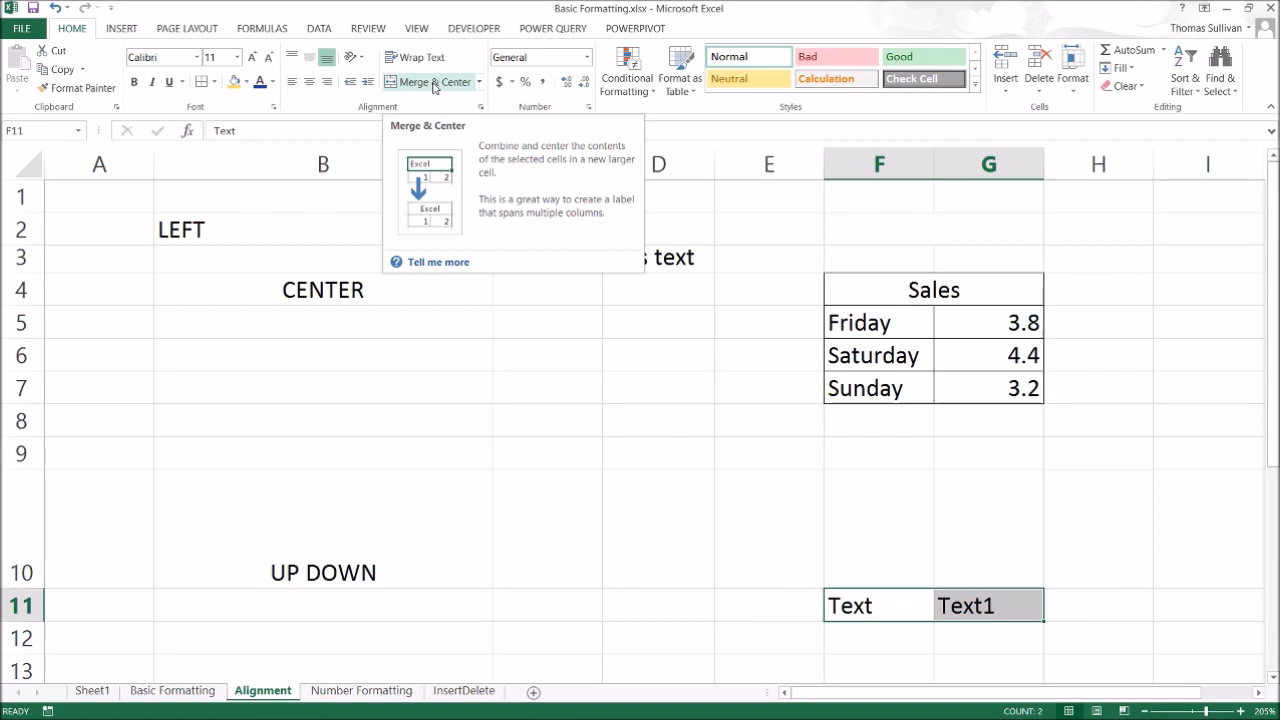
click(430, 80)
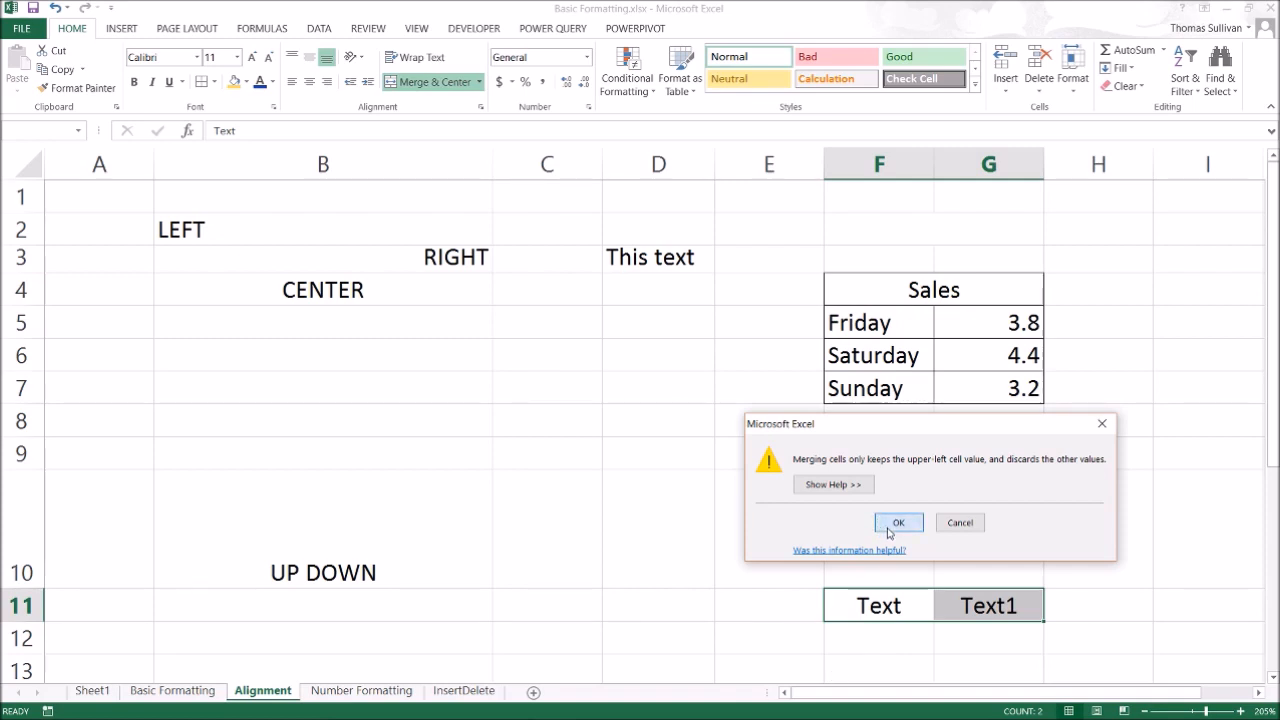
click(898, 522)
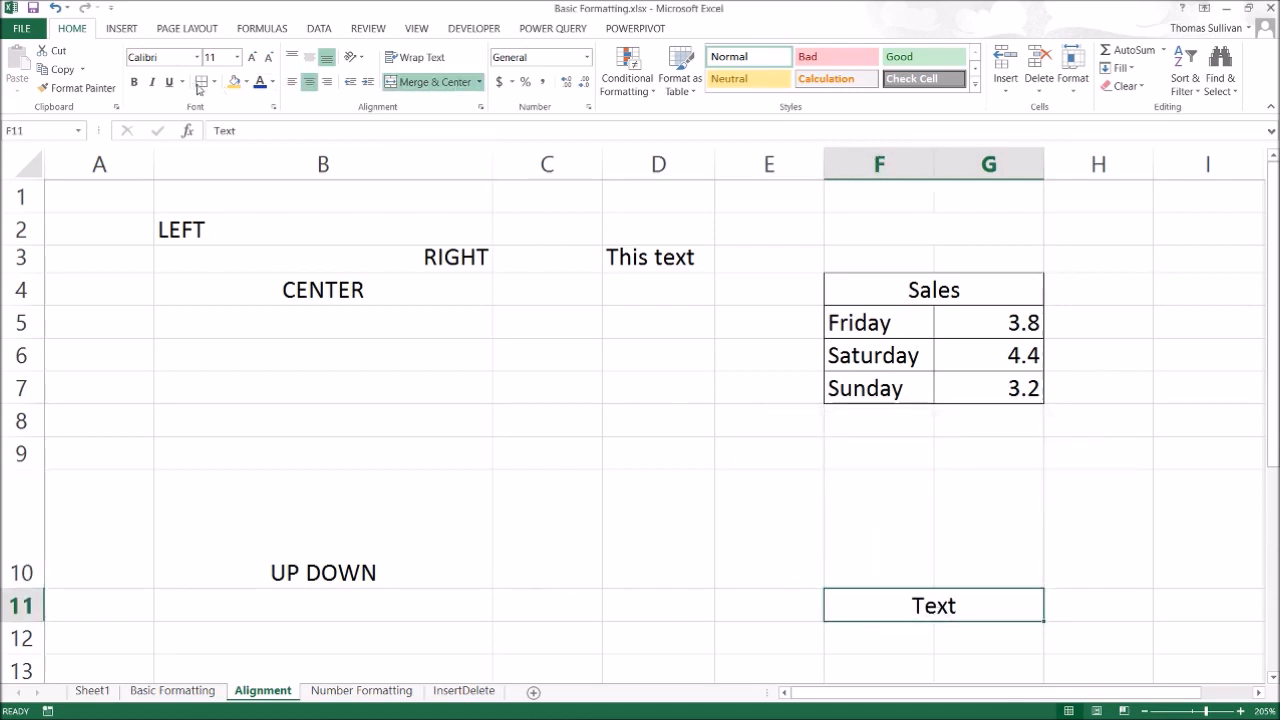
mouse_move(888, 556)
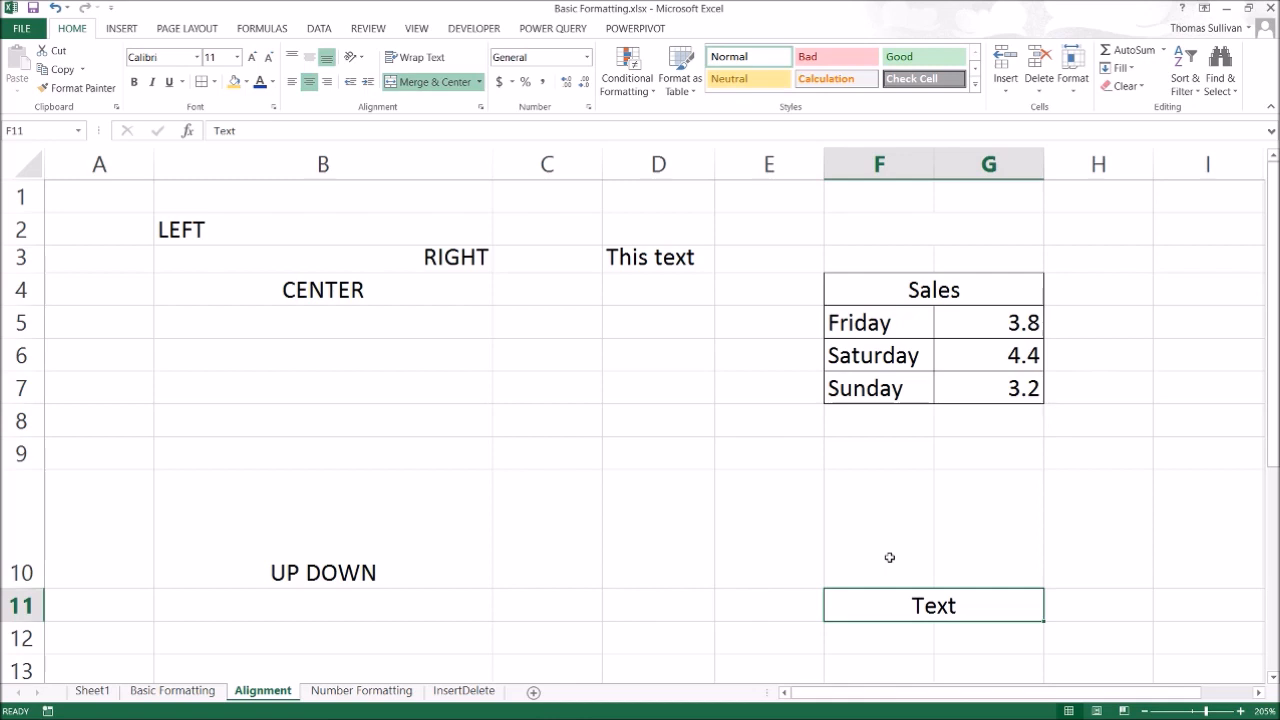
mouse_move(890, 290)
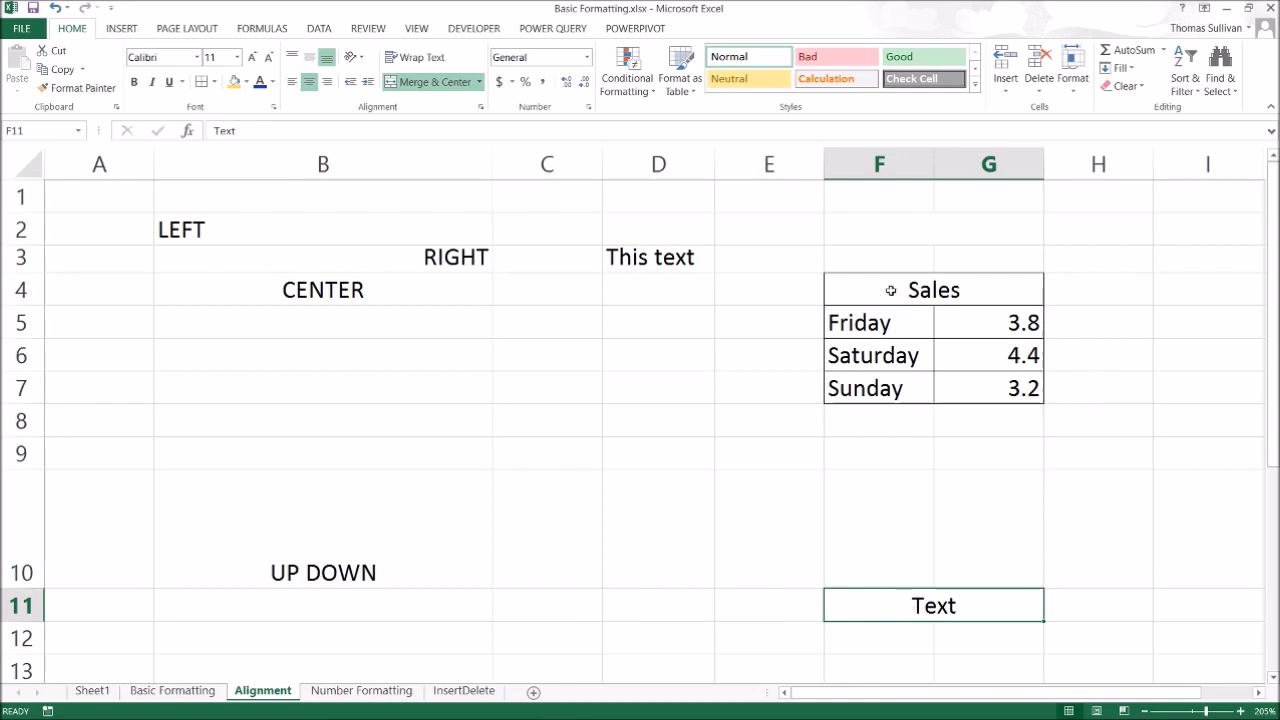
click(932, 288)
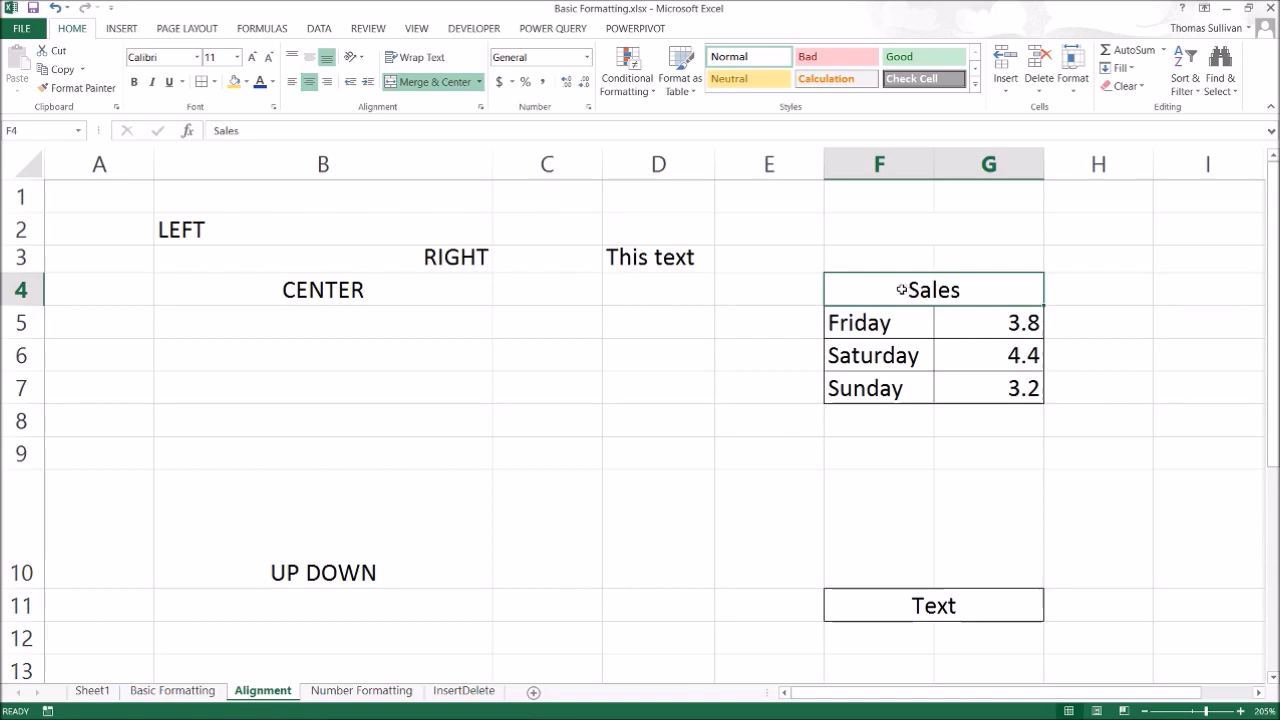
click(360, 690)
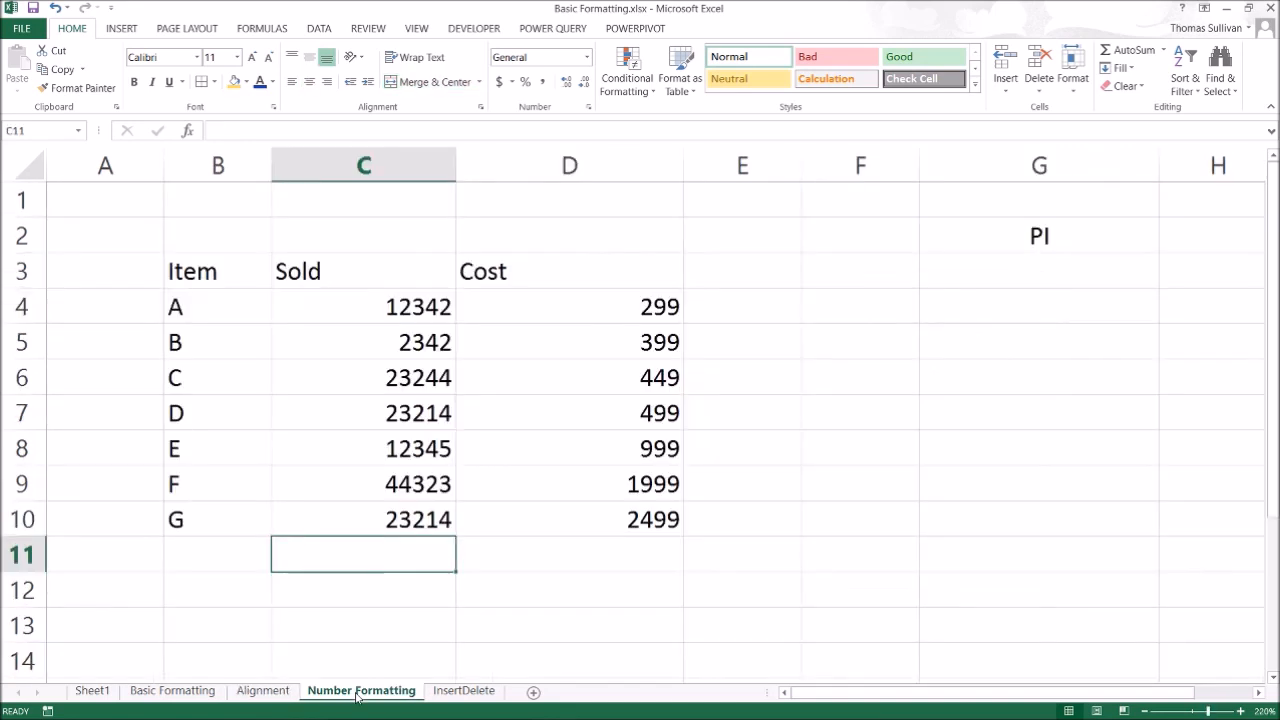
Step: Apply All Borders to the Item/Sold/Cost table B3:D10, then select the Sold figures C4:C10
click(1040, 588)
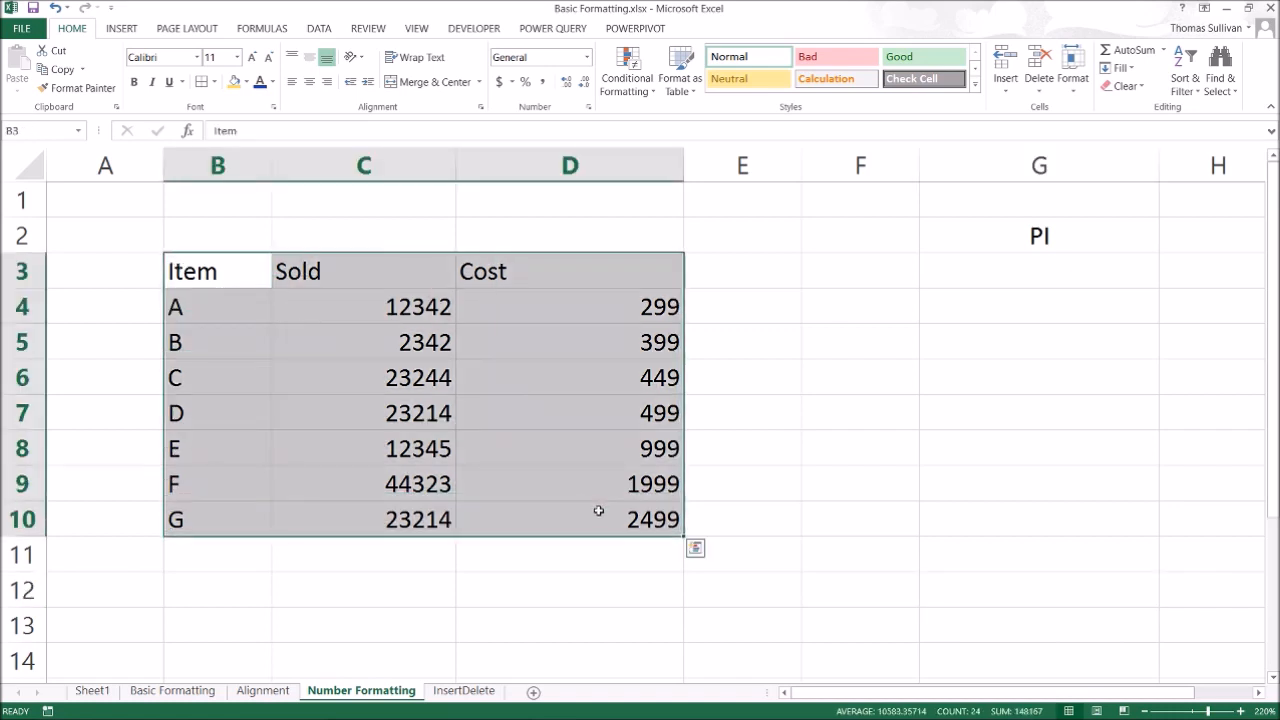
mouse_move(200, 82)
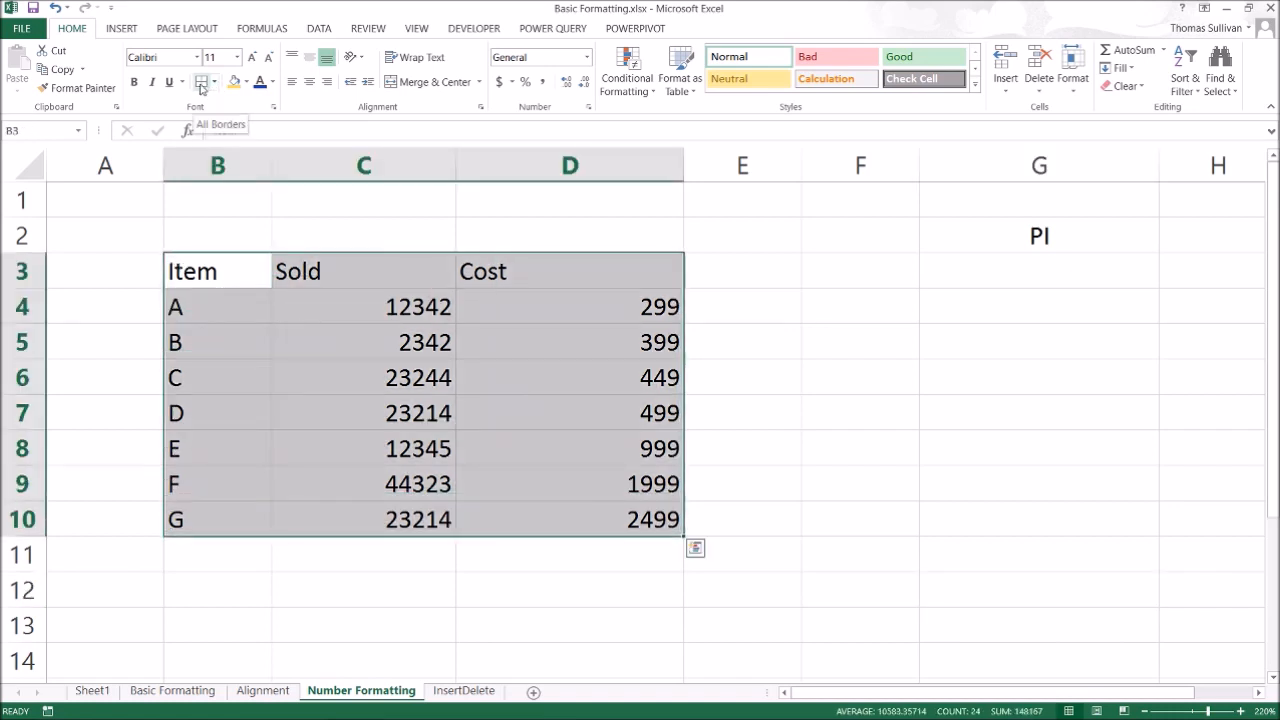
click(204, 80)
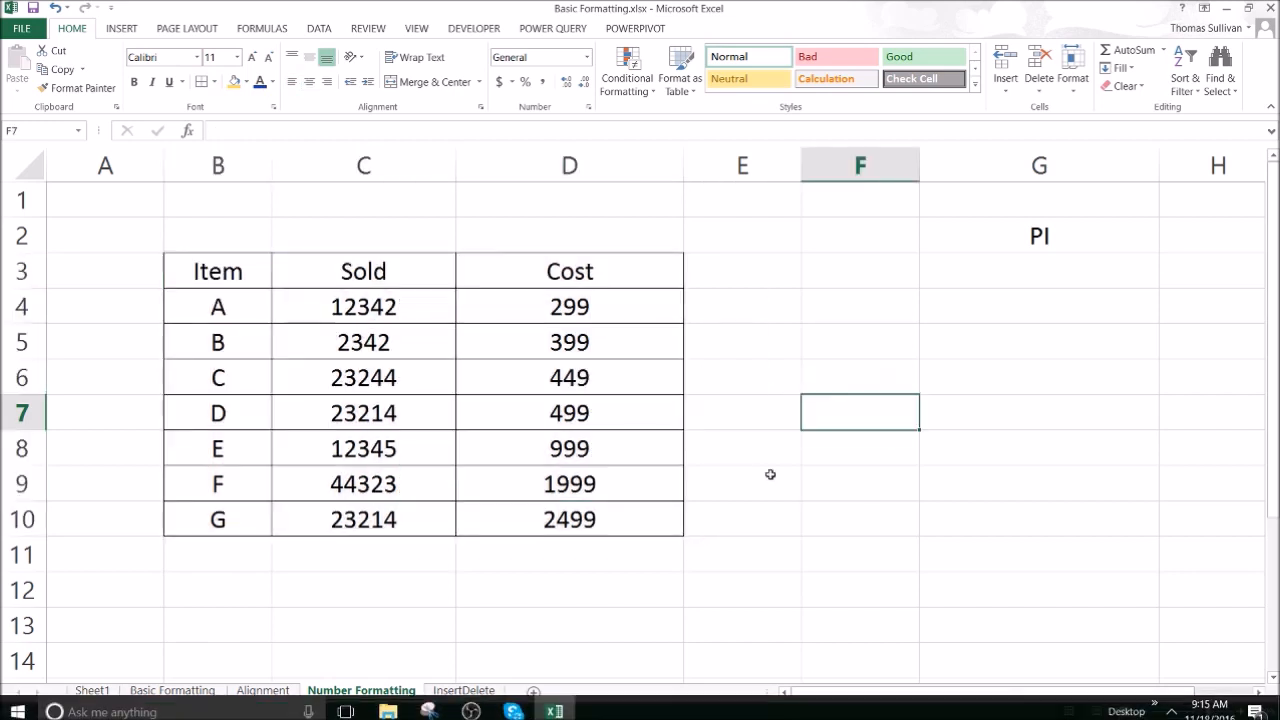
click(364, 588)
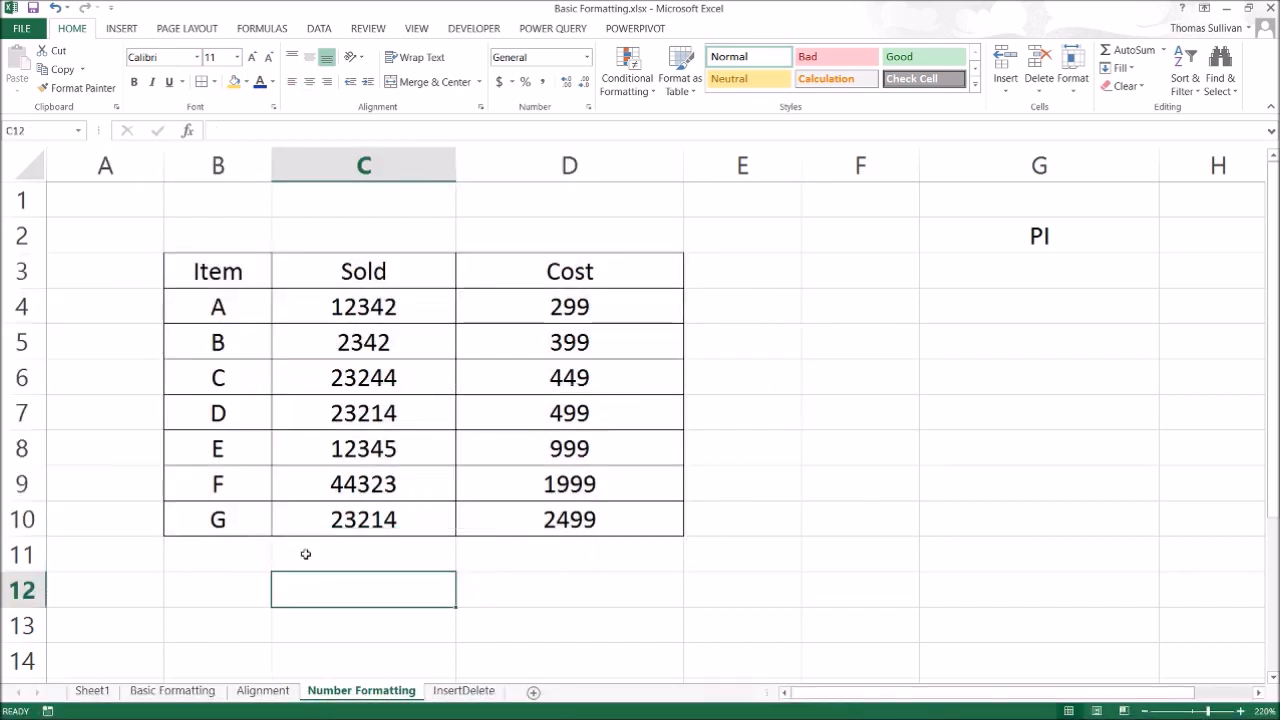
drag(364, 306, 364, 520)
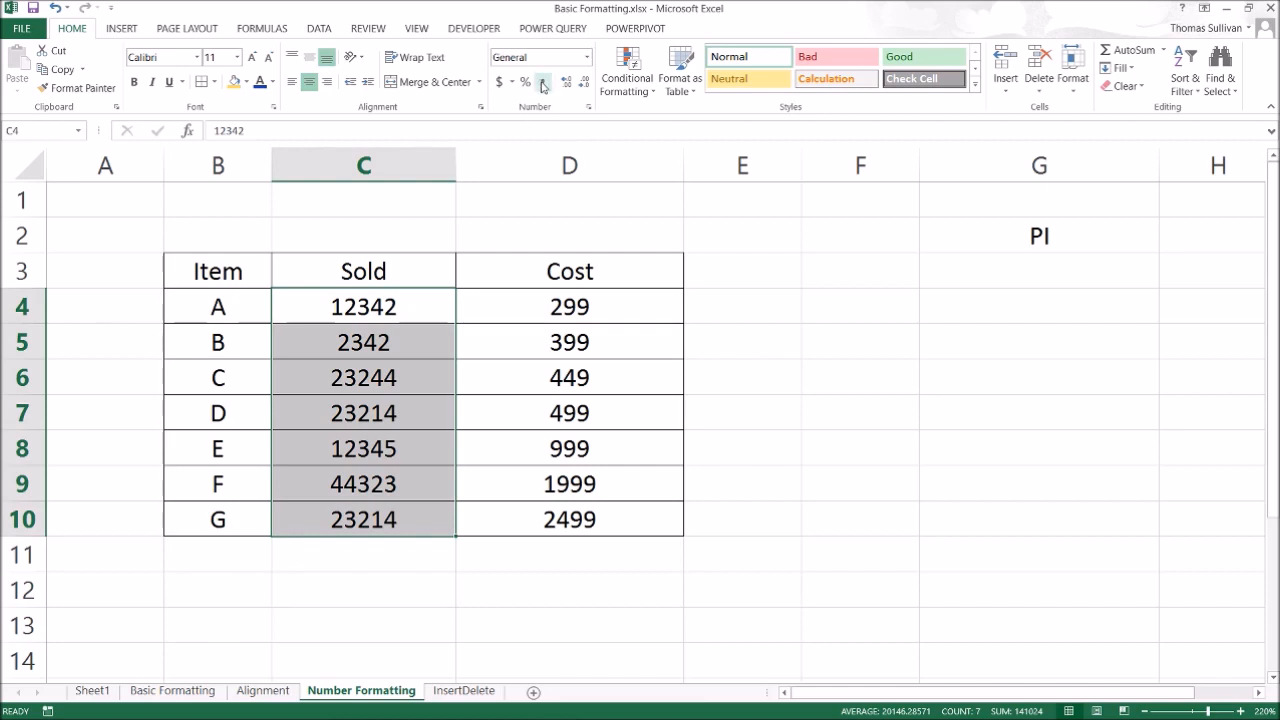
Step: Apply Comma Style to C4:C10 and drop the decimals so Sold shows whole numbers with separators
click(544, 82)
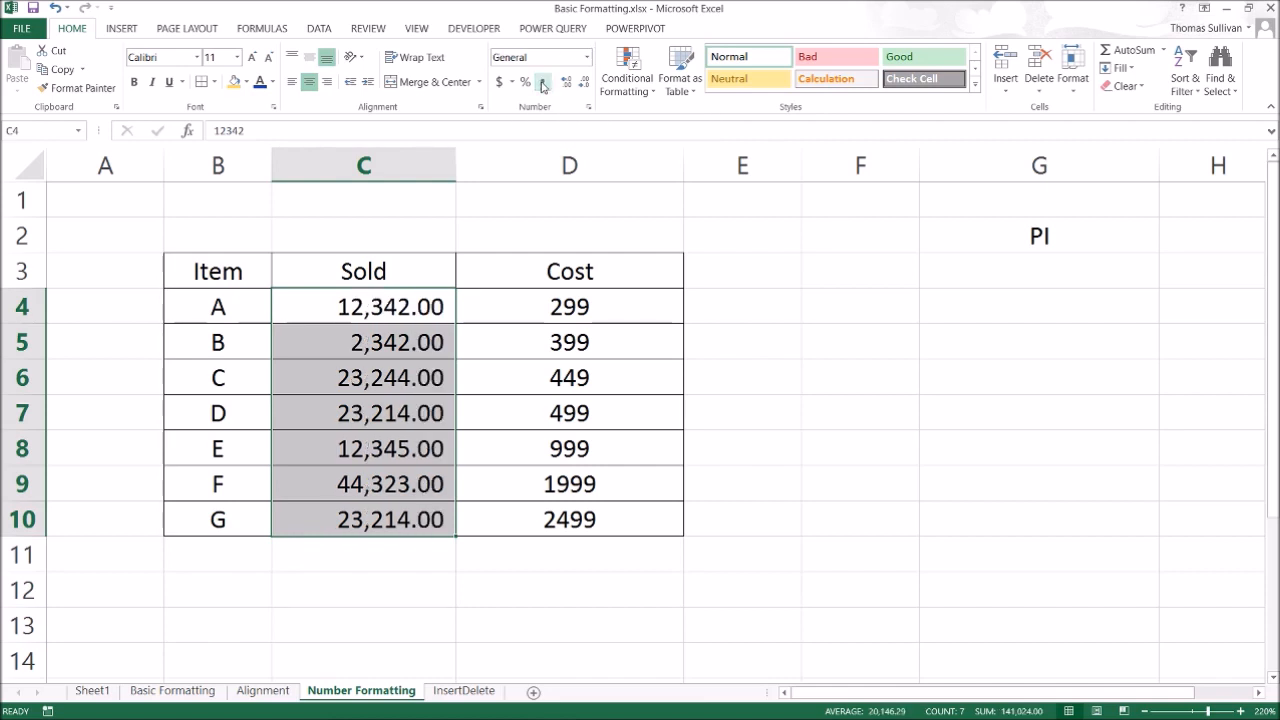
click(542, 82)
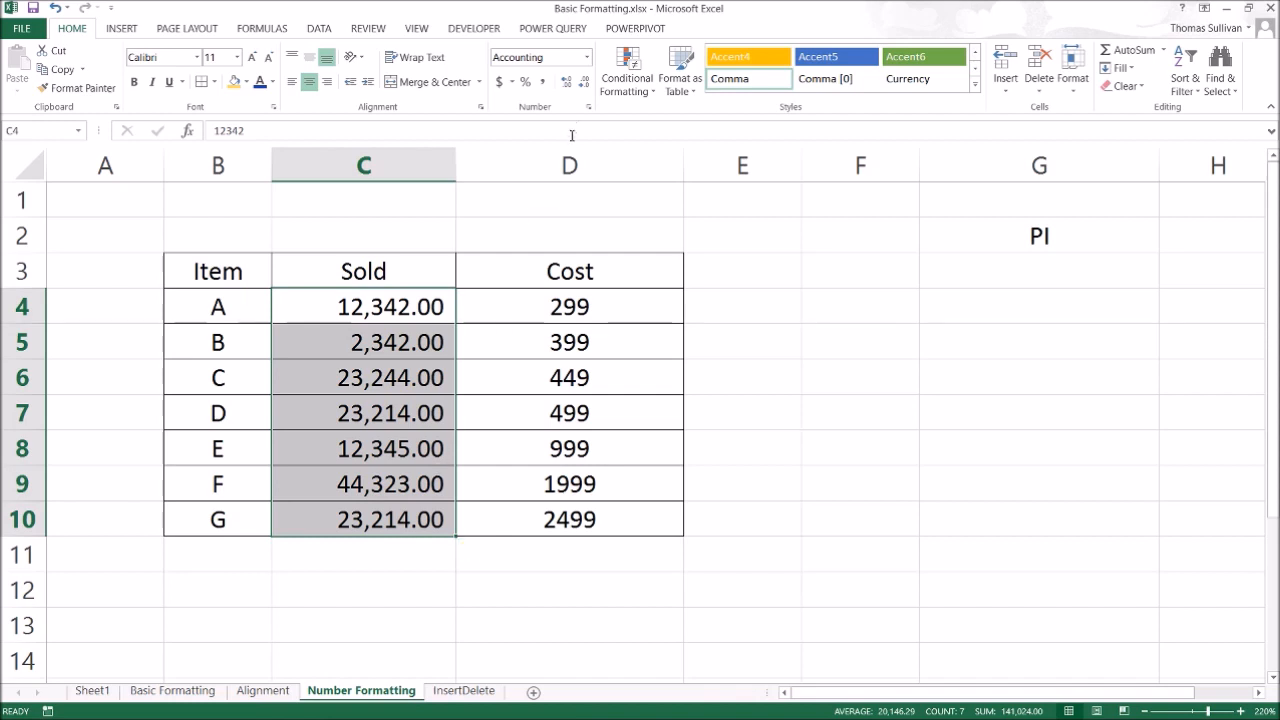
mouse_move(584, 84)
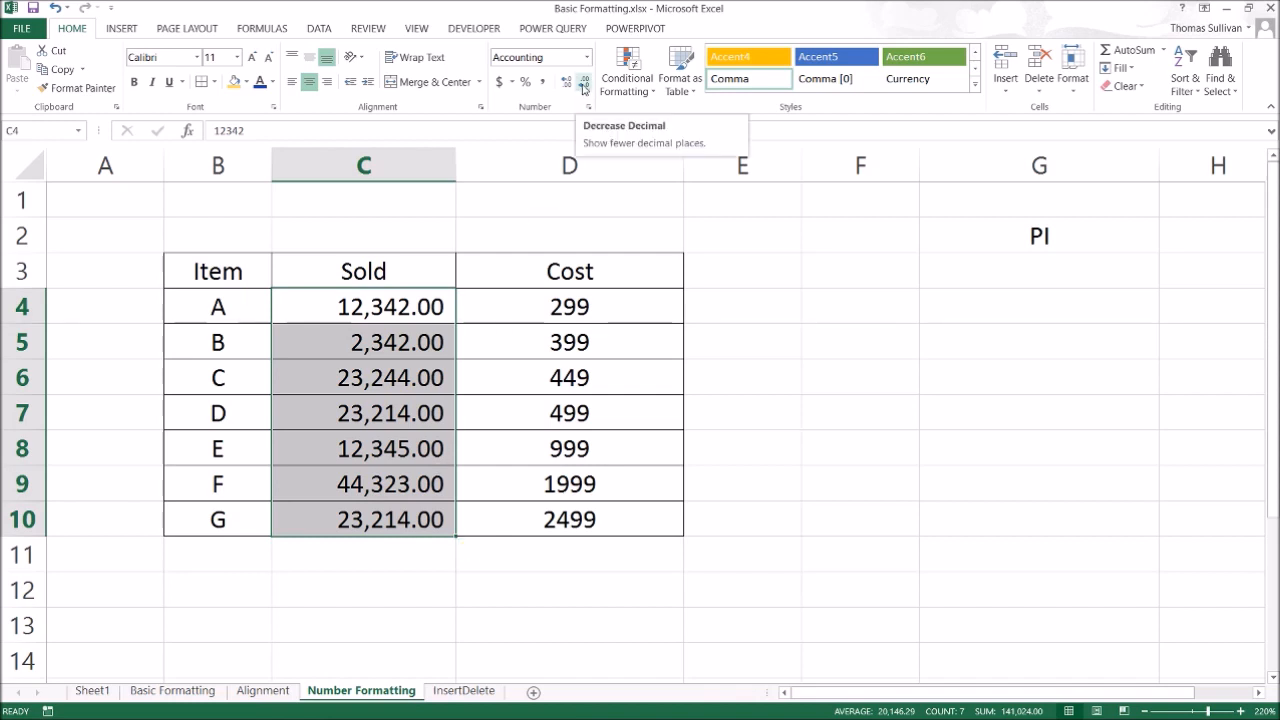
click(584, 80)
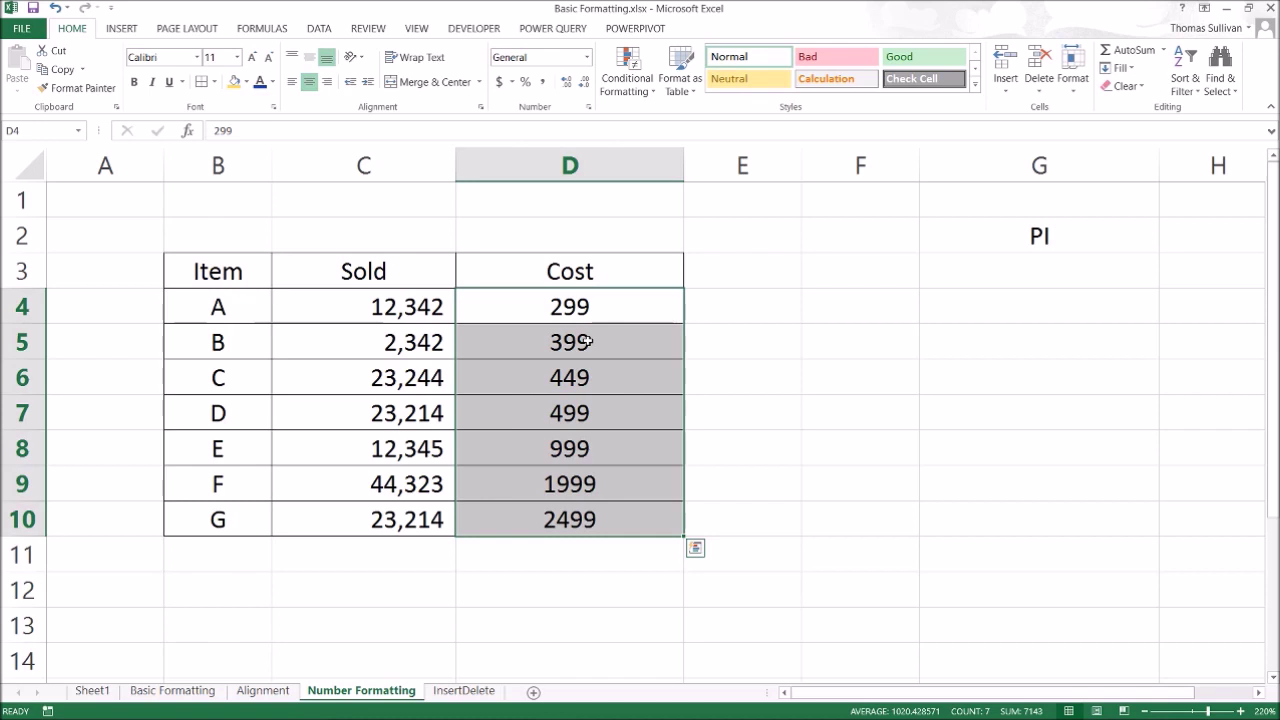
Step: Format the Cost figures D4:D10 as $ English (United States) accounting with two decimals
click(568, 164)
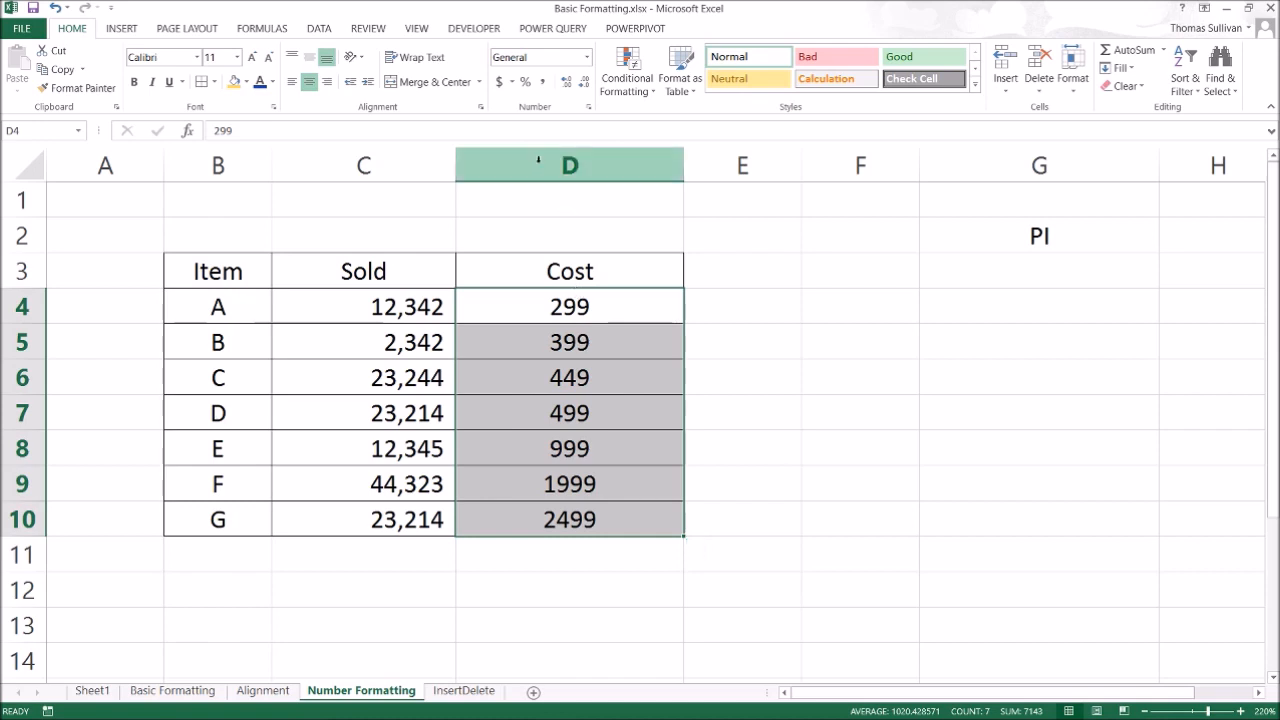
click(512, 82)
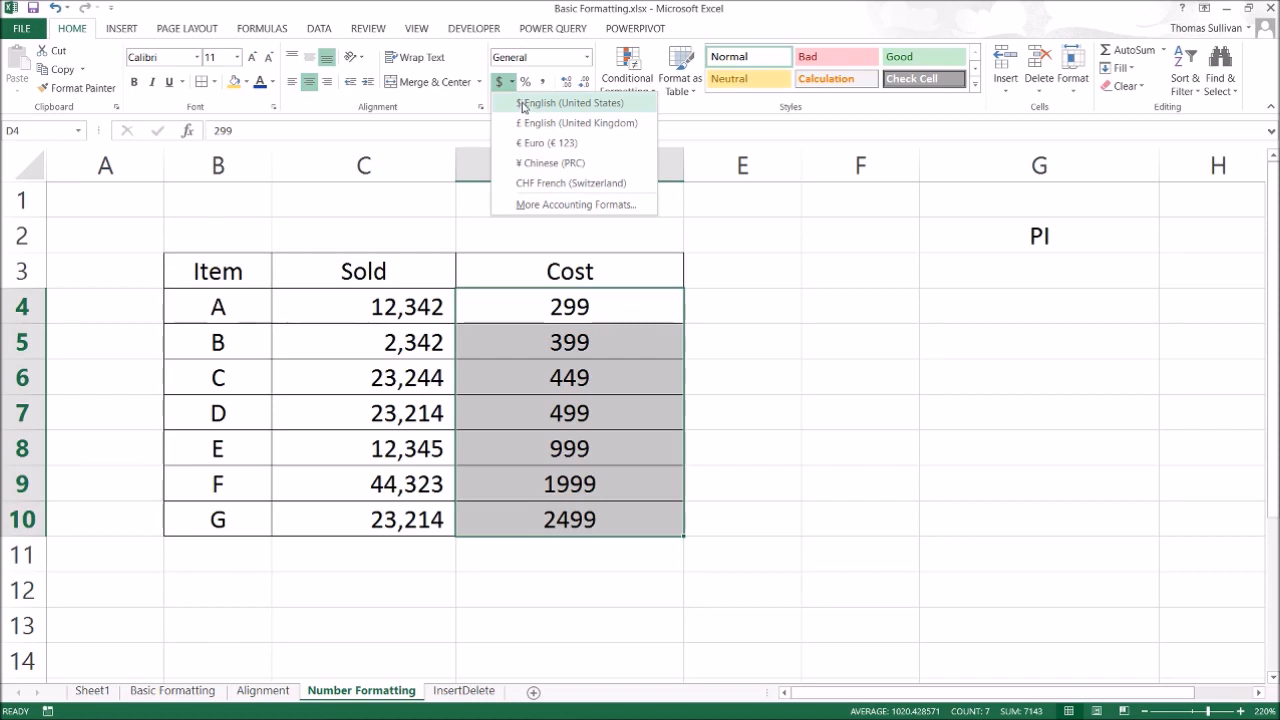
mouse_move(534, 108)
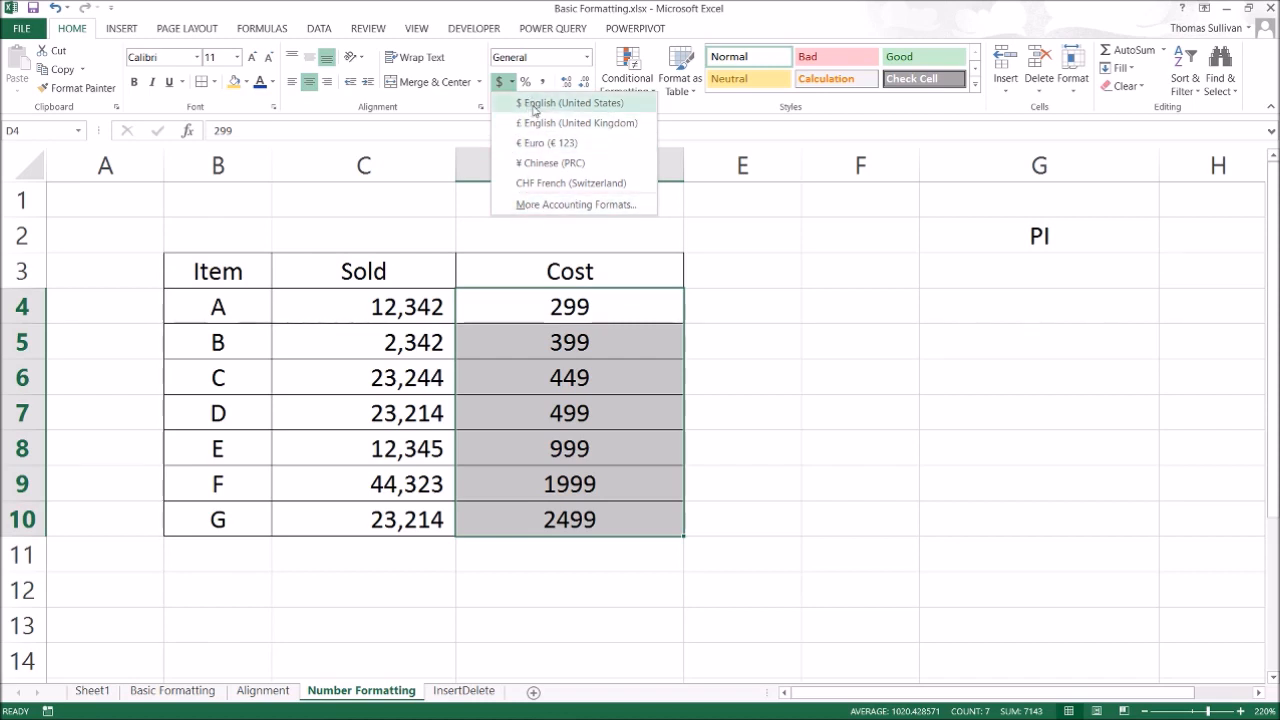
click(570, 104)
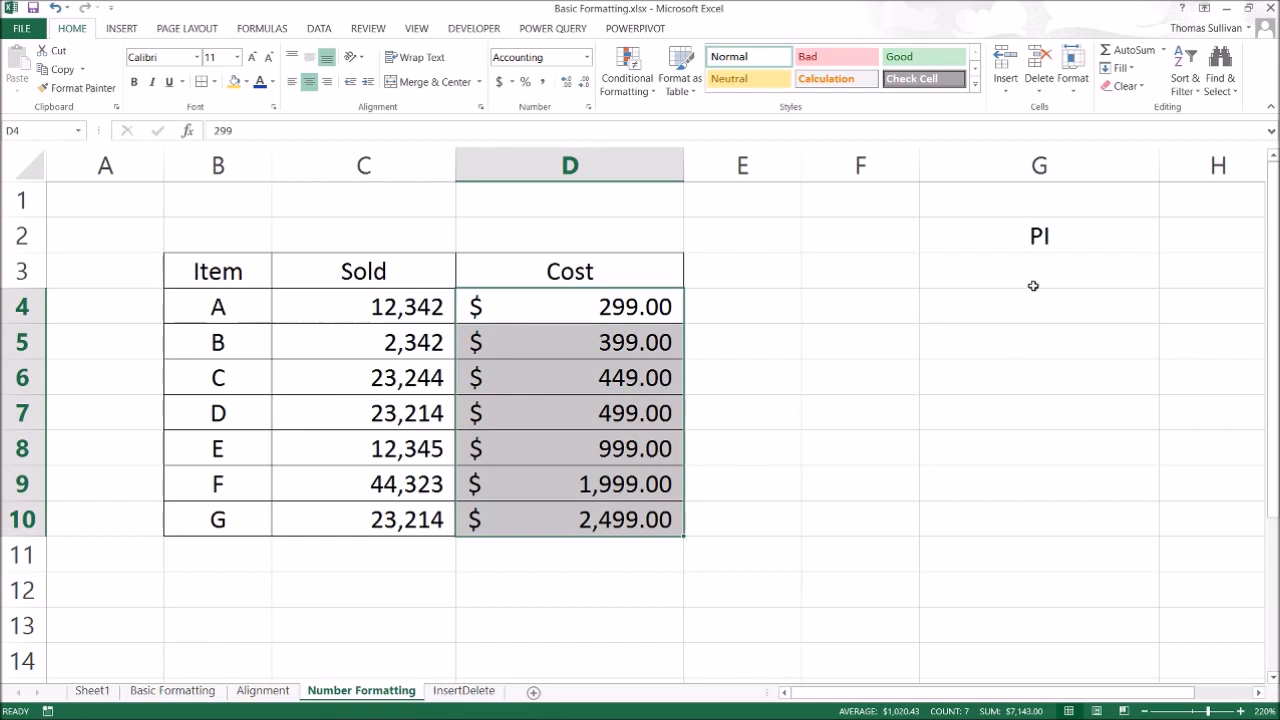
click(1040, 270)
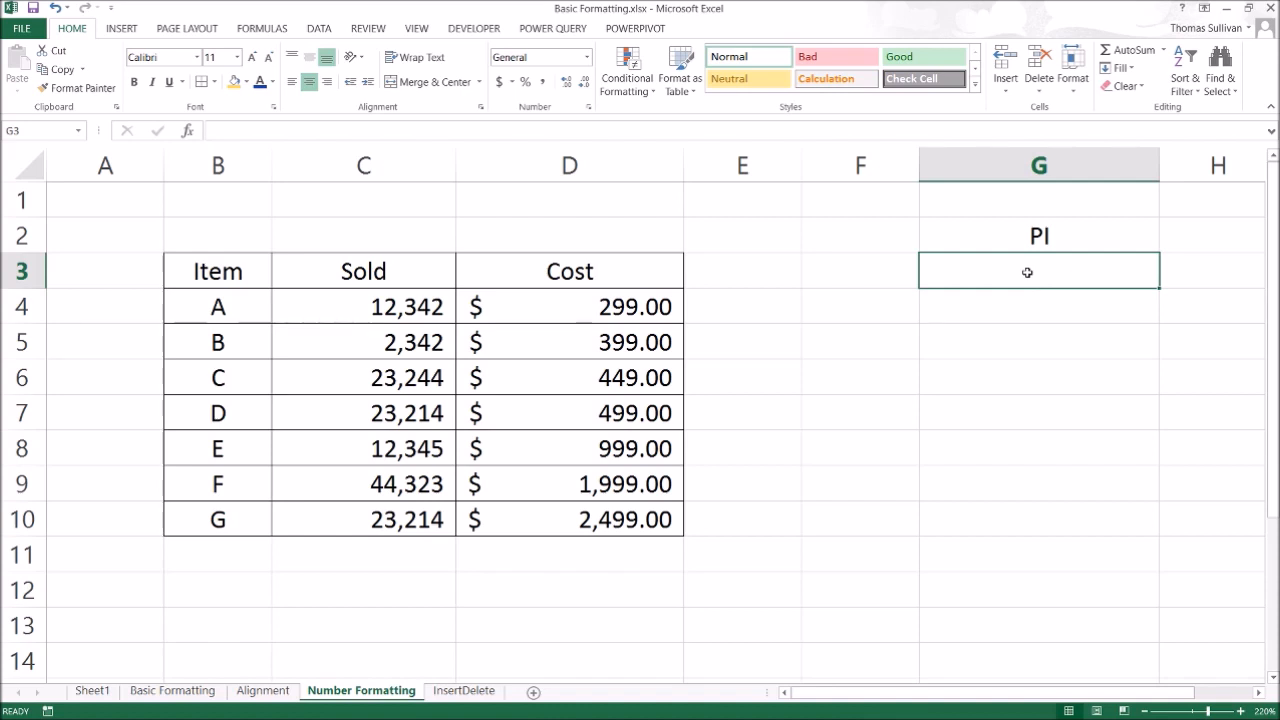
Step: Insert the π character from Insert > Symbol (Greek subset) into cell G3 under the PI label
click(120, 28)
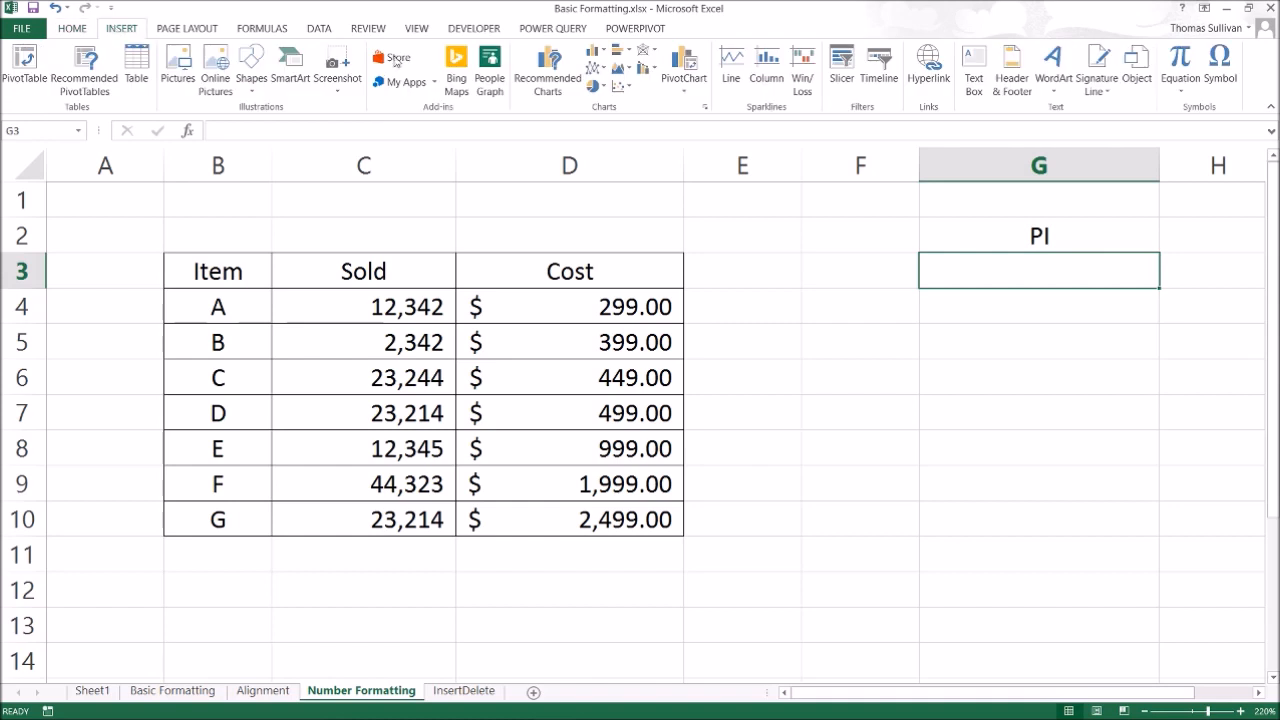
mouse_move(1220, 70)
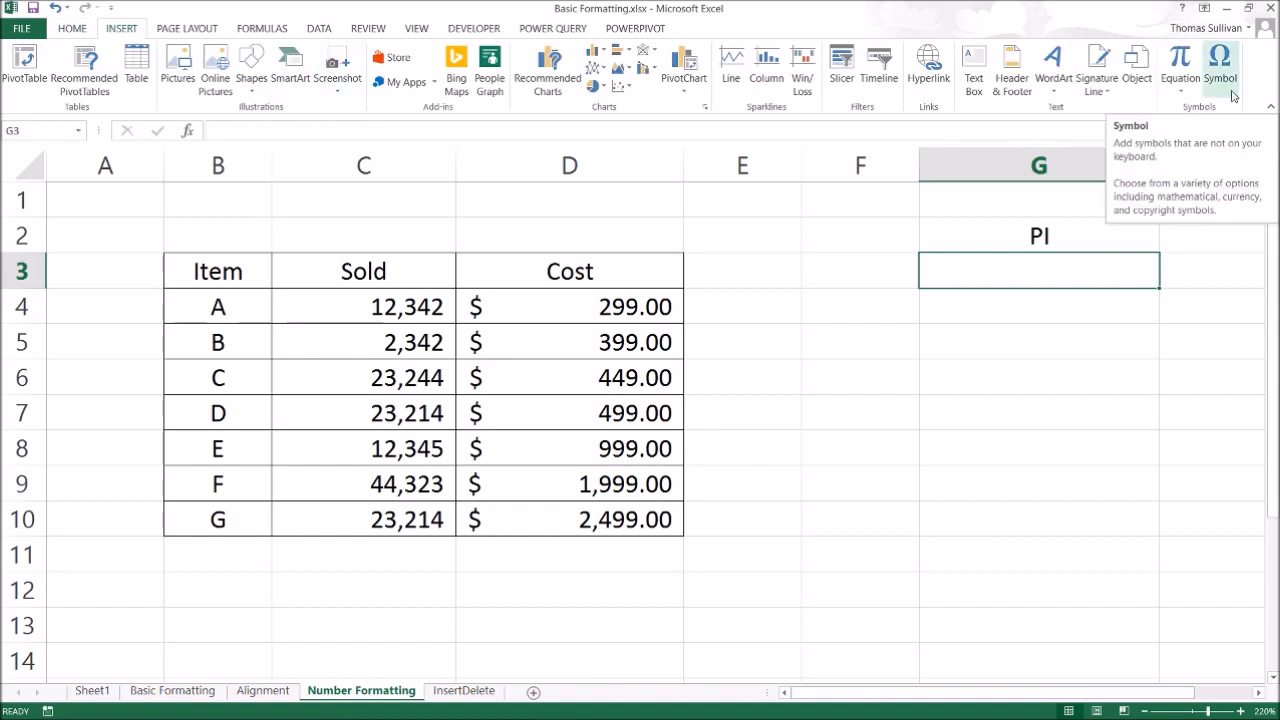
click(1220, 68)
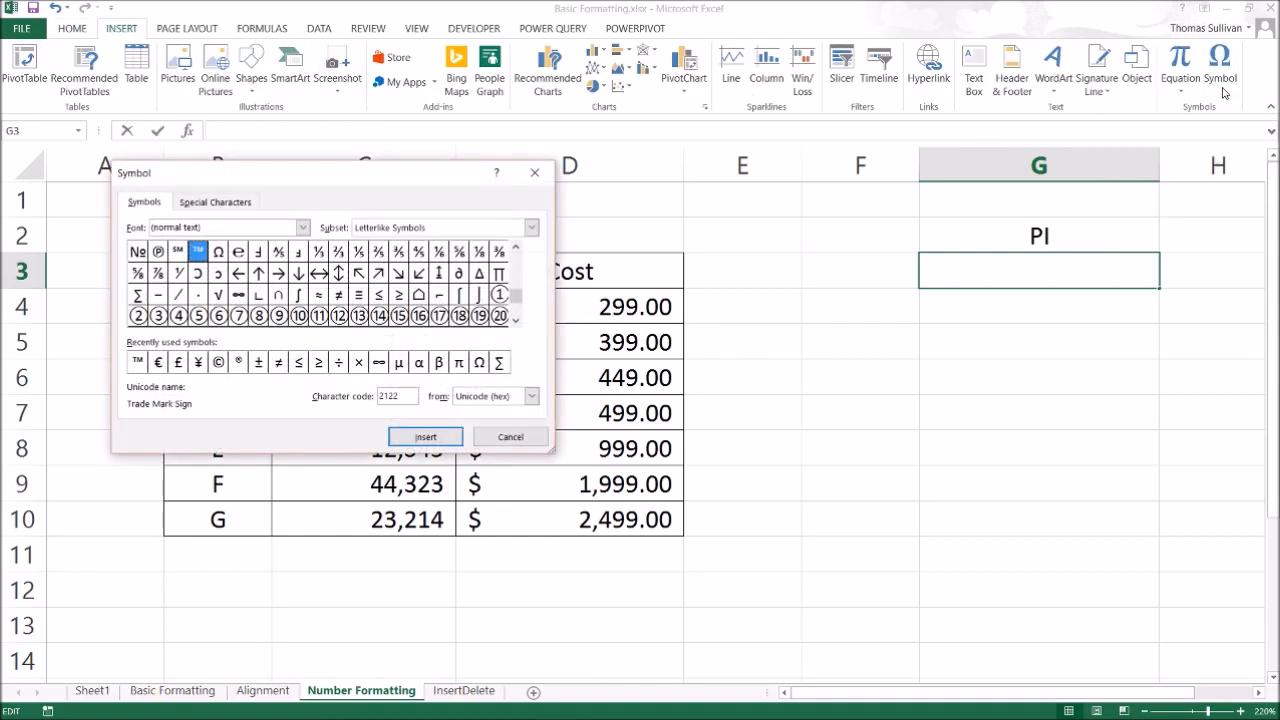
click(530, 228)
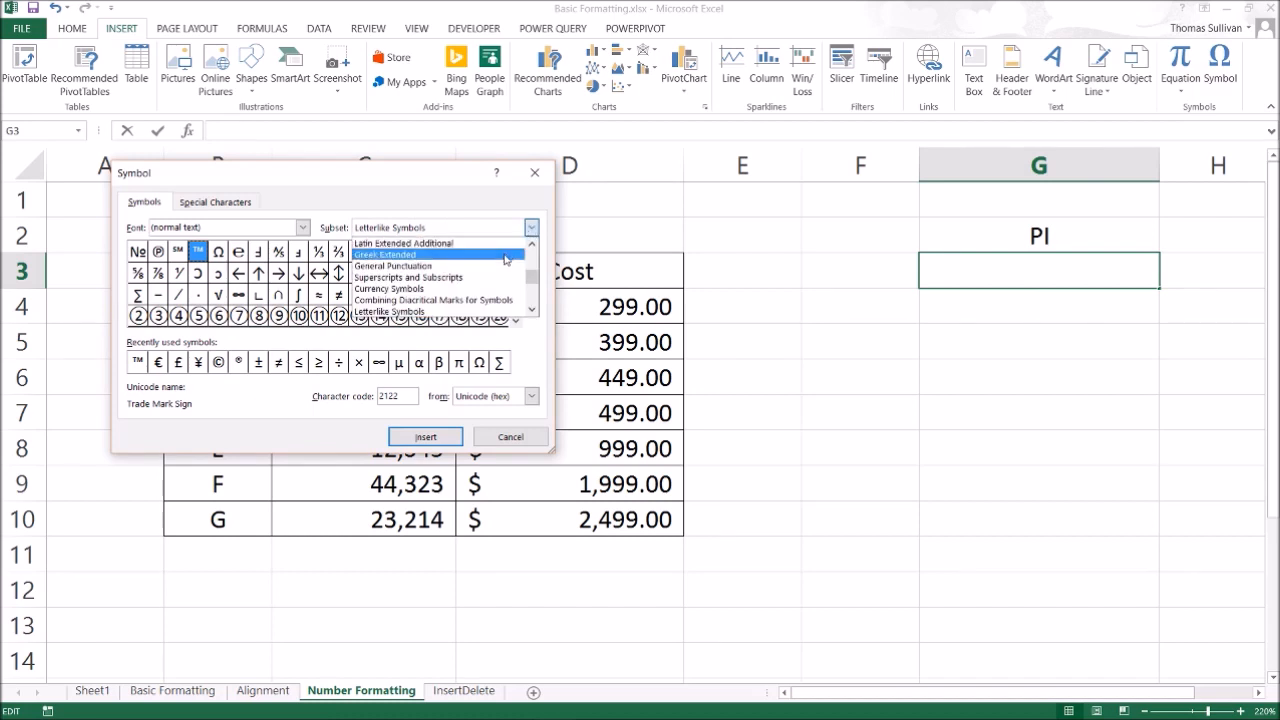
click(384, 254)
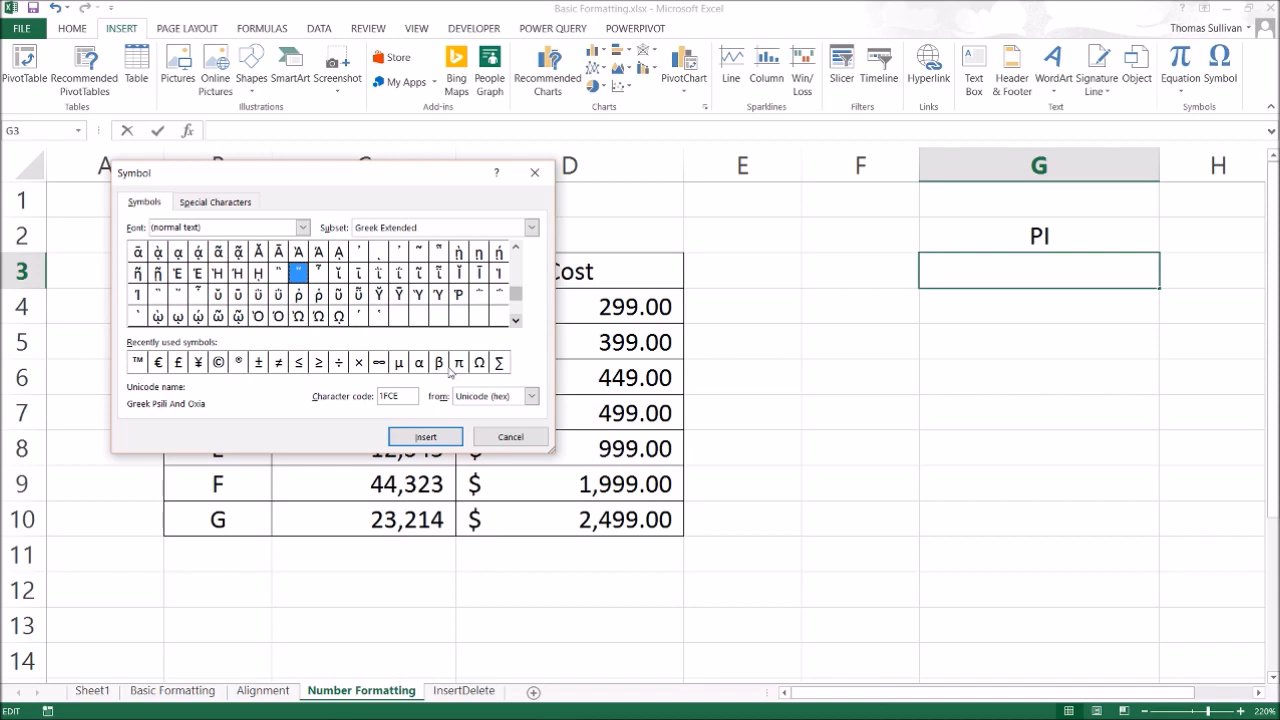
click(424, 436)
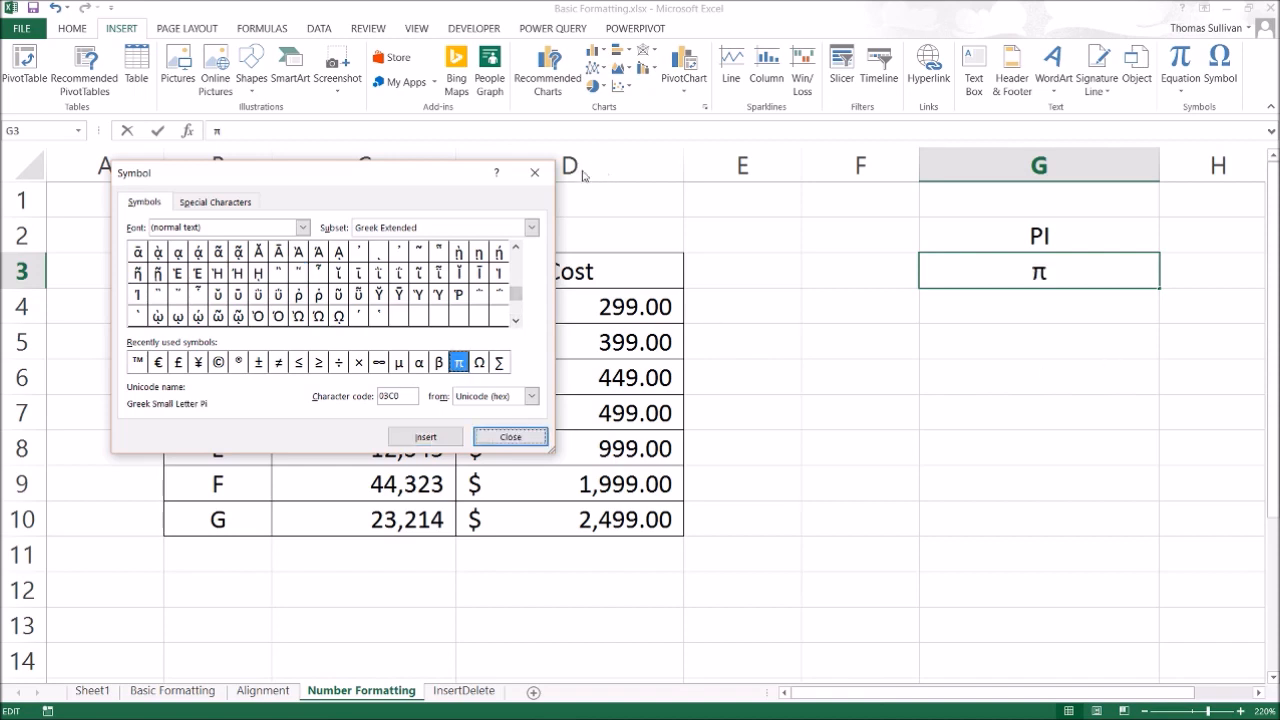
click(510, 436)
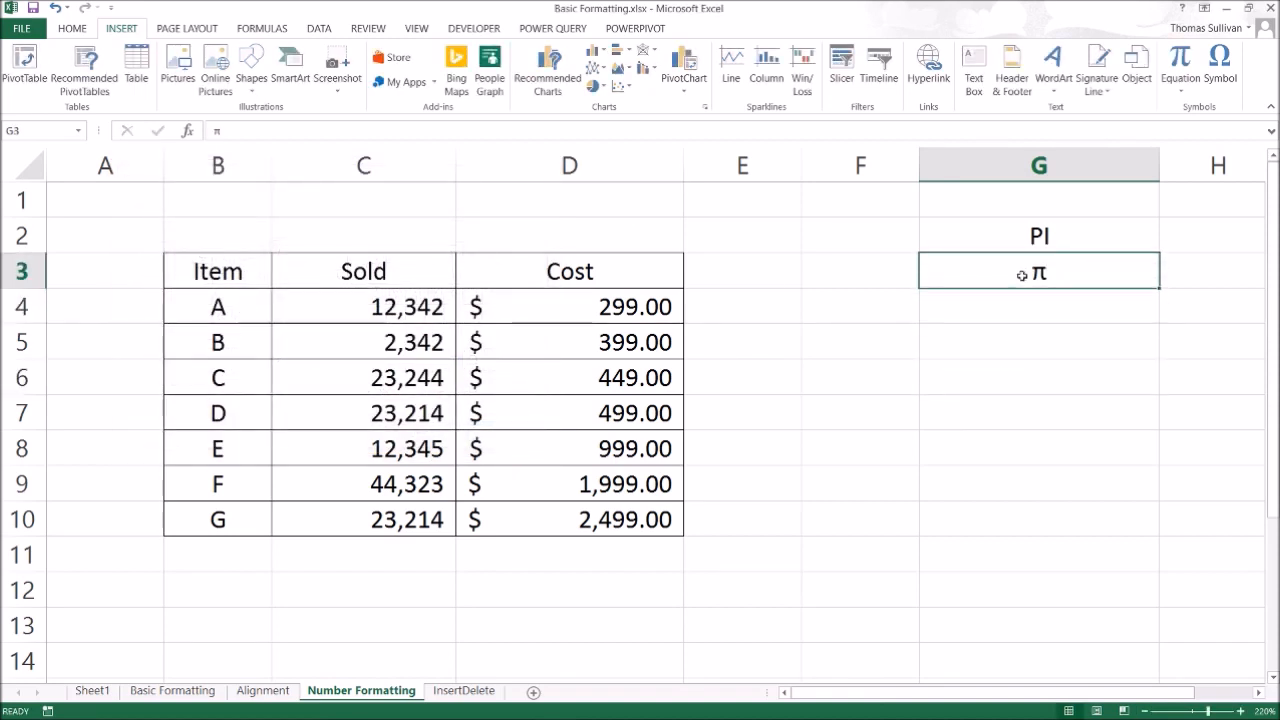
Step: Enter the formula =22/7 in G4 as an approximation of pi
text(=22)
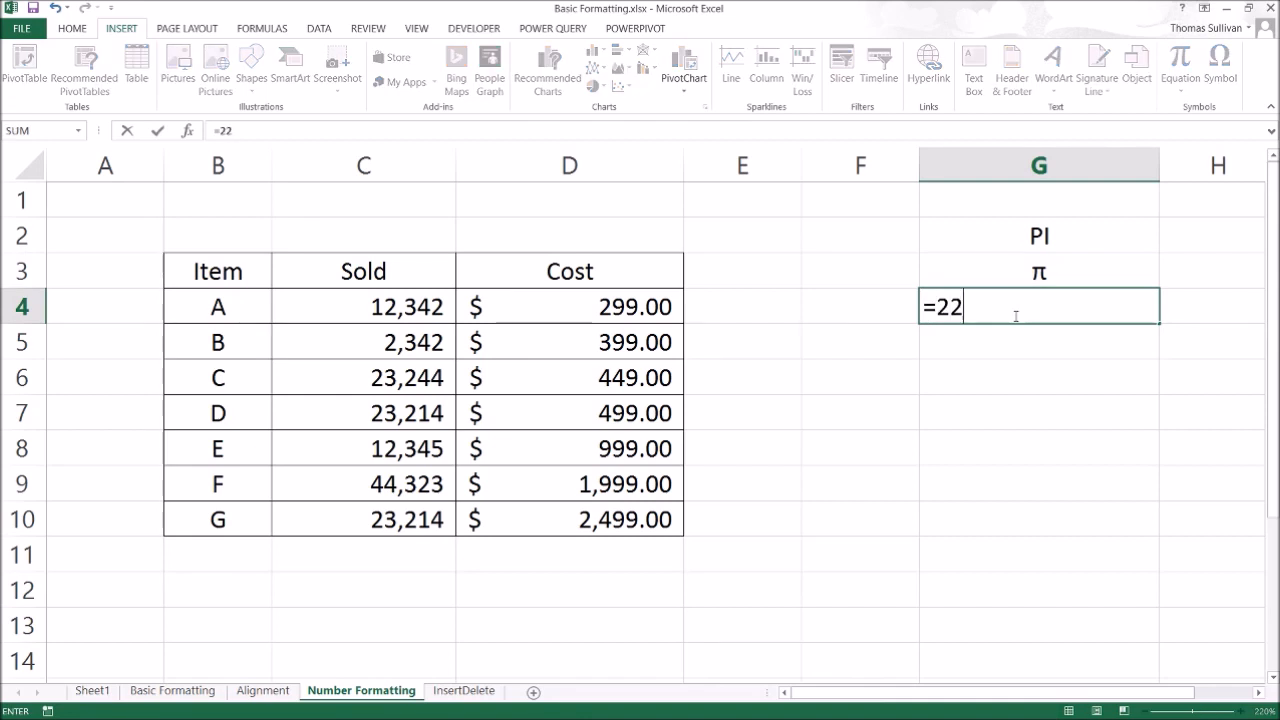
text(/7)
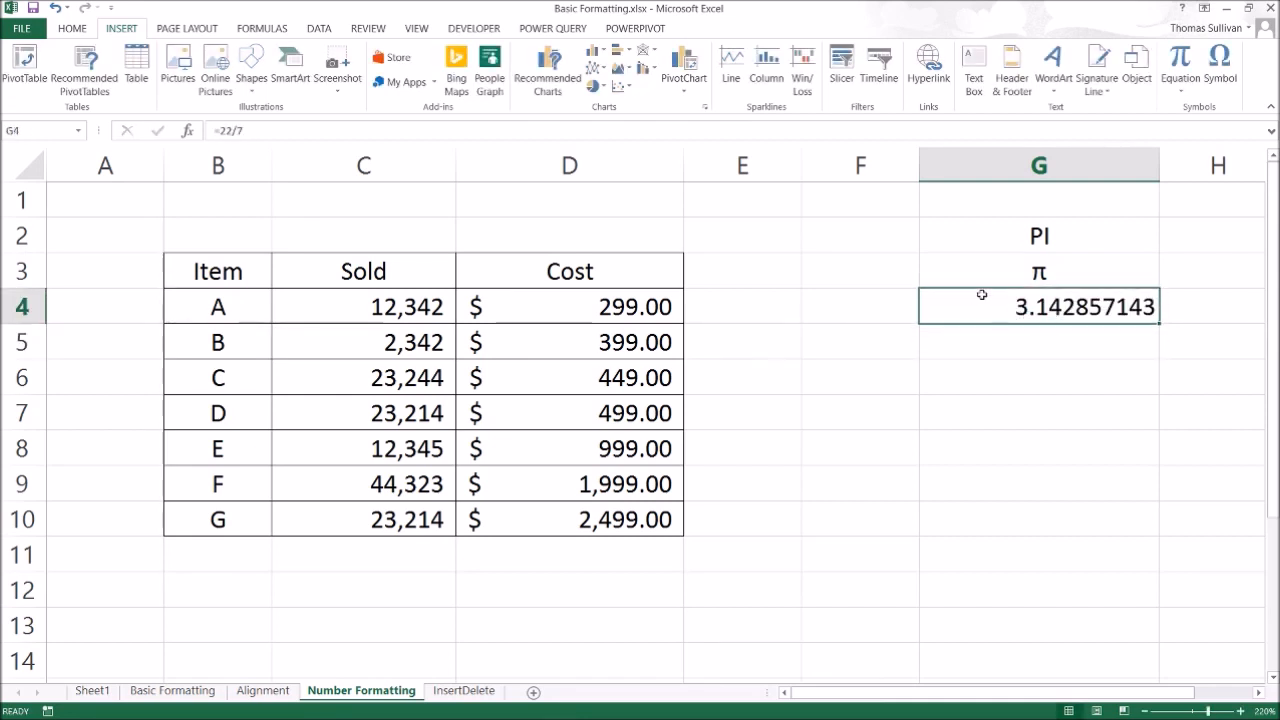
click(72, 28)
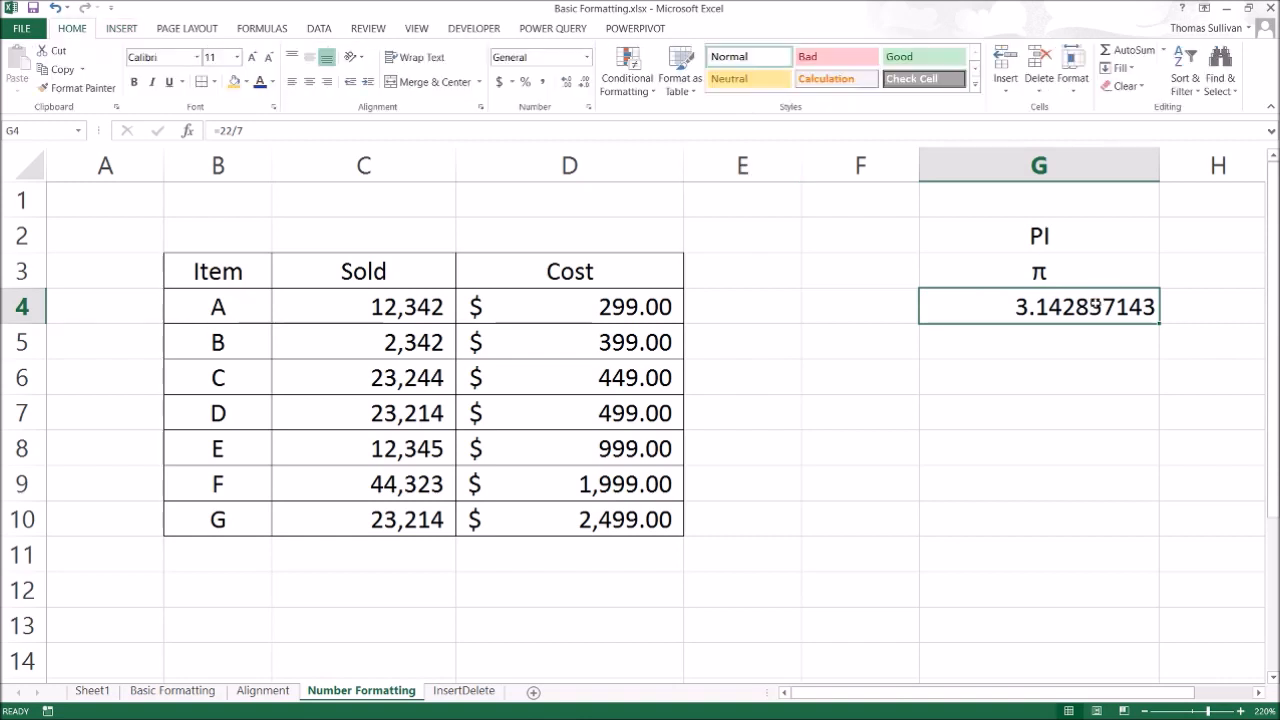
double_click(1038, 306)
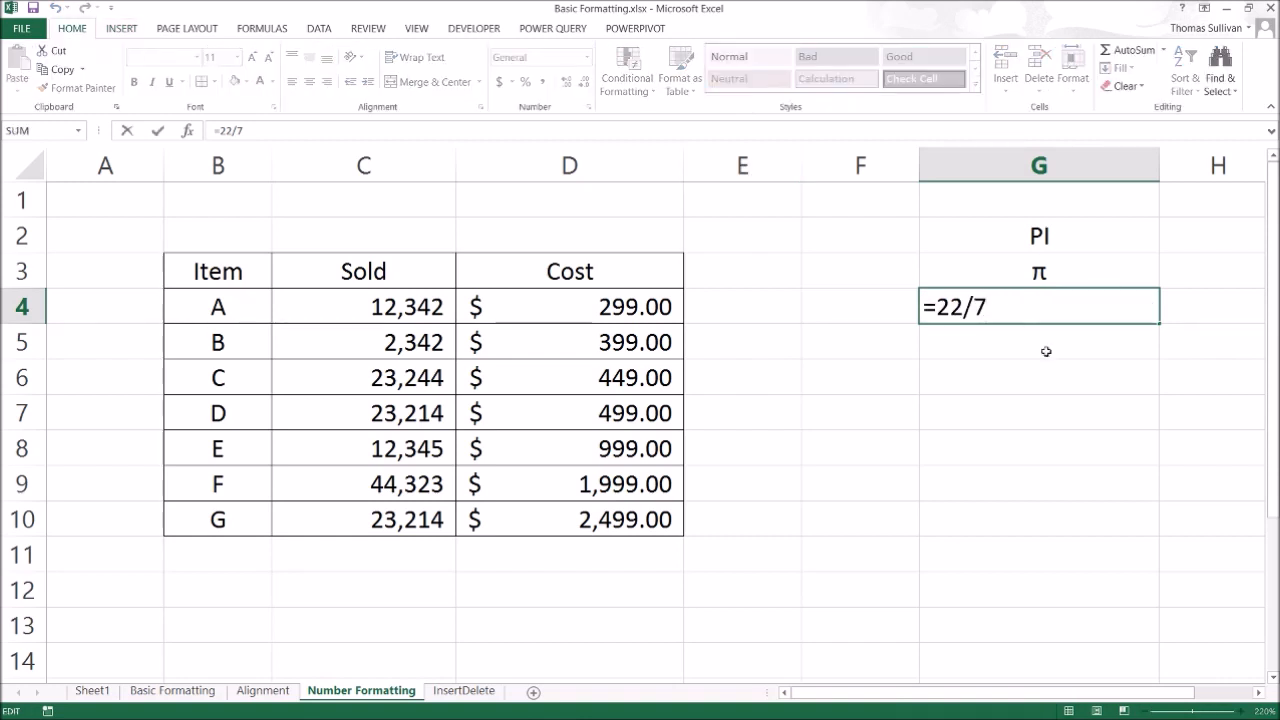
key(Return)
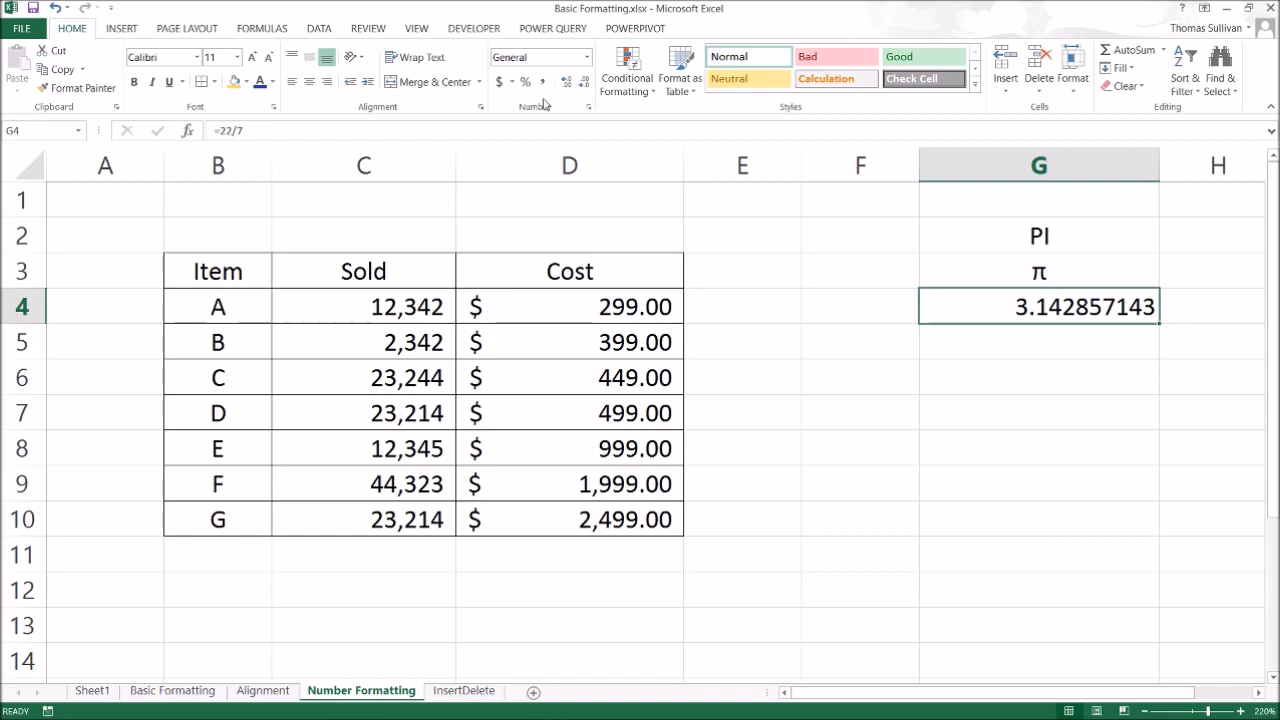
Step: Adjust G4 with Increase/Decrease Decimal, leaving it at full precision 3.14285714285714
click(564, 82)
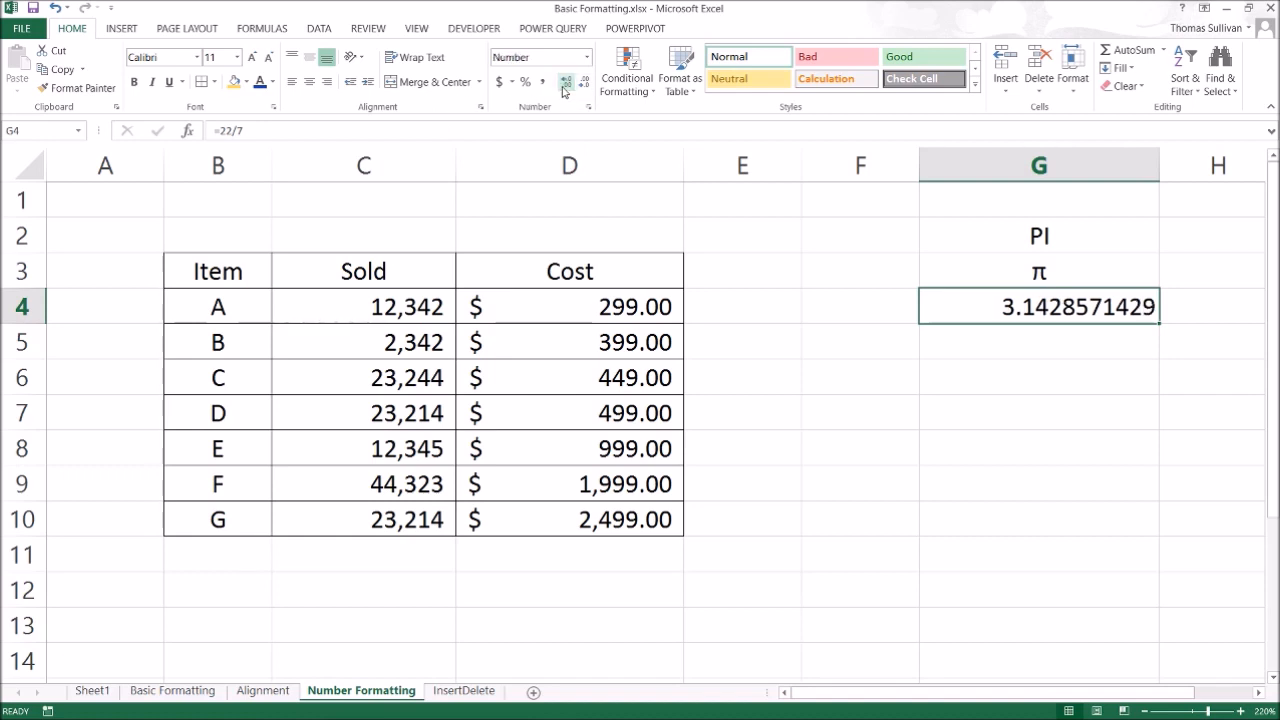
click(564, 82)
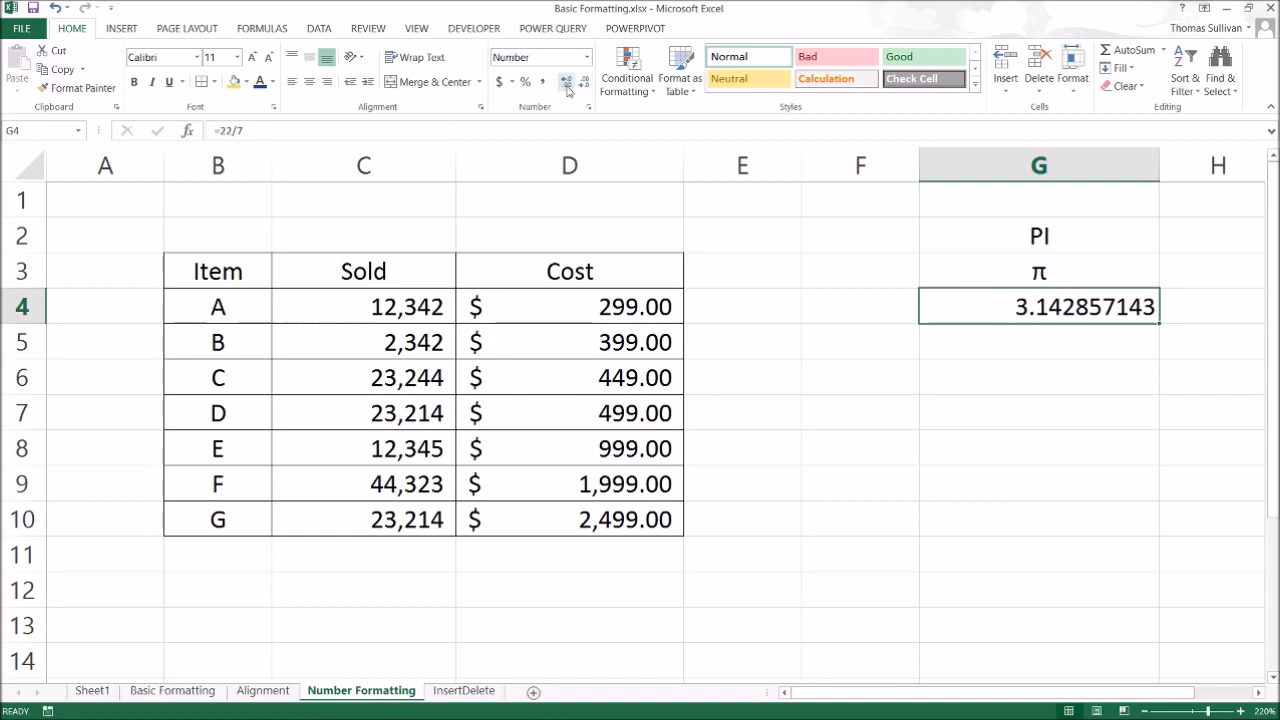
click(584, 80)
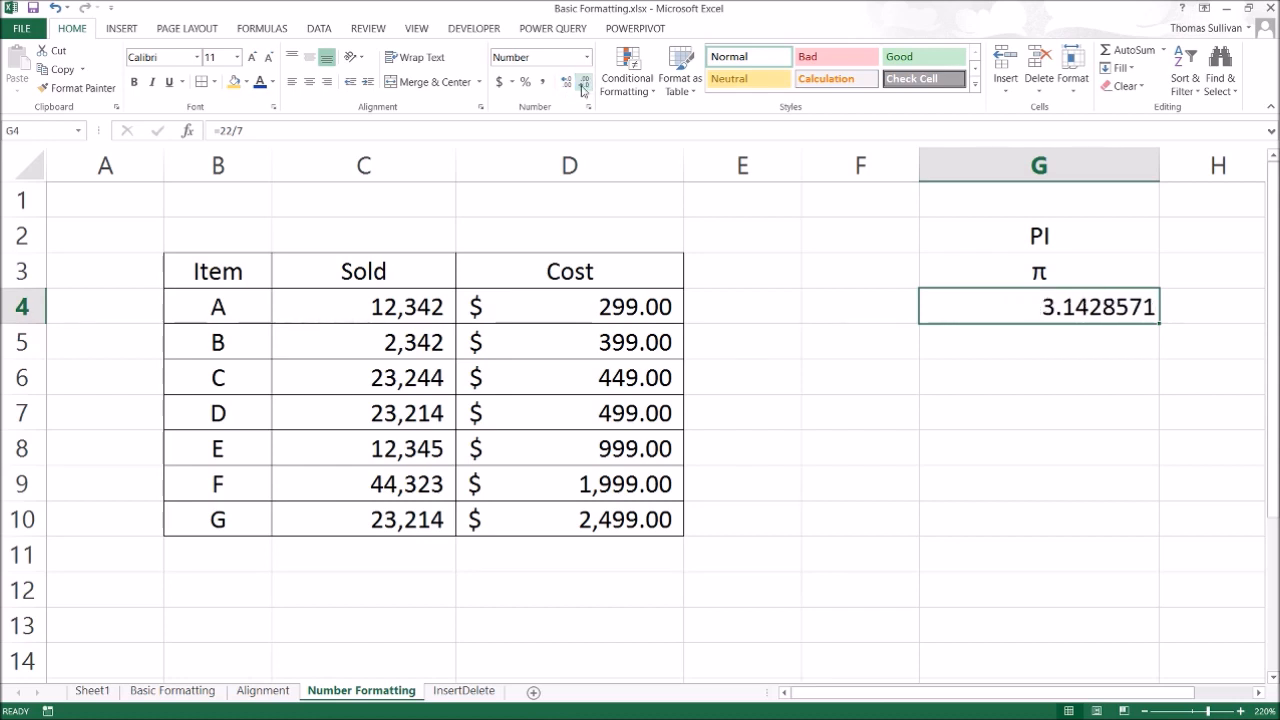
click(564, 82)
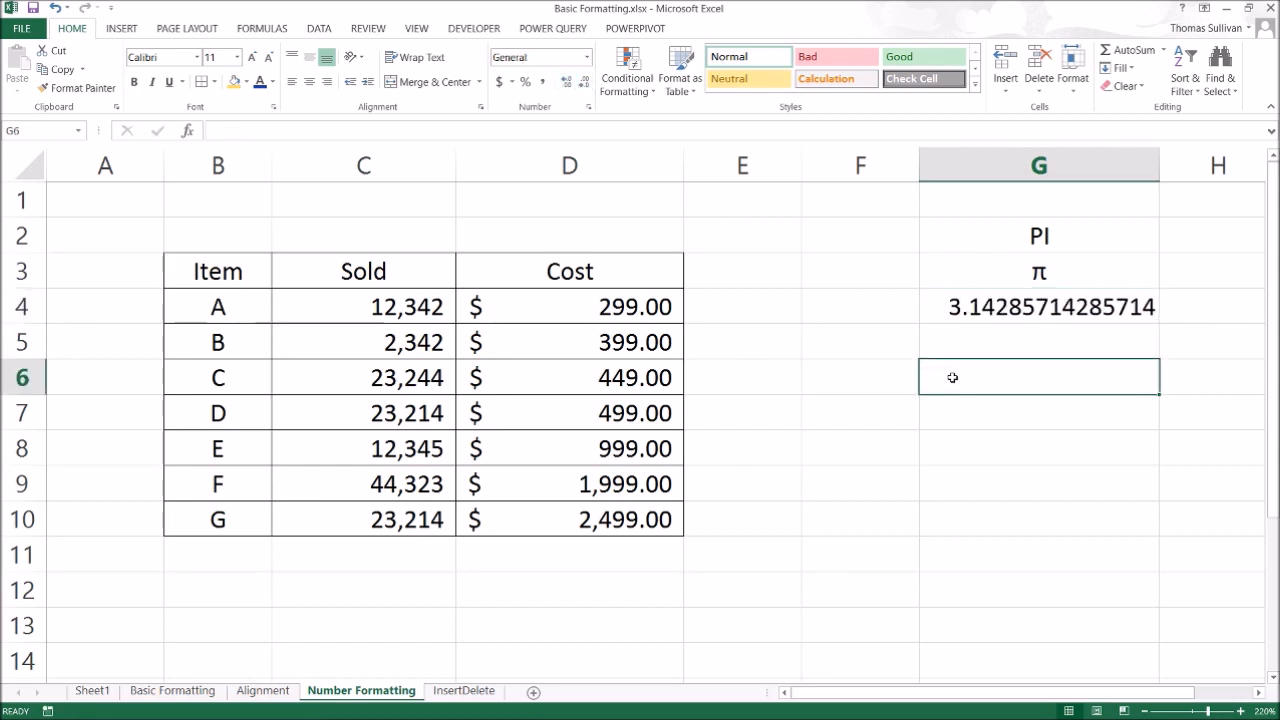
Step: Enter =7/22 in G6 and show it as a percentage with five decimals, 31.81818%
text(=)
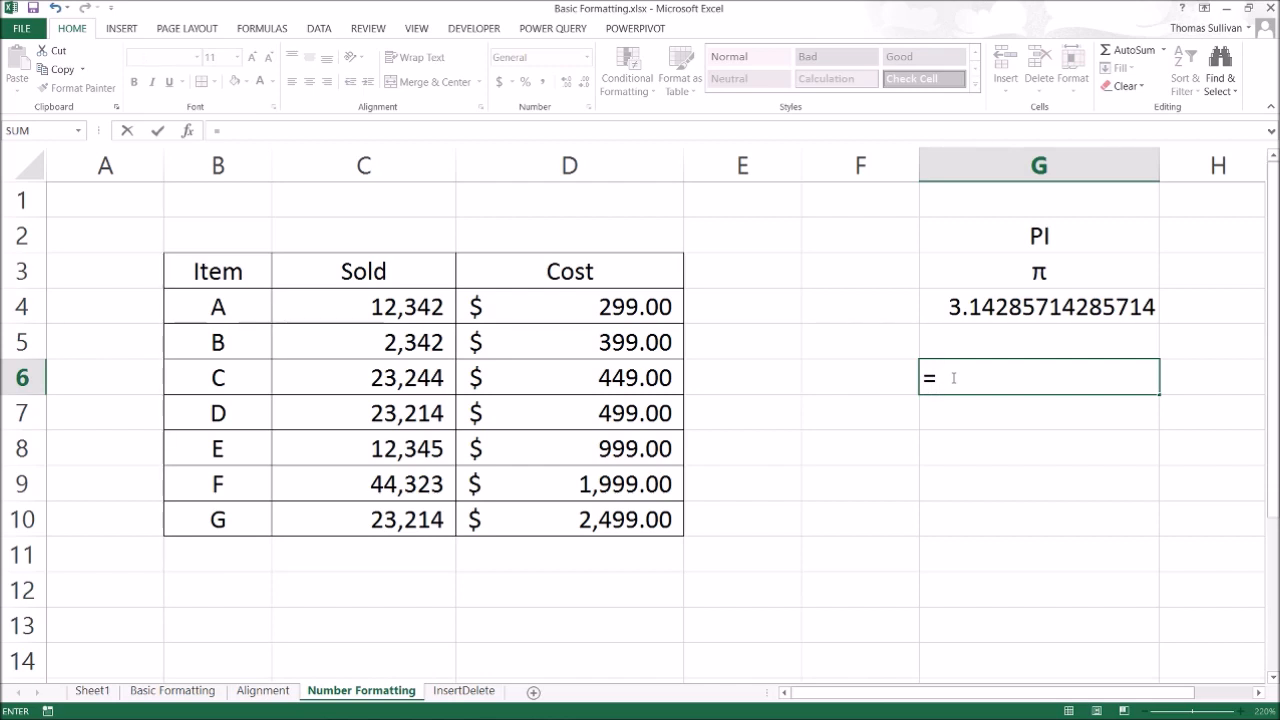
text(7)
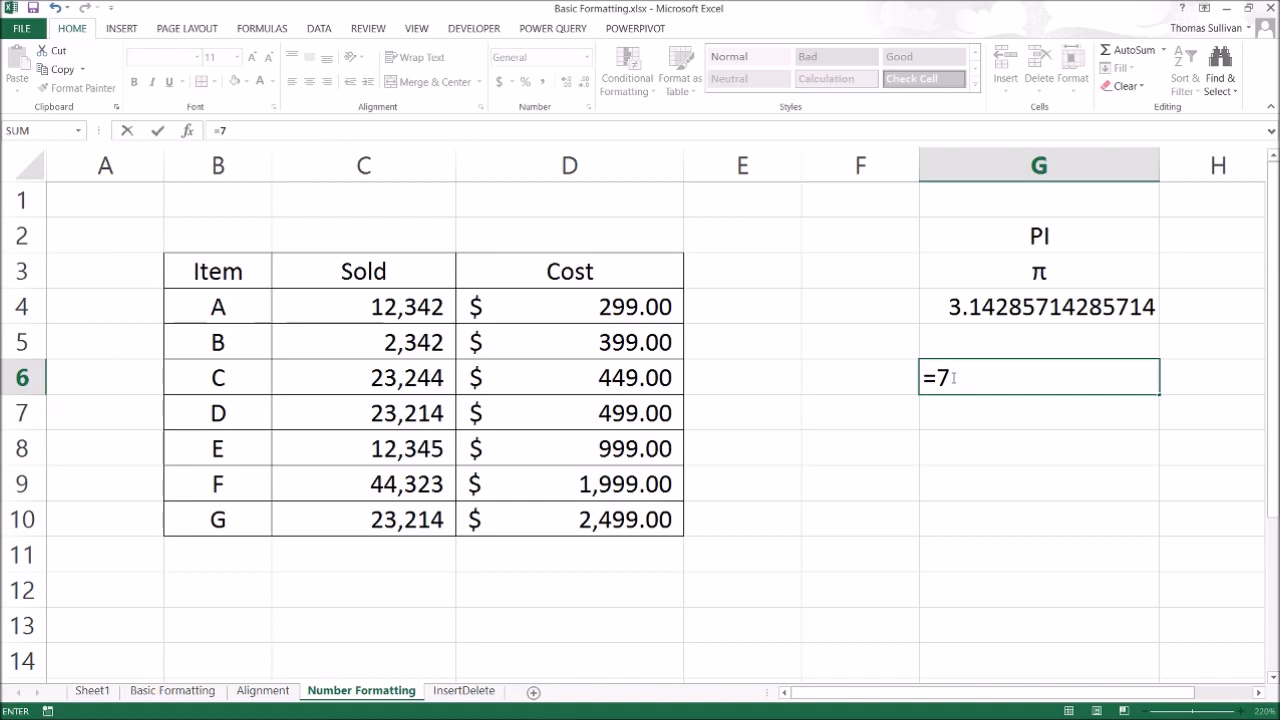
key(Backspace)
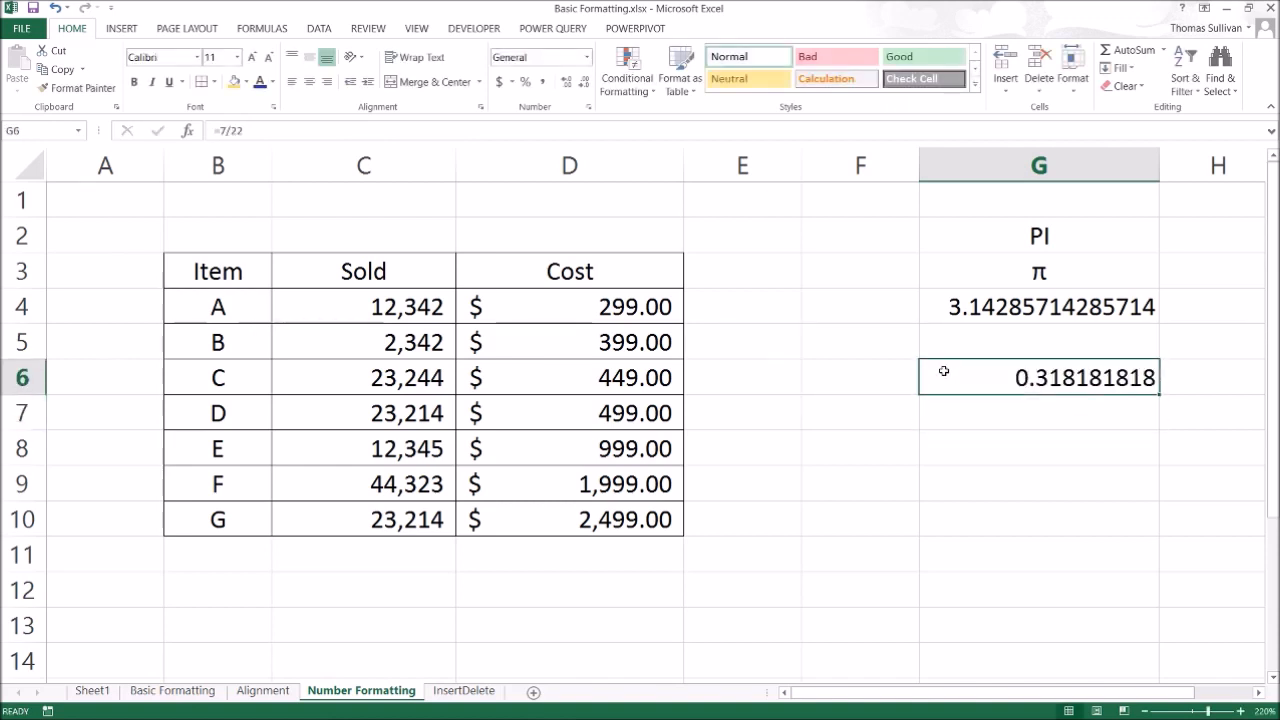
mouse_move(956, 380)
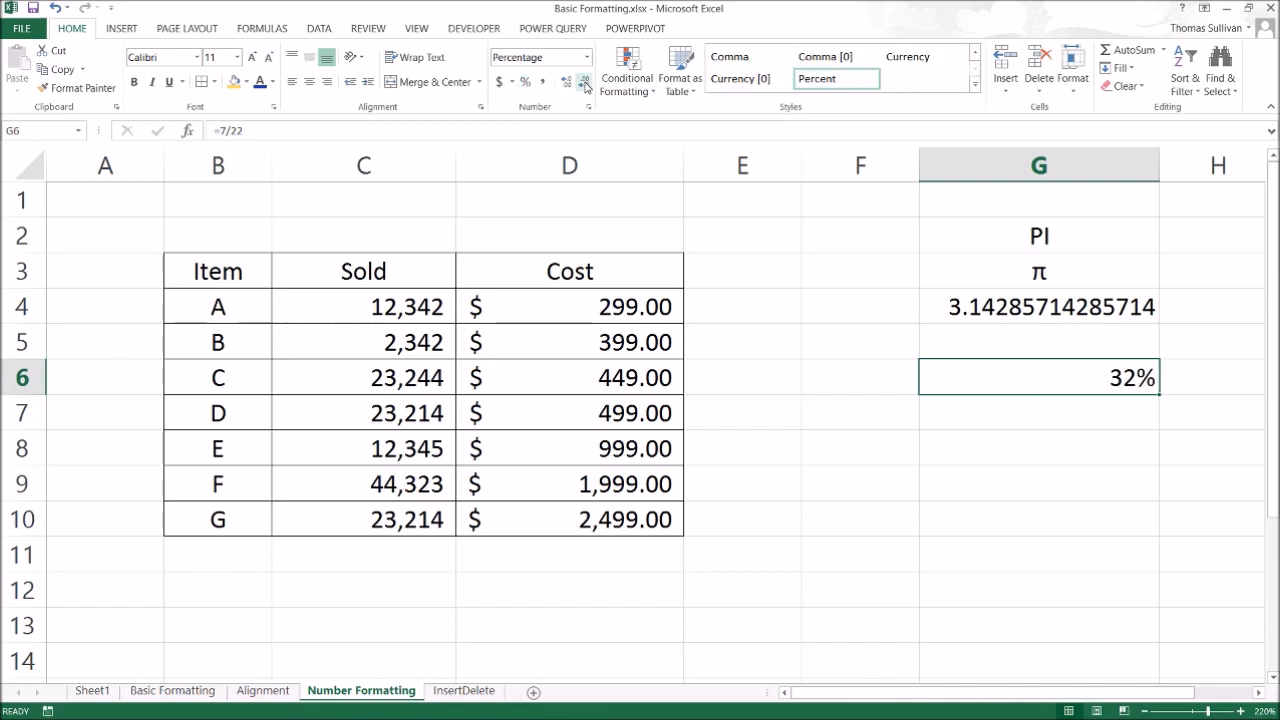
click(564, 82)
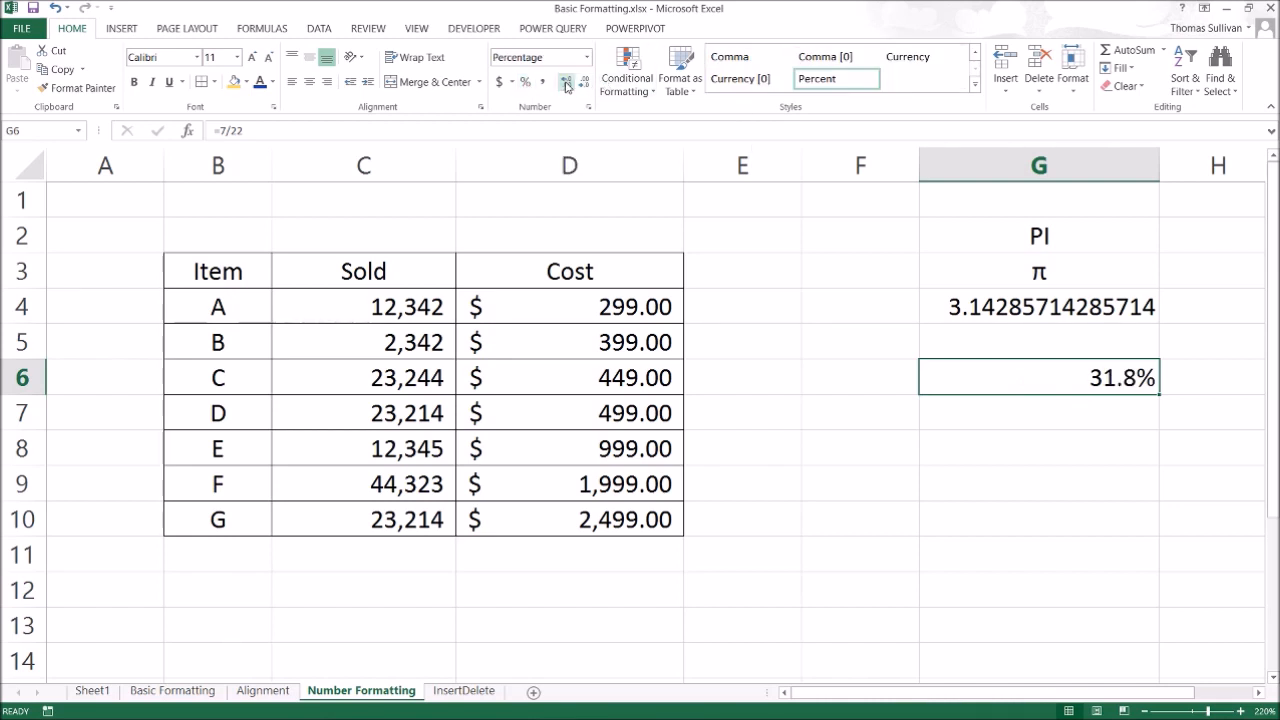
click(564, 82)
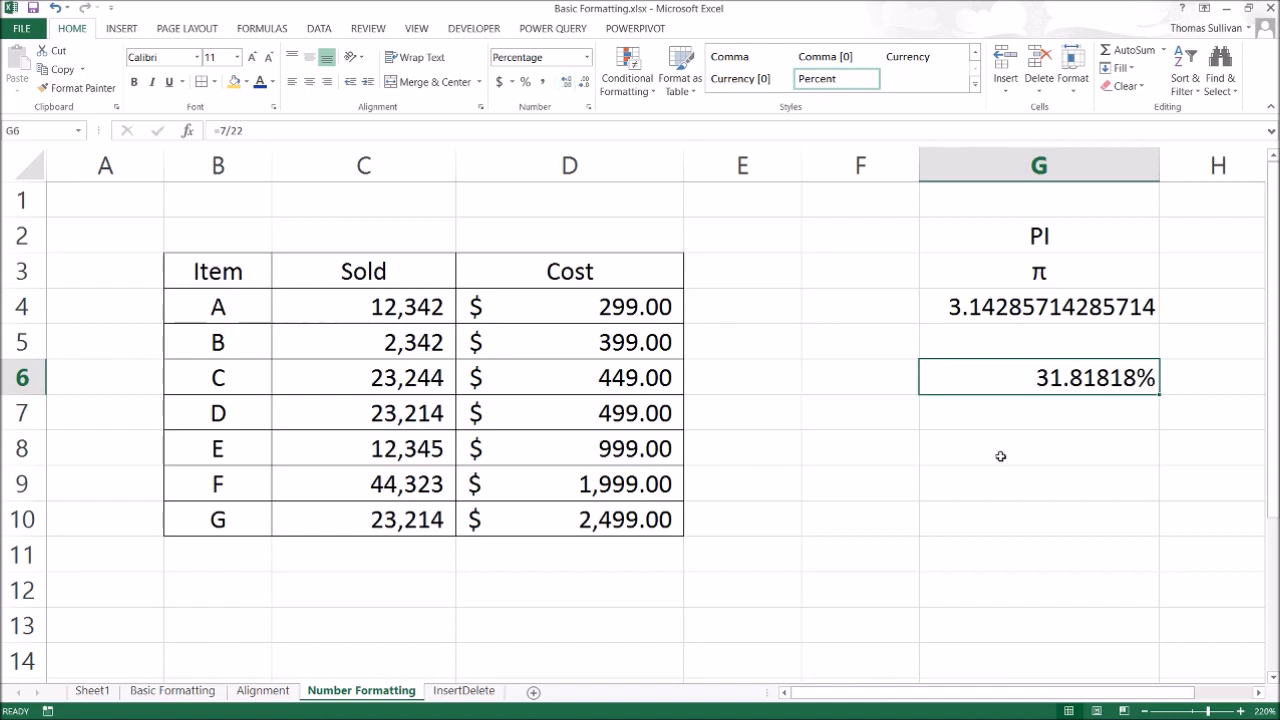
click(1038, 448)
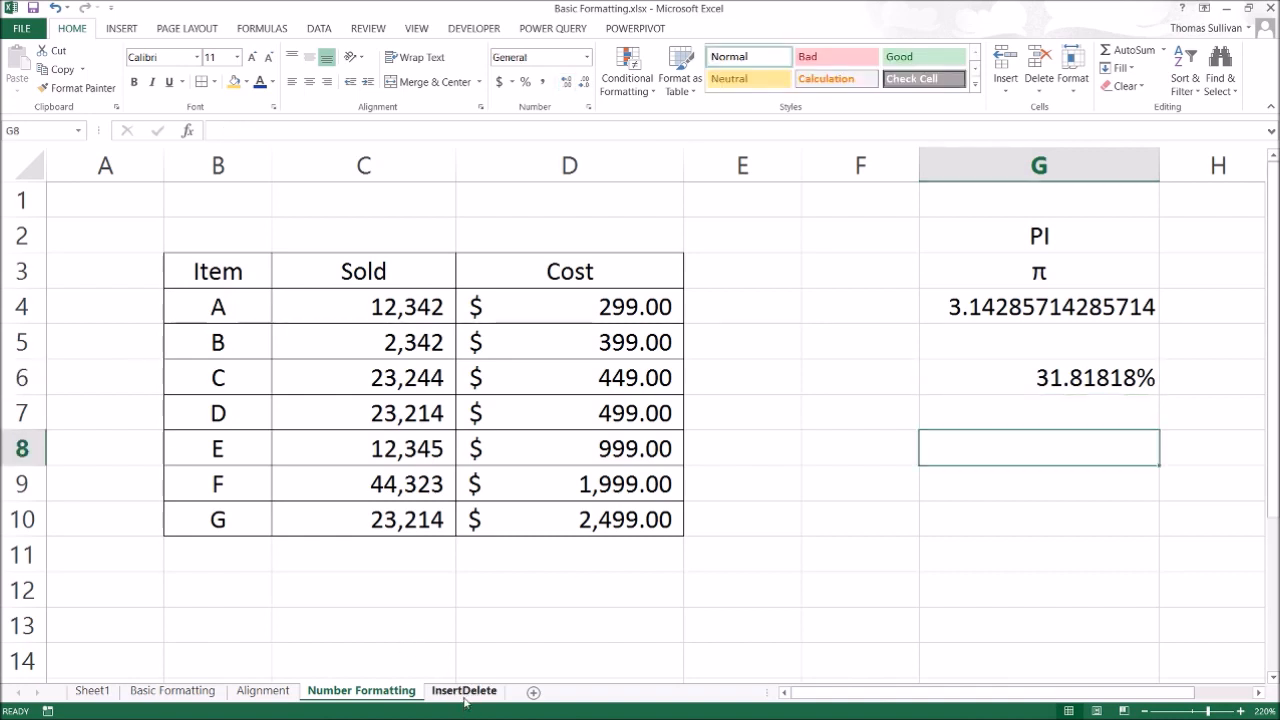
Step: Switch to the InsertDelete sheet and select all of column D
click(464, 690)
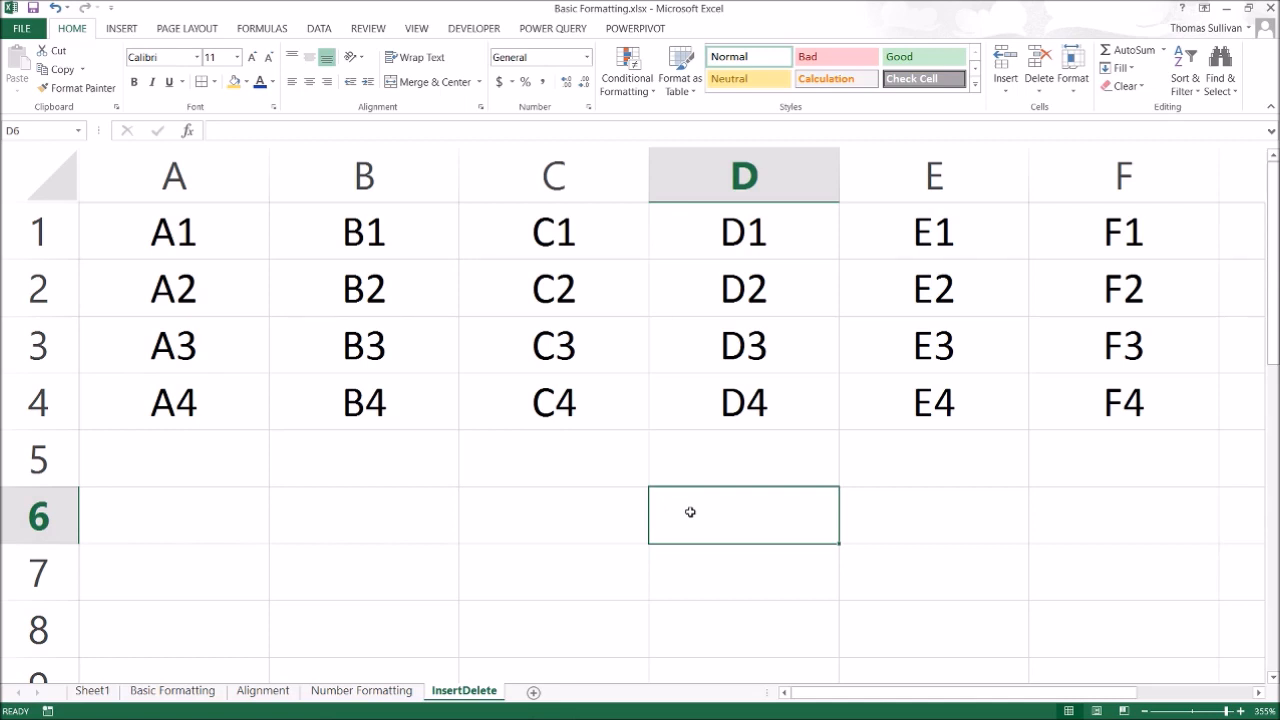
click(172, 232)
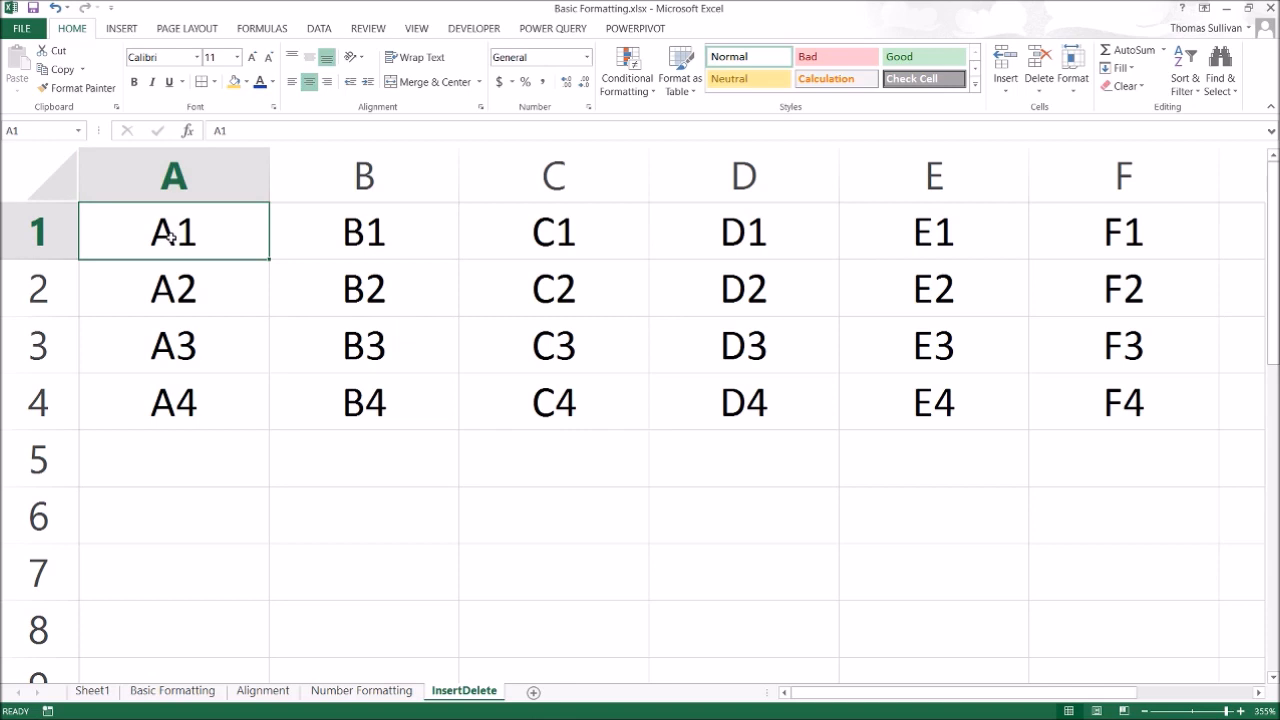
click(744, 232)
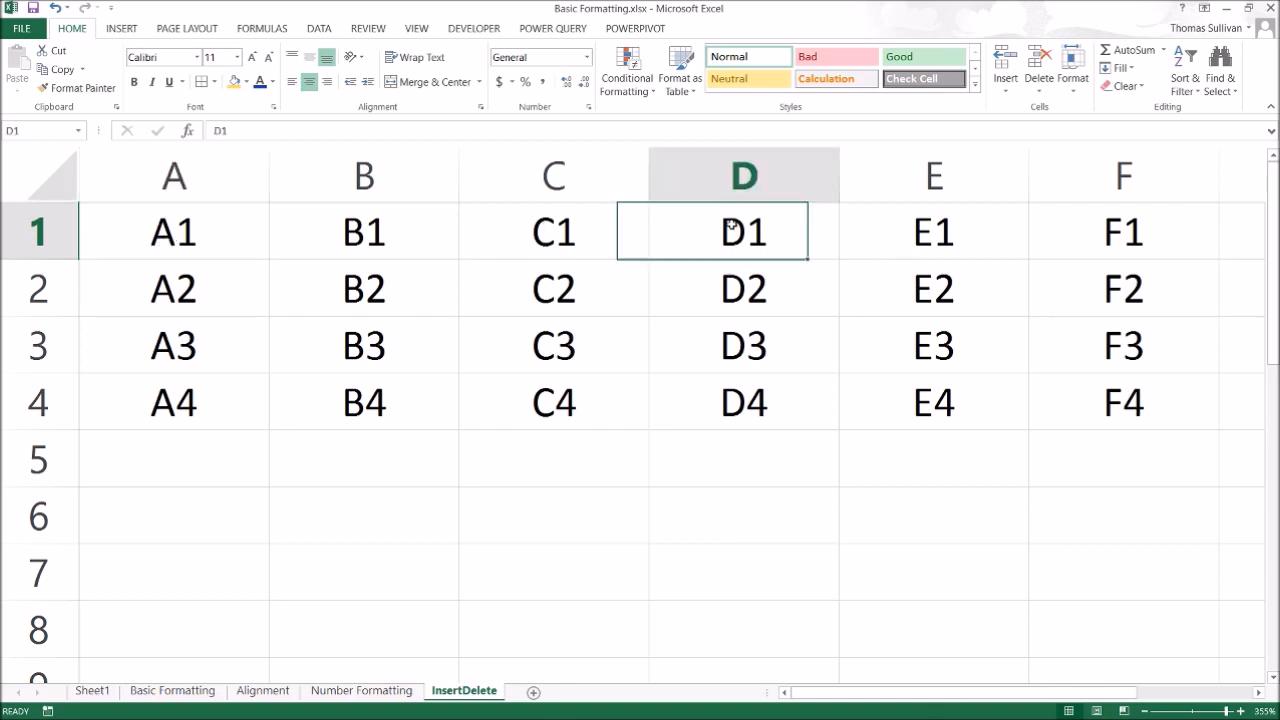
click(744, 176)
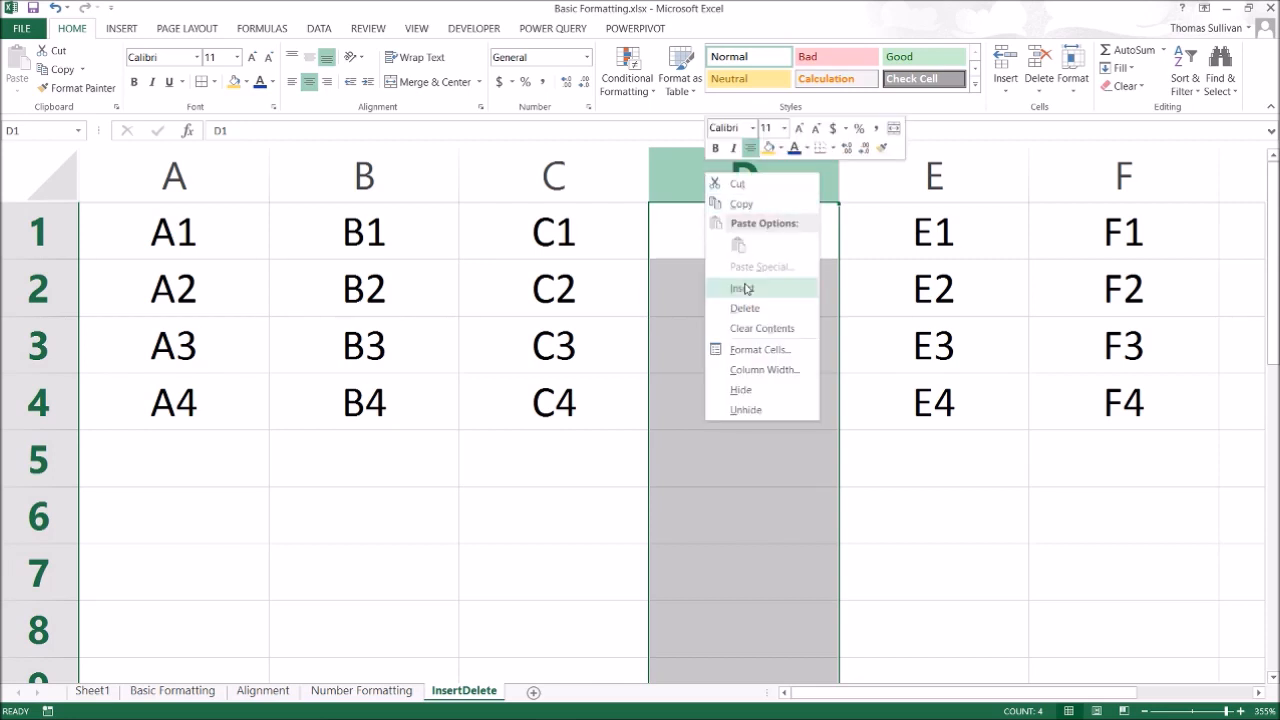
Step: Insert a blank column before D, then remove it to restore the original grid
click(740, 288)
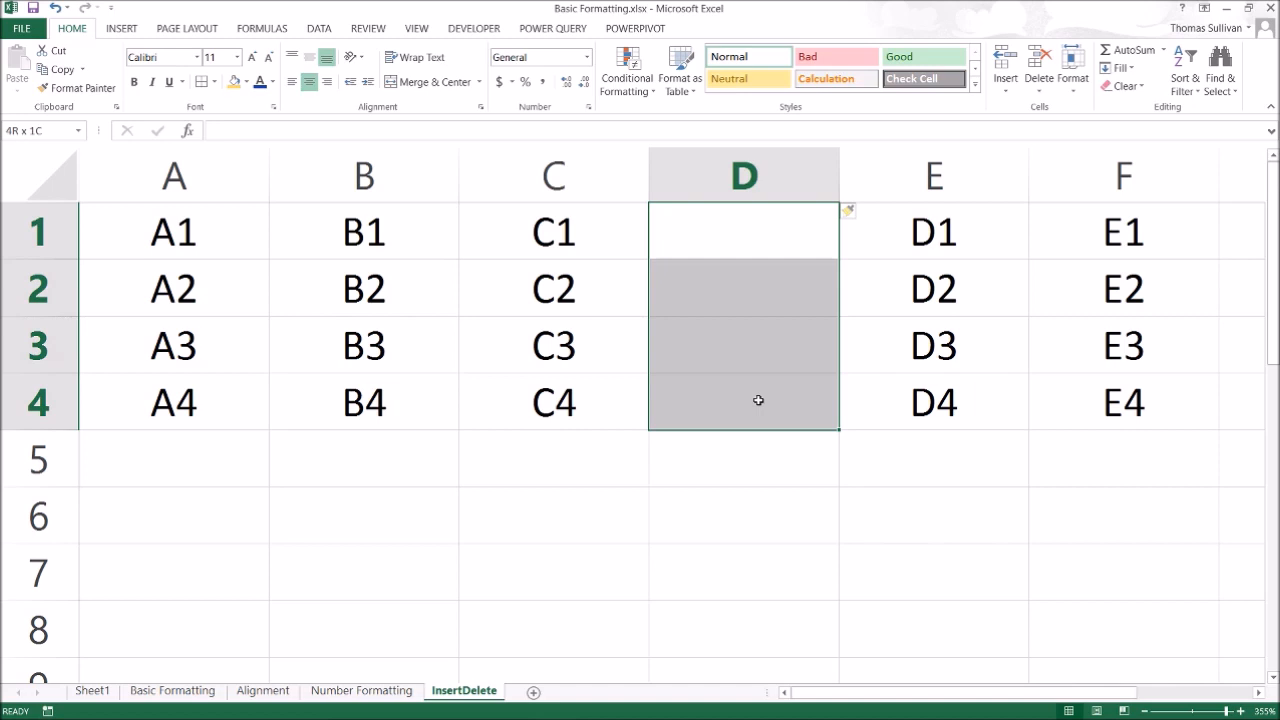
click(744, 176)
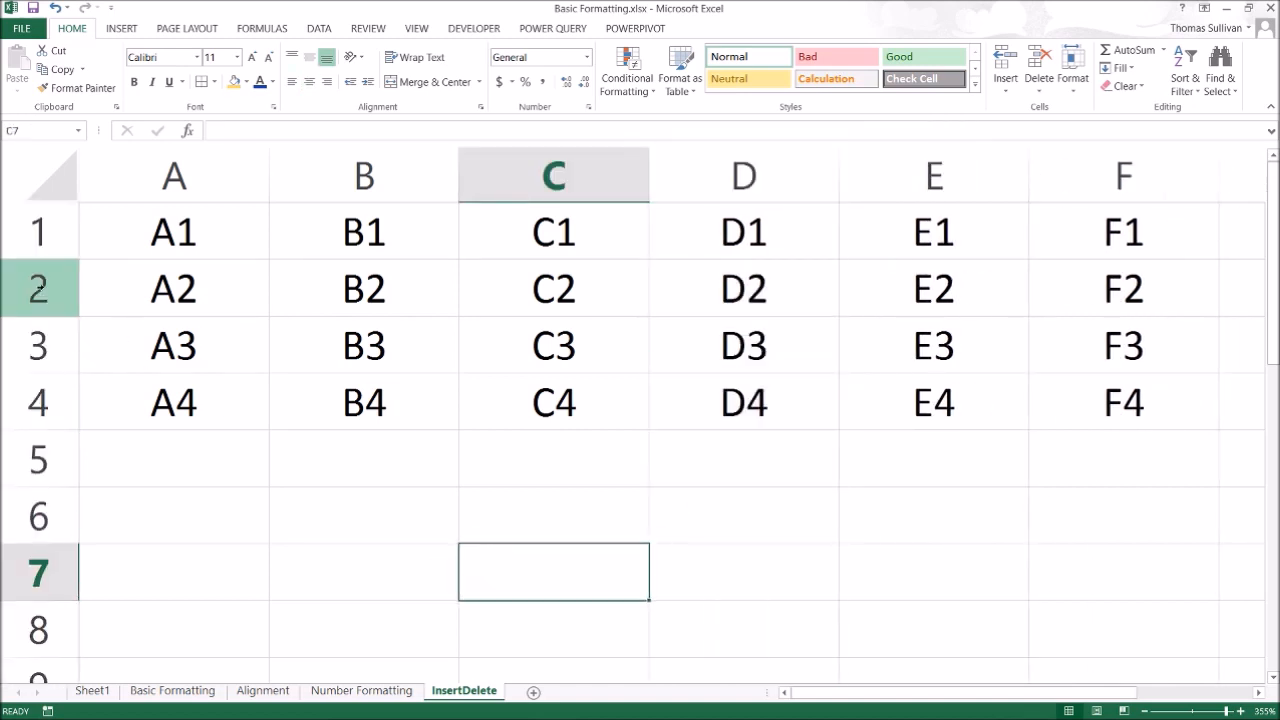
Step: Insert a blank row at row 2 via its header menu, then delete it again
right_click(38, 288)
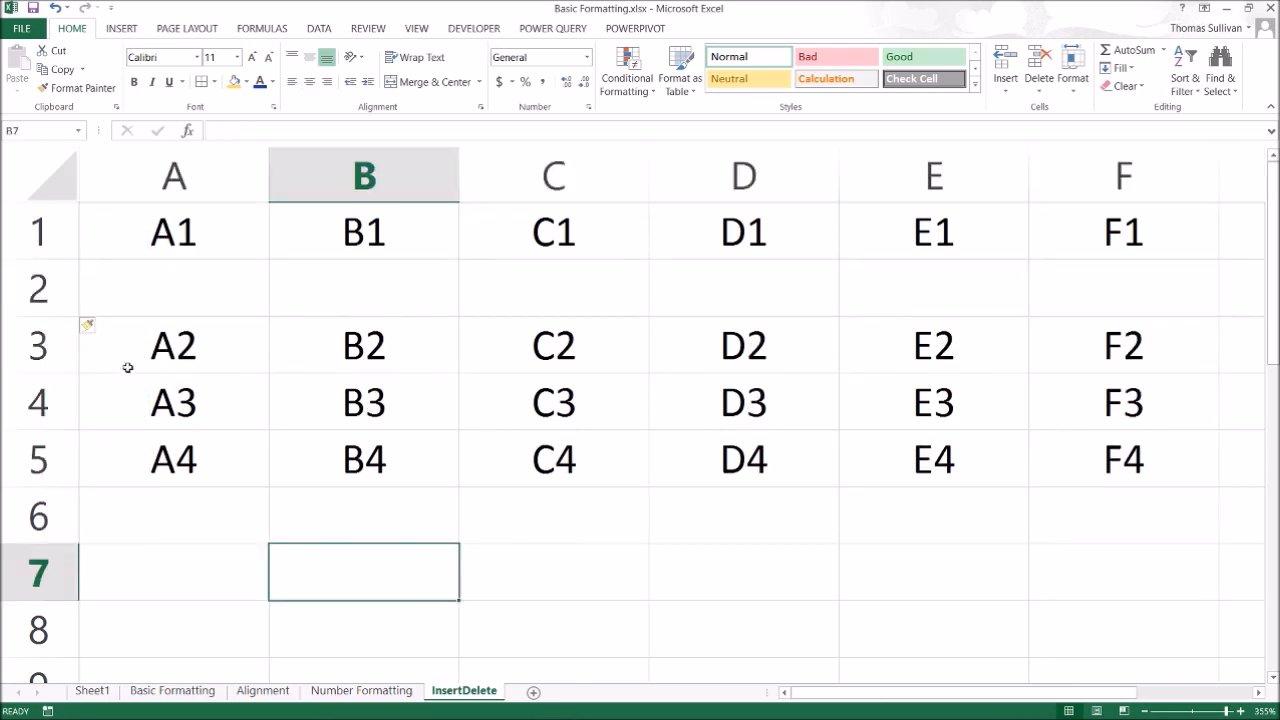
right_click(40, 288)
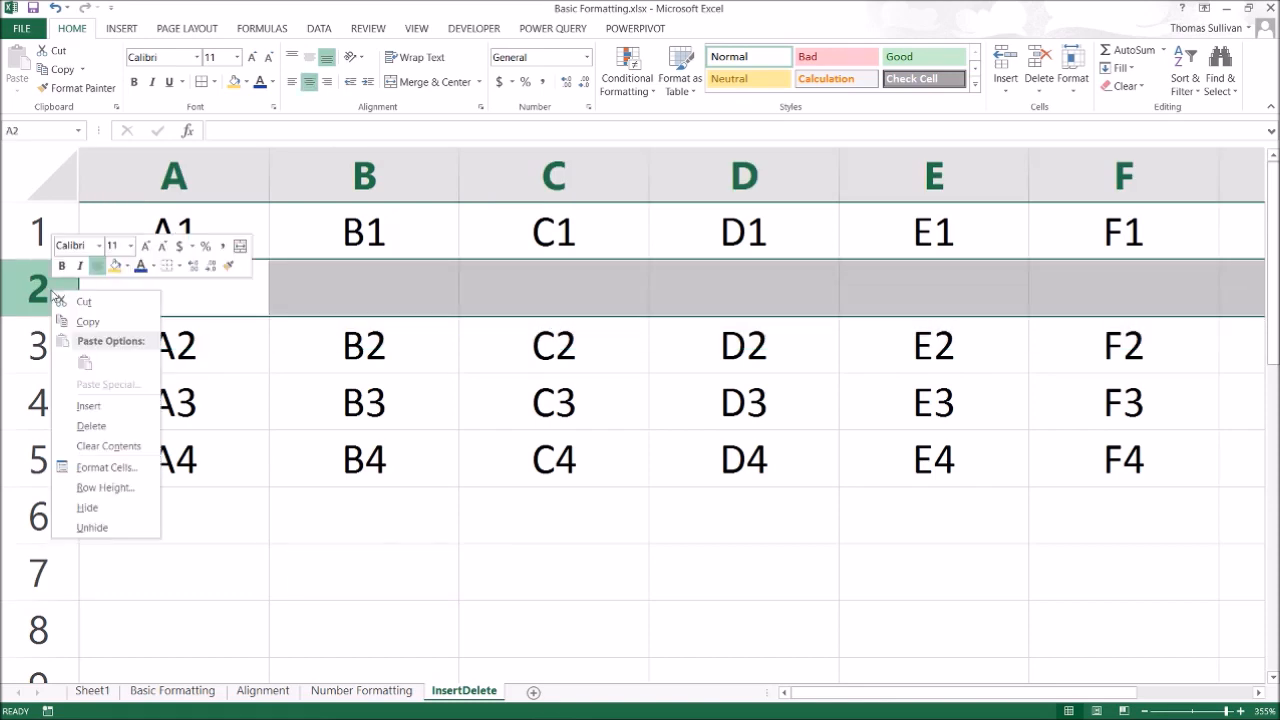
mouse_move(88, 404)
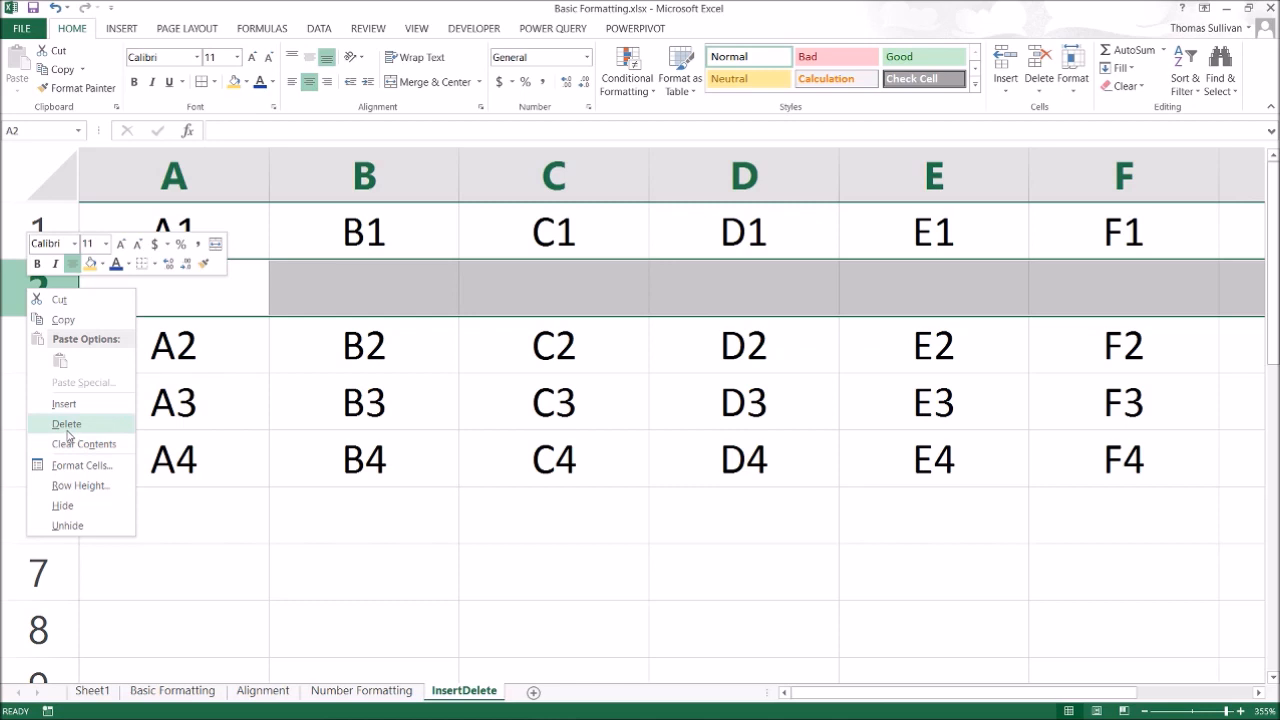
mouse_move(68, 434)
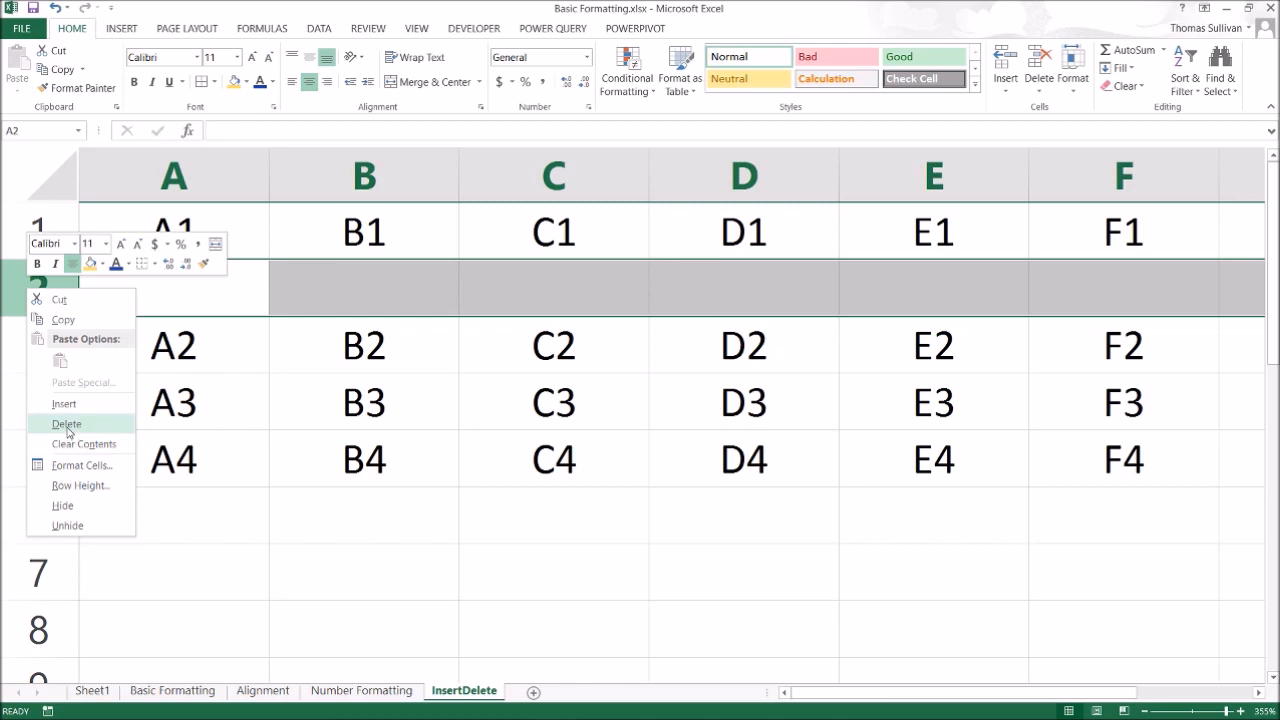
click(66, 424)
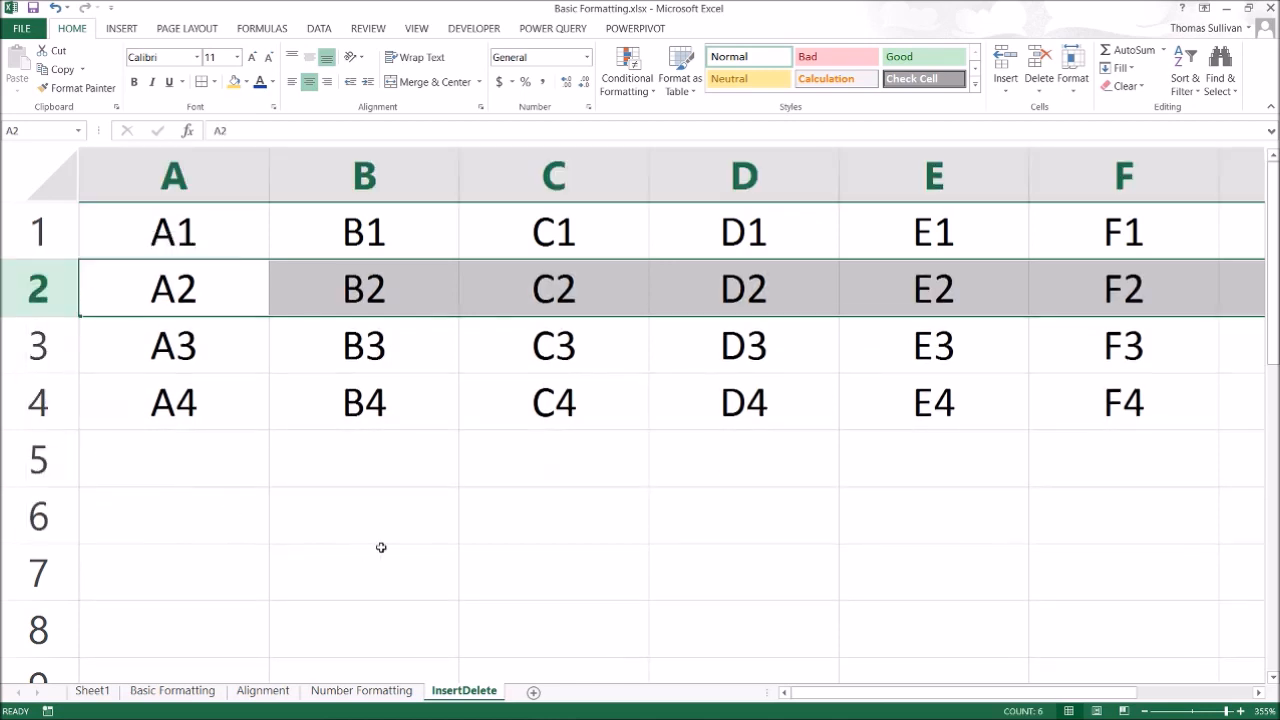
click(364, 288)
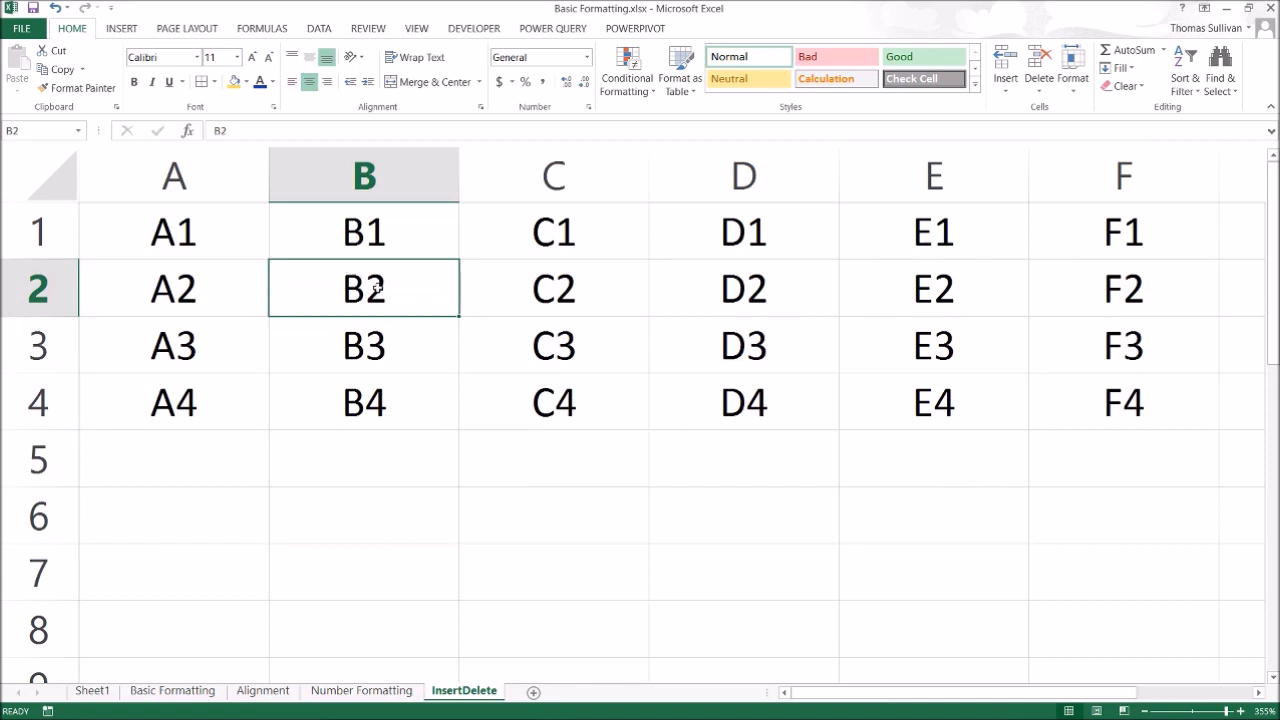
key(Delete)
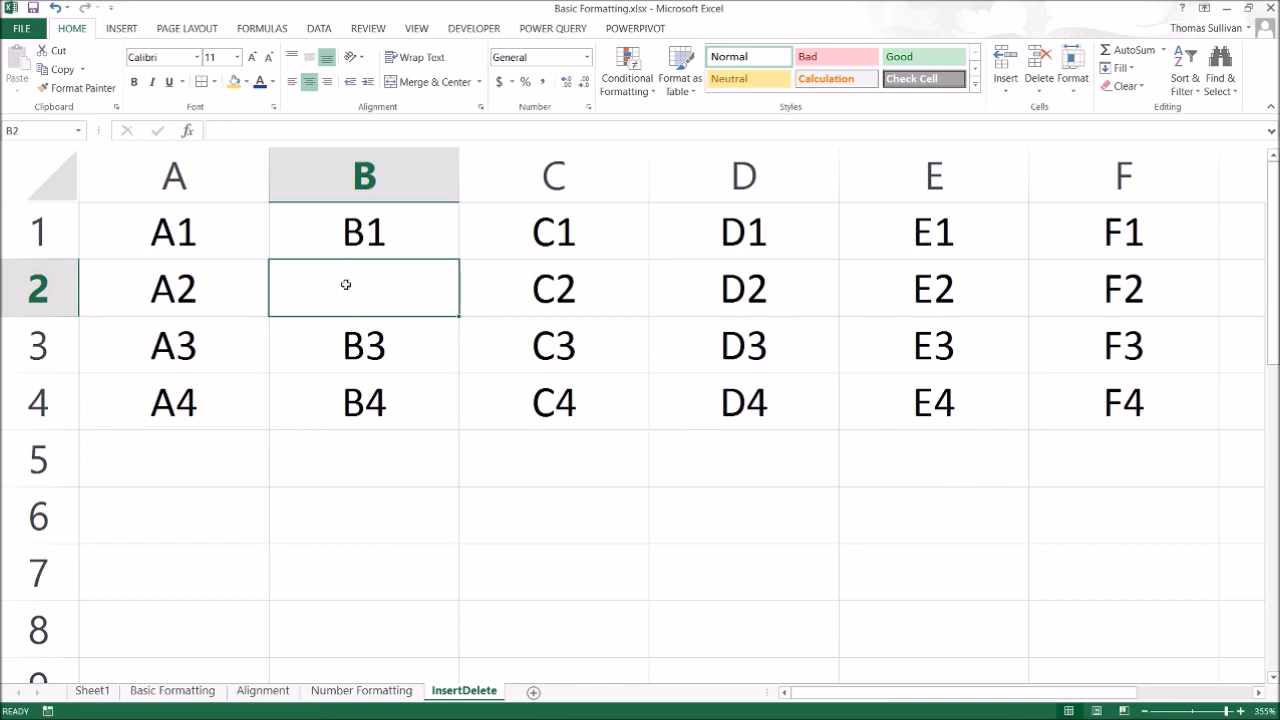
text(B2)
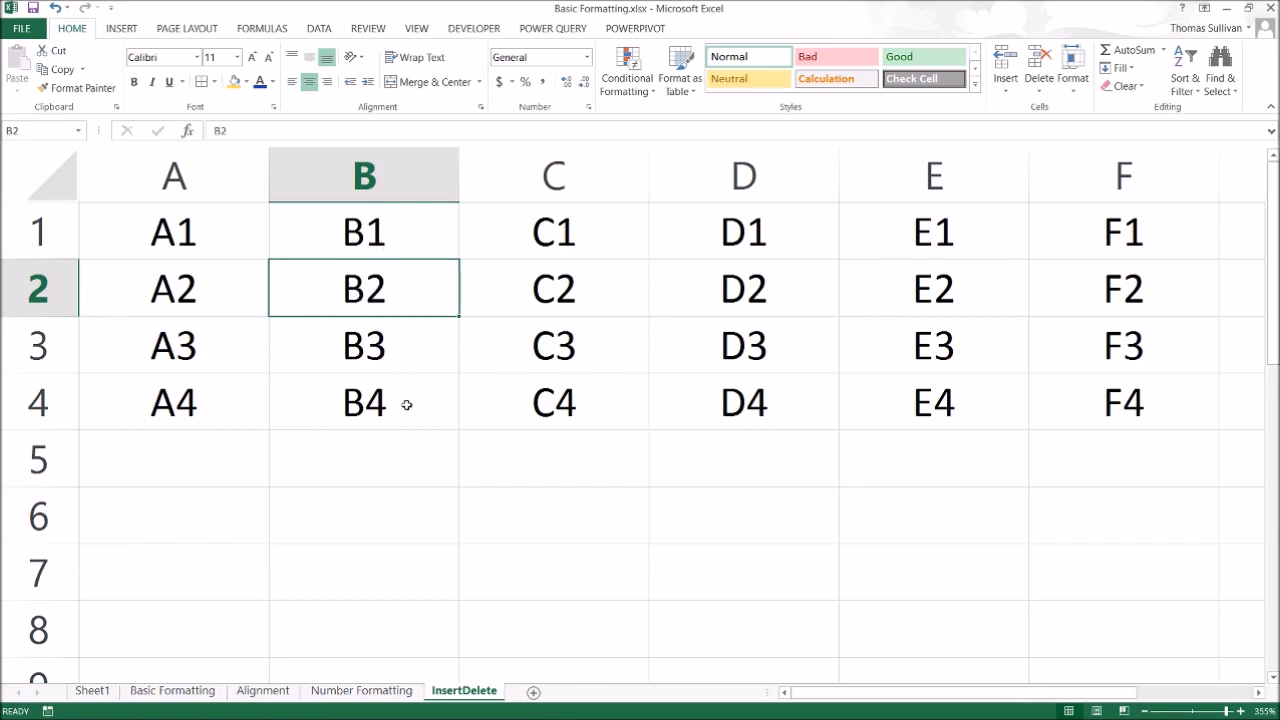
mouse_move(392, 472)
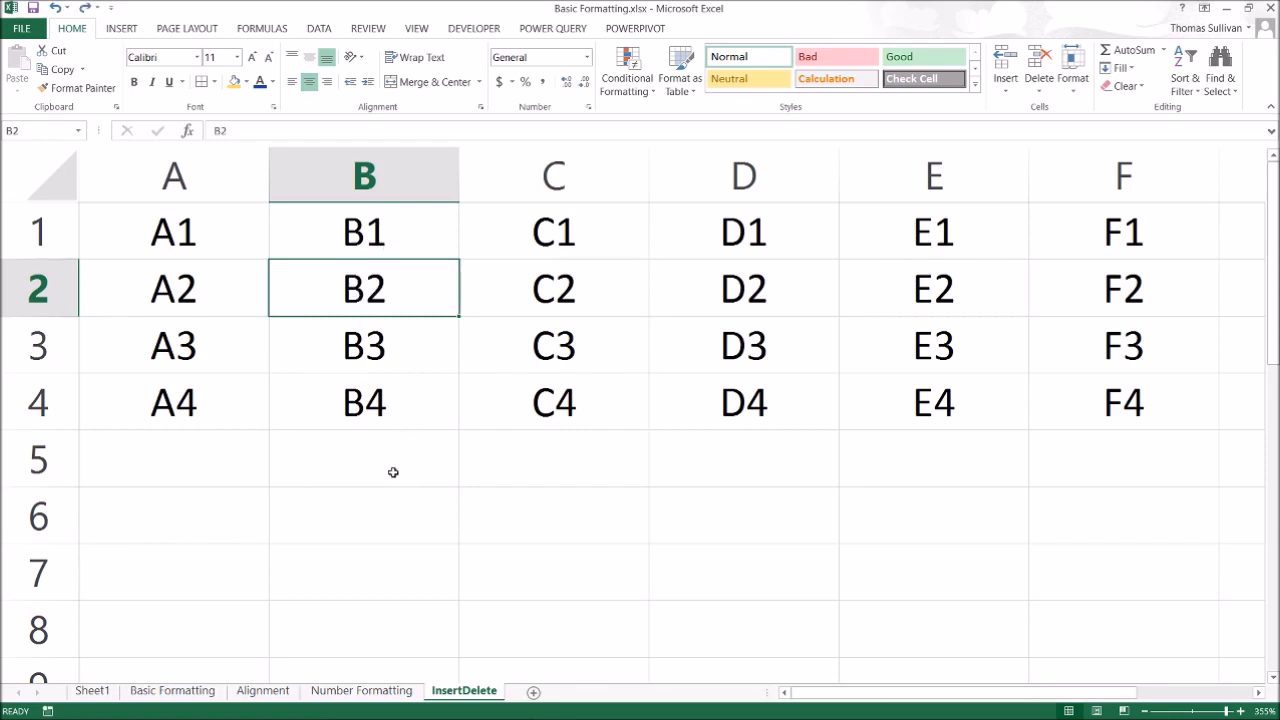
click(364, 458)
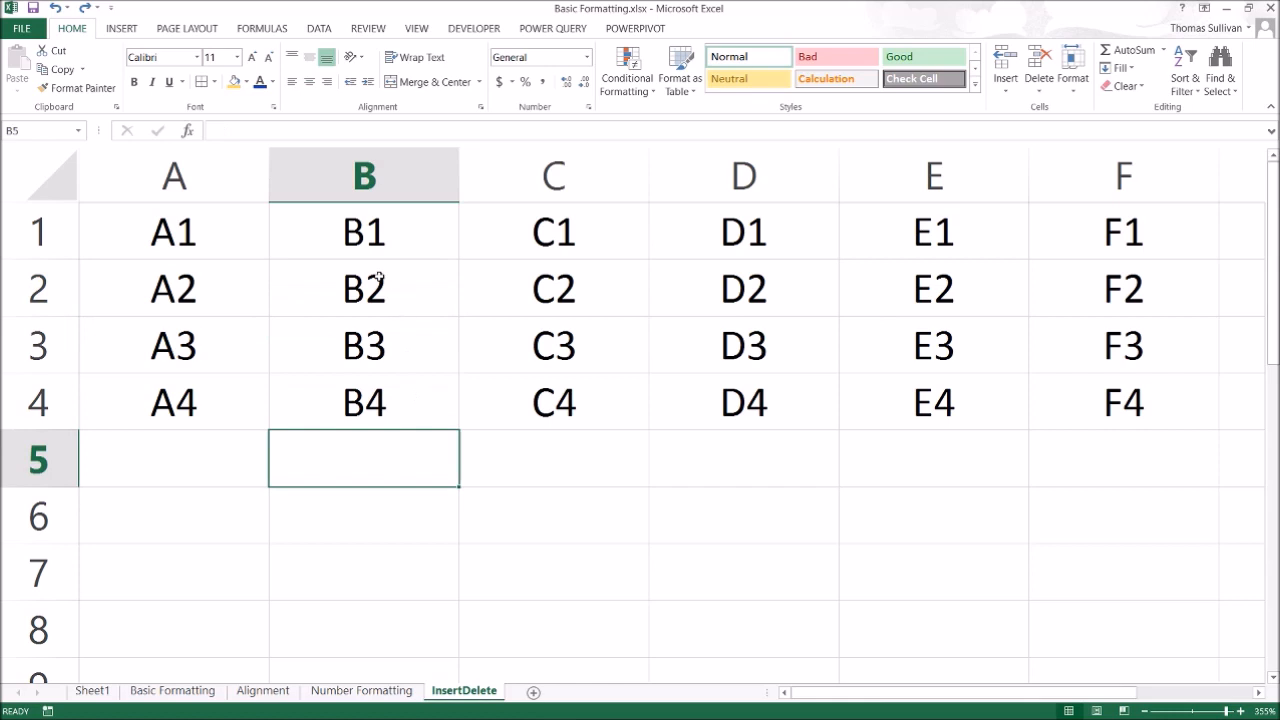
right_click(364, 288)
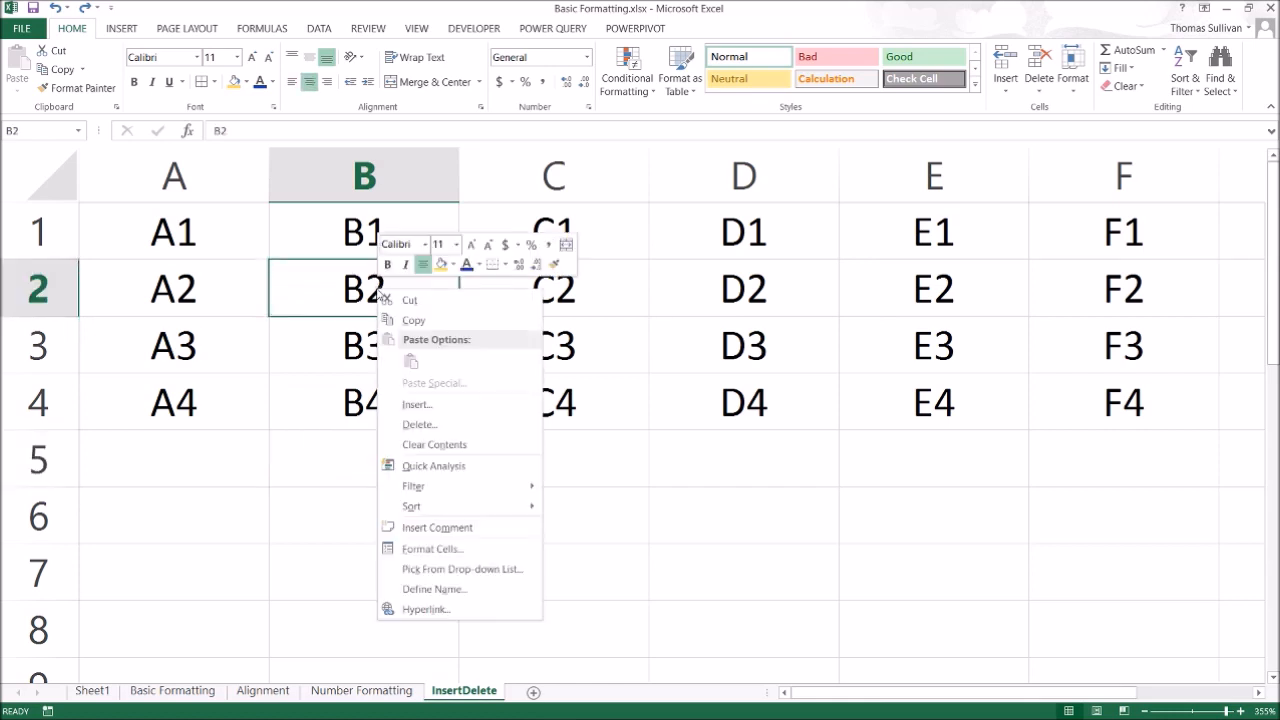
click(416, 404)
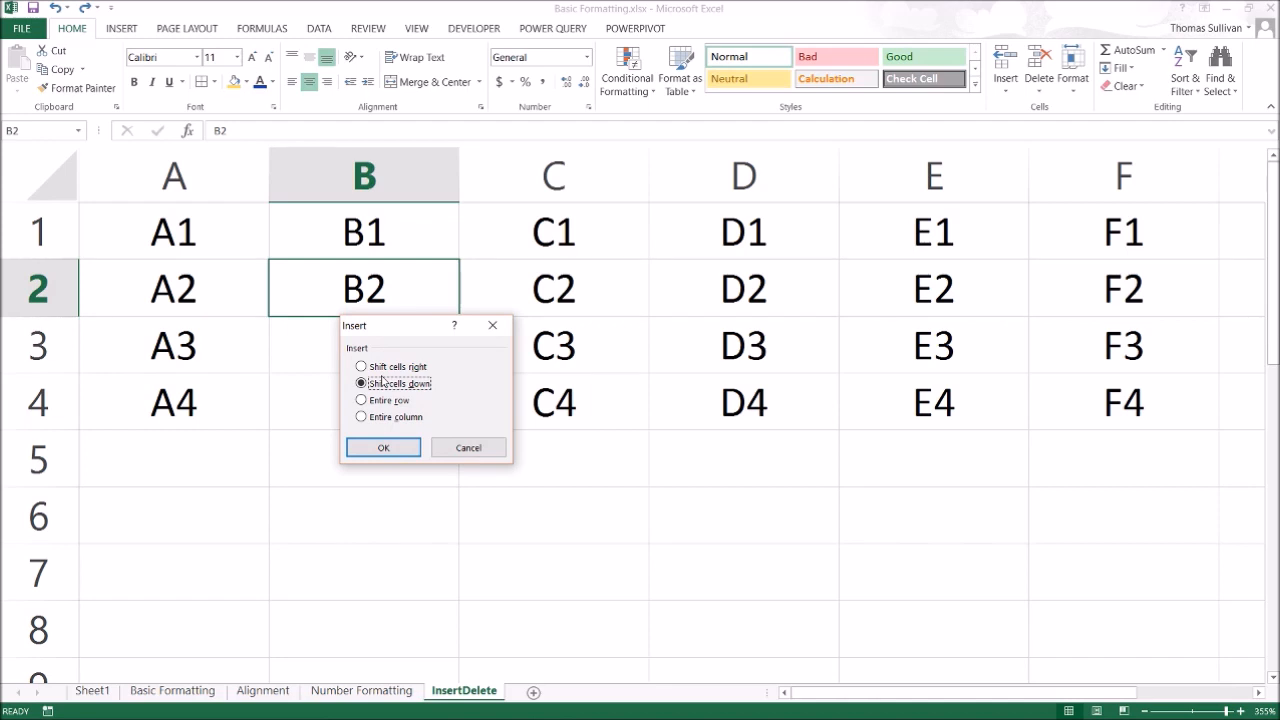
mouse_move(600, 310)
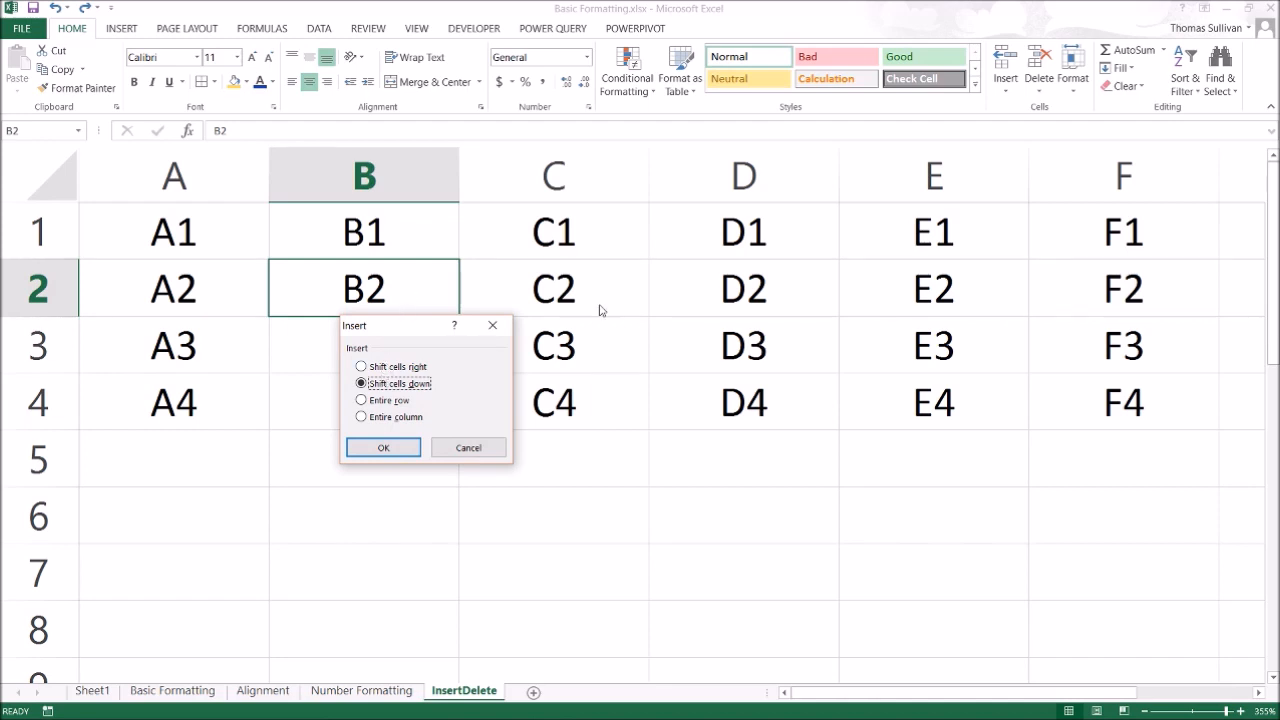
mouse_move(380, 540)
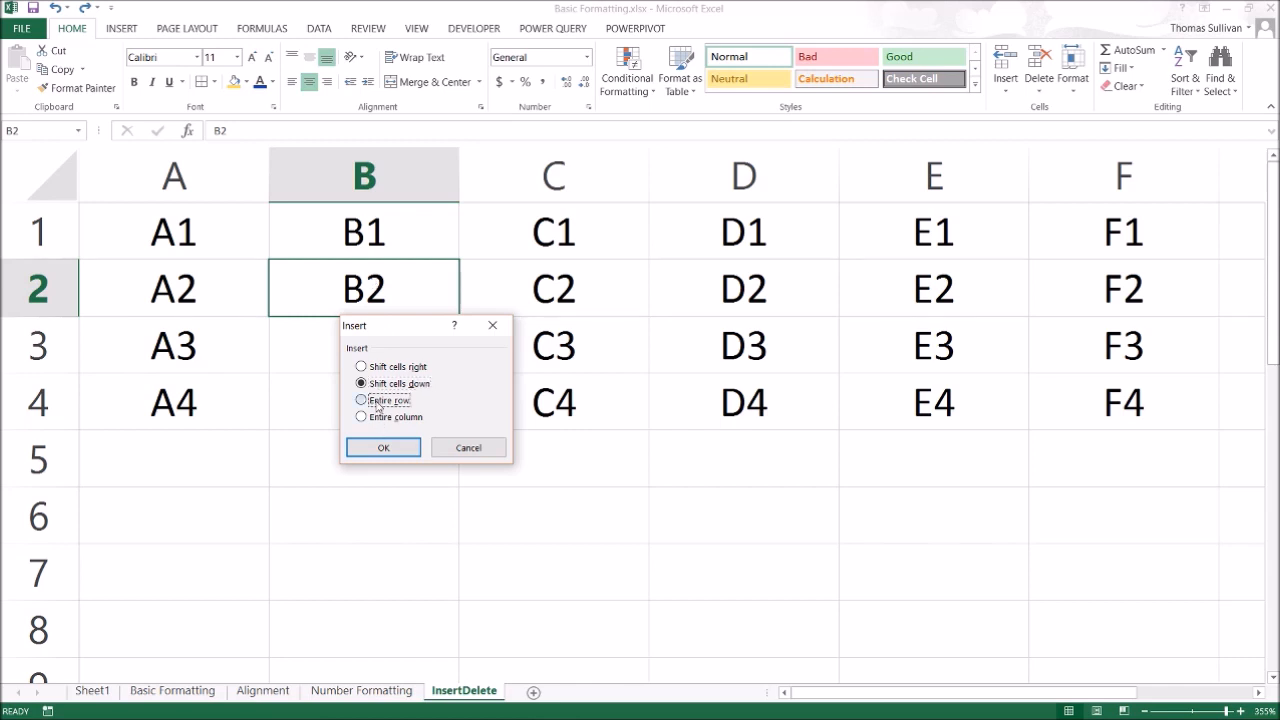
click(360, 384)
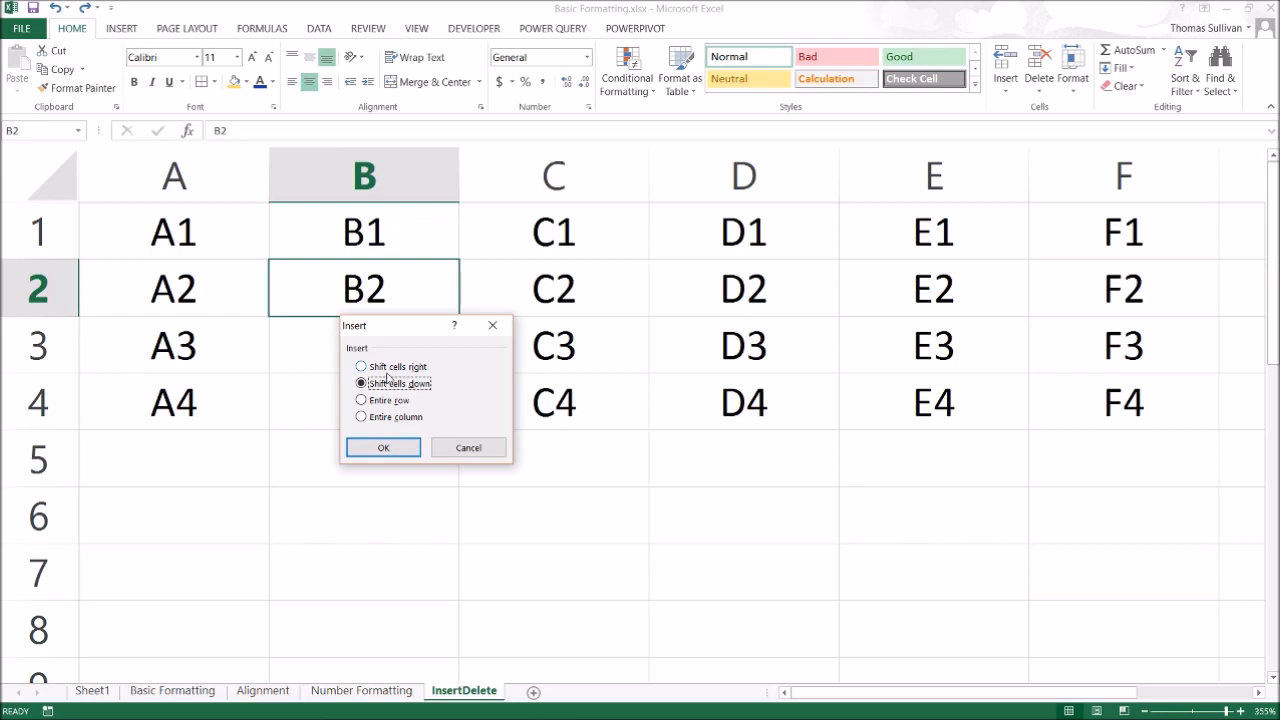
click(384, 448)
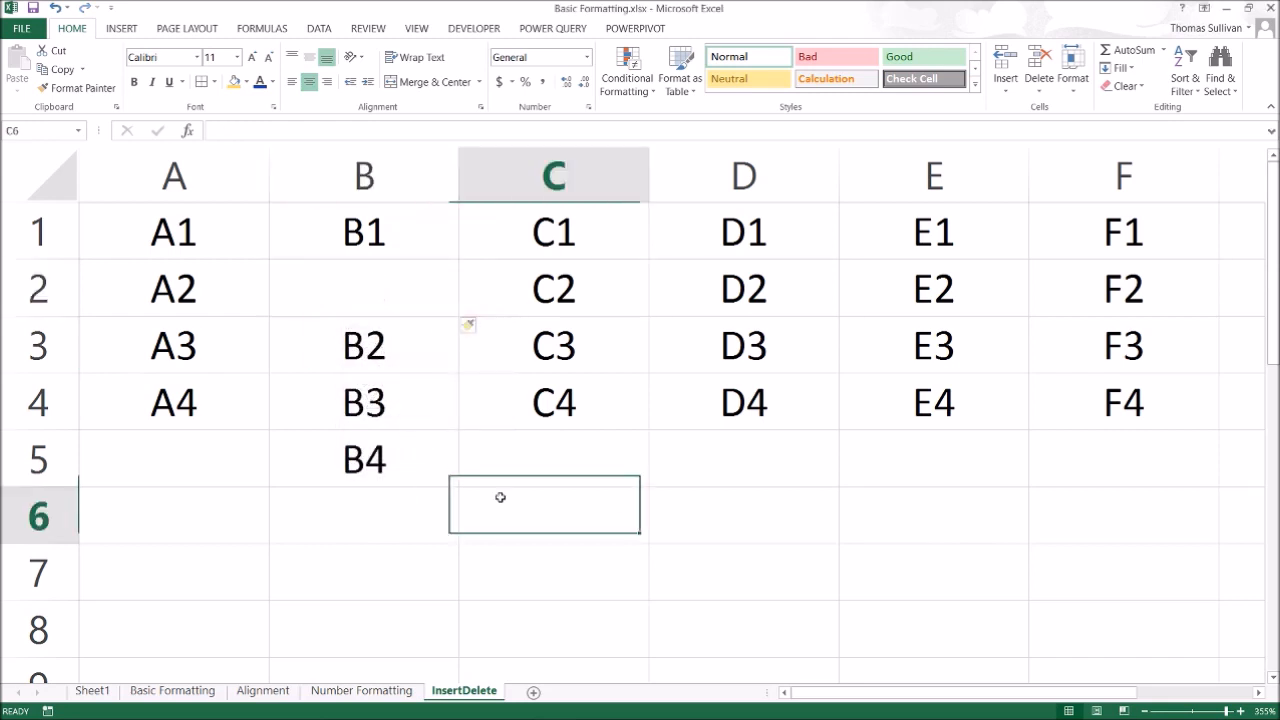
drag(364, 232, 364, 516)
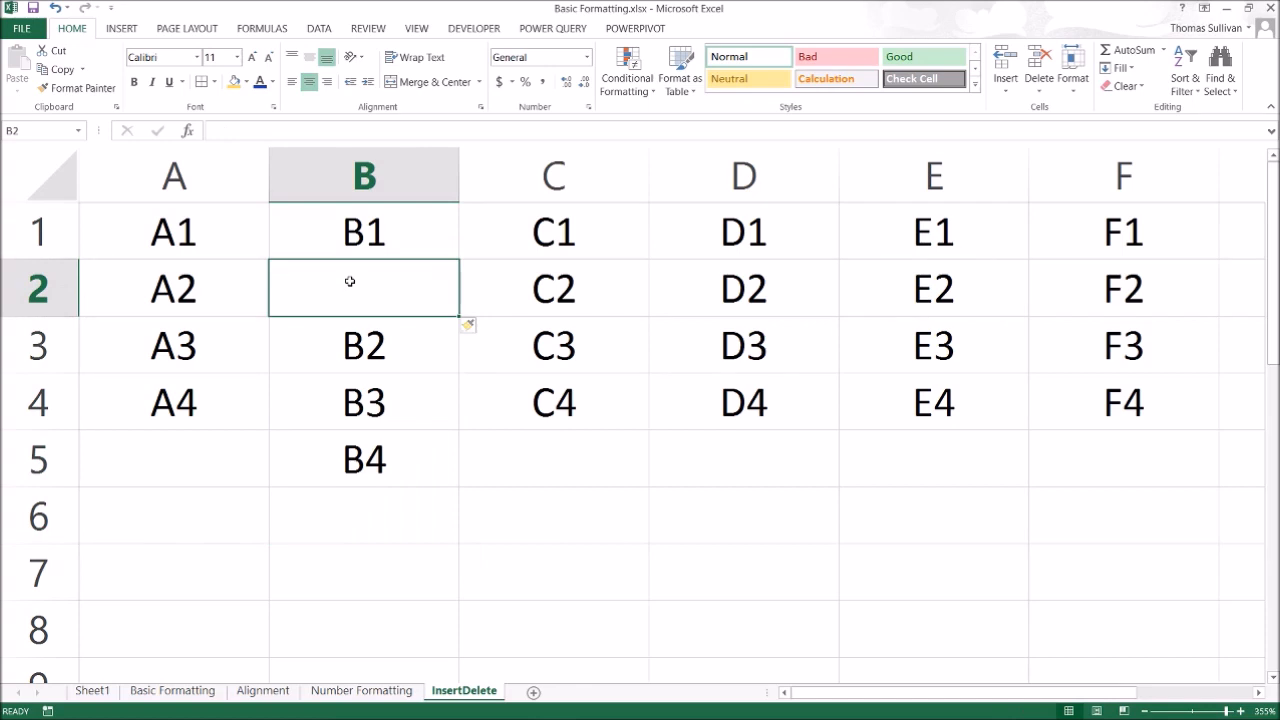
text(FREE SAPC)
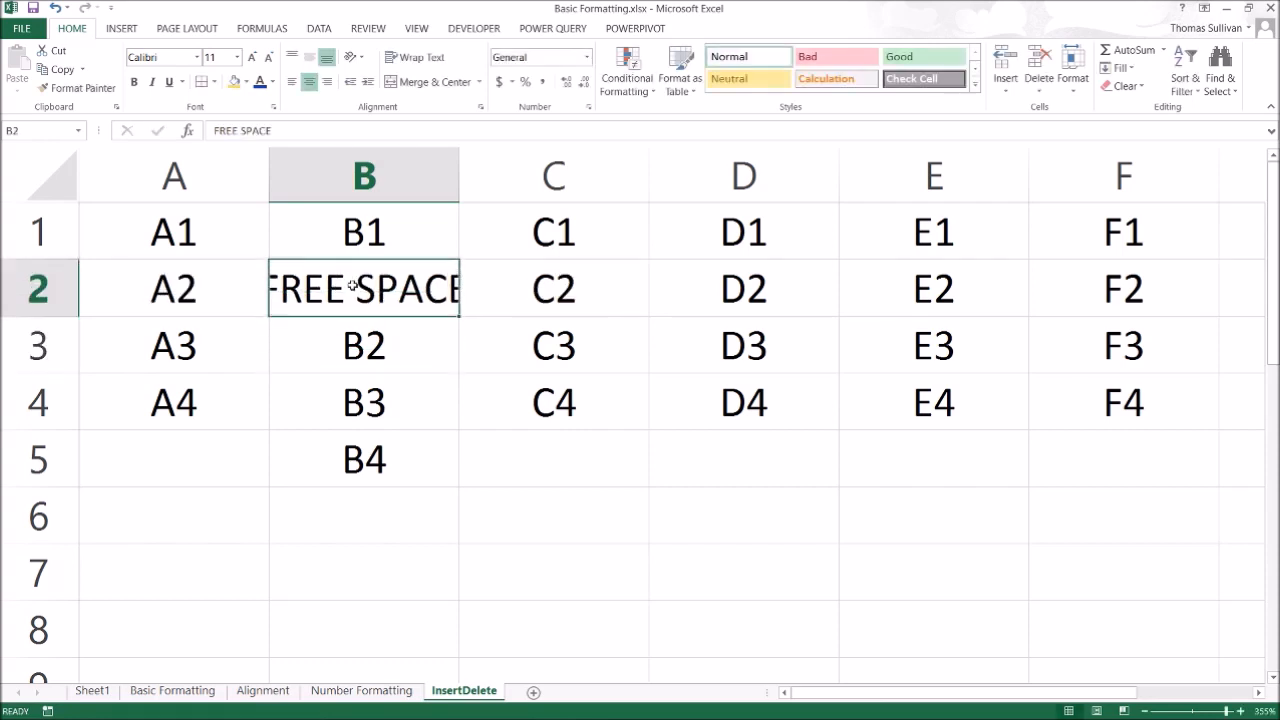
right_click(364, 288)
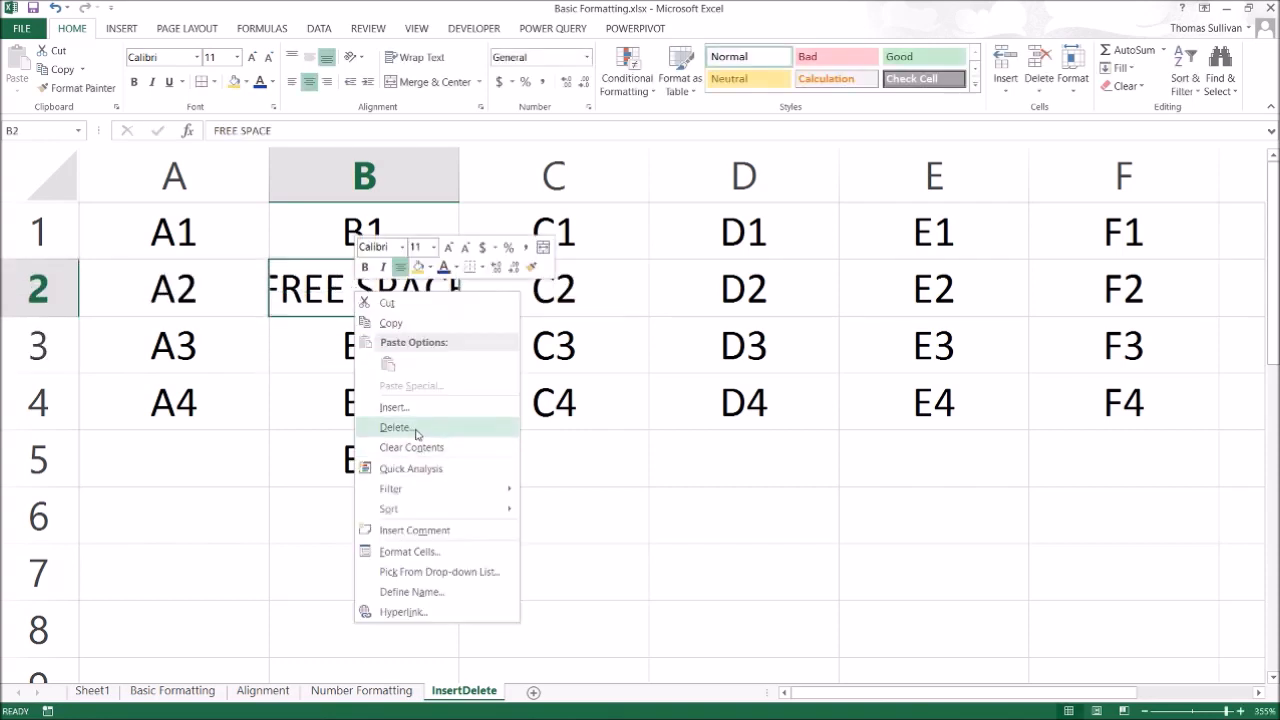
click(394, 428)
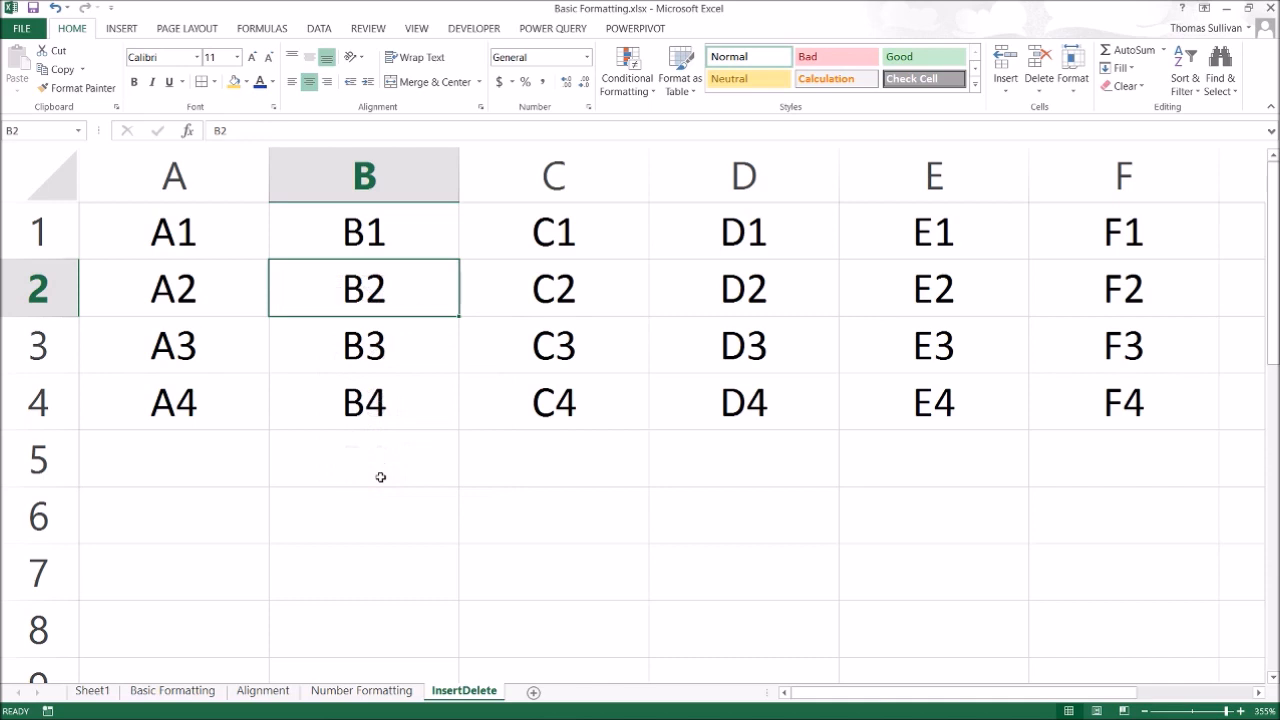
drag(172, 232, 1124, 402)
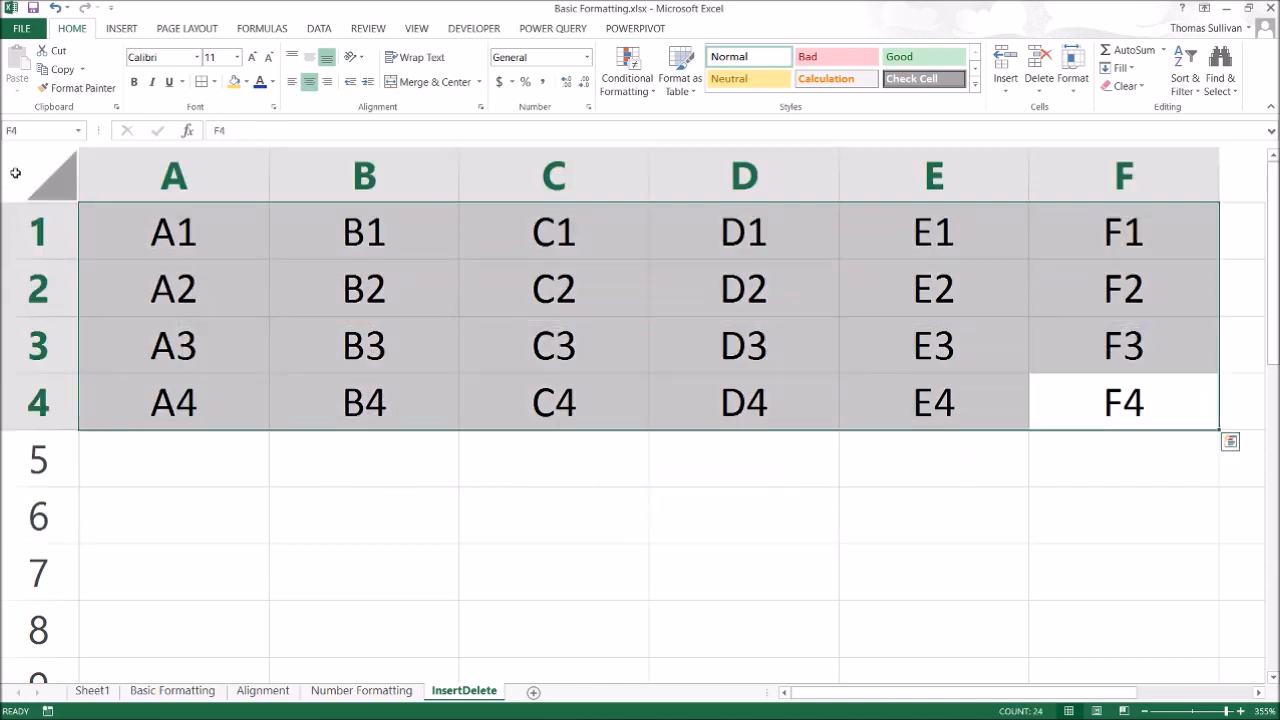
mouse_move(616, 476)
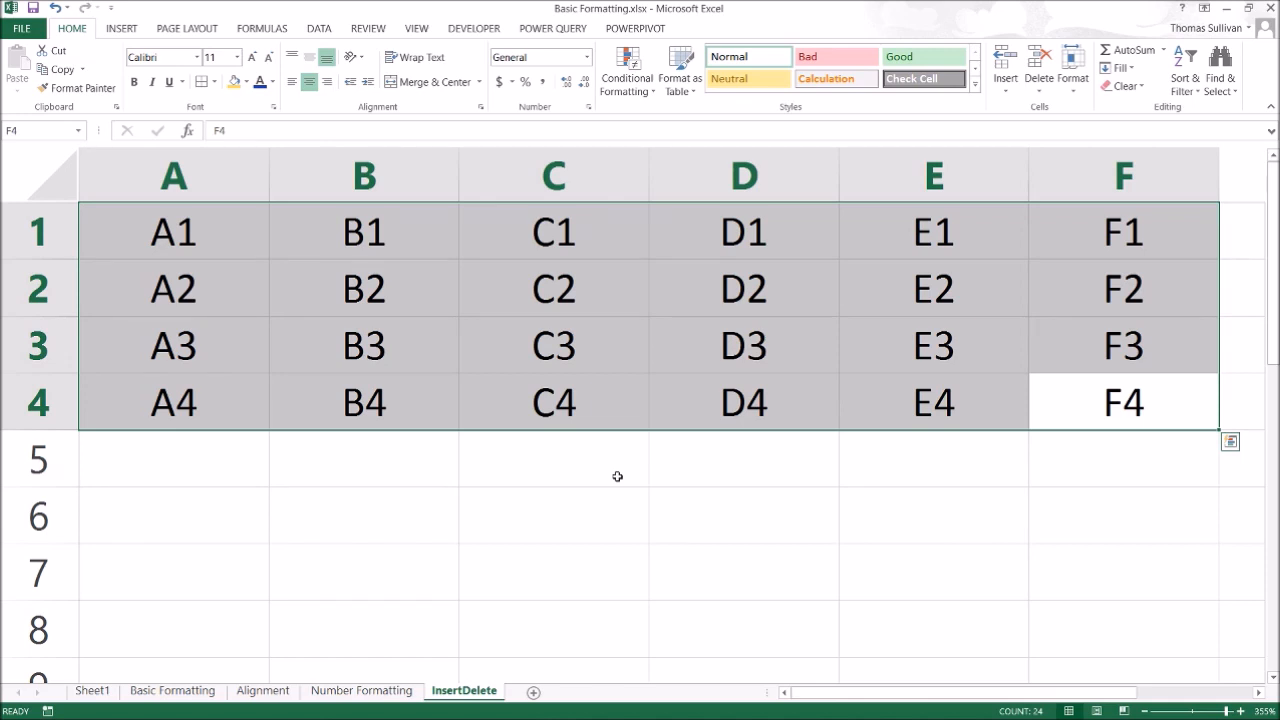
click(554, 514)
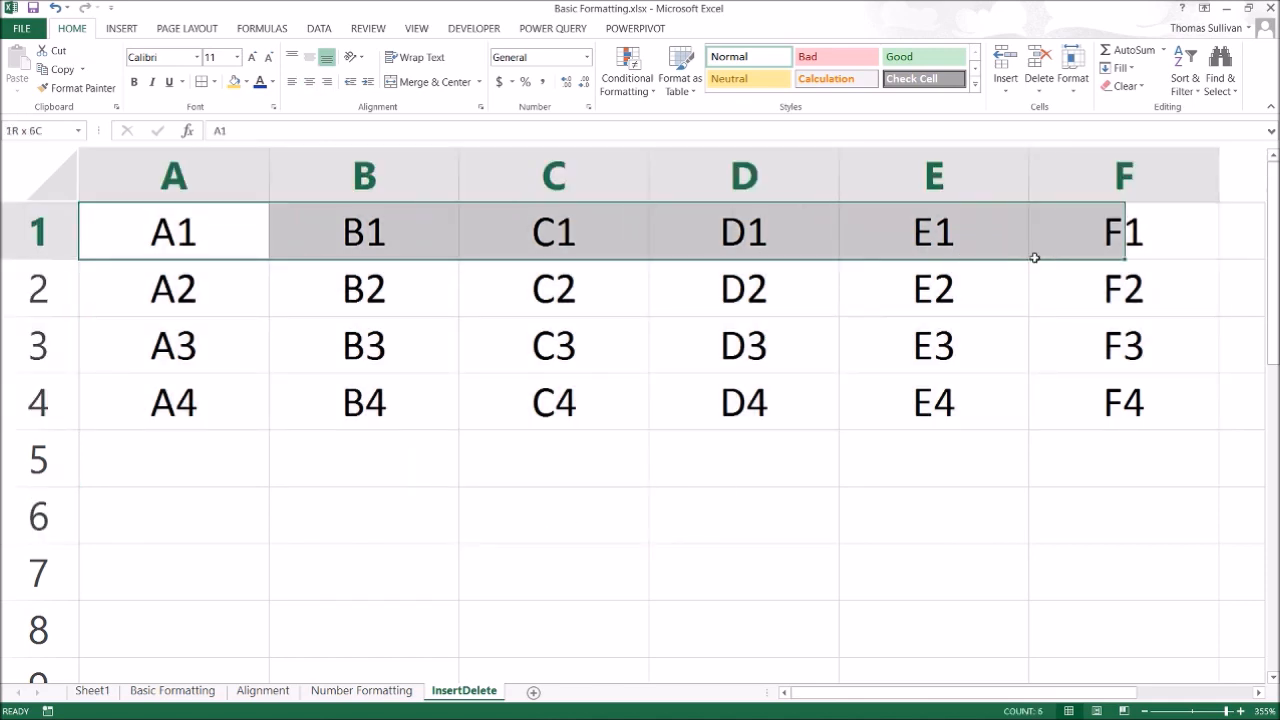
click(172, 232)
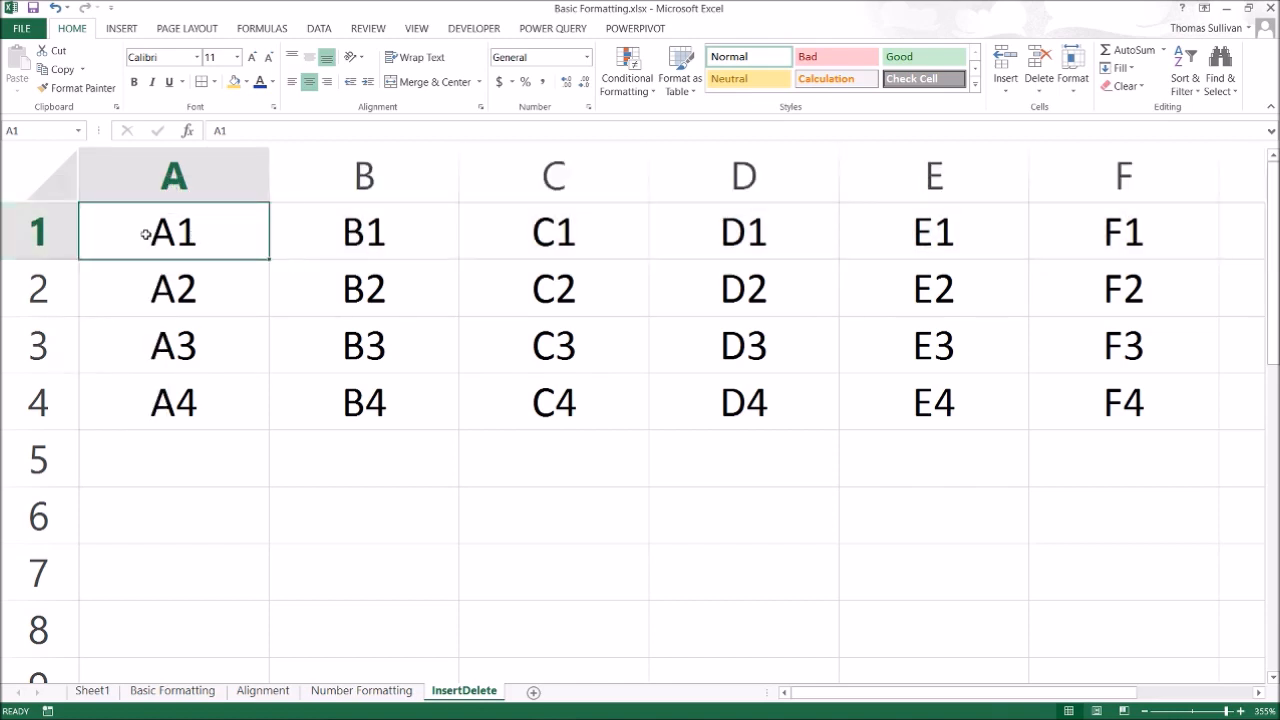
right_click(1120, 232)
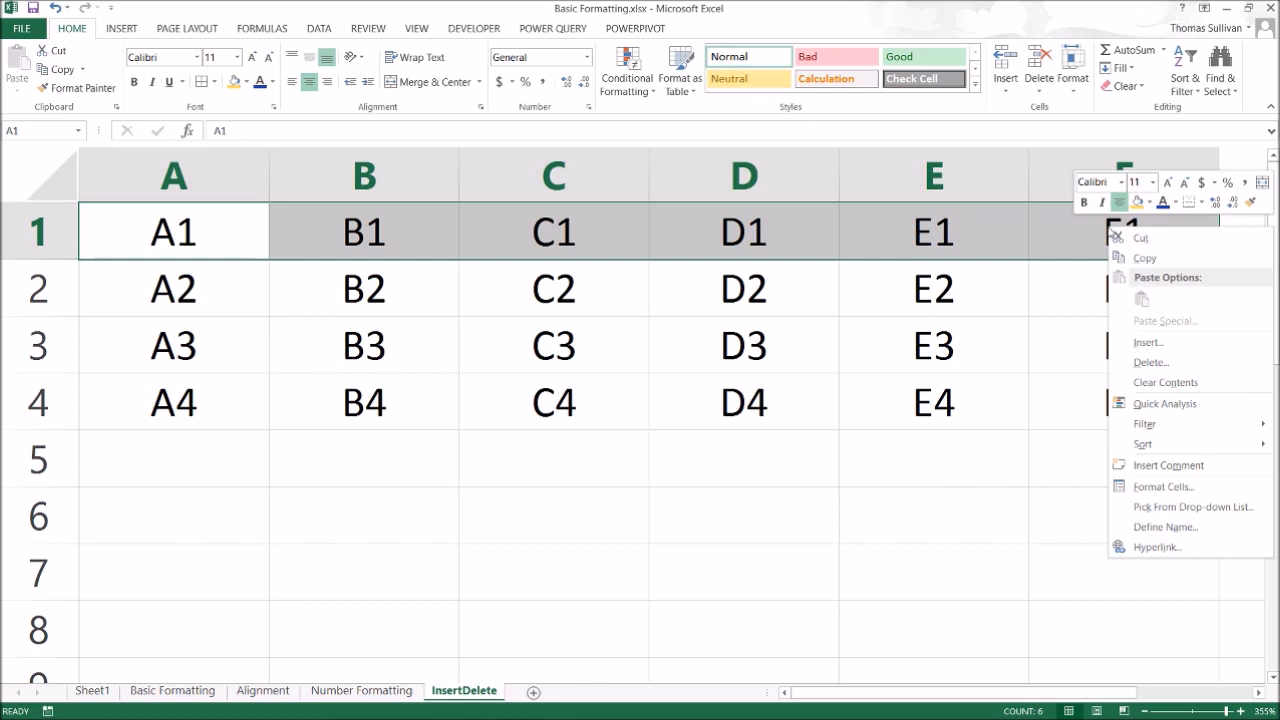
mouse_move(1170, 384)
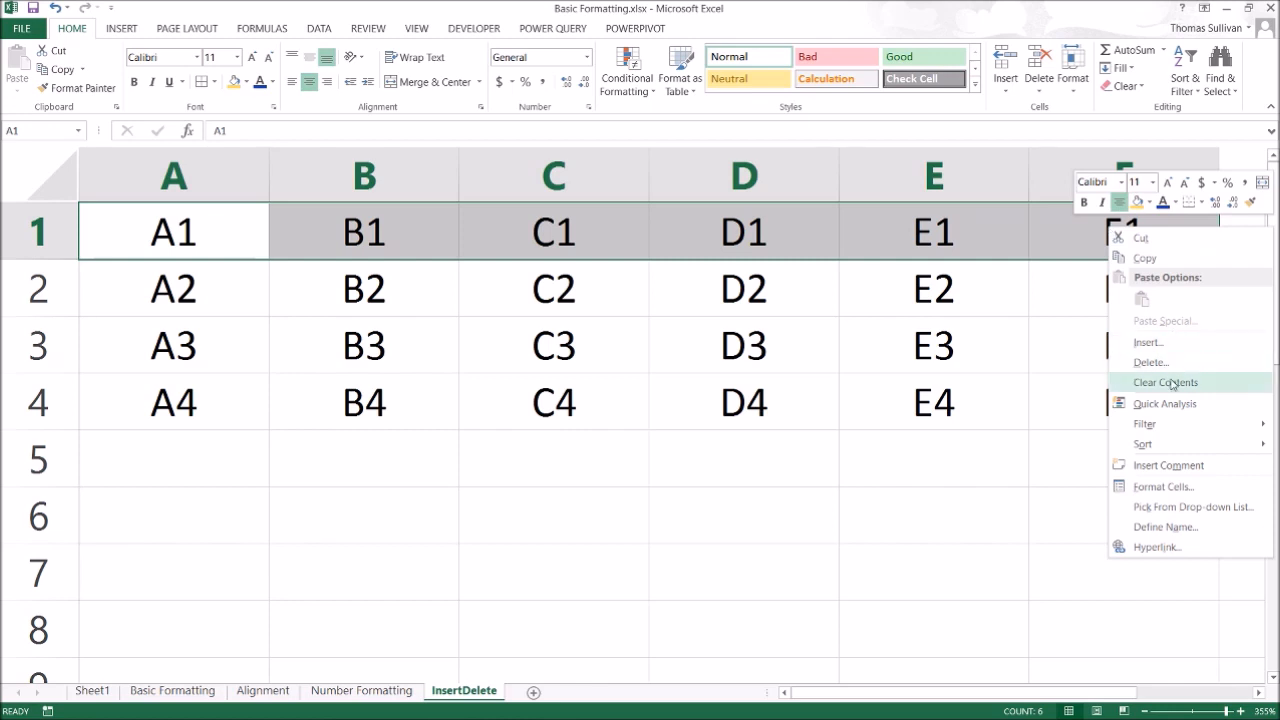
click(1164, 382)
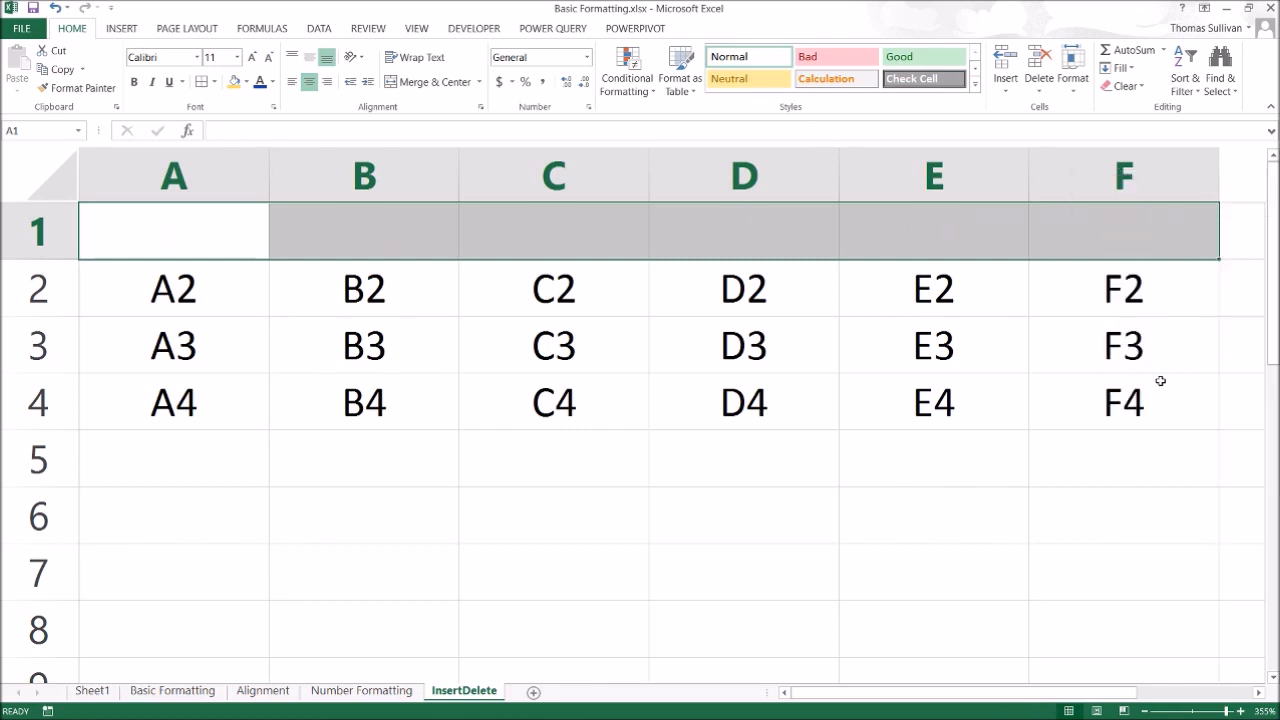
click(744, 400)
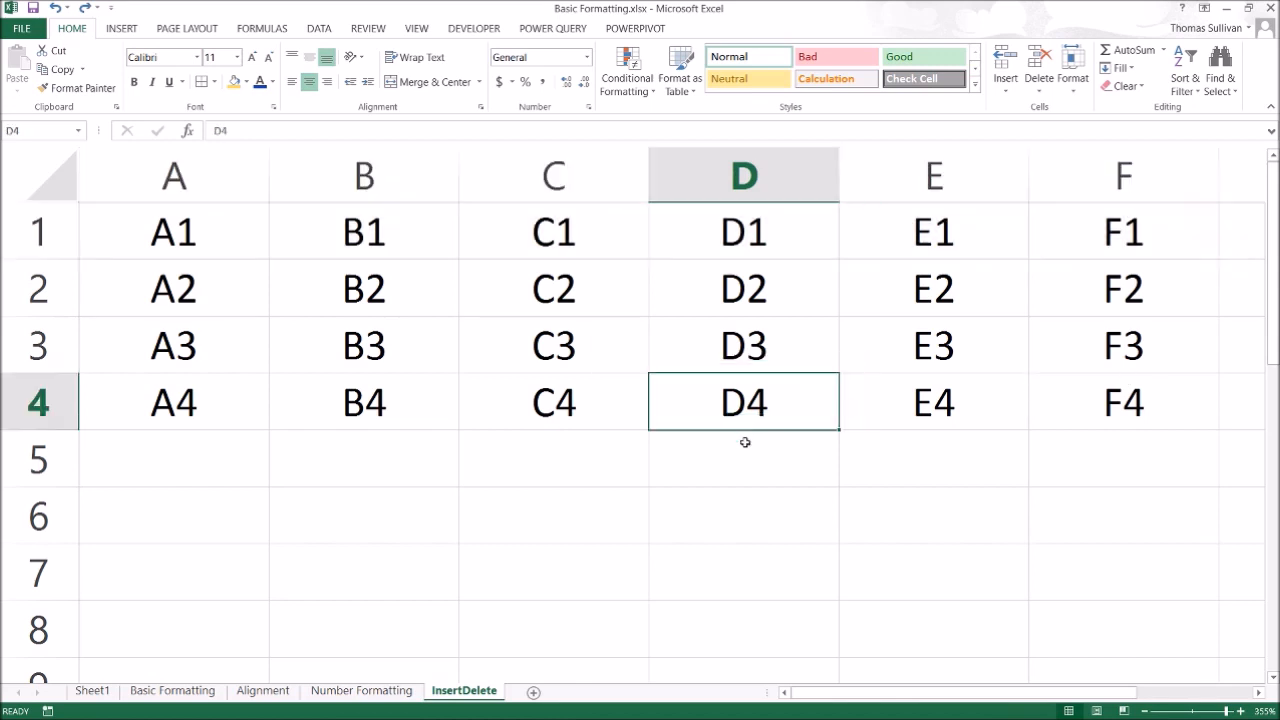
mouse_move(700, 488)
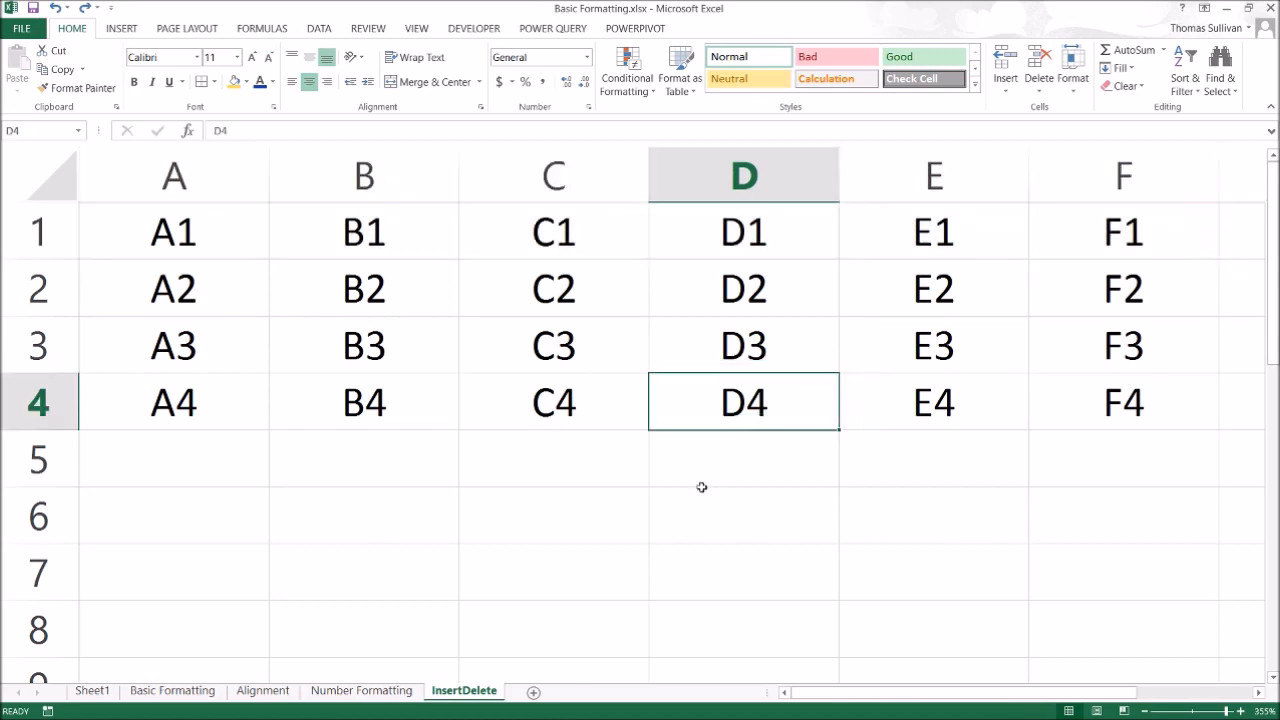